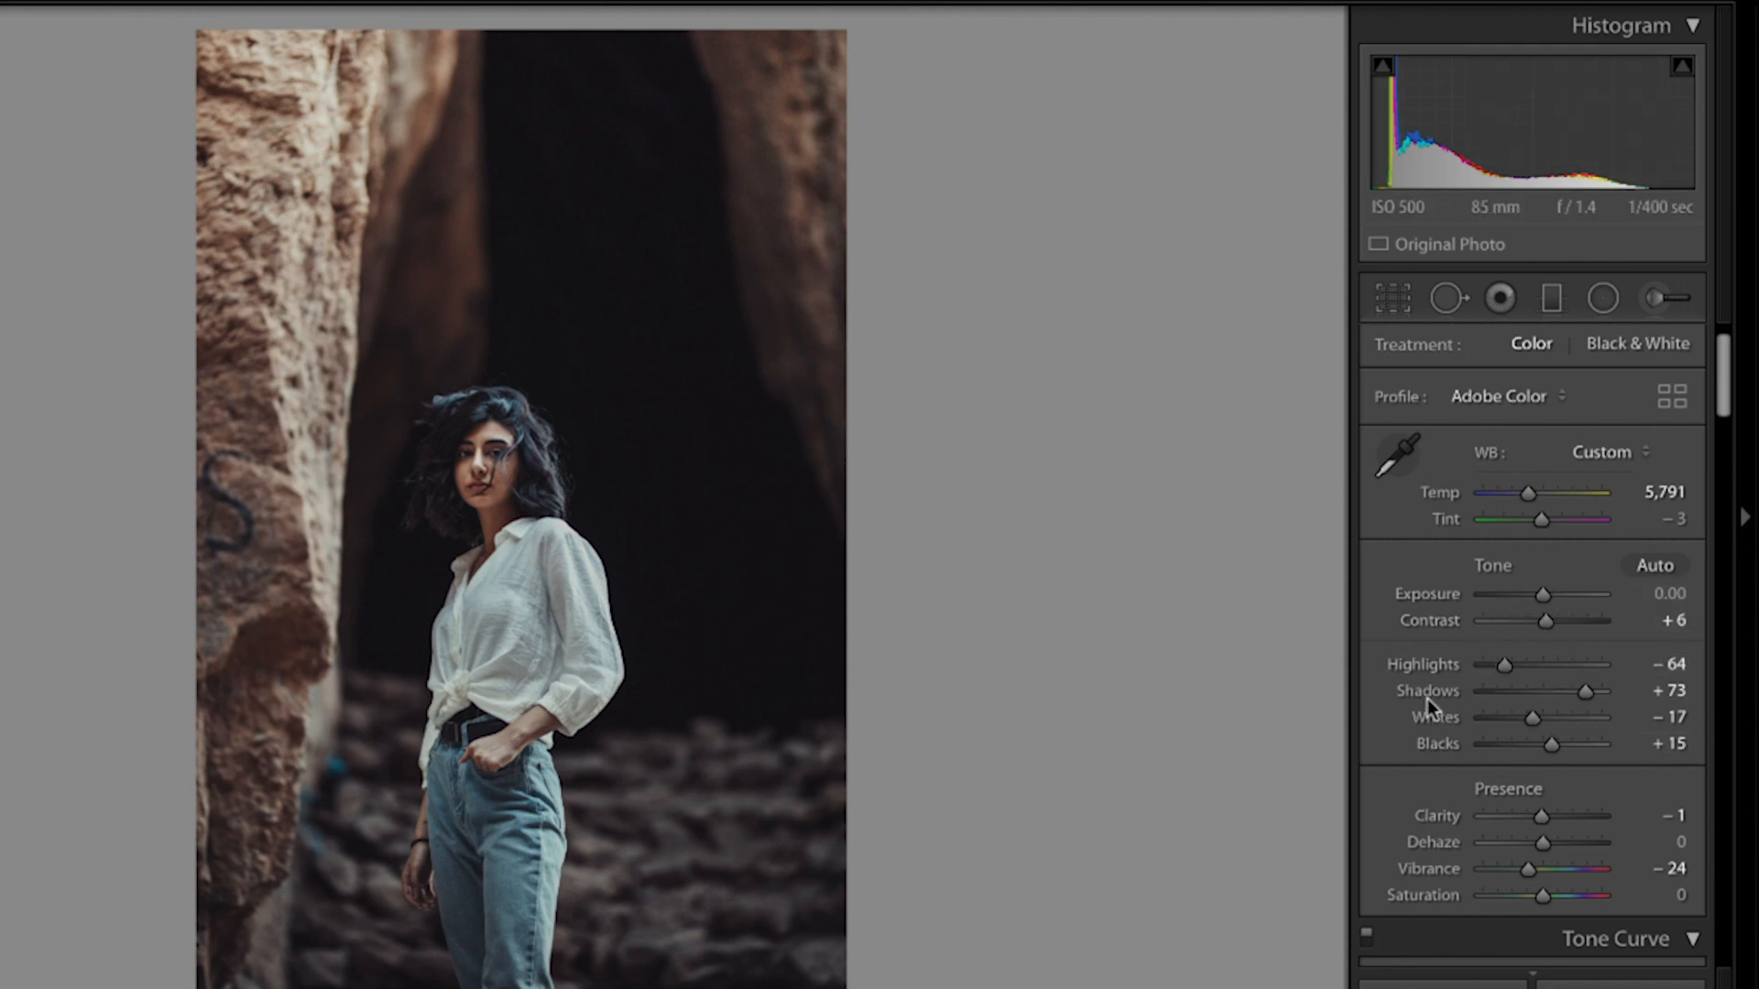
mouse_move(1175, 643)
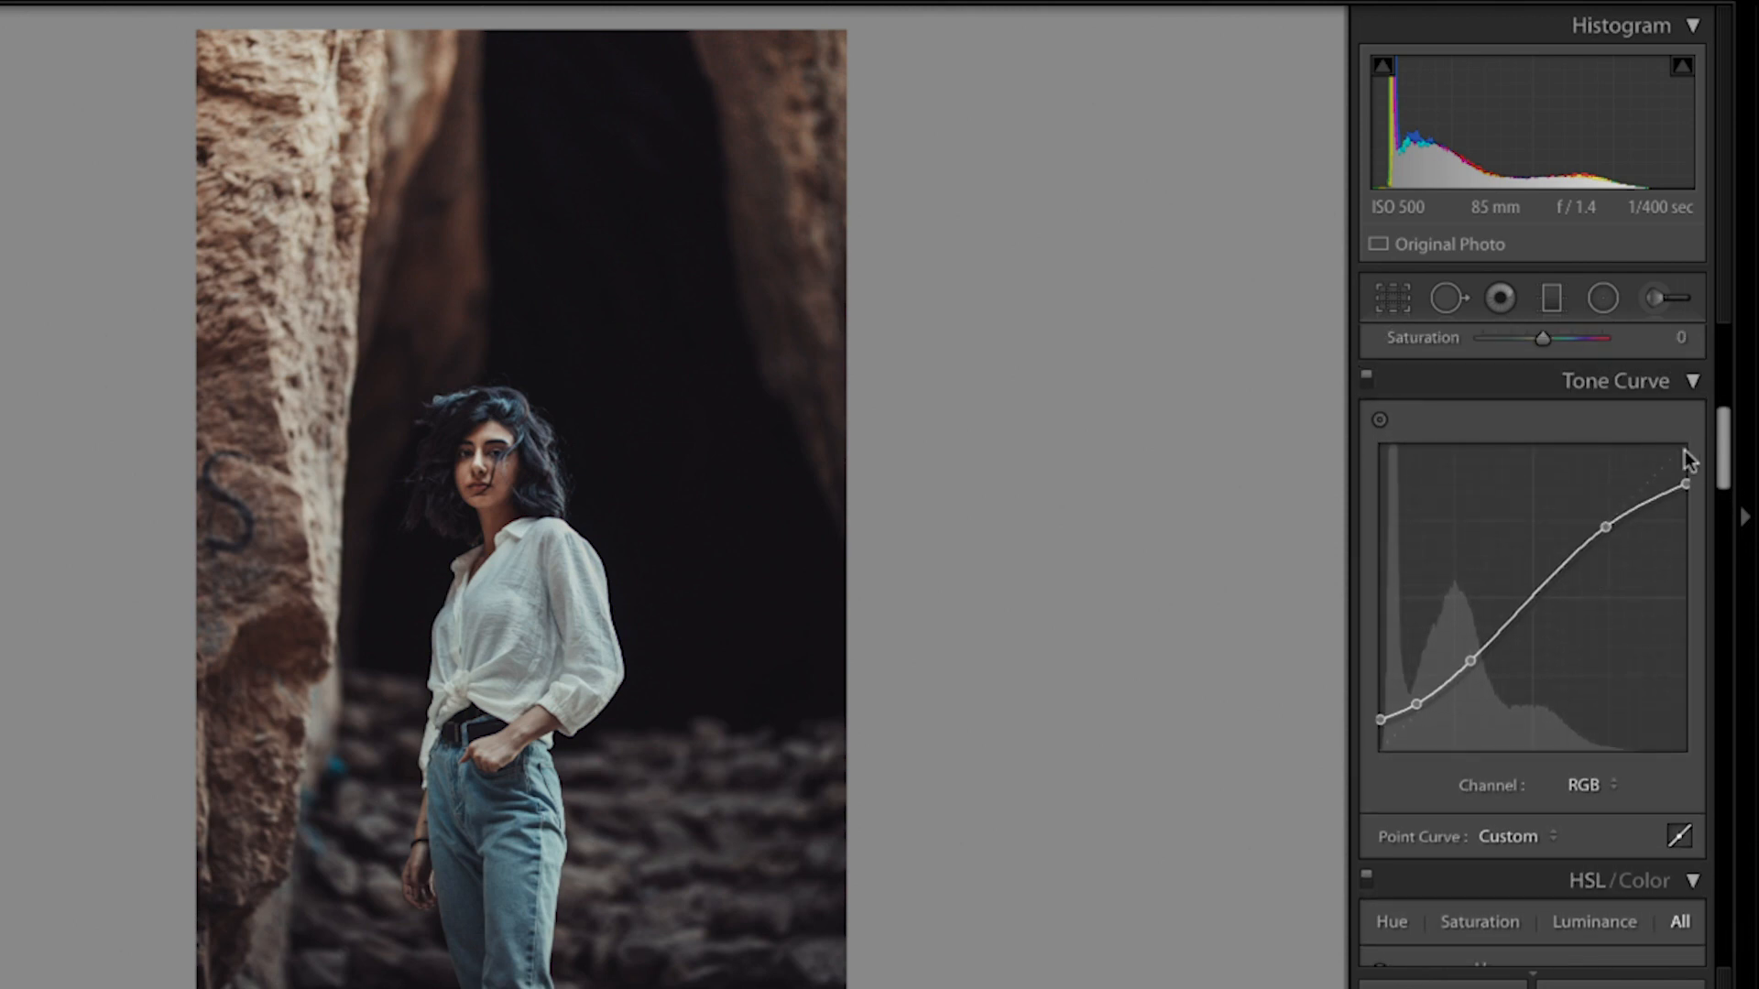
mouse_move(1440, 702)
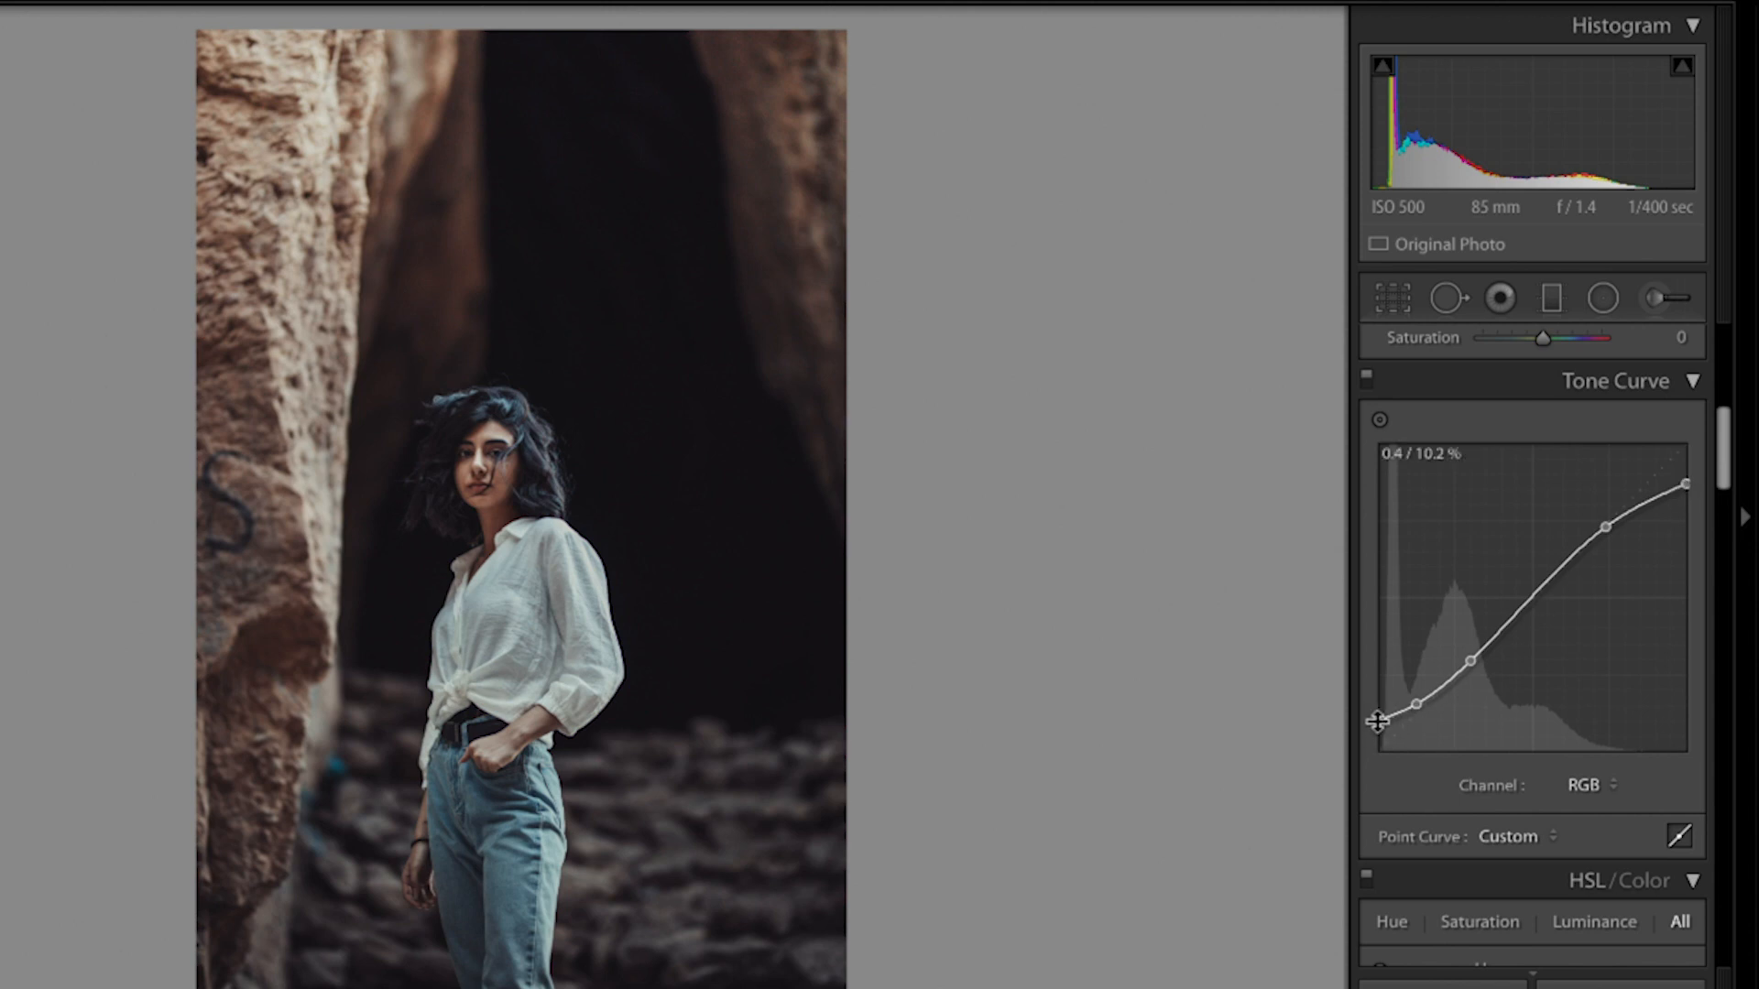
mouse_move(1337, 404)
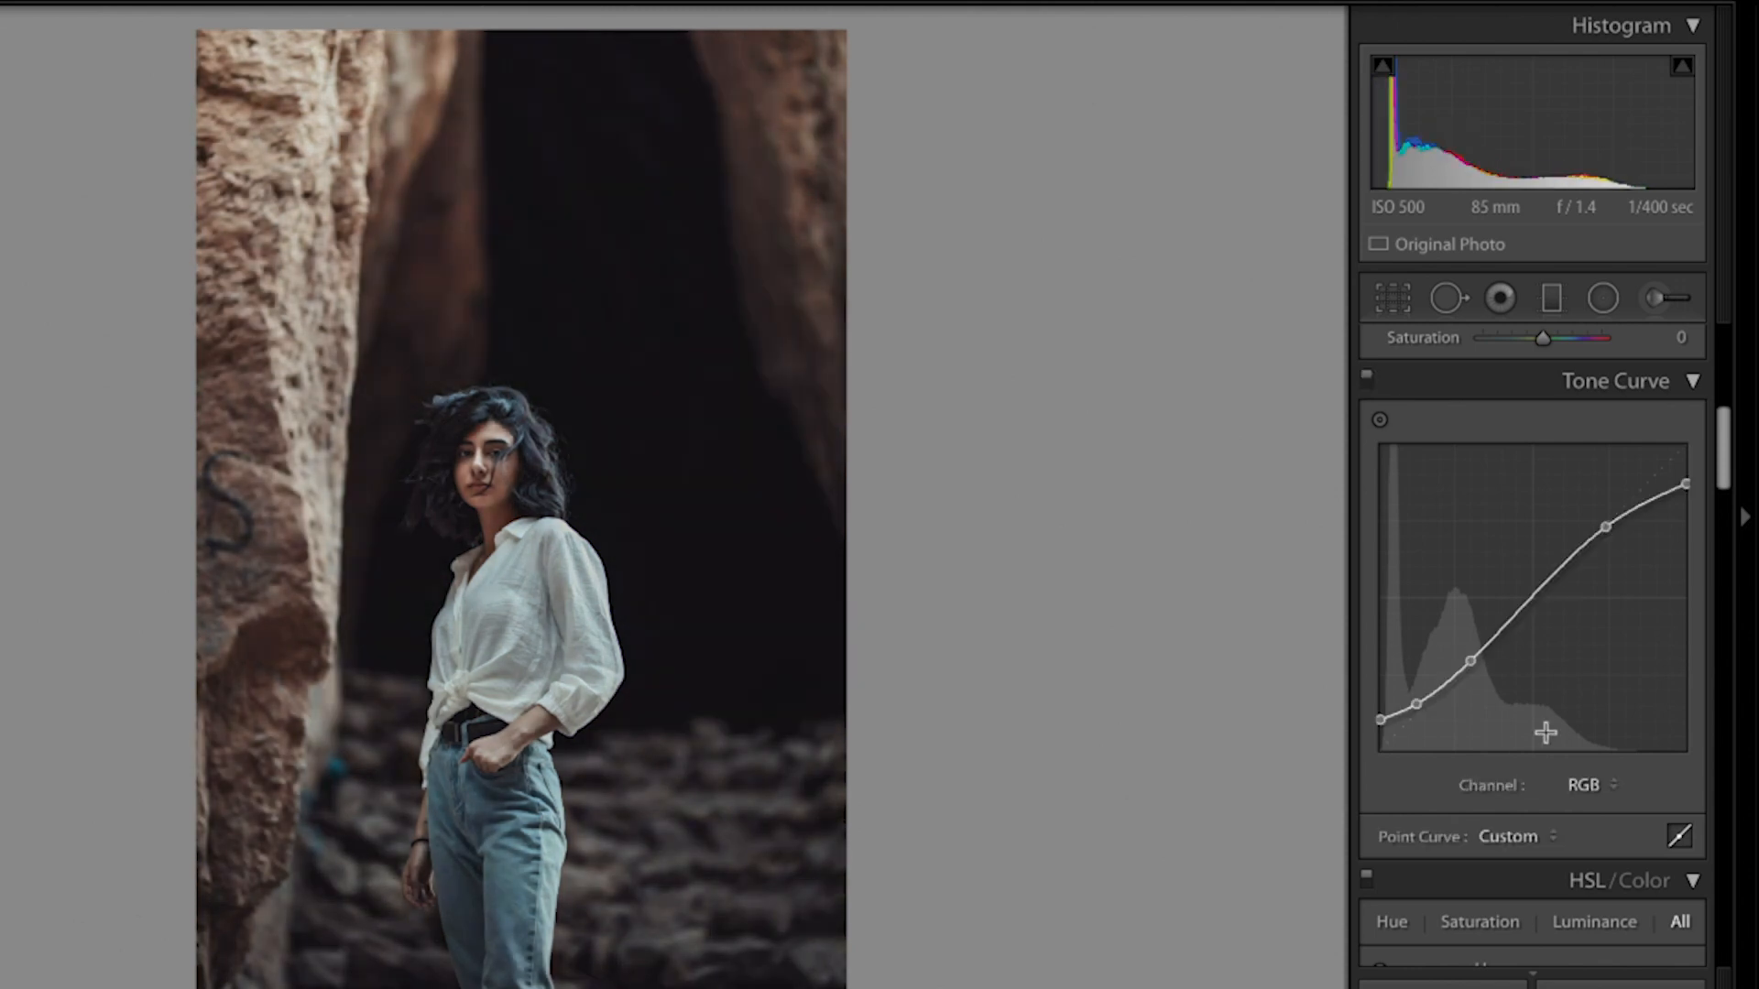
Inspect the Red, Green and Blue tone curve channels, then return to the RGB curve
click(1584, 785)
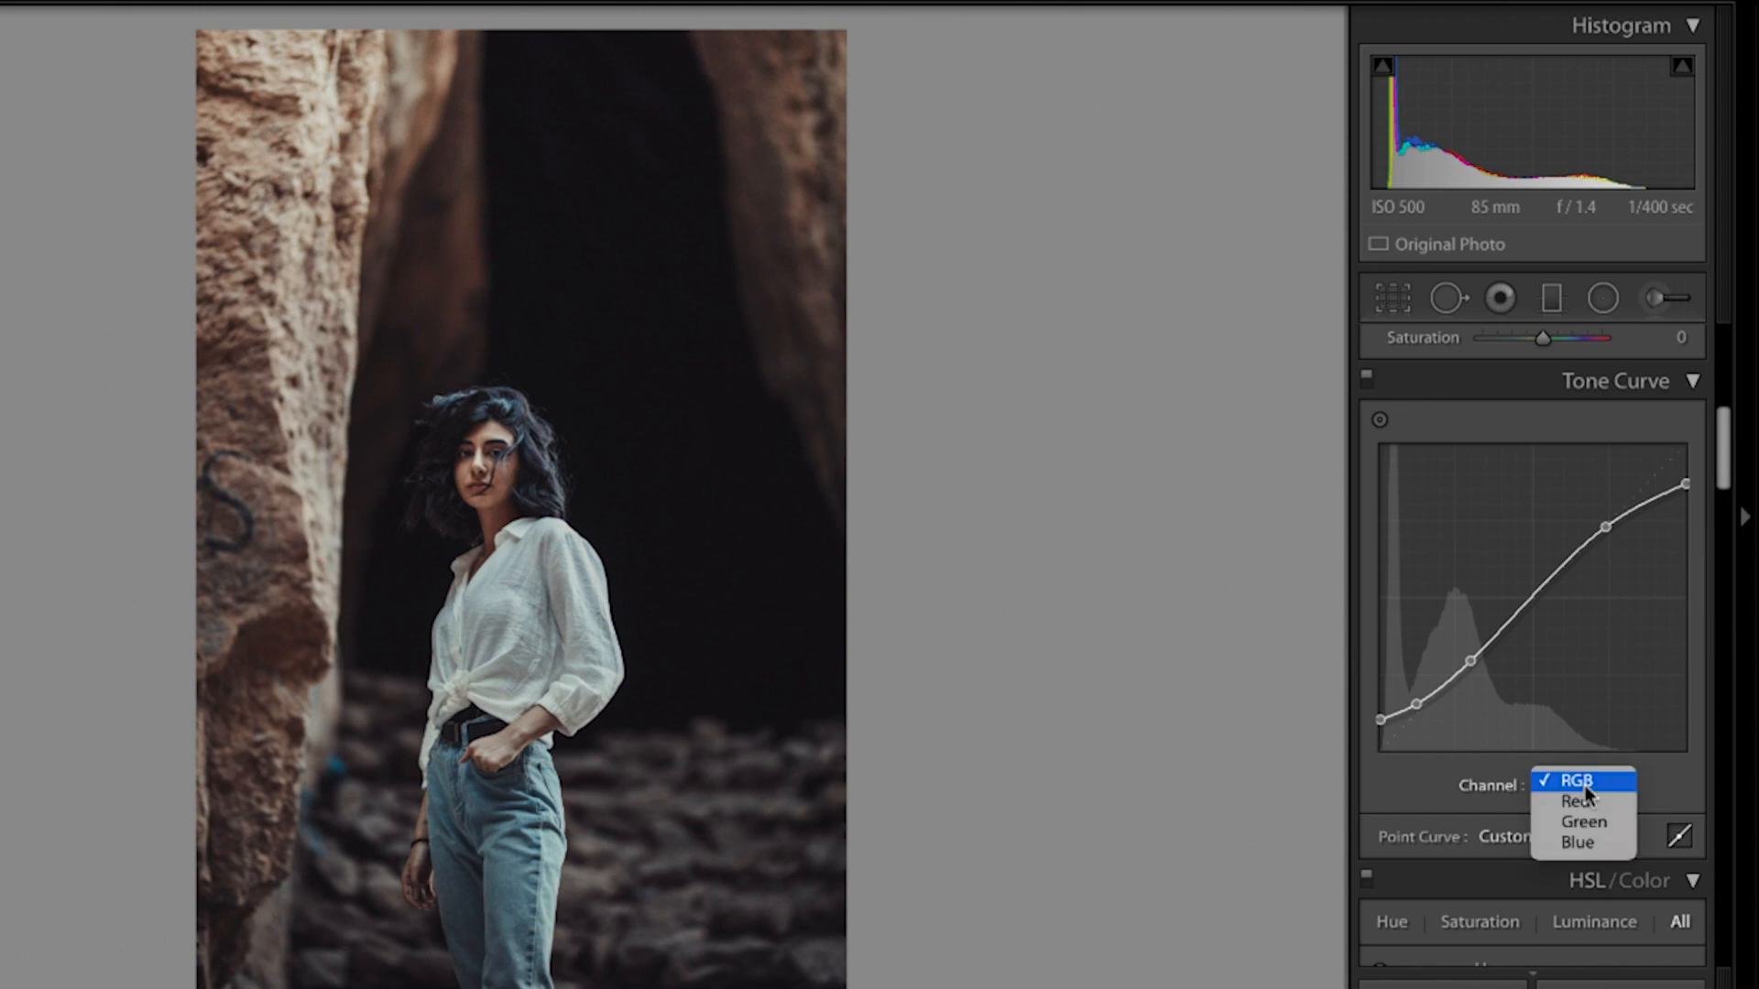
click(1580, 803)
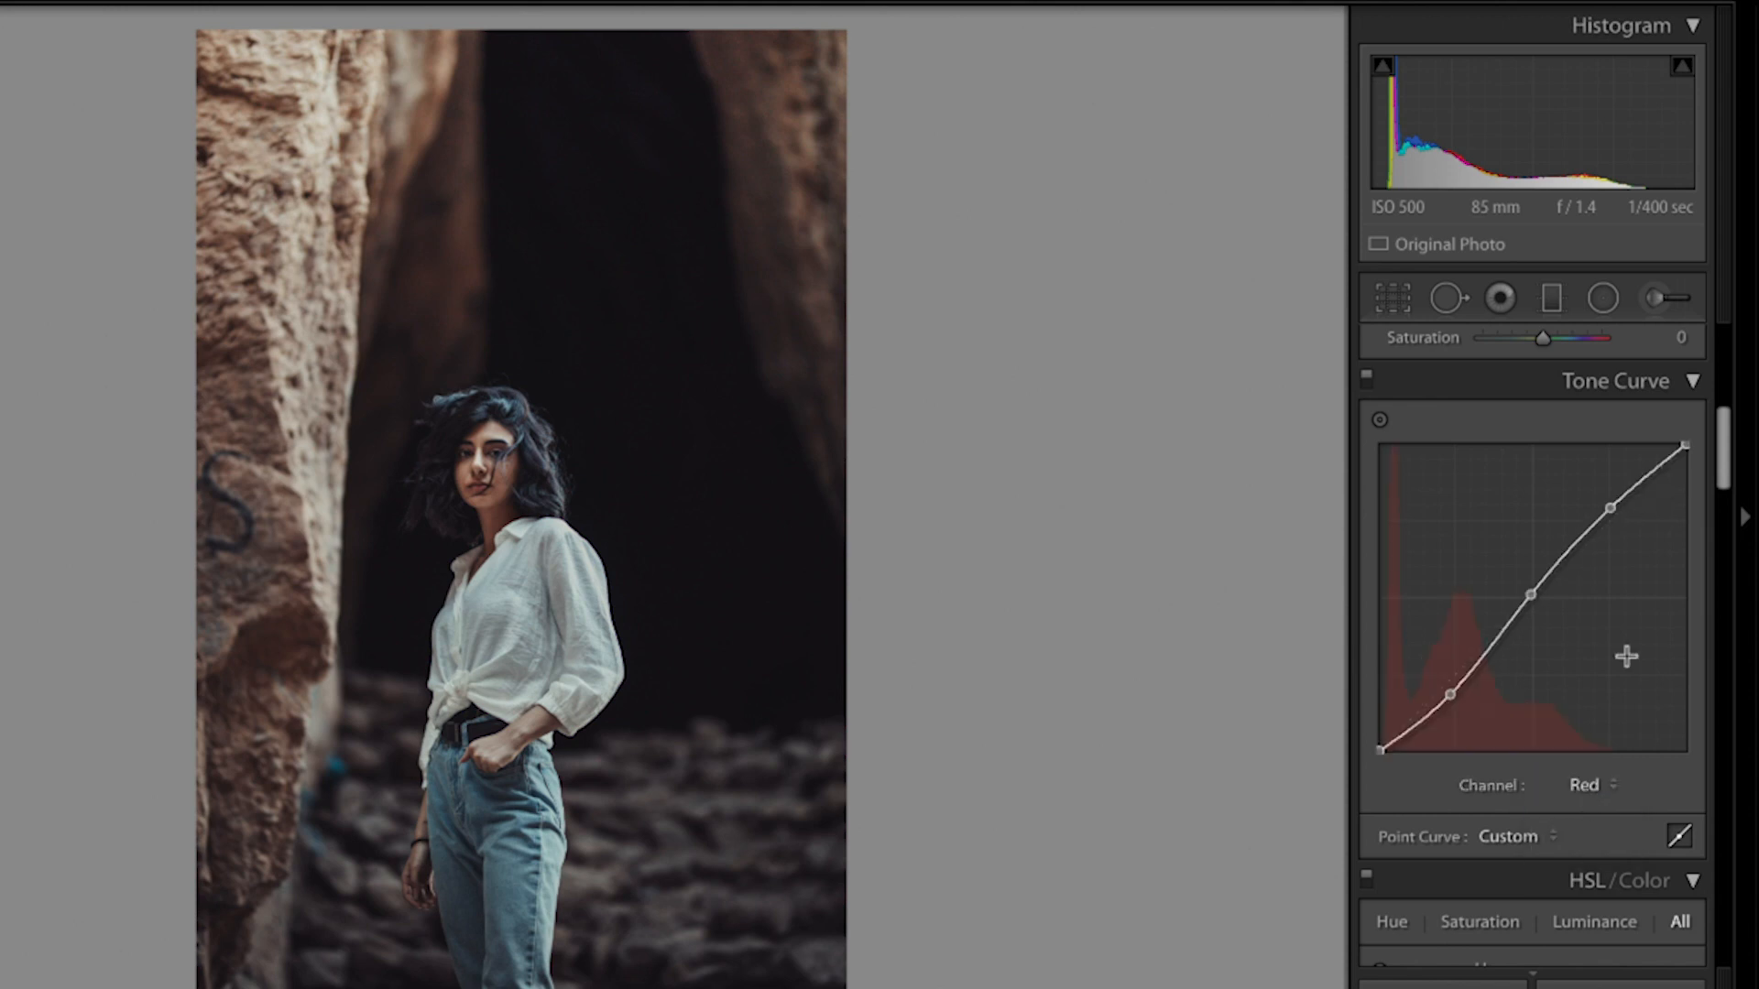
click(1589, 784)
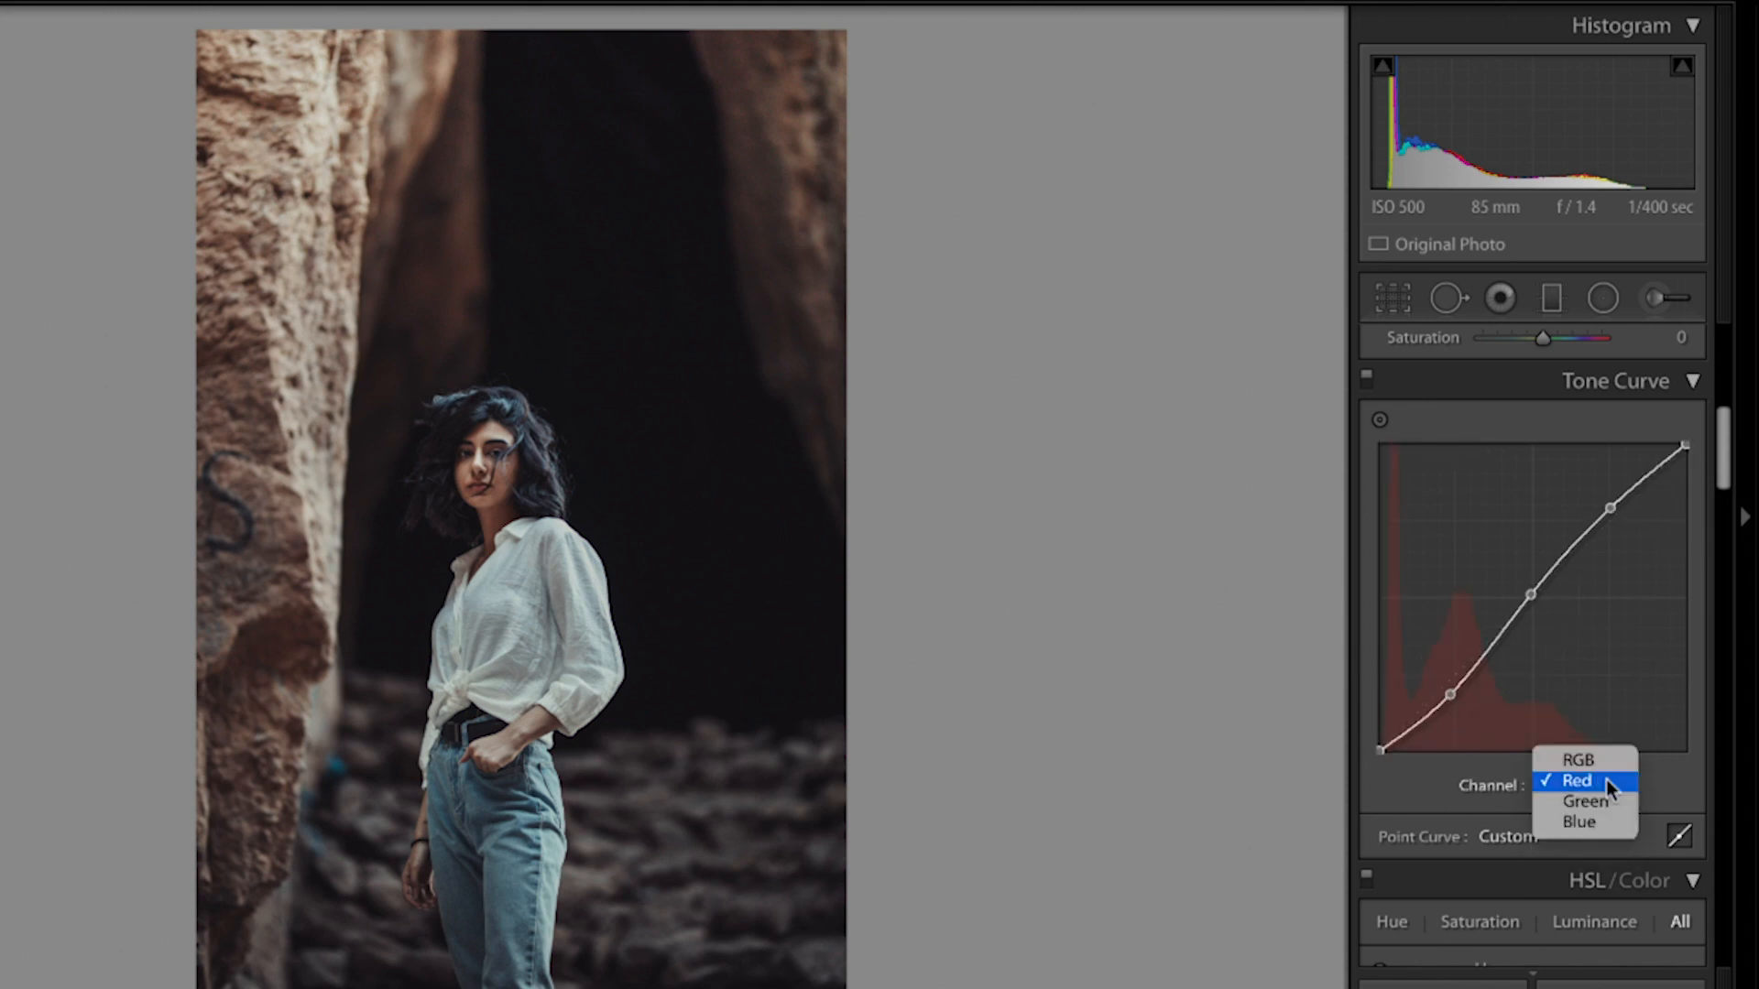
click(1578, 803)
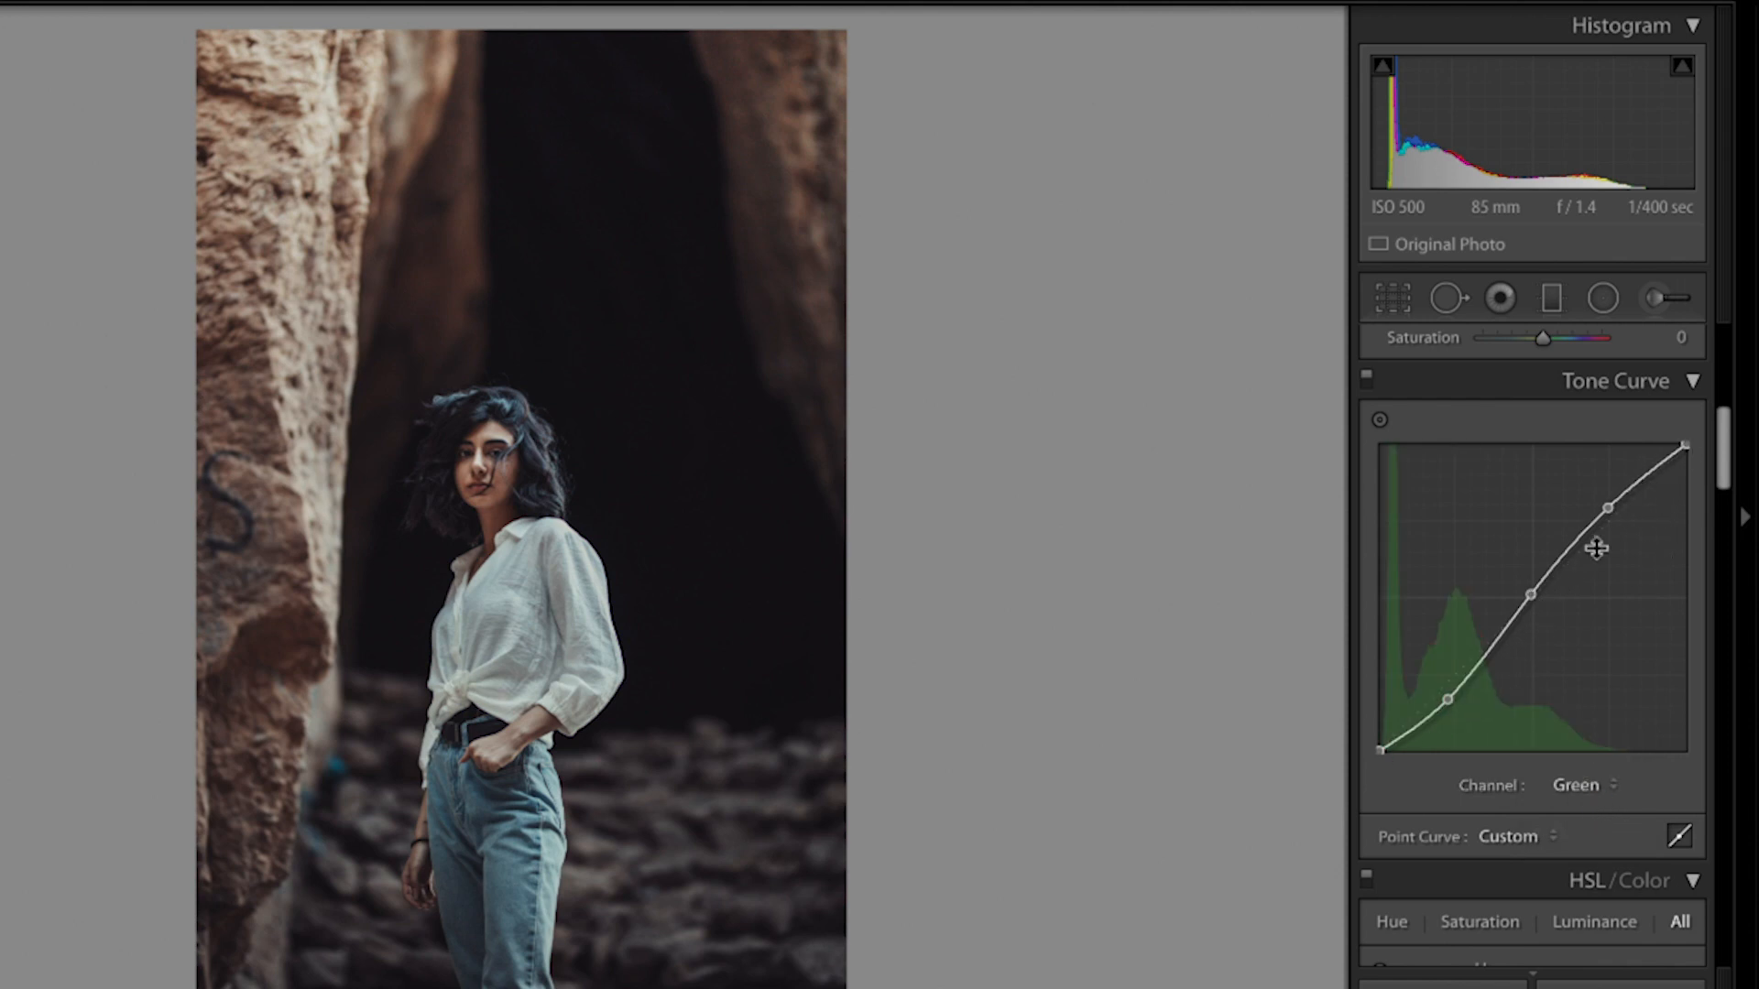
mouse_move(1653, 483)
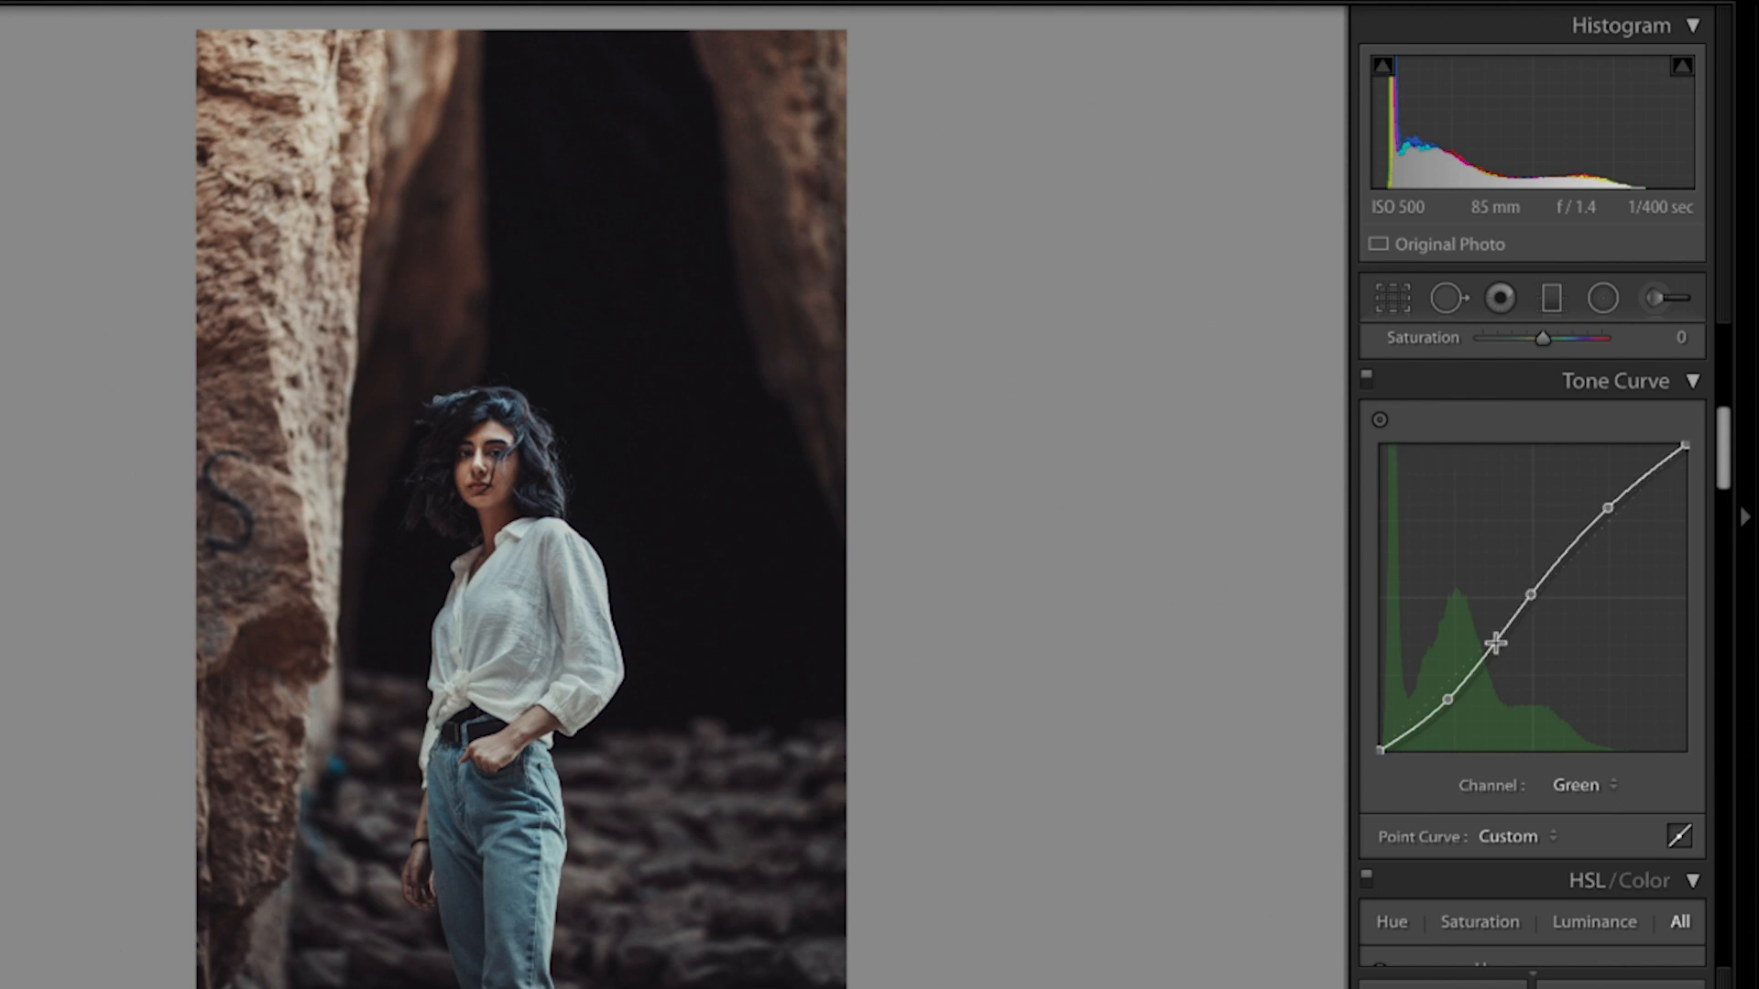
click(1582, 784)
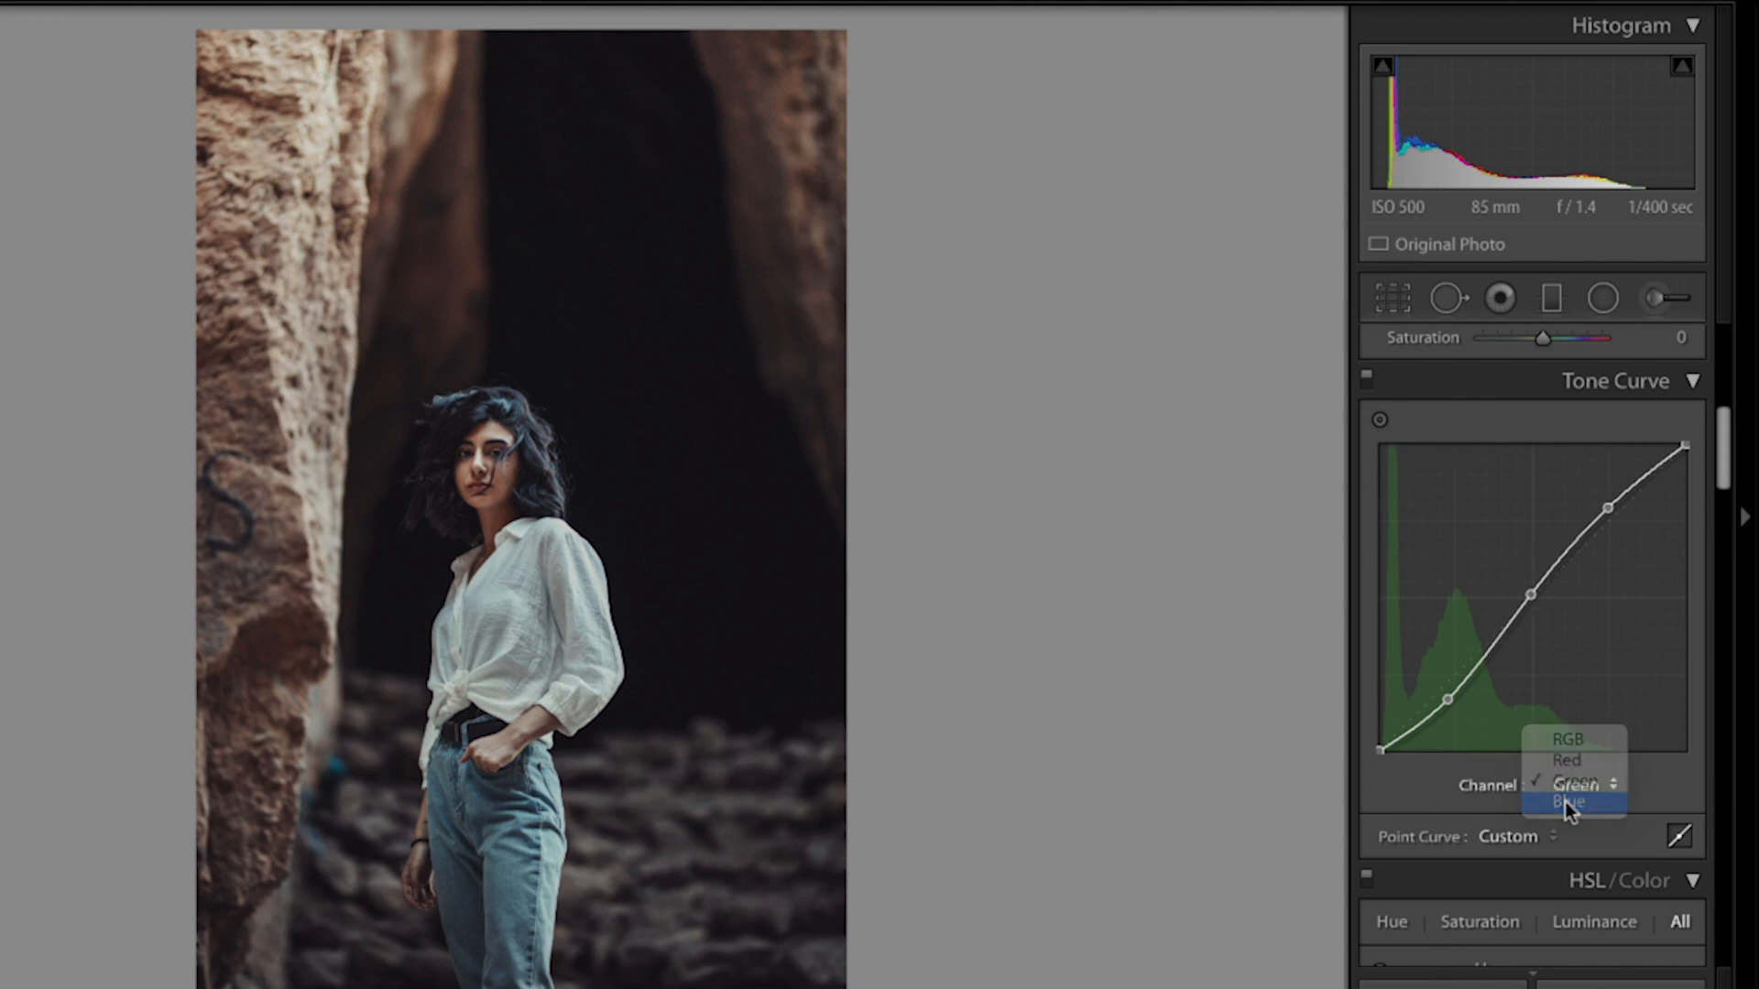
click(1567, 805)
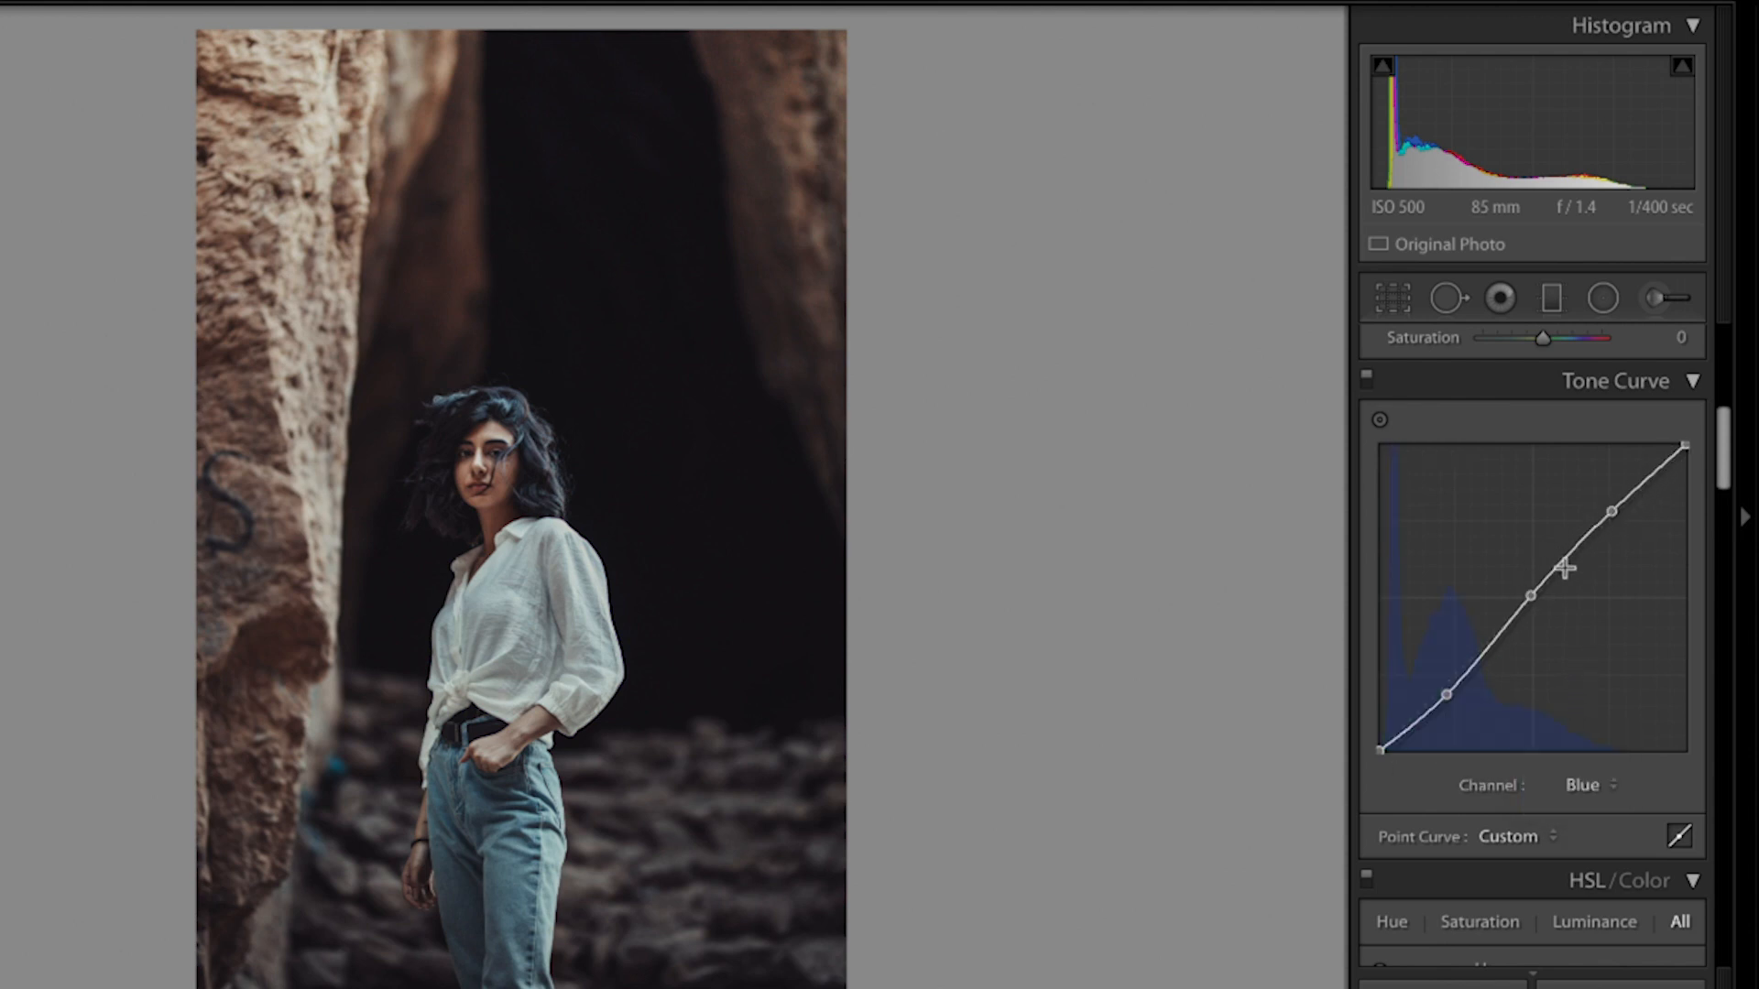
mouse_move(1683, 564)
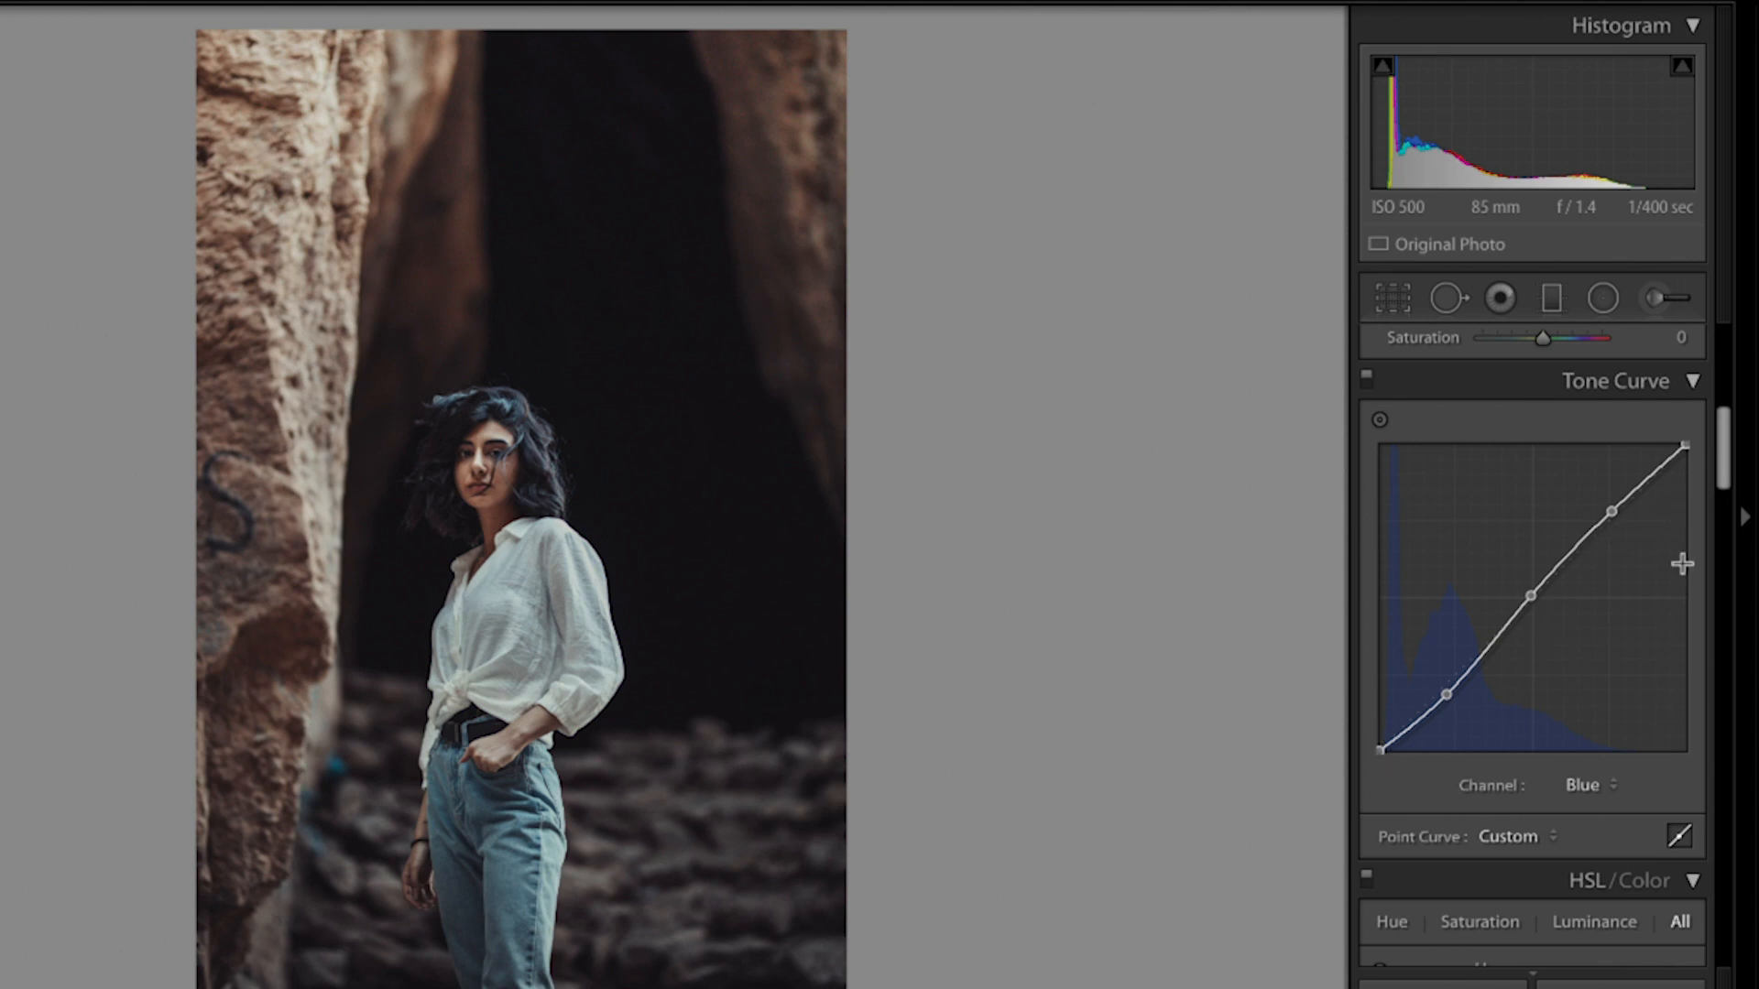
mouse_move(1595, 679)
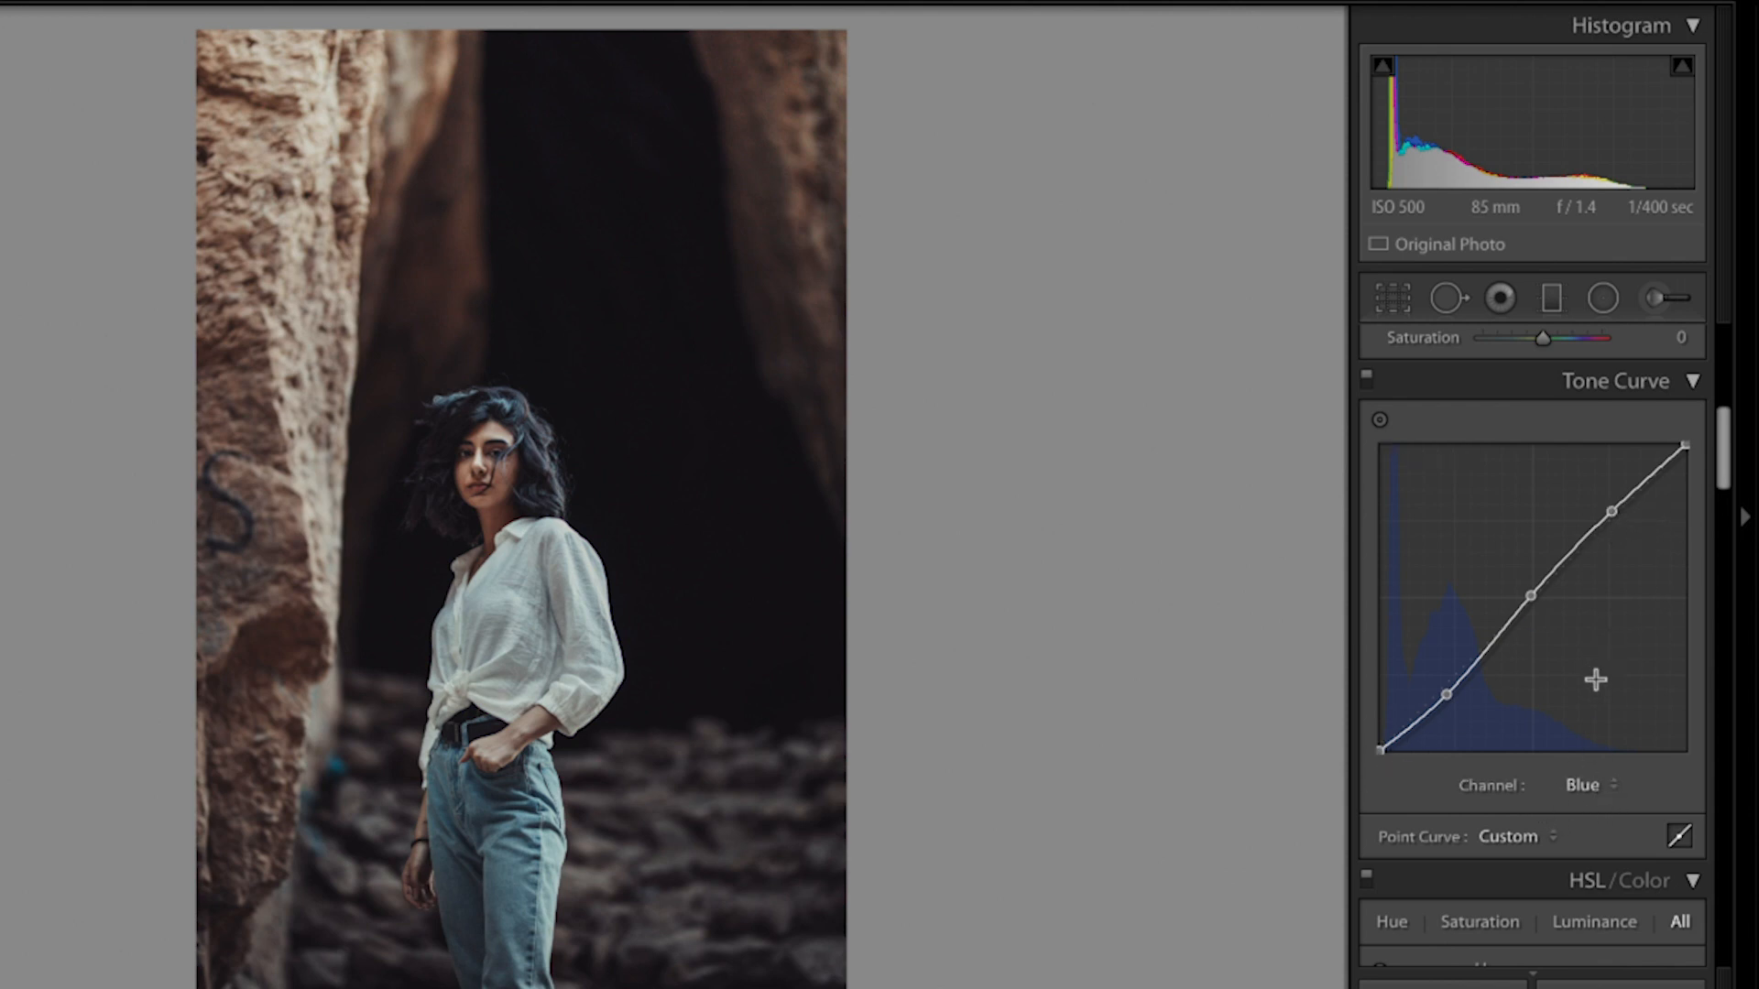
click(1583, 785)
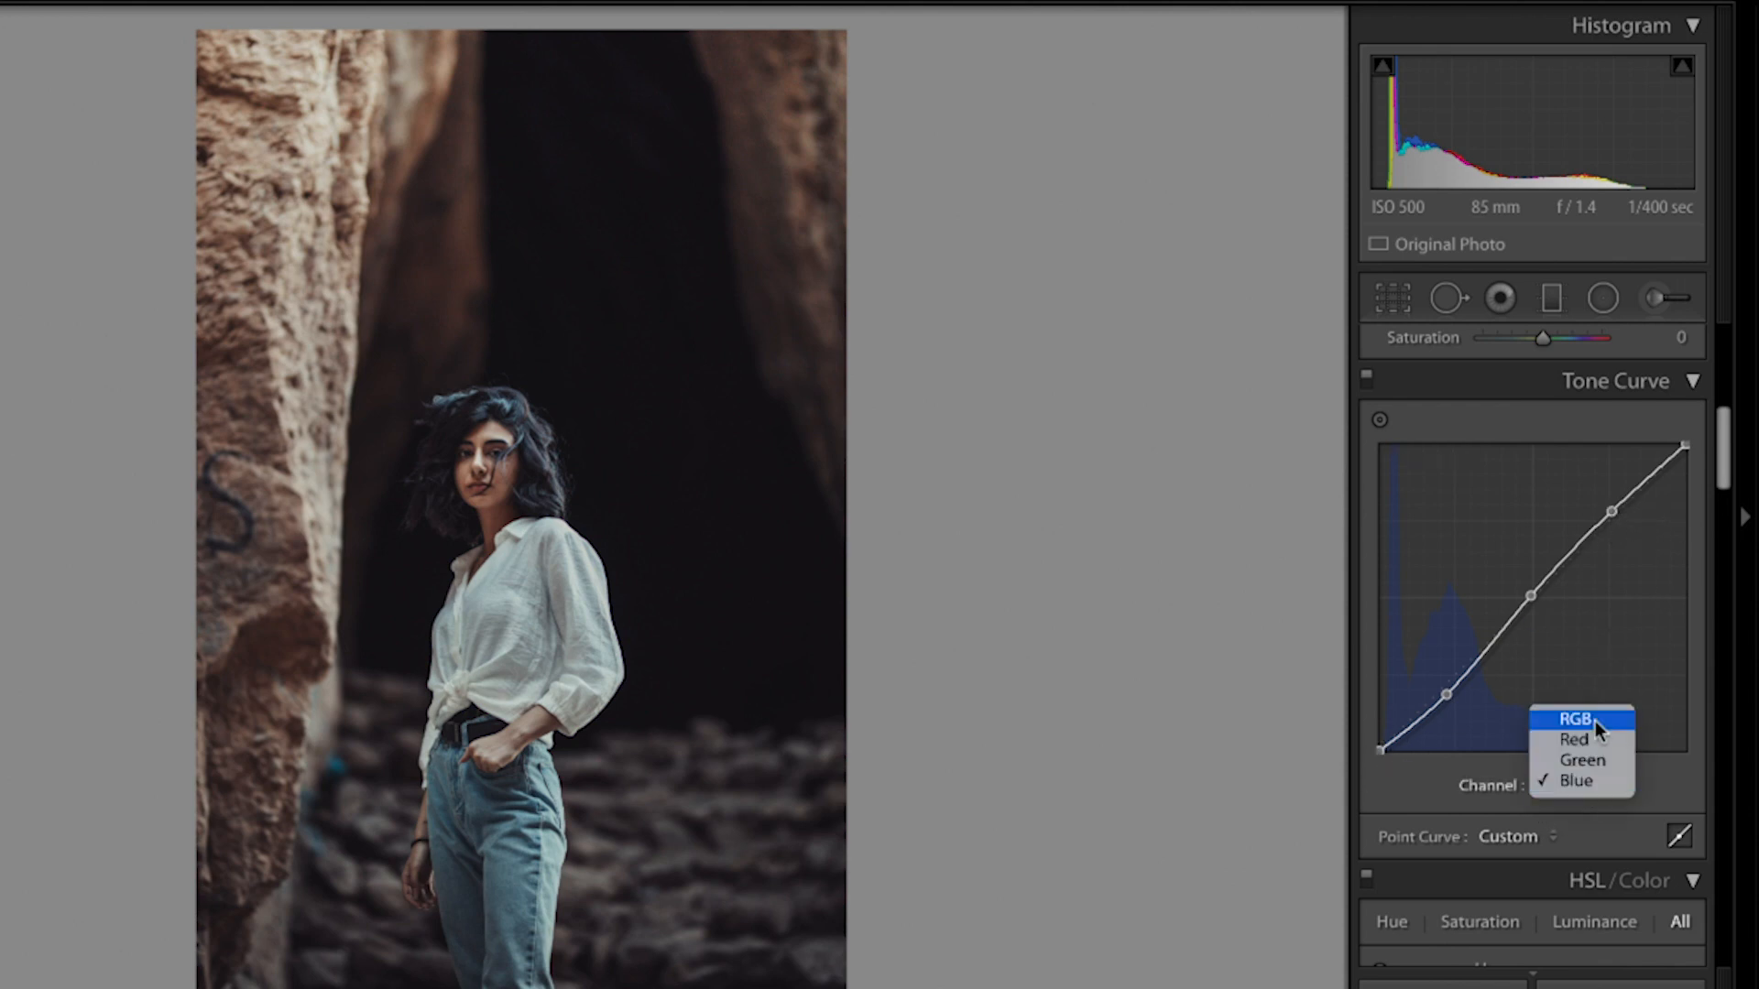
click(1580, 719)
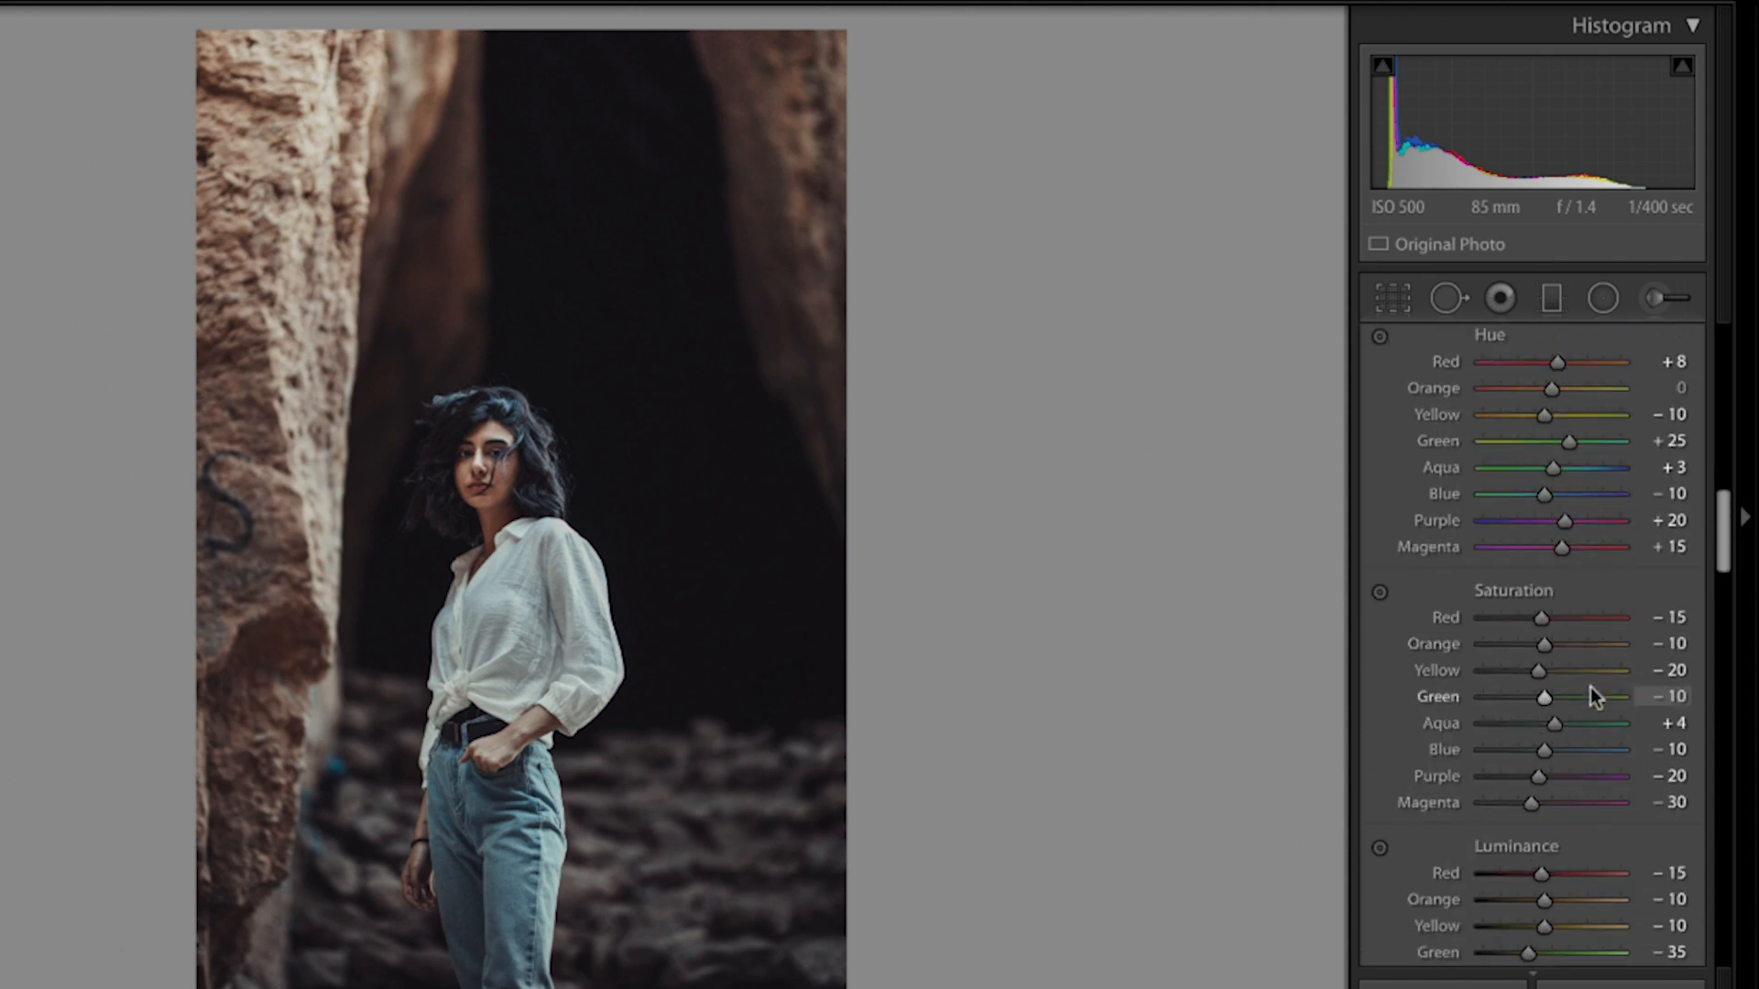
Reset the portrait's edits, apply the K4 preset, and start a graduated filter
scroll(down, 3)
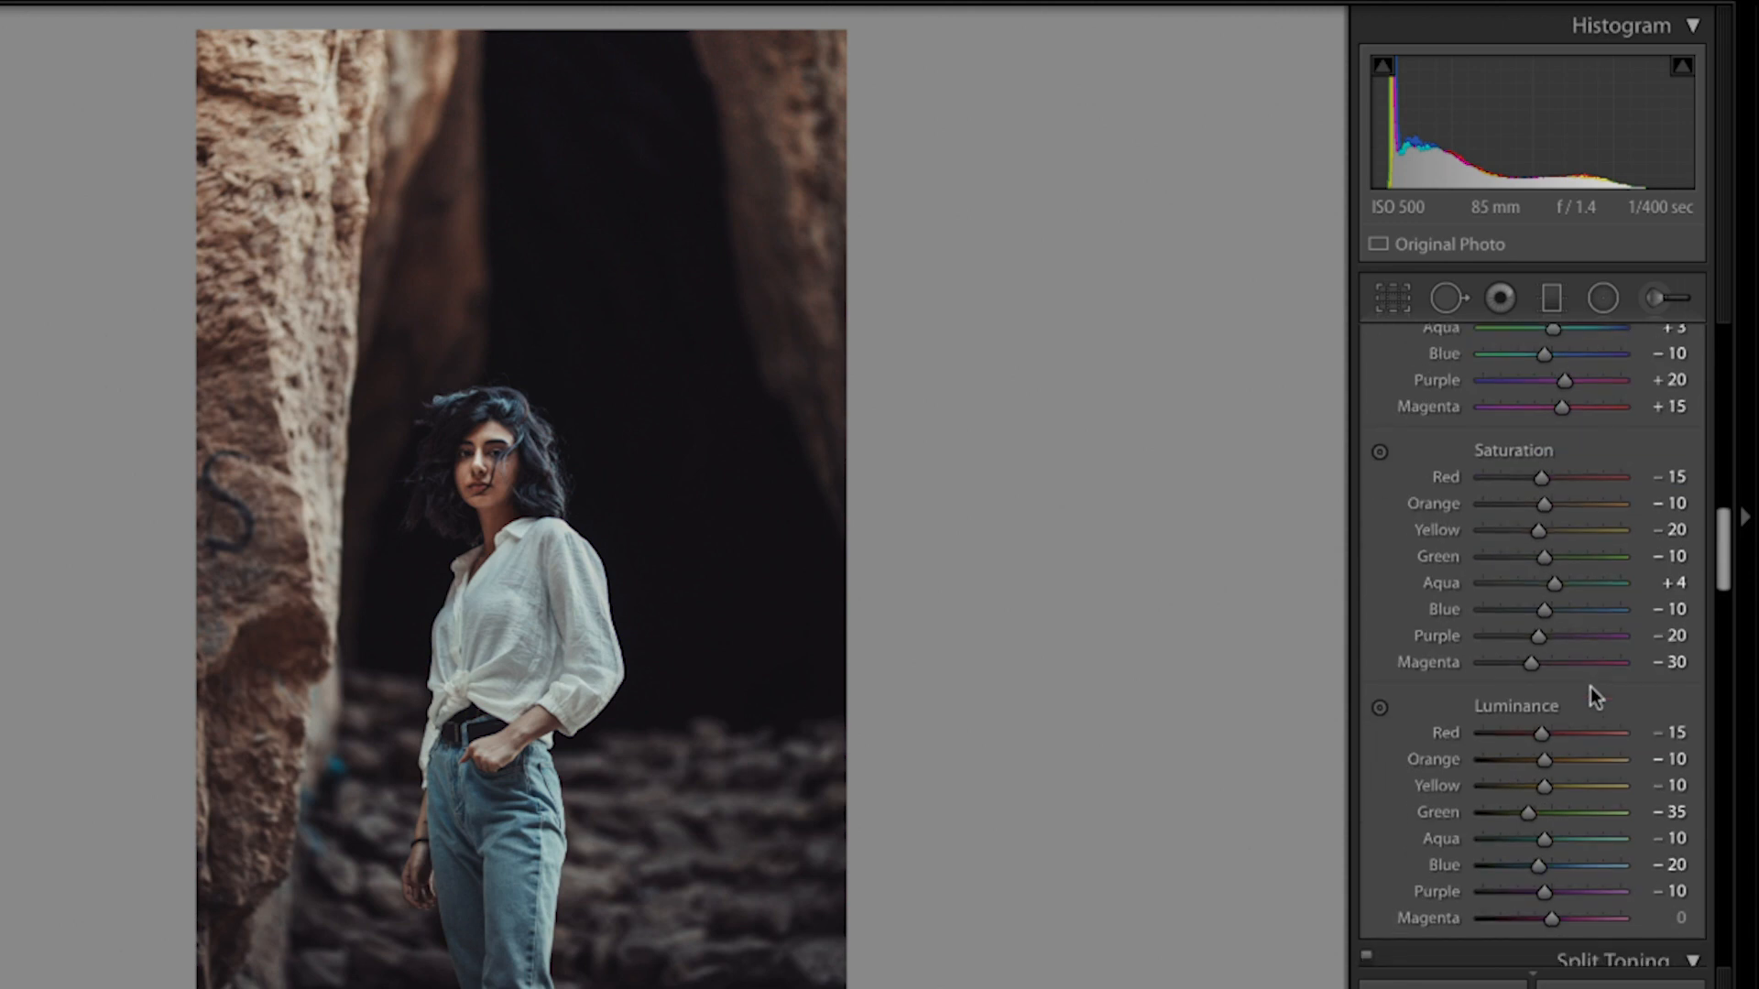
scroll(down, 3)
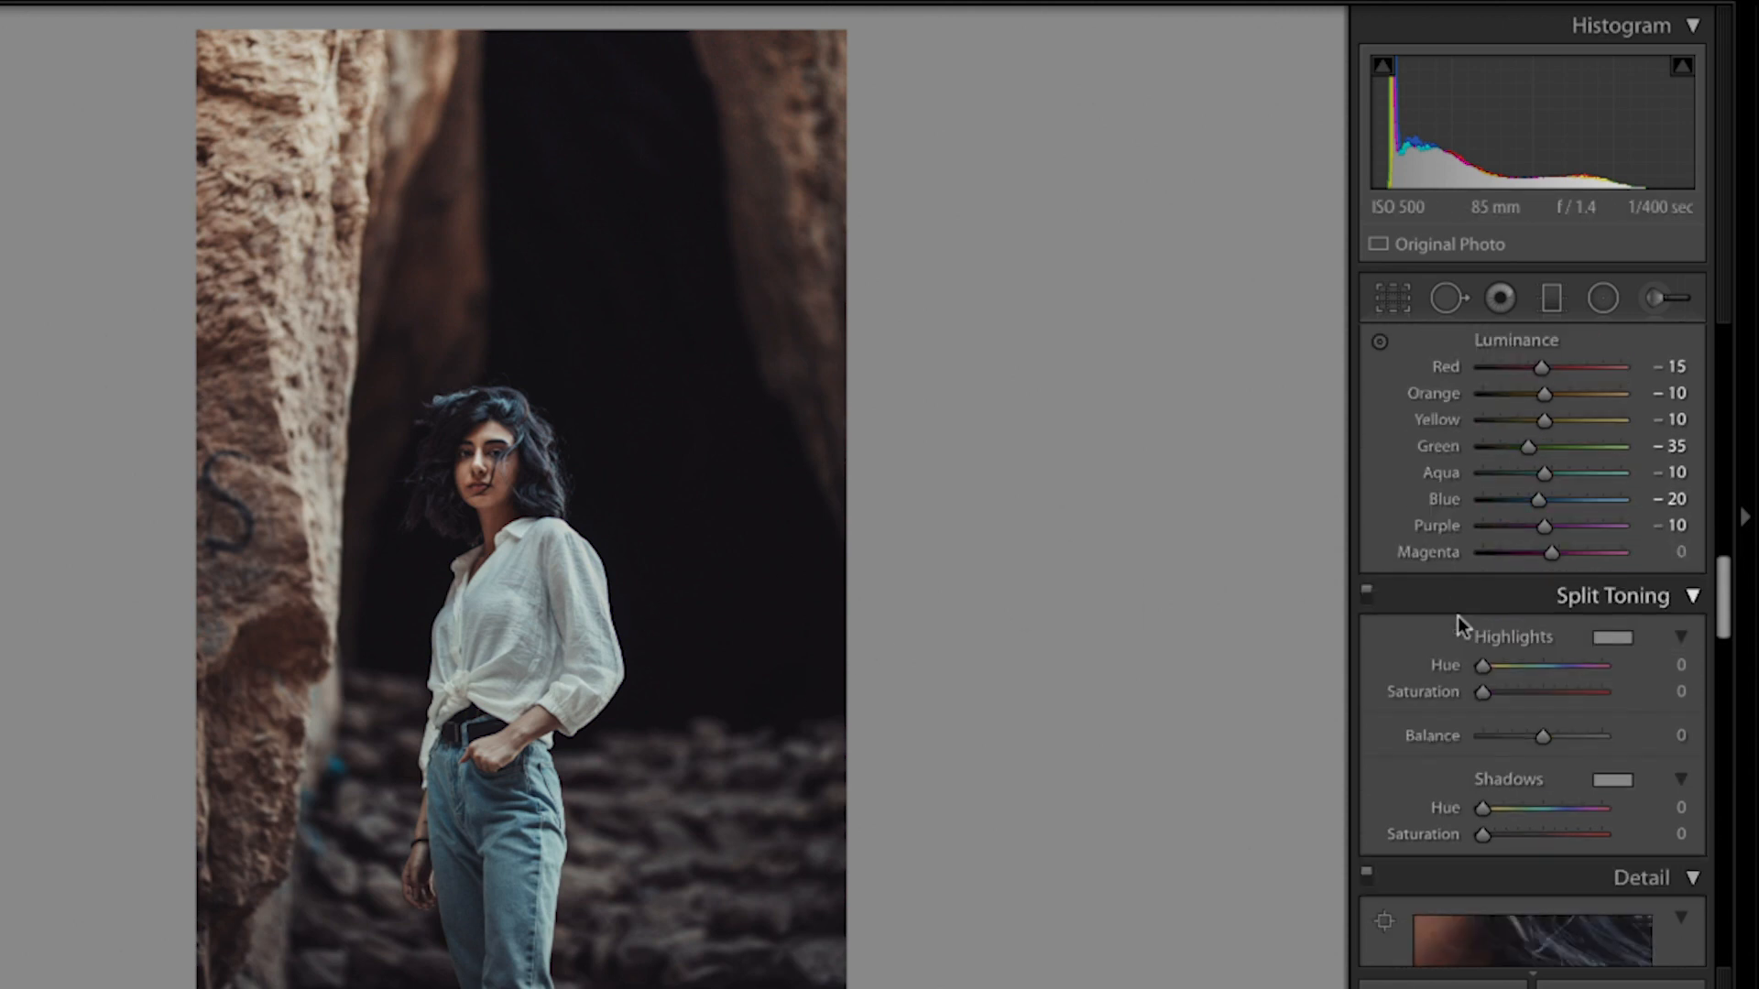
scroll(down, 3)
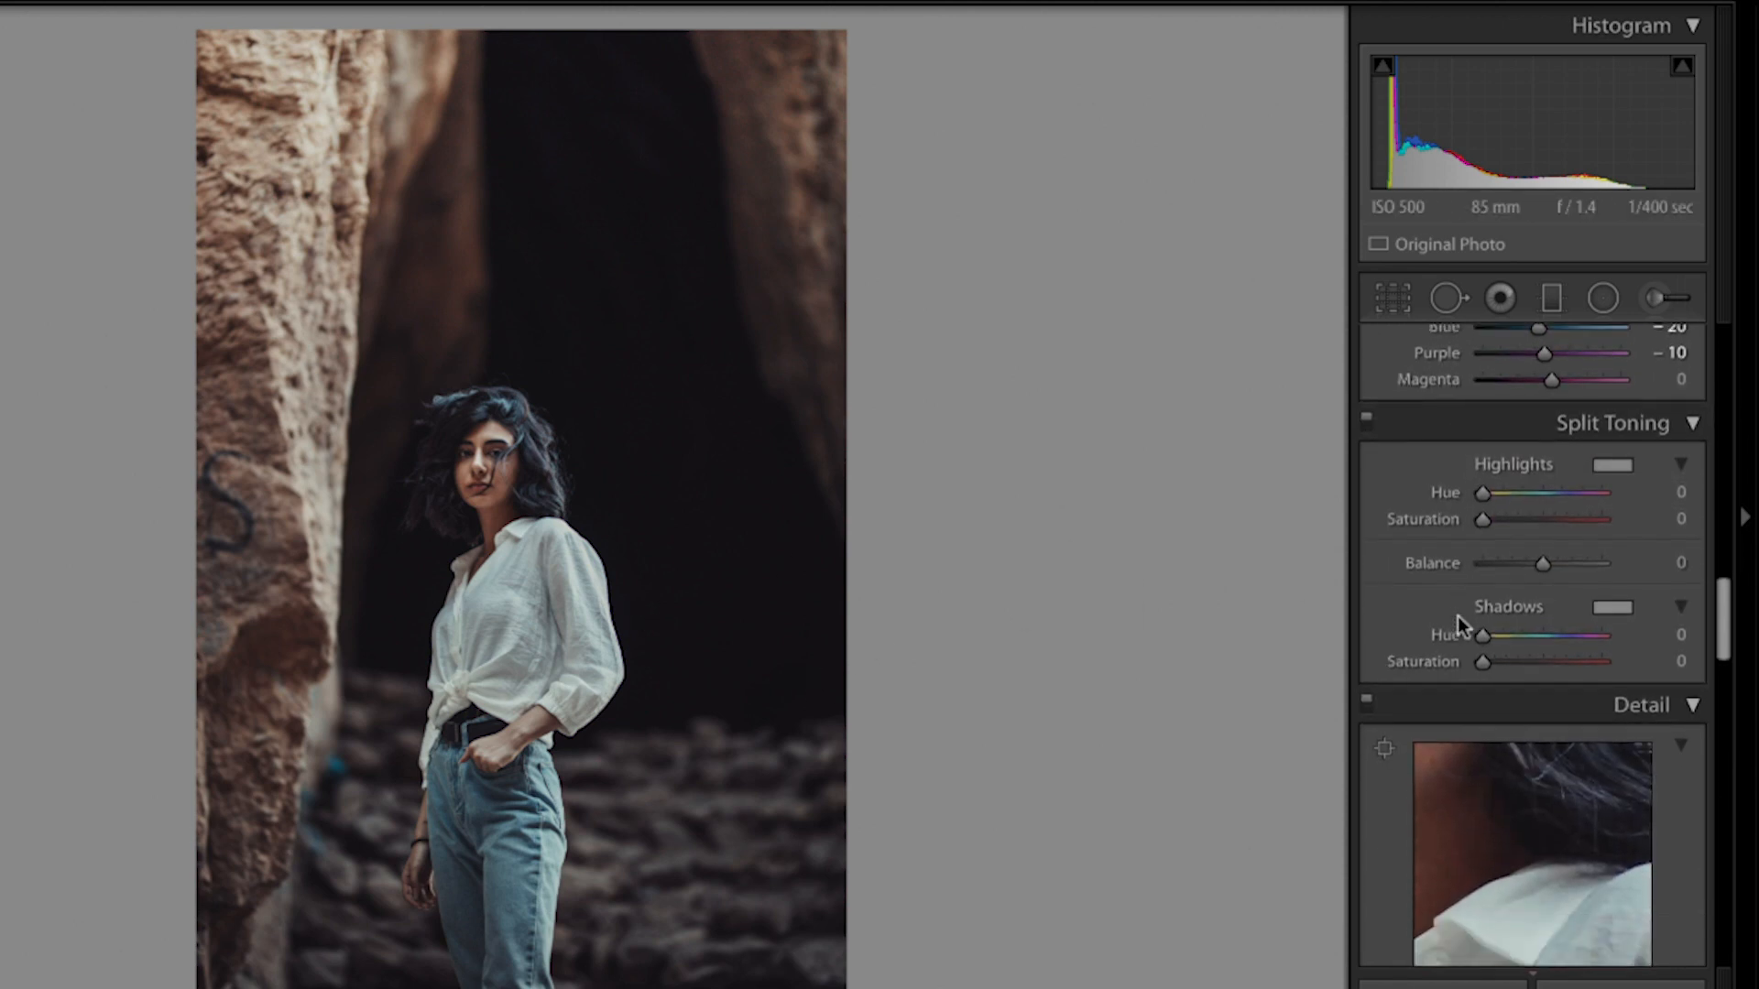
scroll(down, 3)
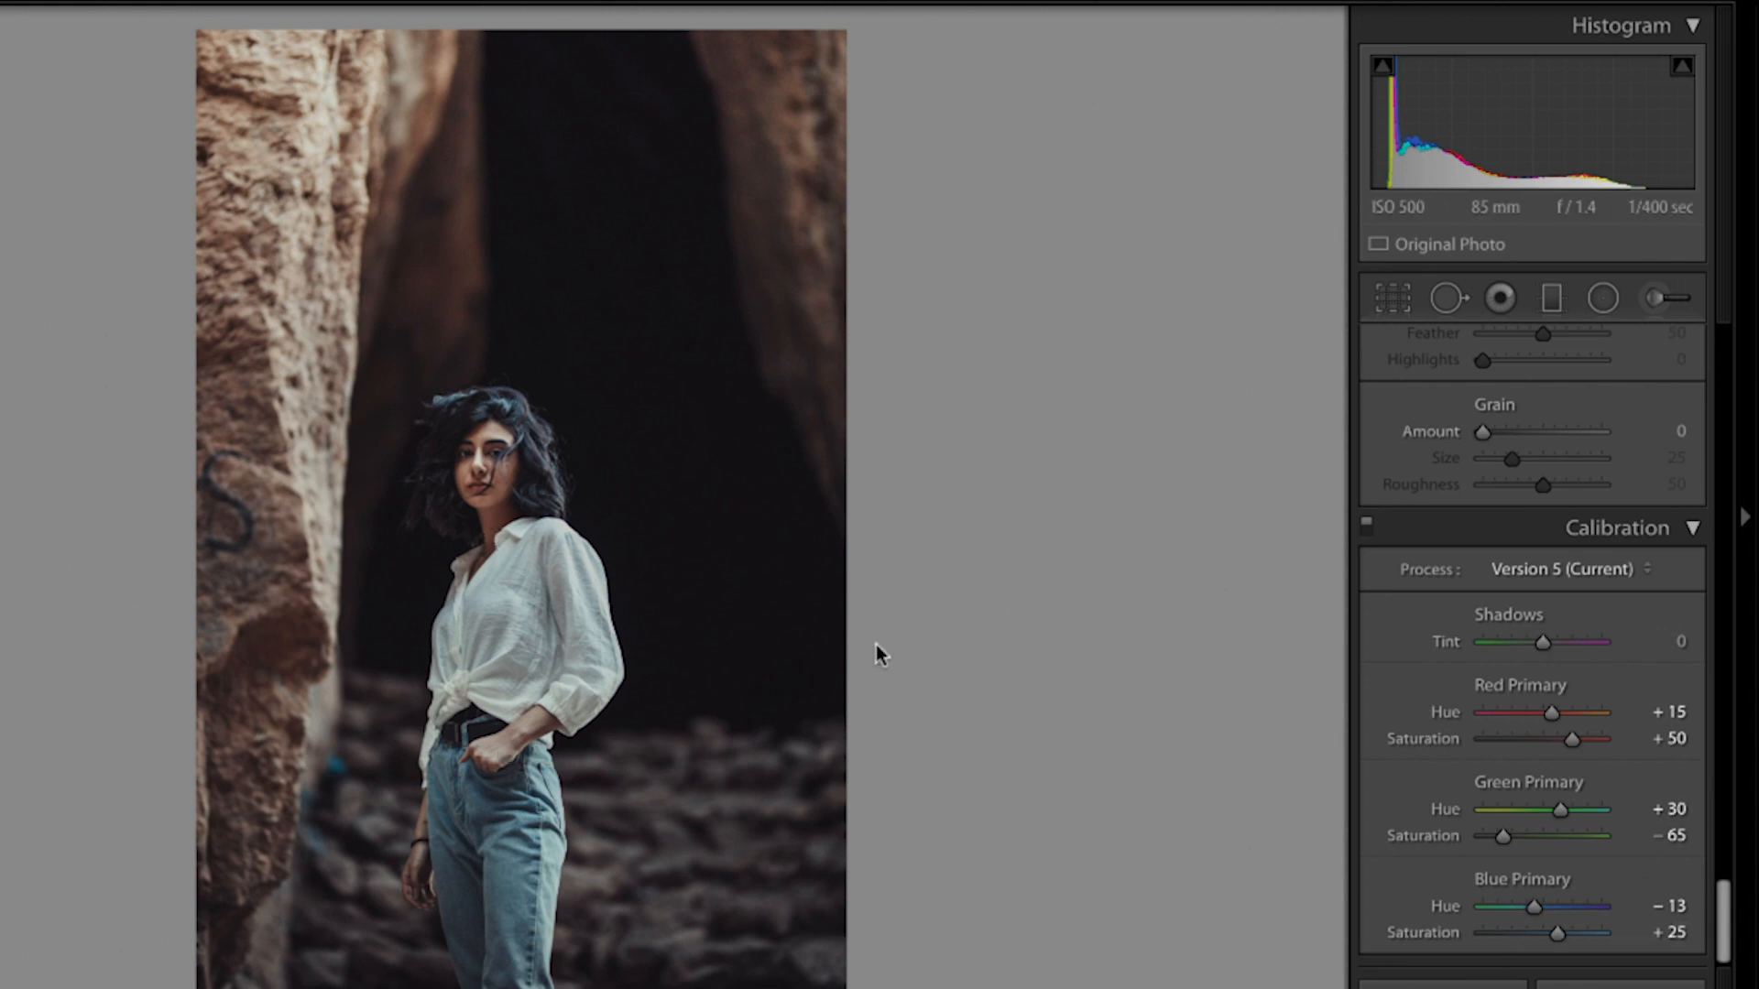
scroll(down, 3)
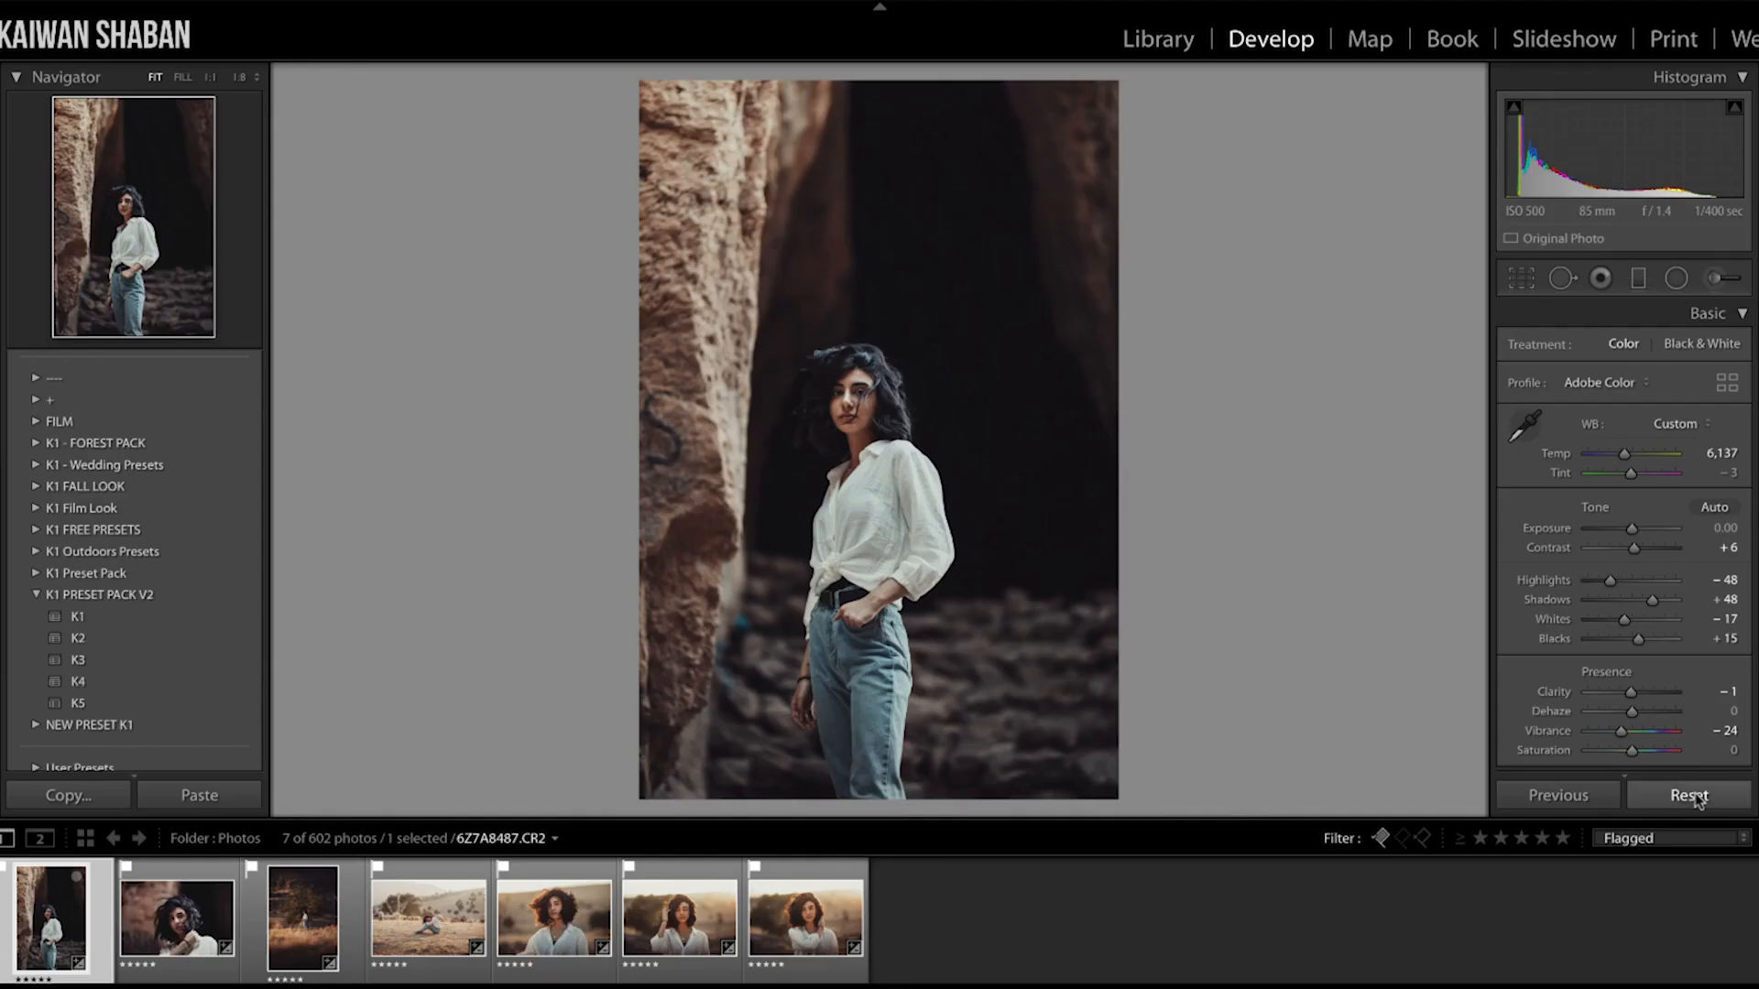
click(1688, 794)
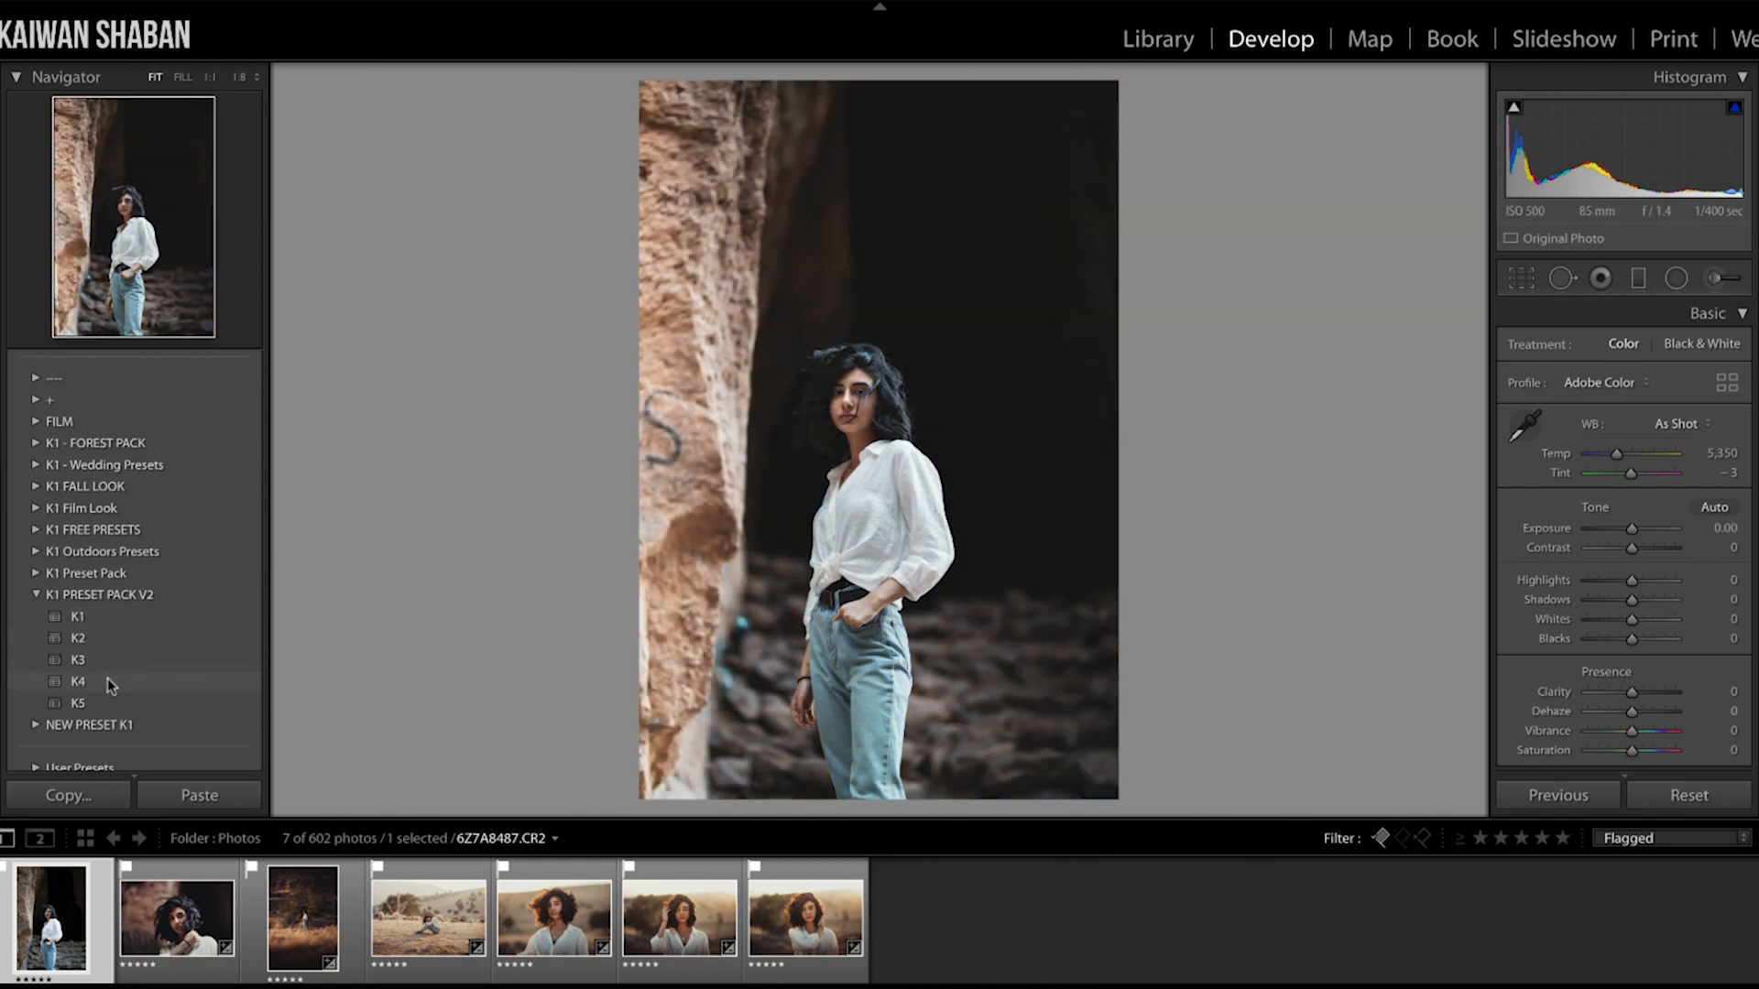
click(77, 681)
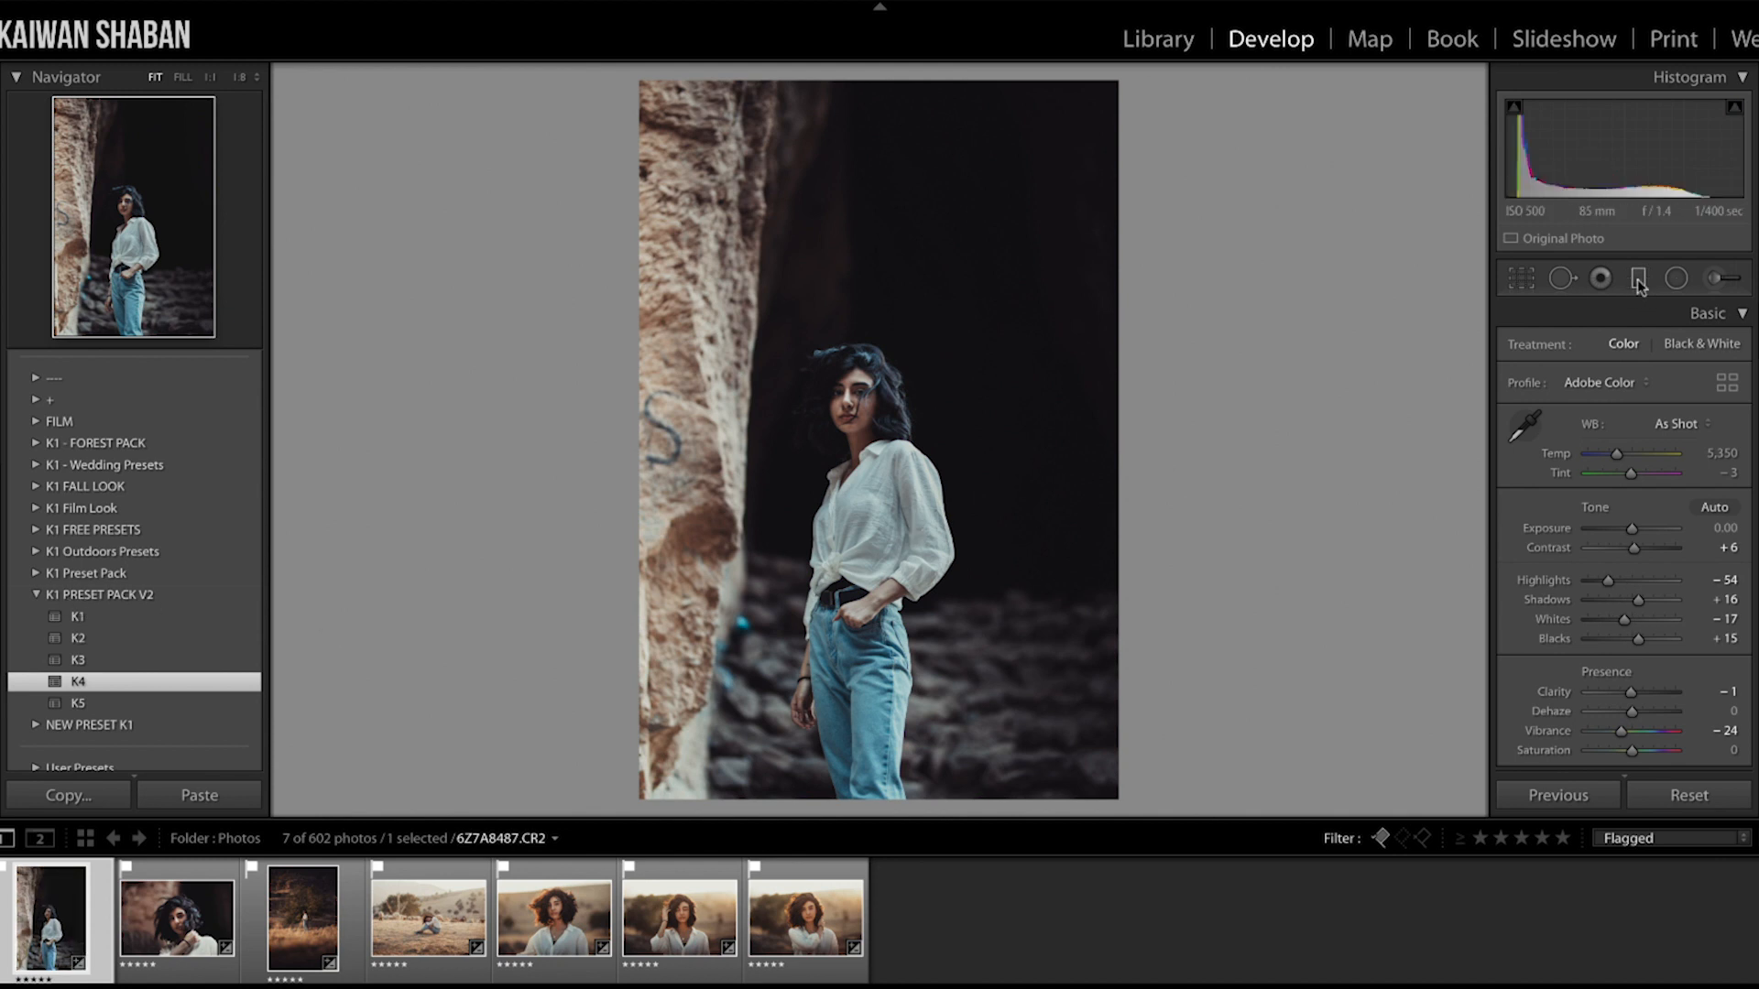
click(1638, 278)
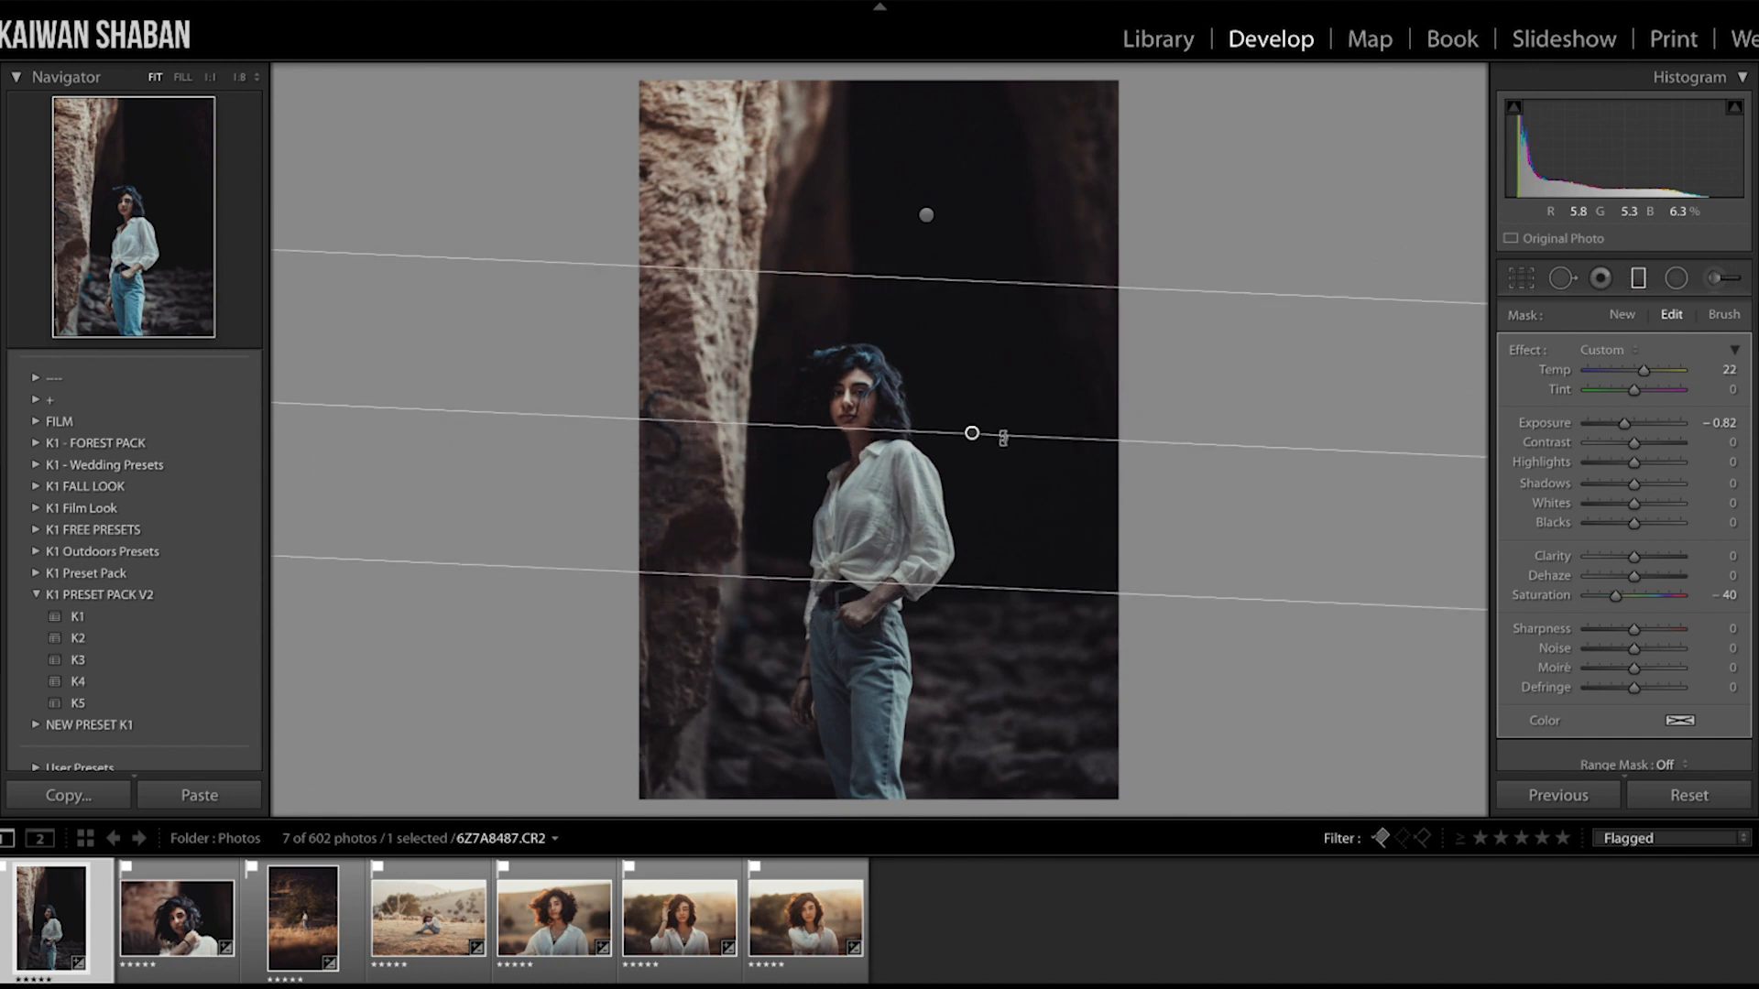
Drag the graduated filter from the chest to the thighs and finish editing it
drag(971, 433, 850, 615)
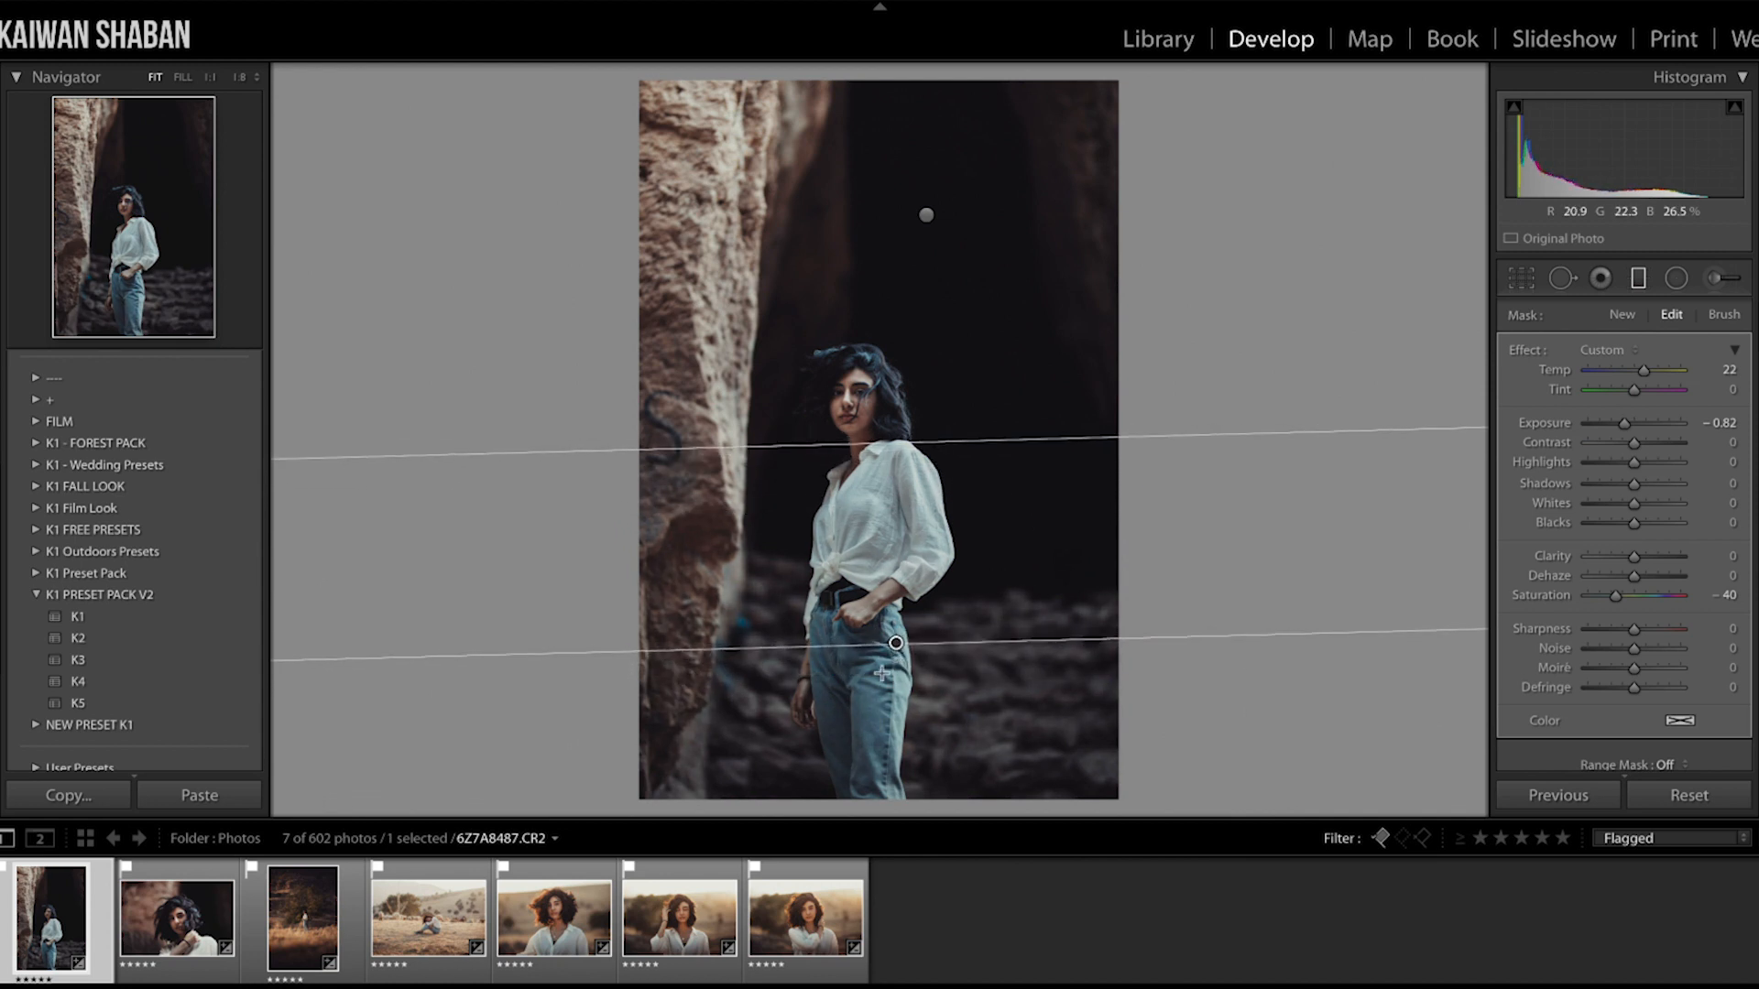
click(1637, 278)
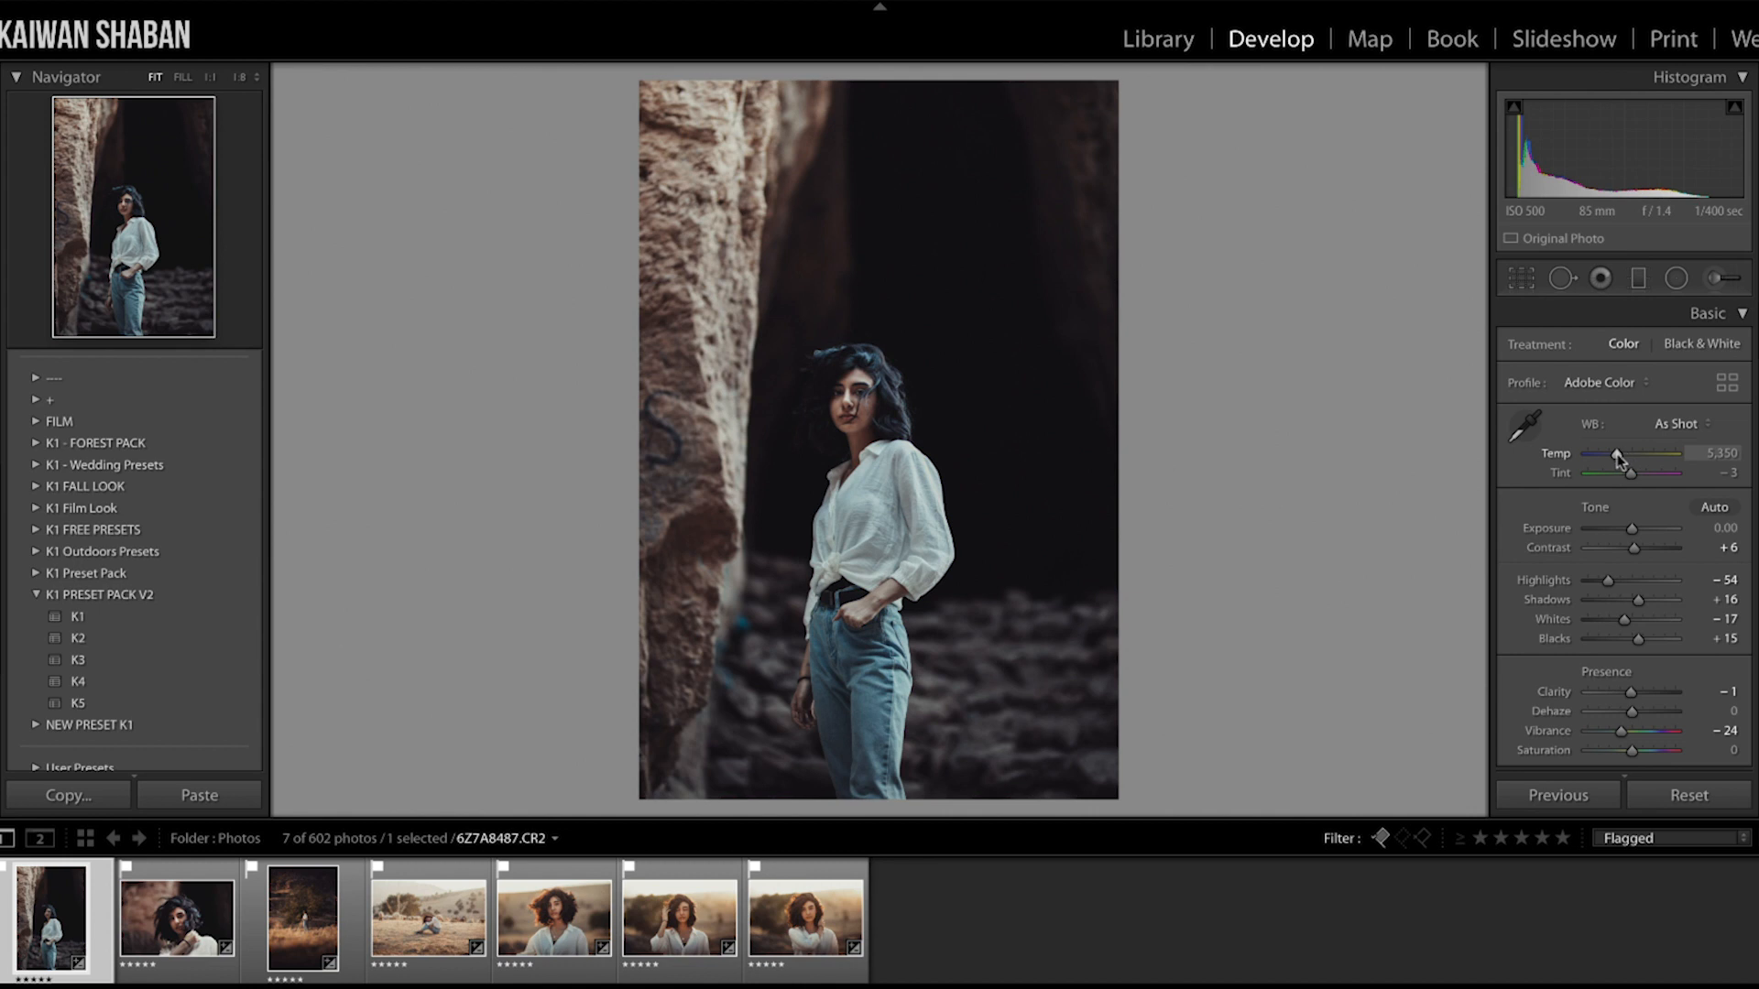
Warm the cave portrait to 5,791, lift shadows, lower highlights, then open the close-up portrait
drag(1614, 454, 1632, 454)
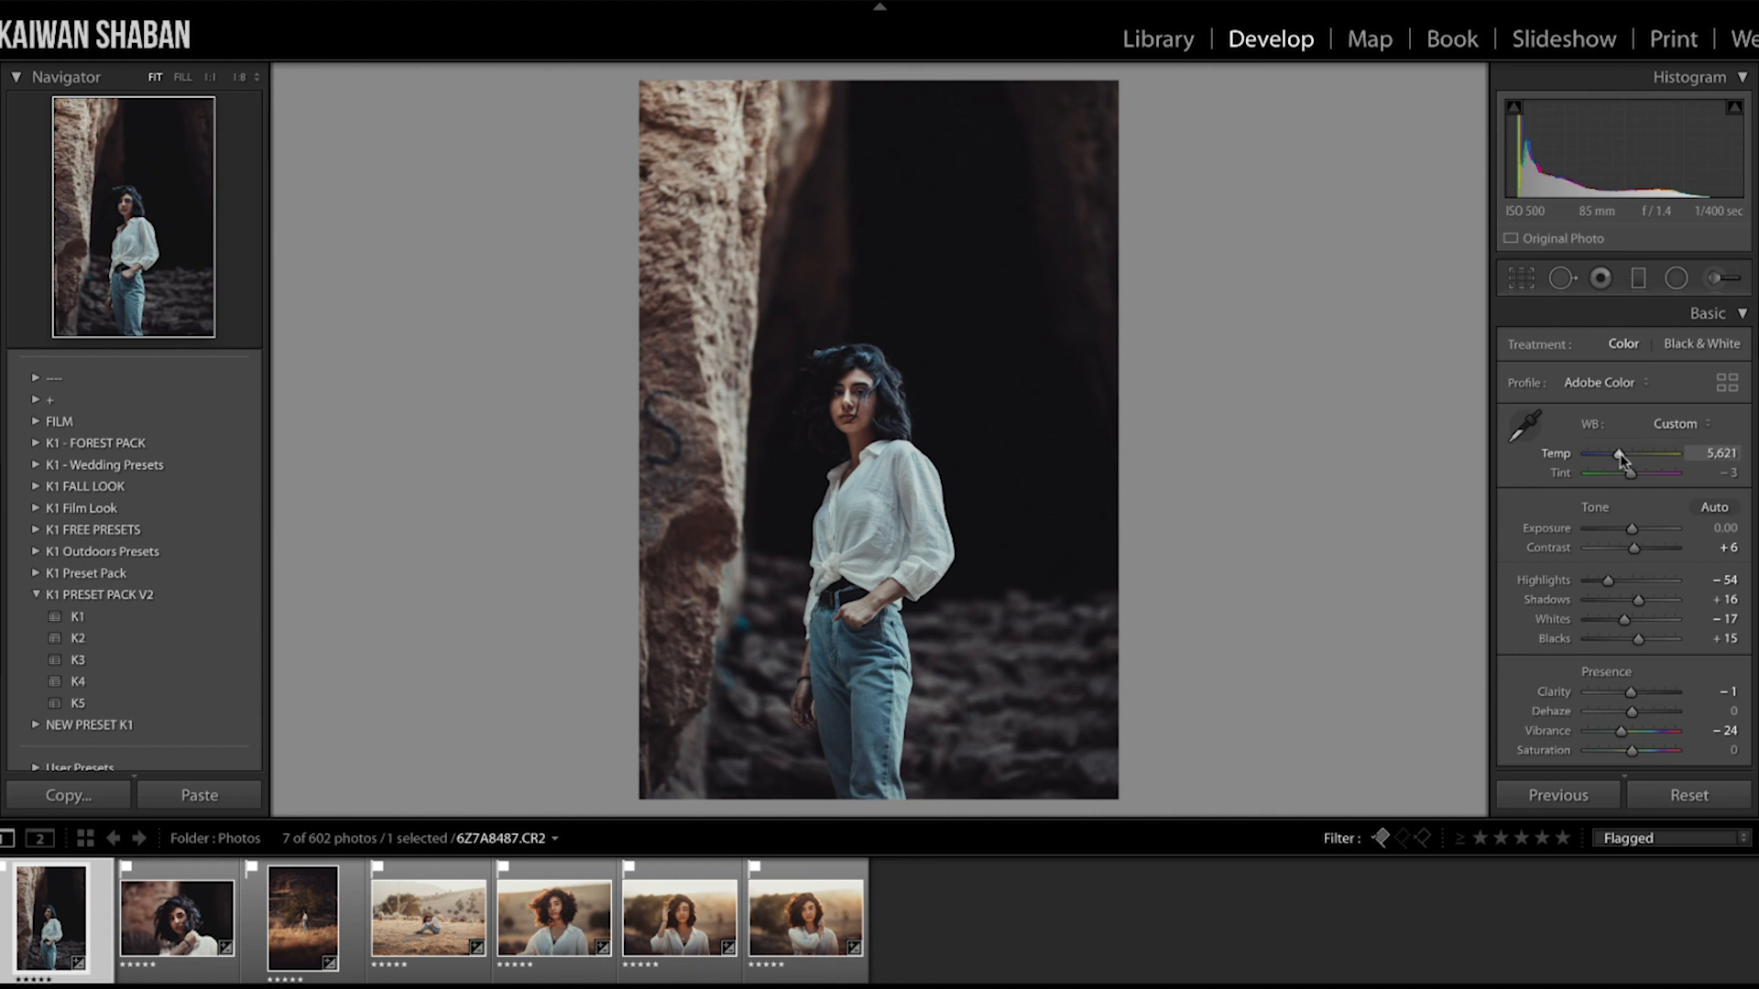
drag(1620, 459, 1632, 459)
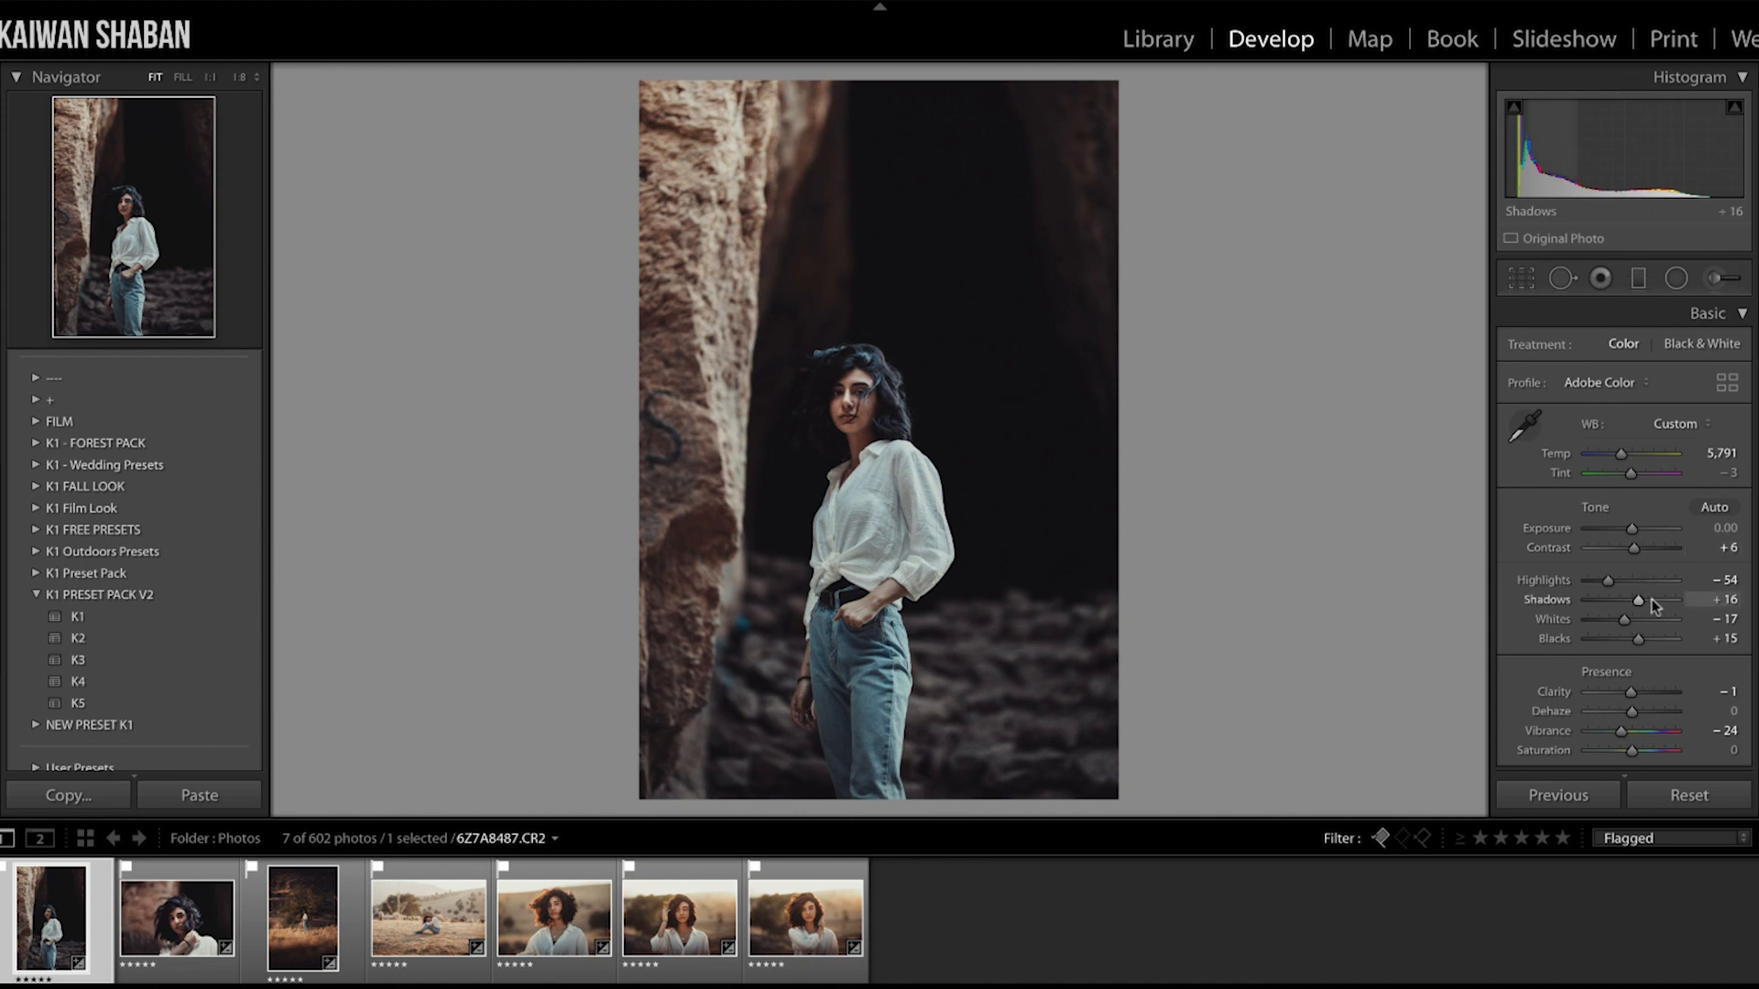
drag(1635, 599, 1661, 599)
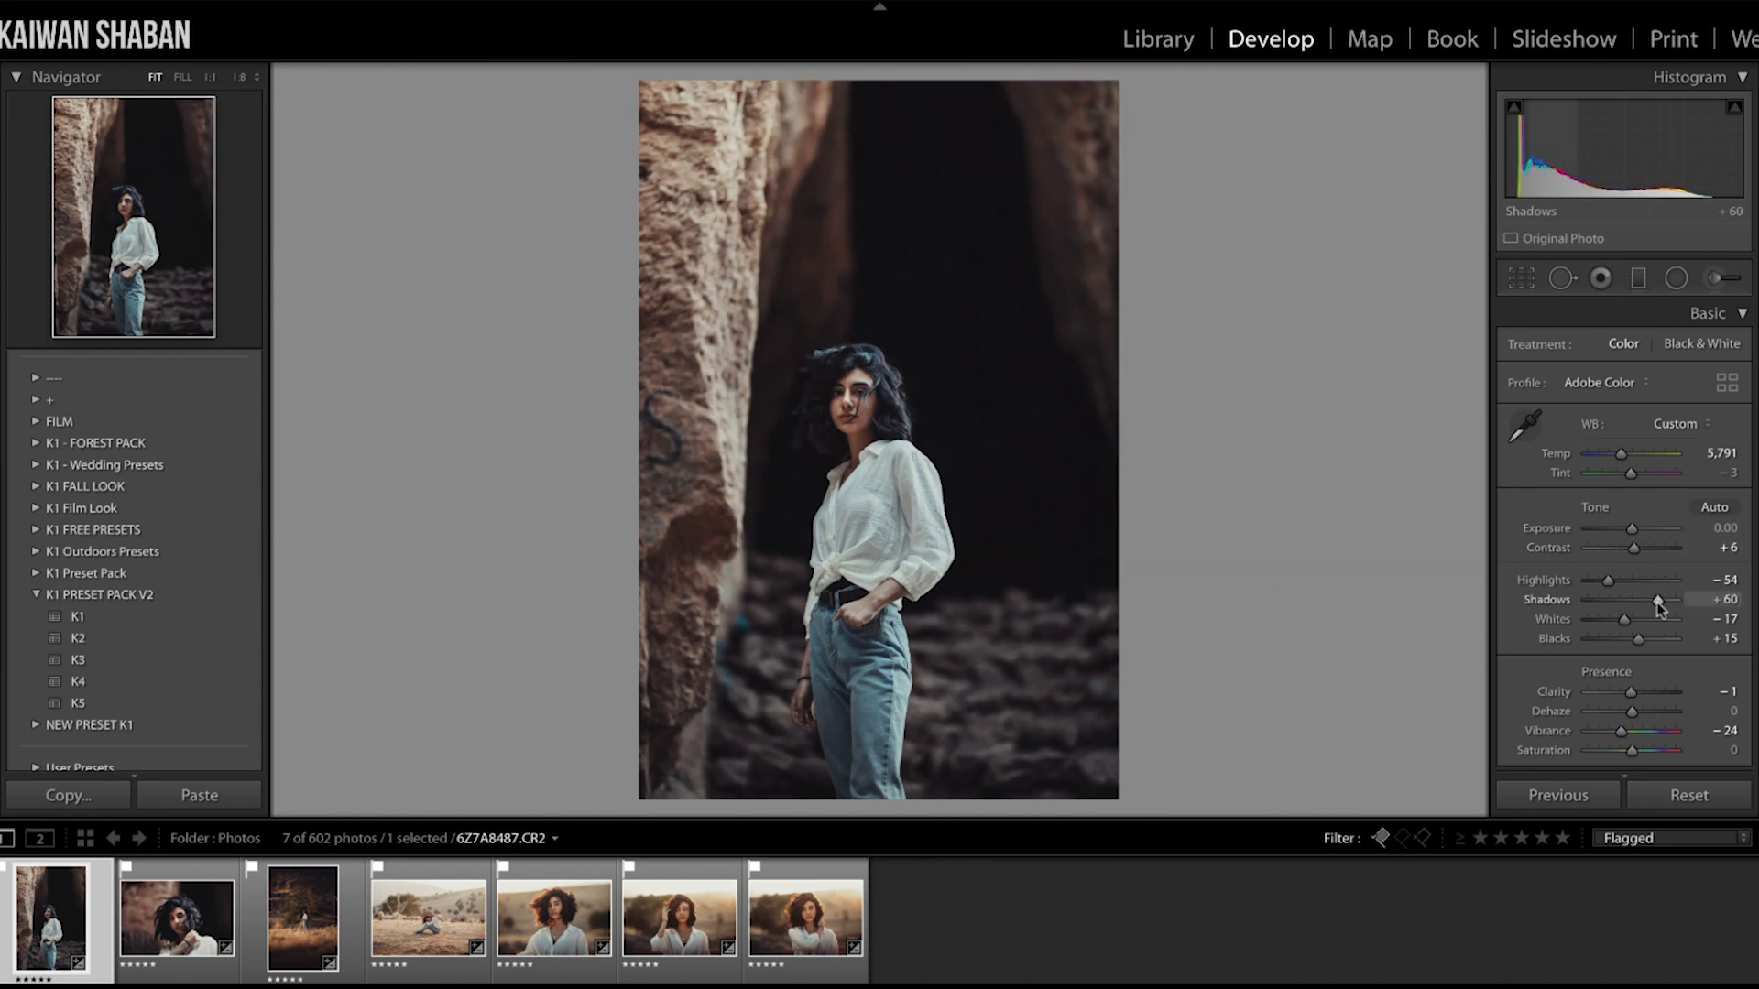
drag(1655, 599, 1662, 599)
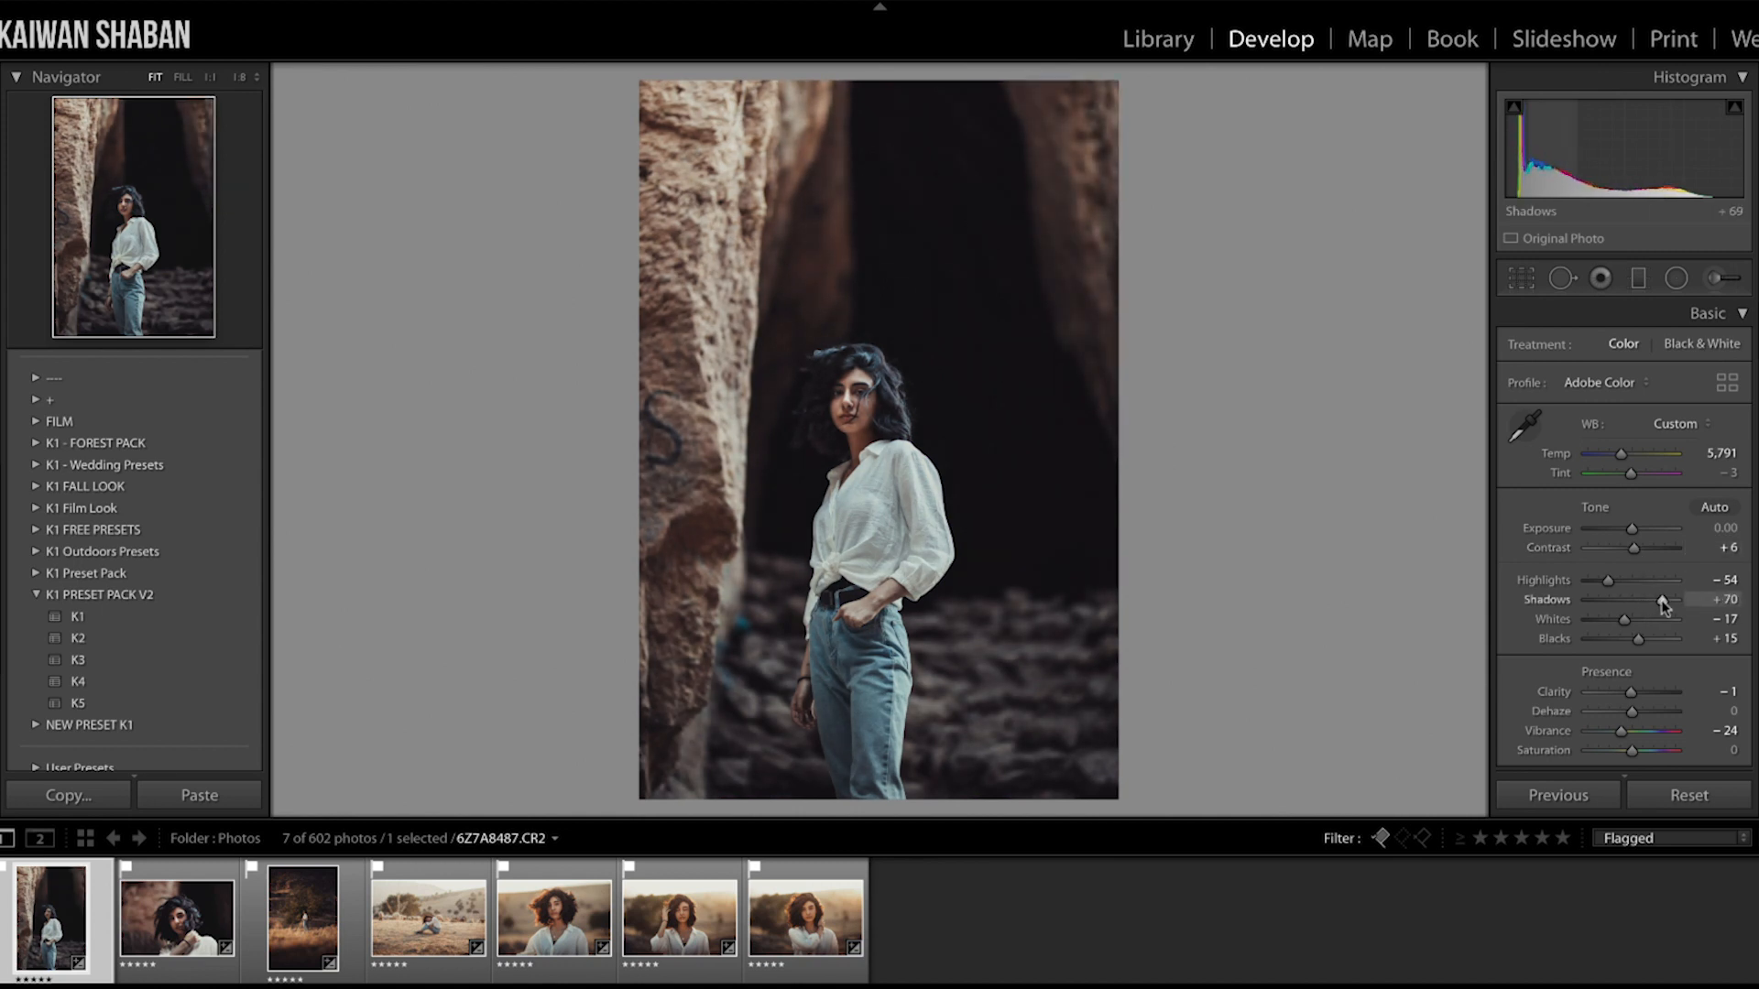
drag(1648, 599, 1665, 599)
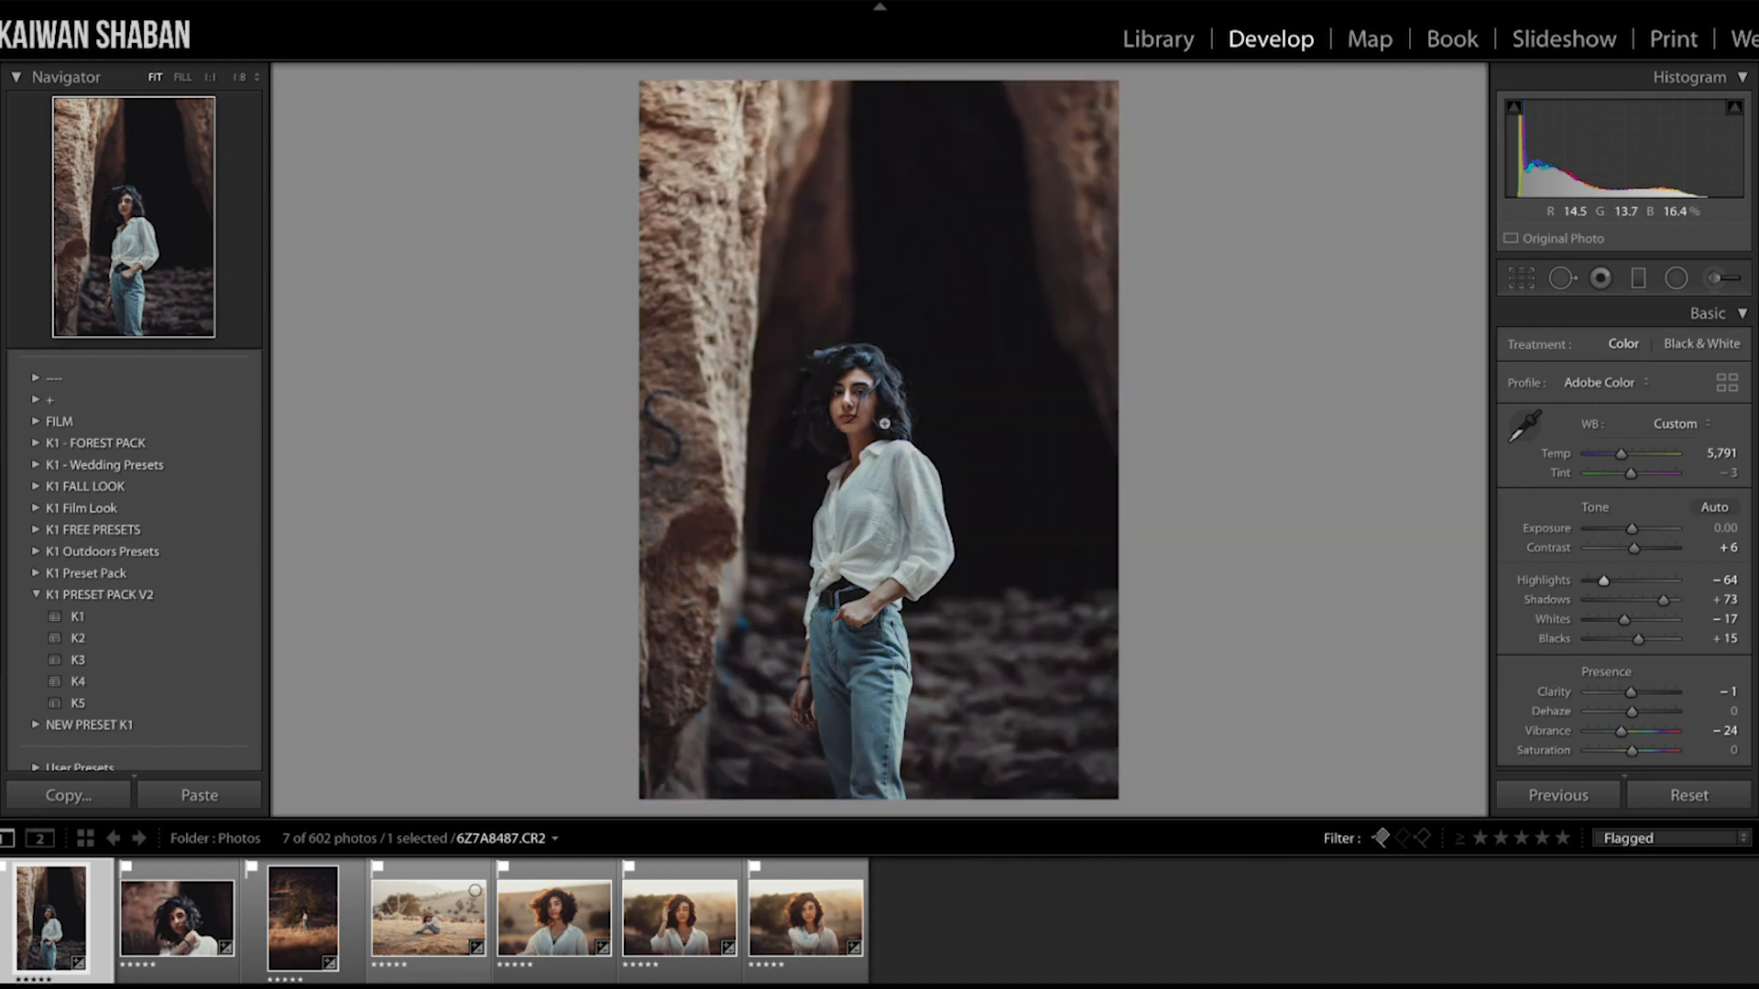
click(209, 76)
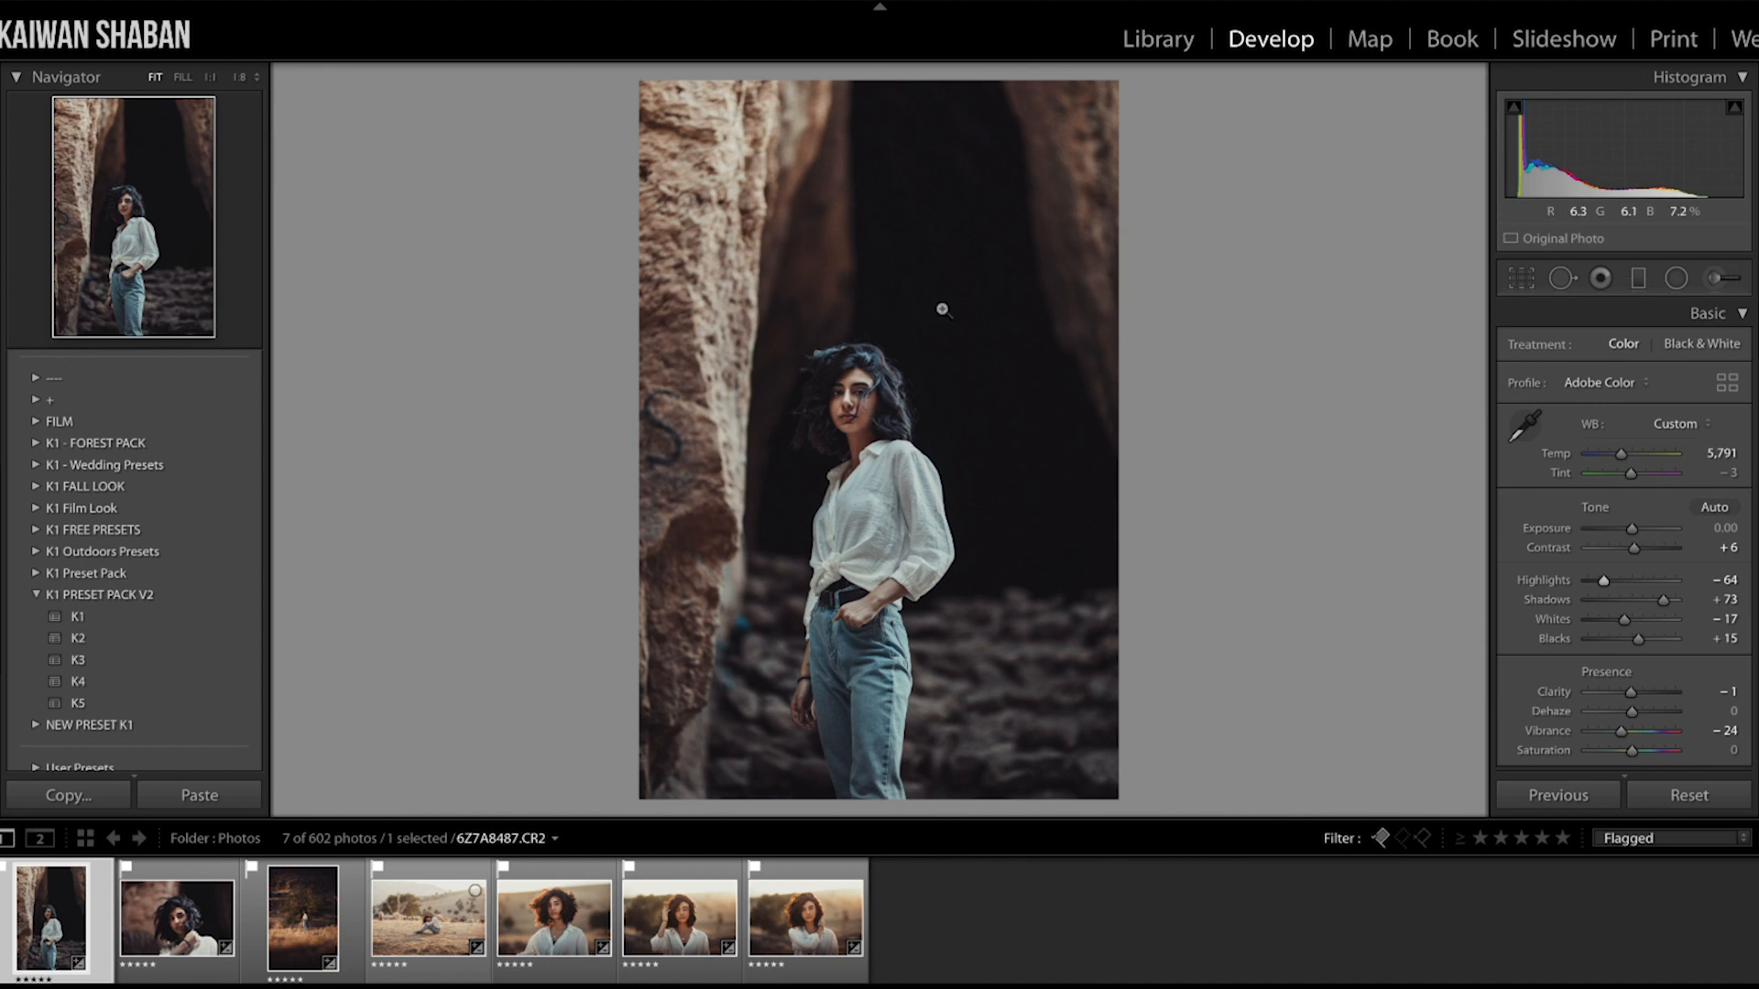
mouse_move(868, 278)
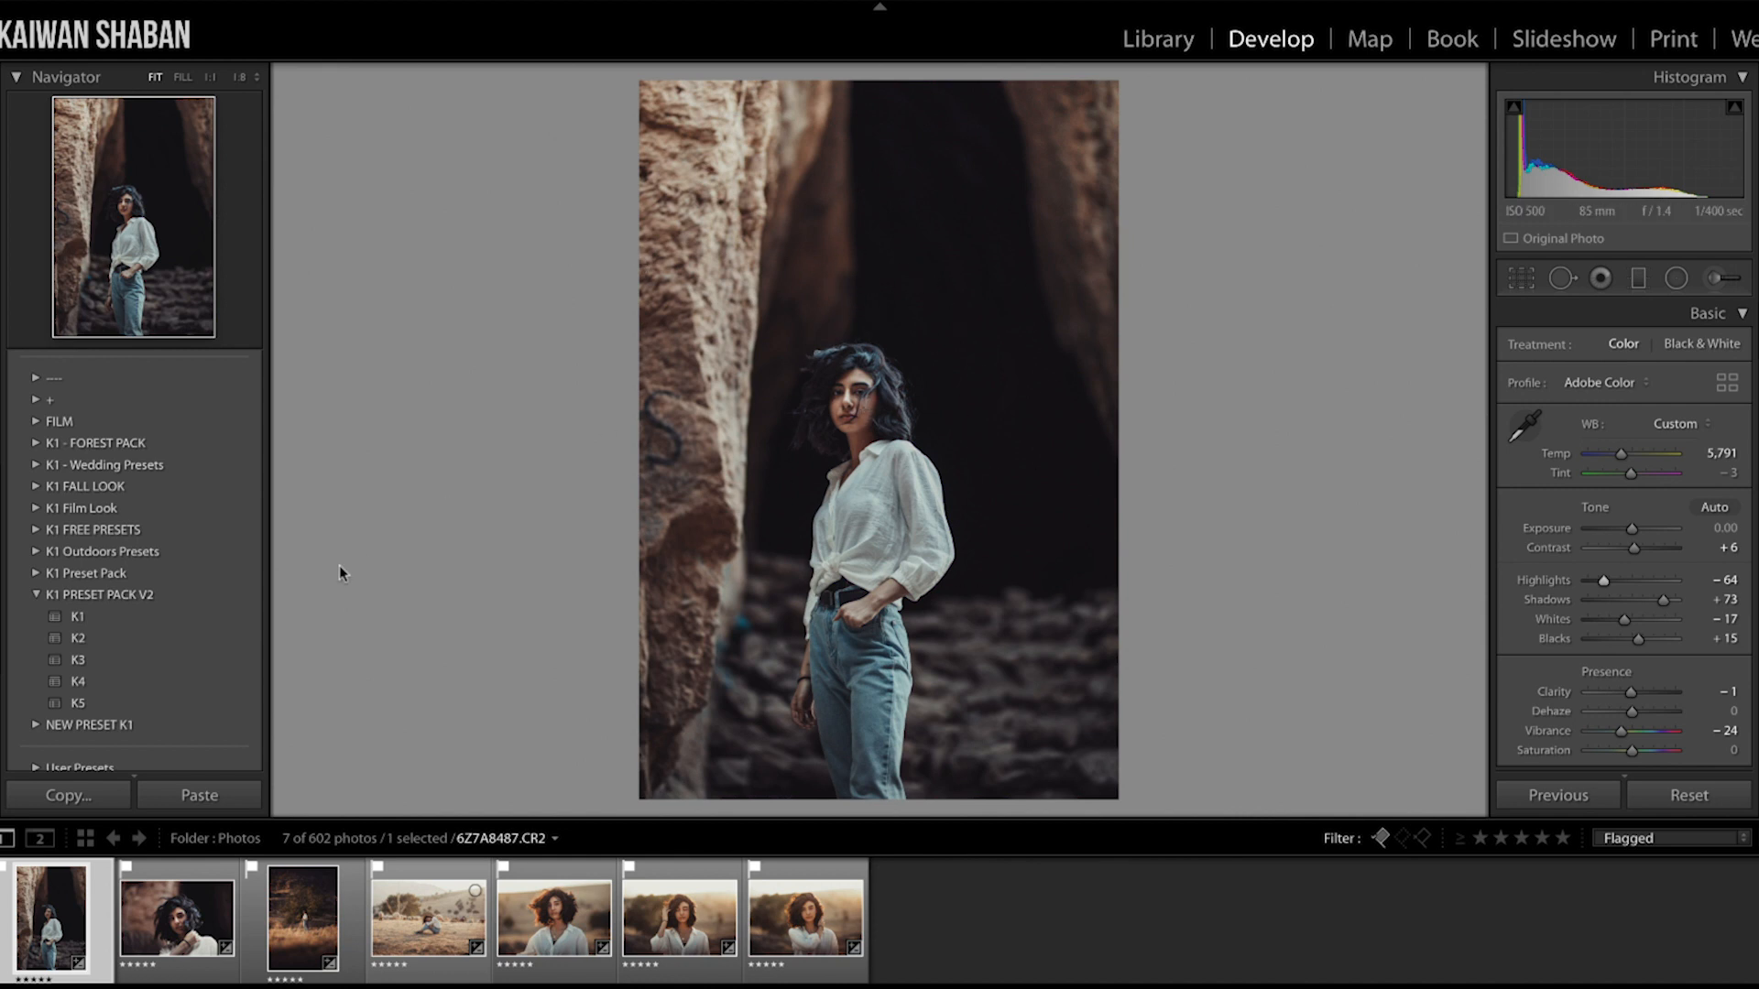
click(175, 918)
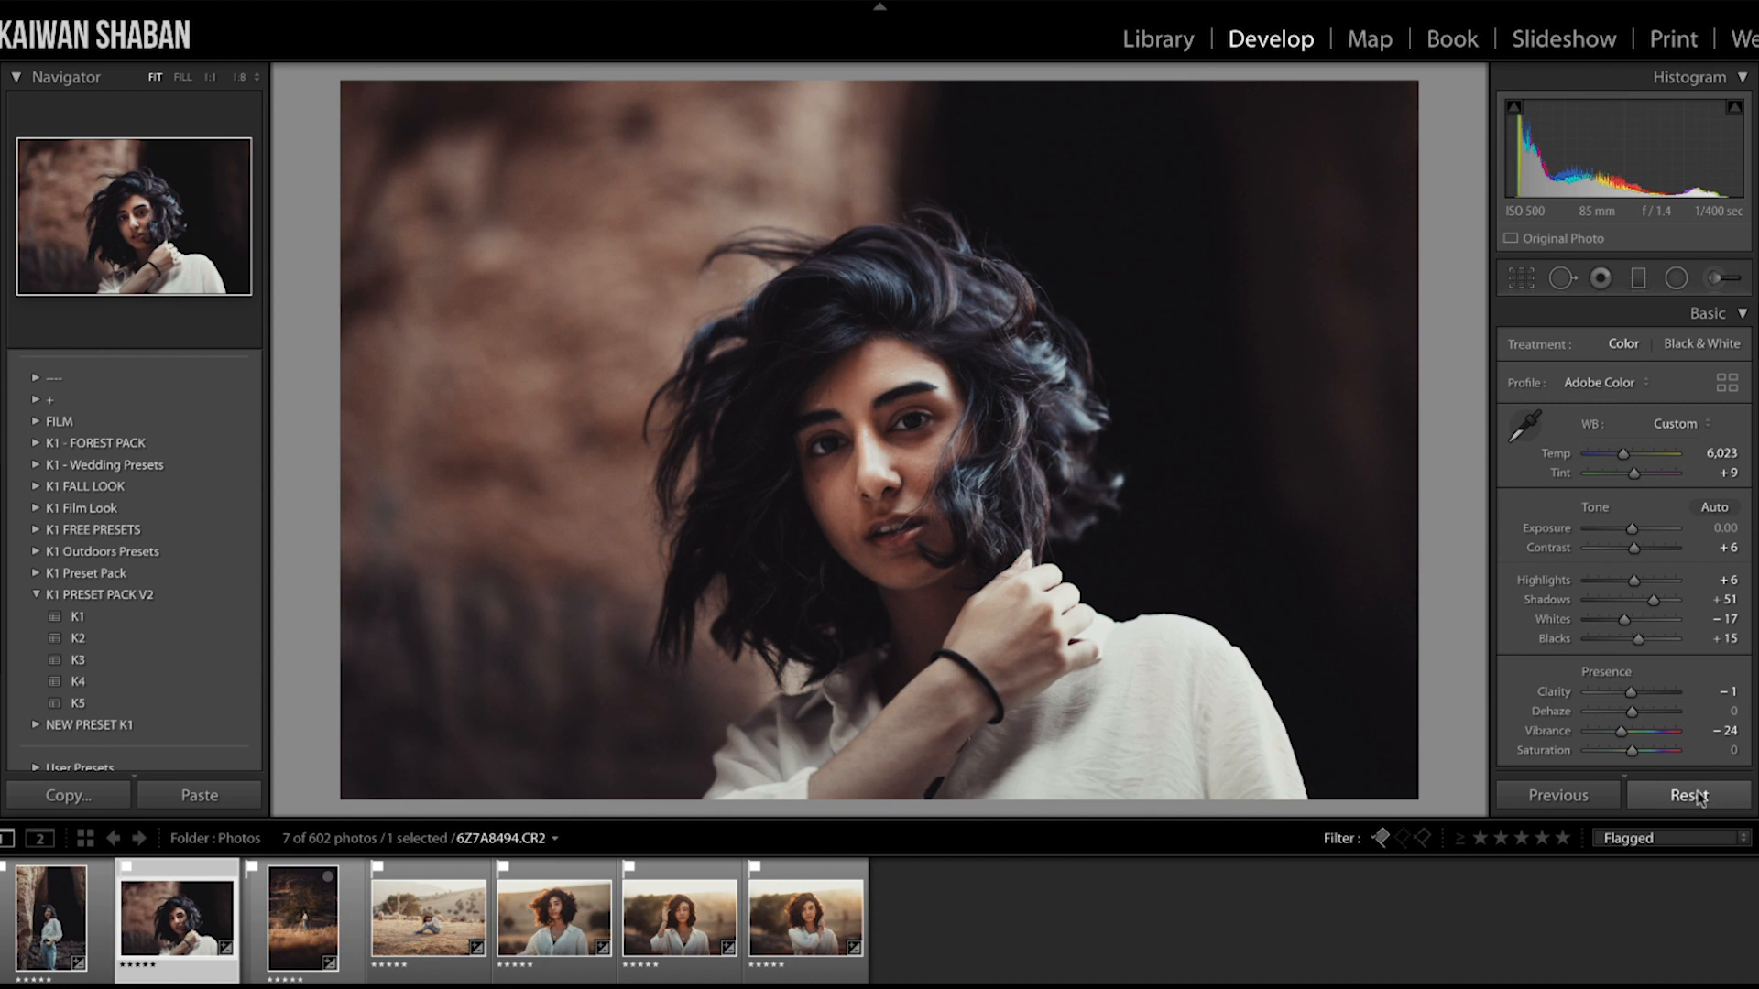
Reset the close-up portrait's adjustments, checking back against the graded cave portrait
click(1688, 795)
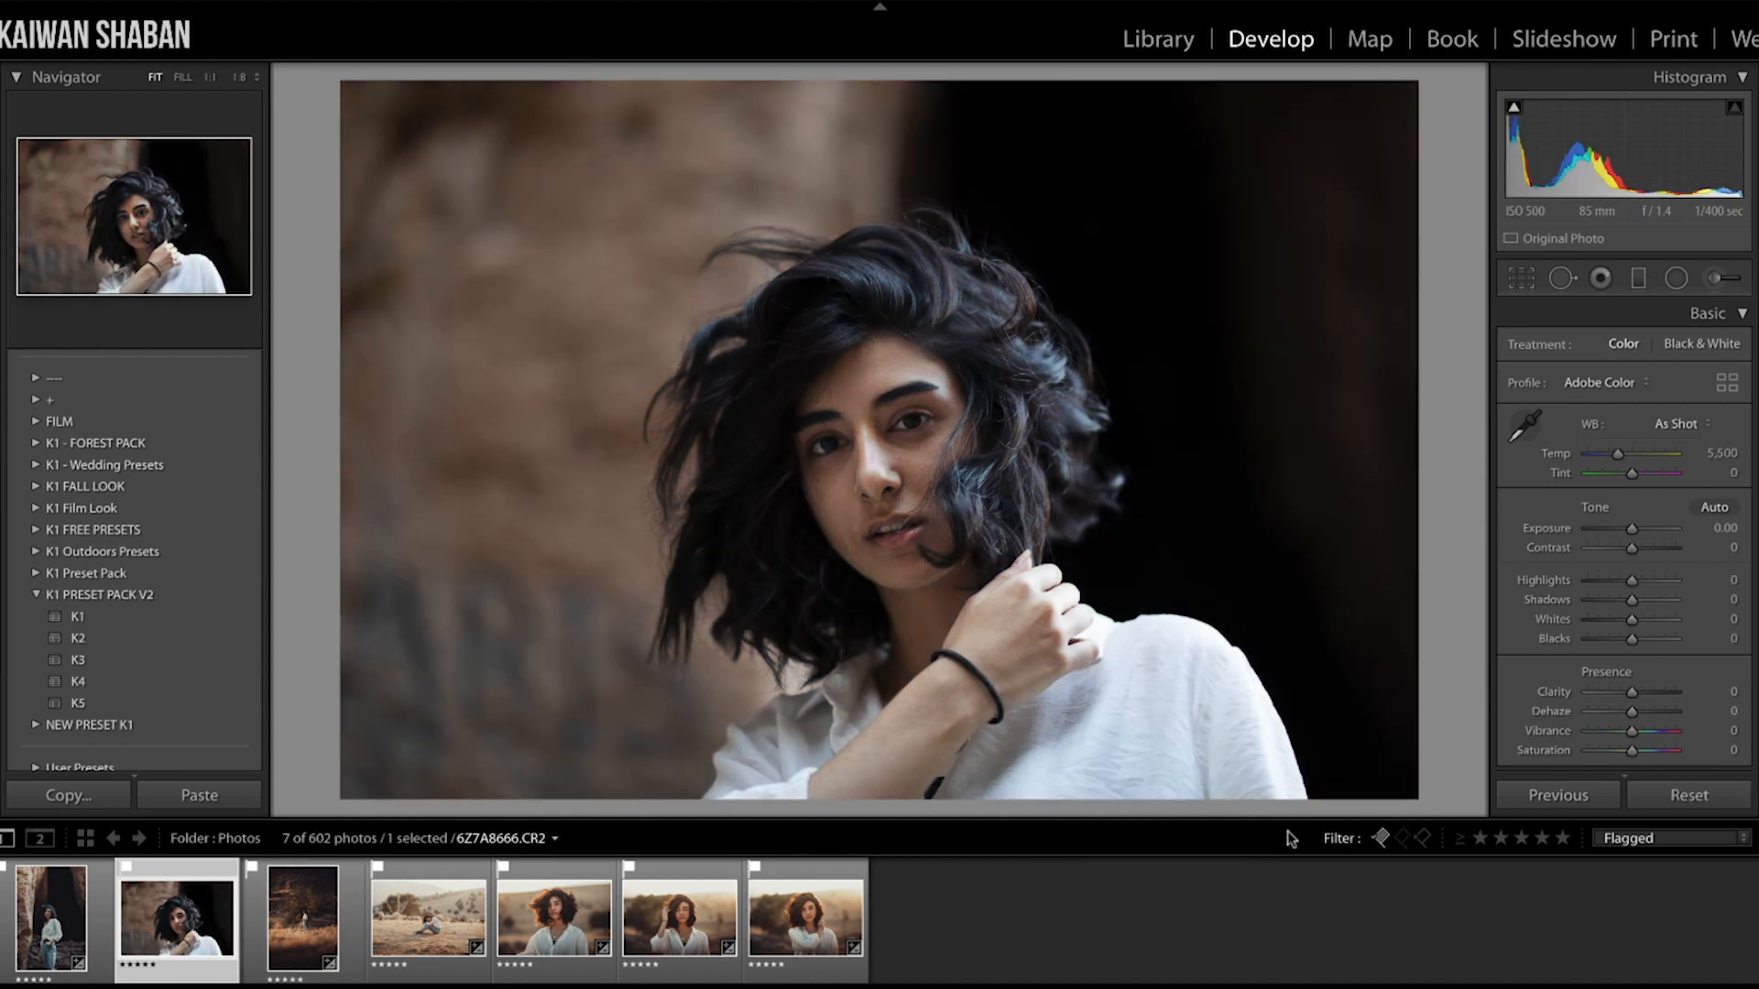
click(1557, 794)
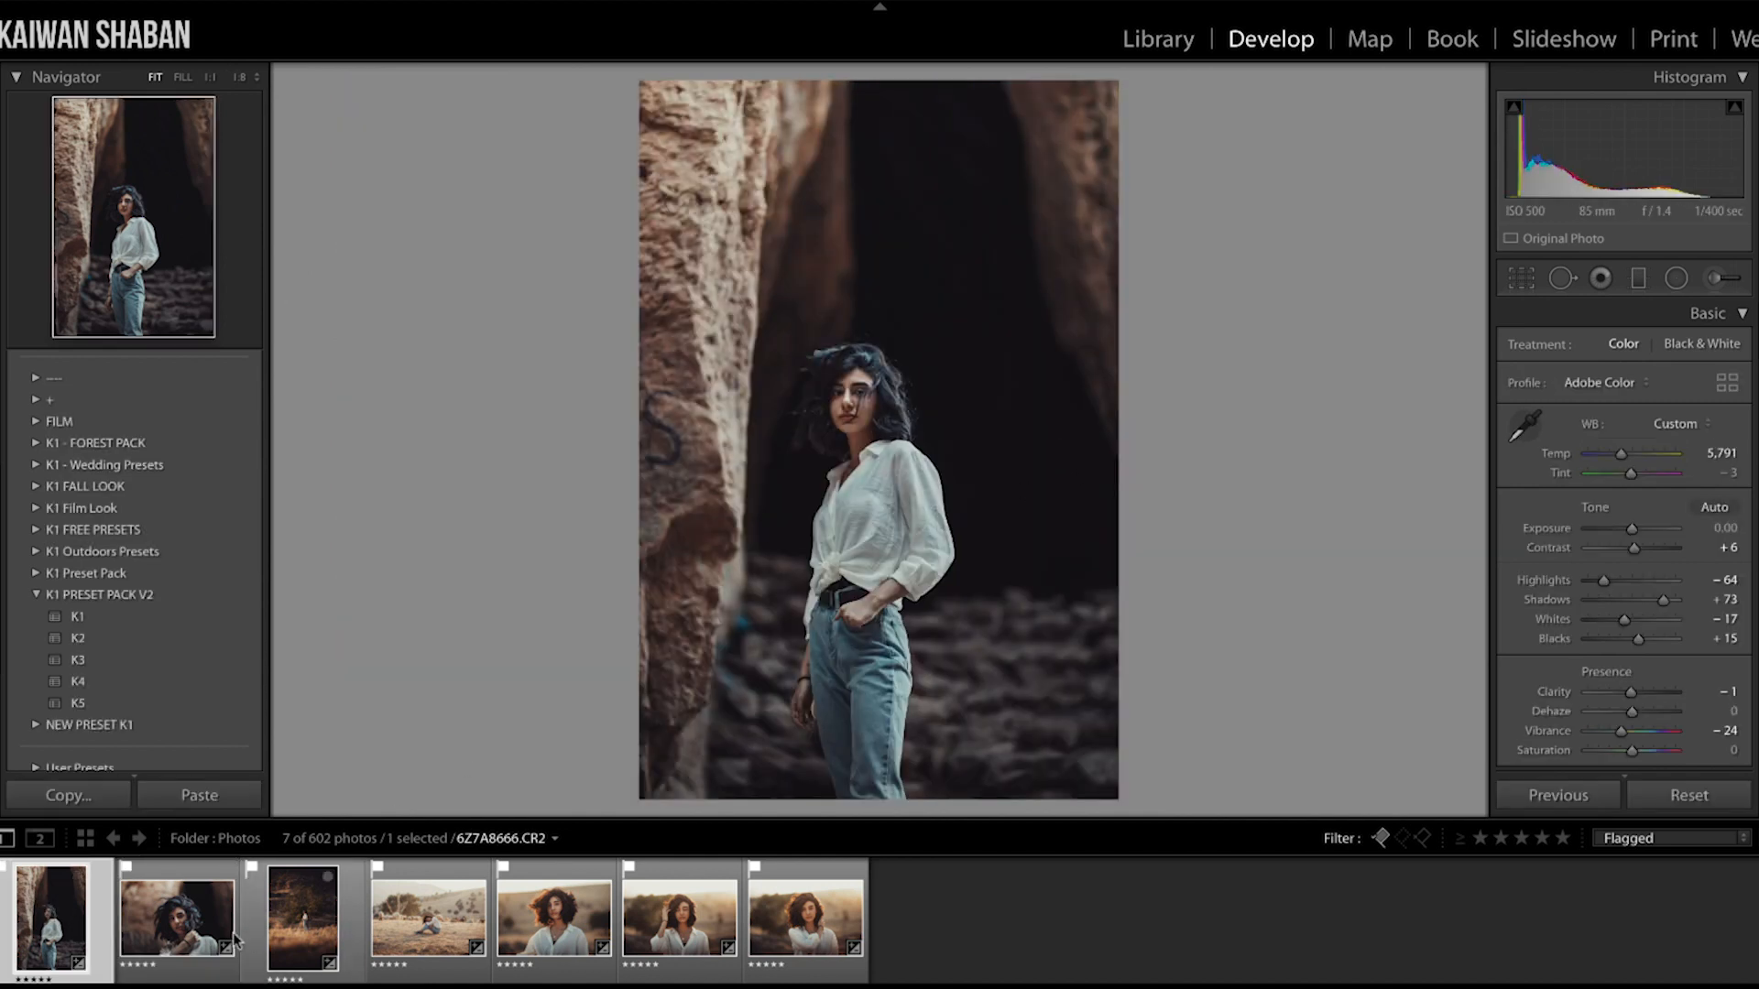
click(175, 917)
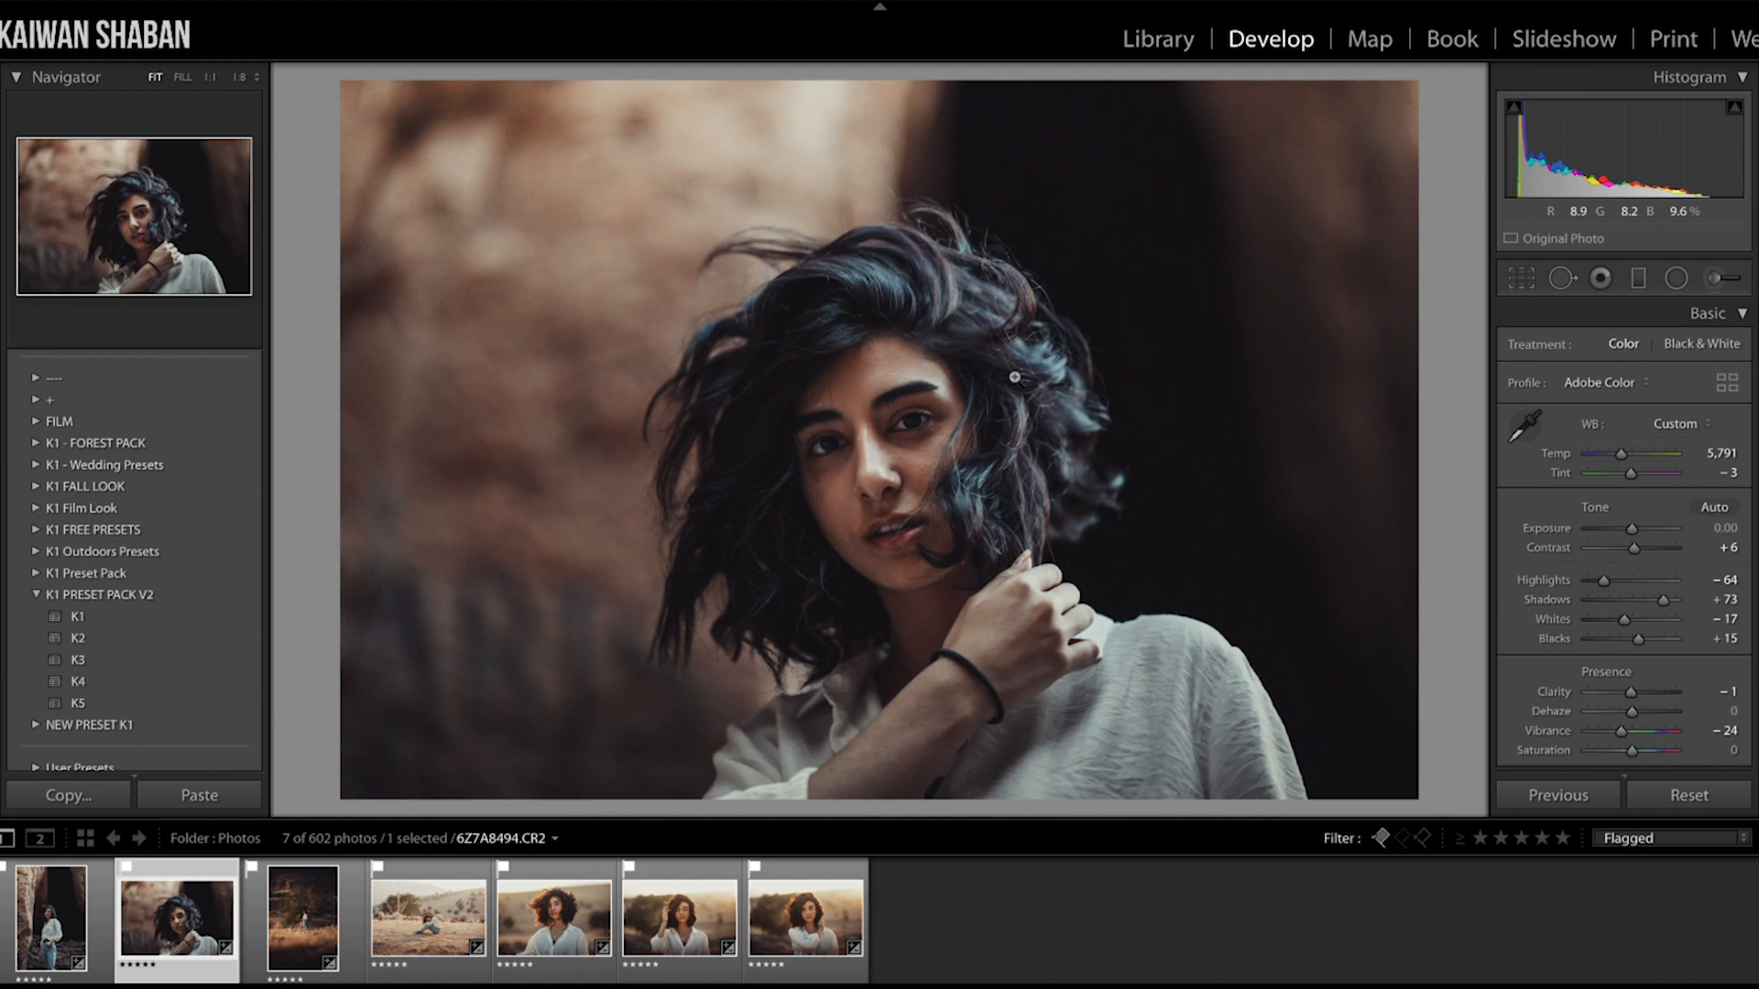
Set highlights −82 and shadows +100, and add a brightening graduated filter
drag(1657, 599, 1705, 599)
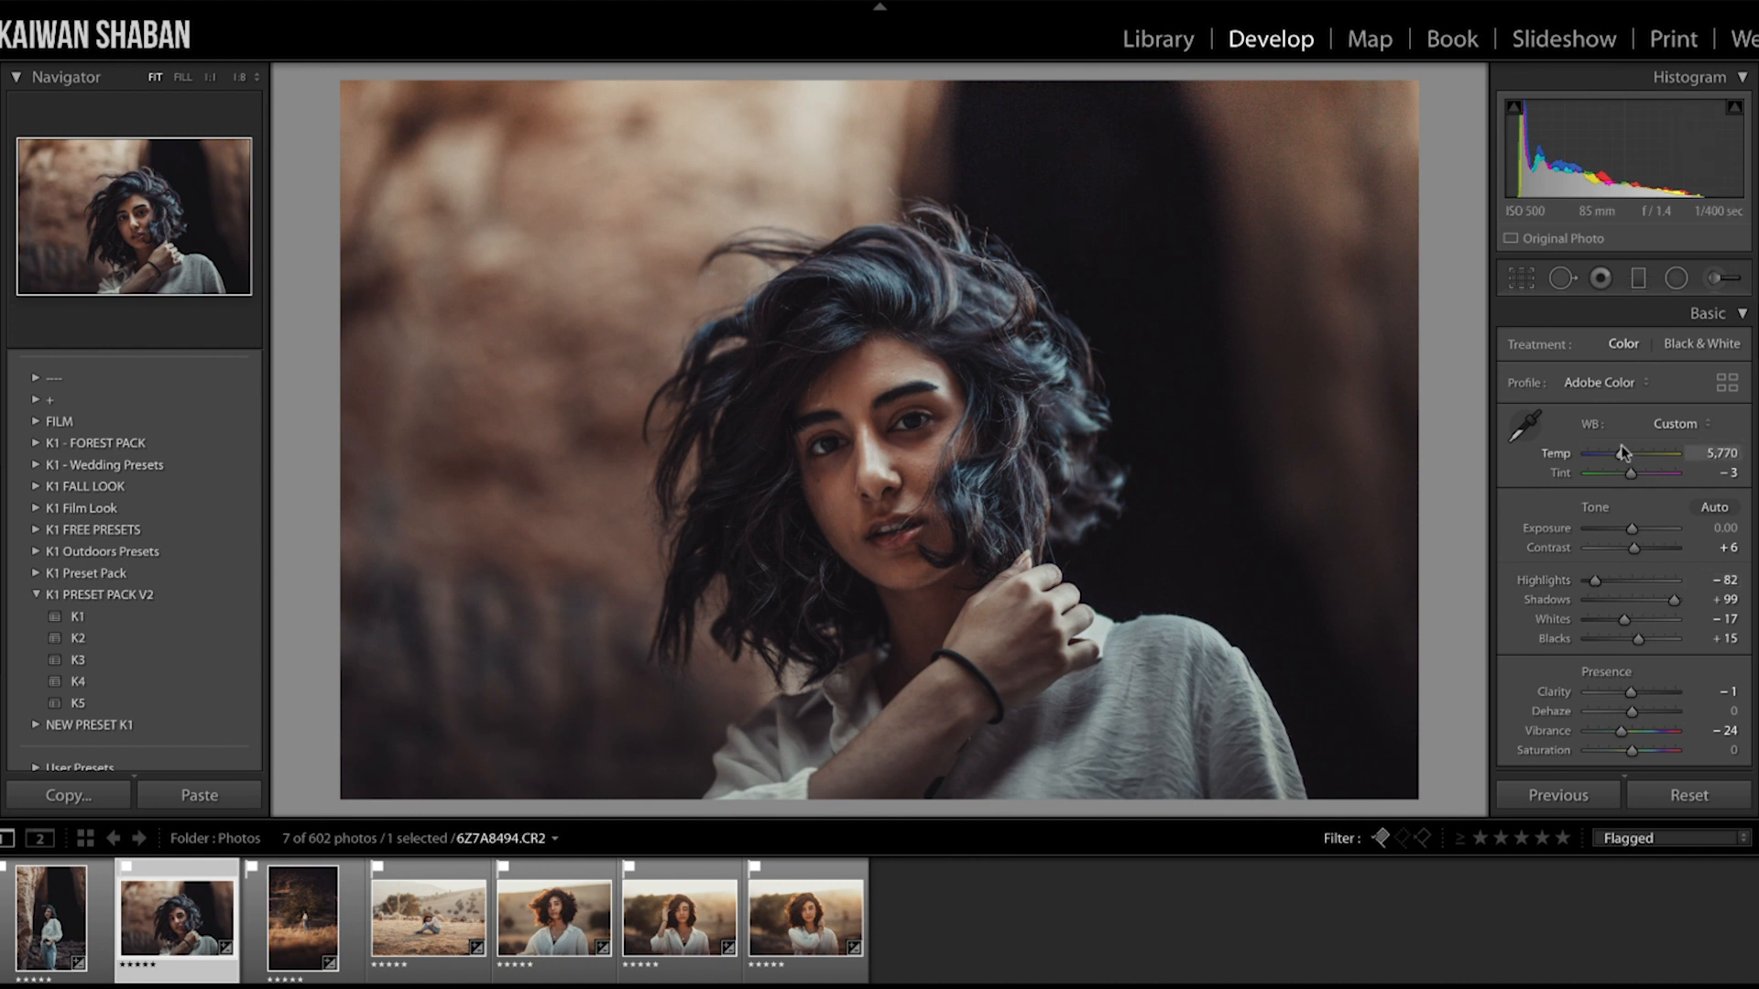
click(1637, 276)
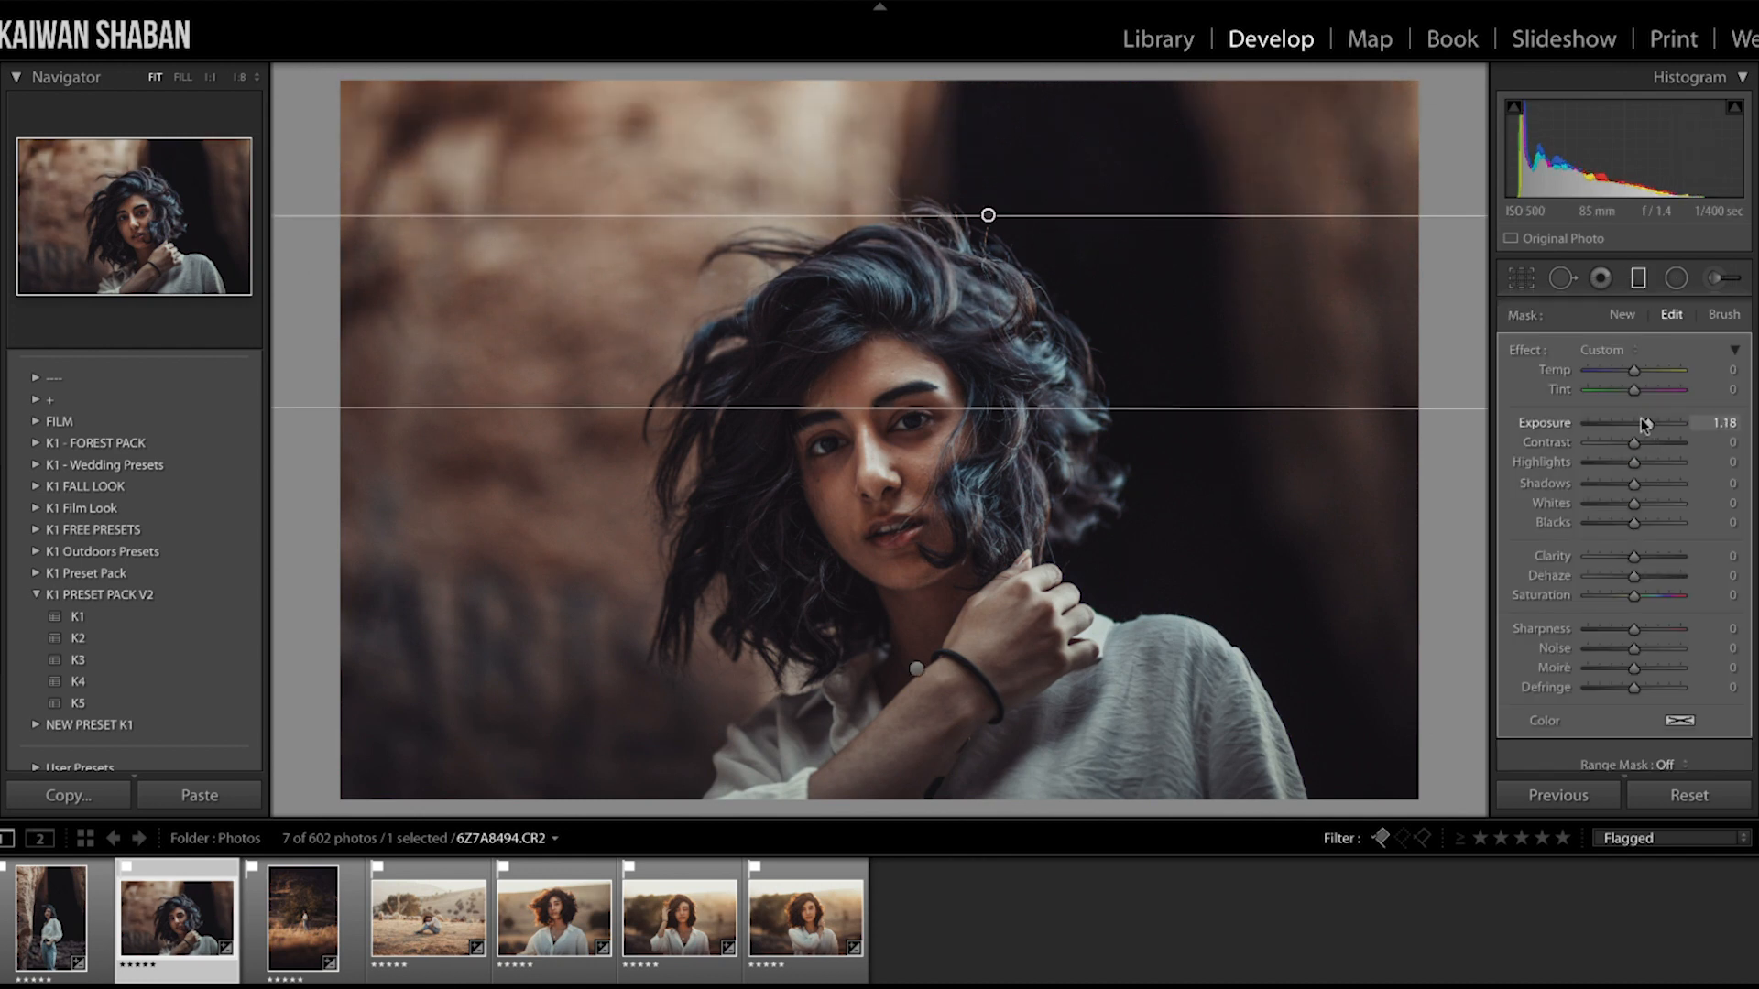
drag(1634, 423, 1652, 423)
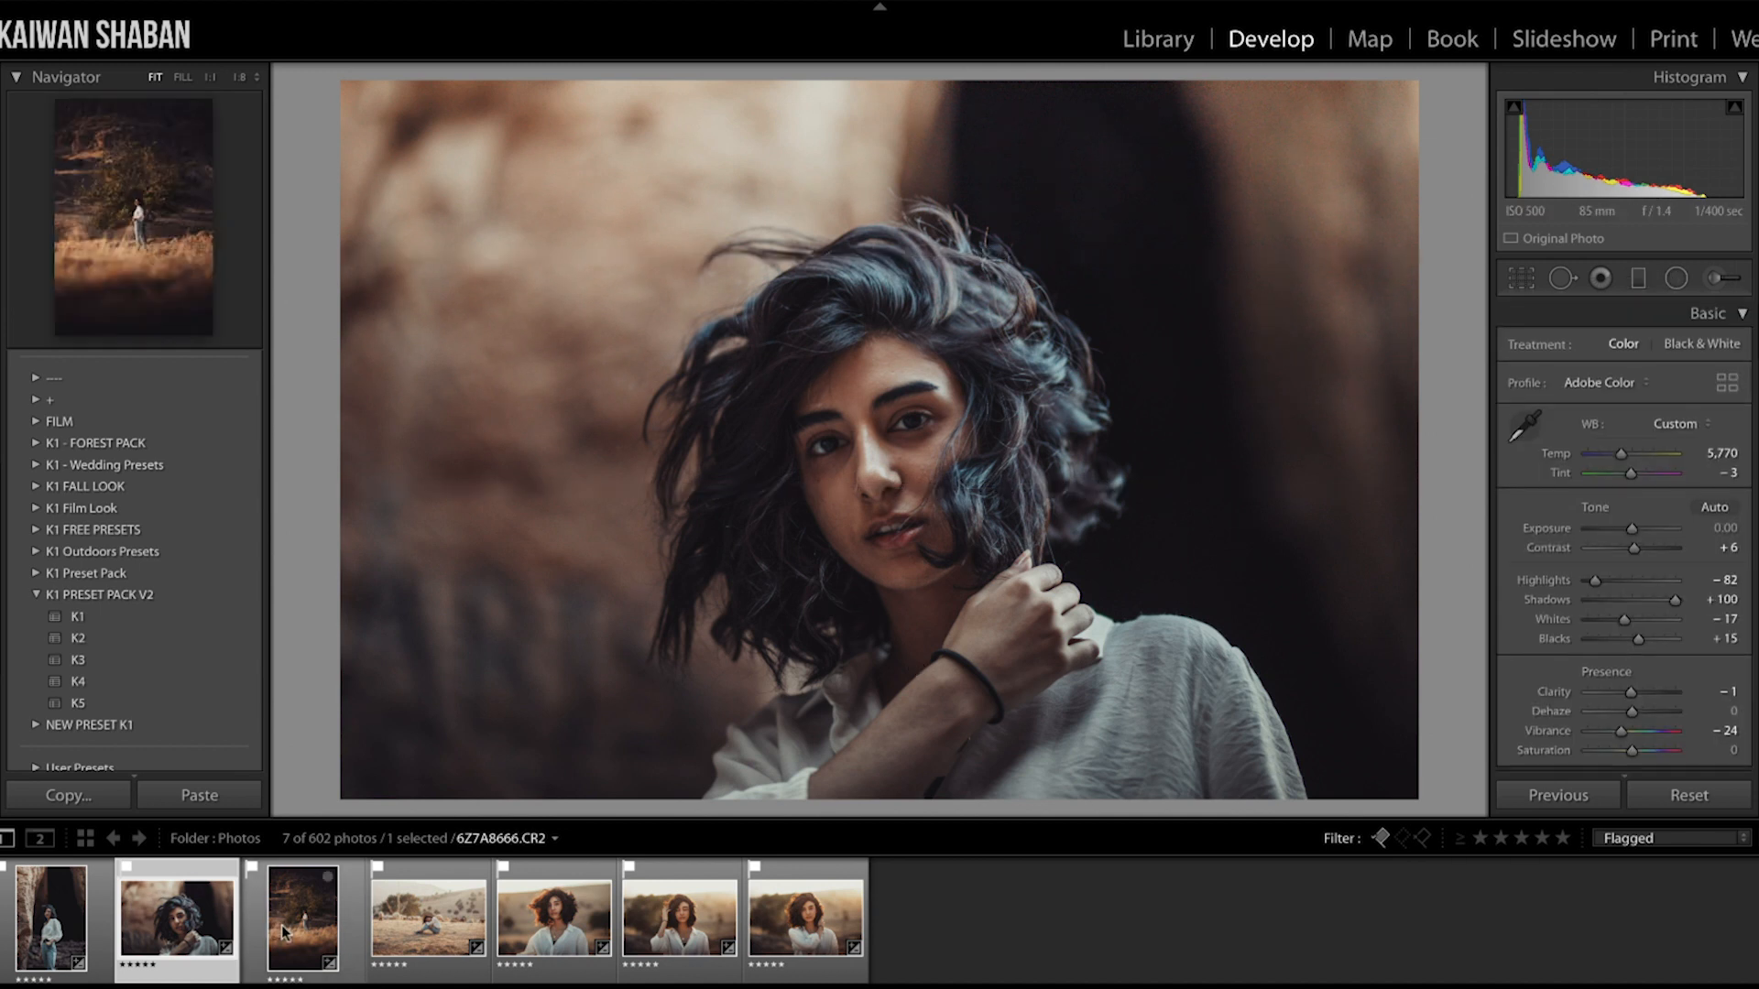
Open the tree field photo, reset it, and apply the K4 preset
click(300, 918)
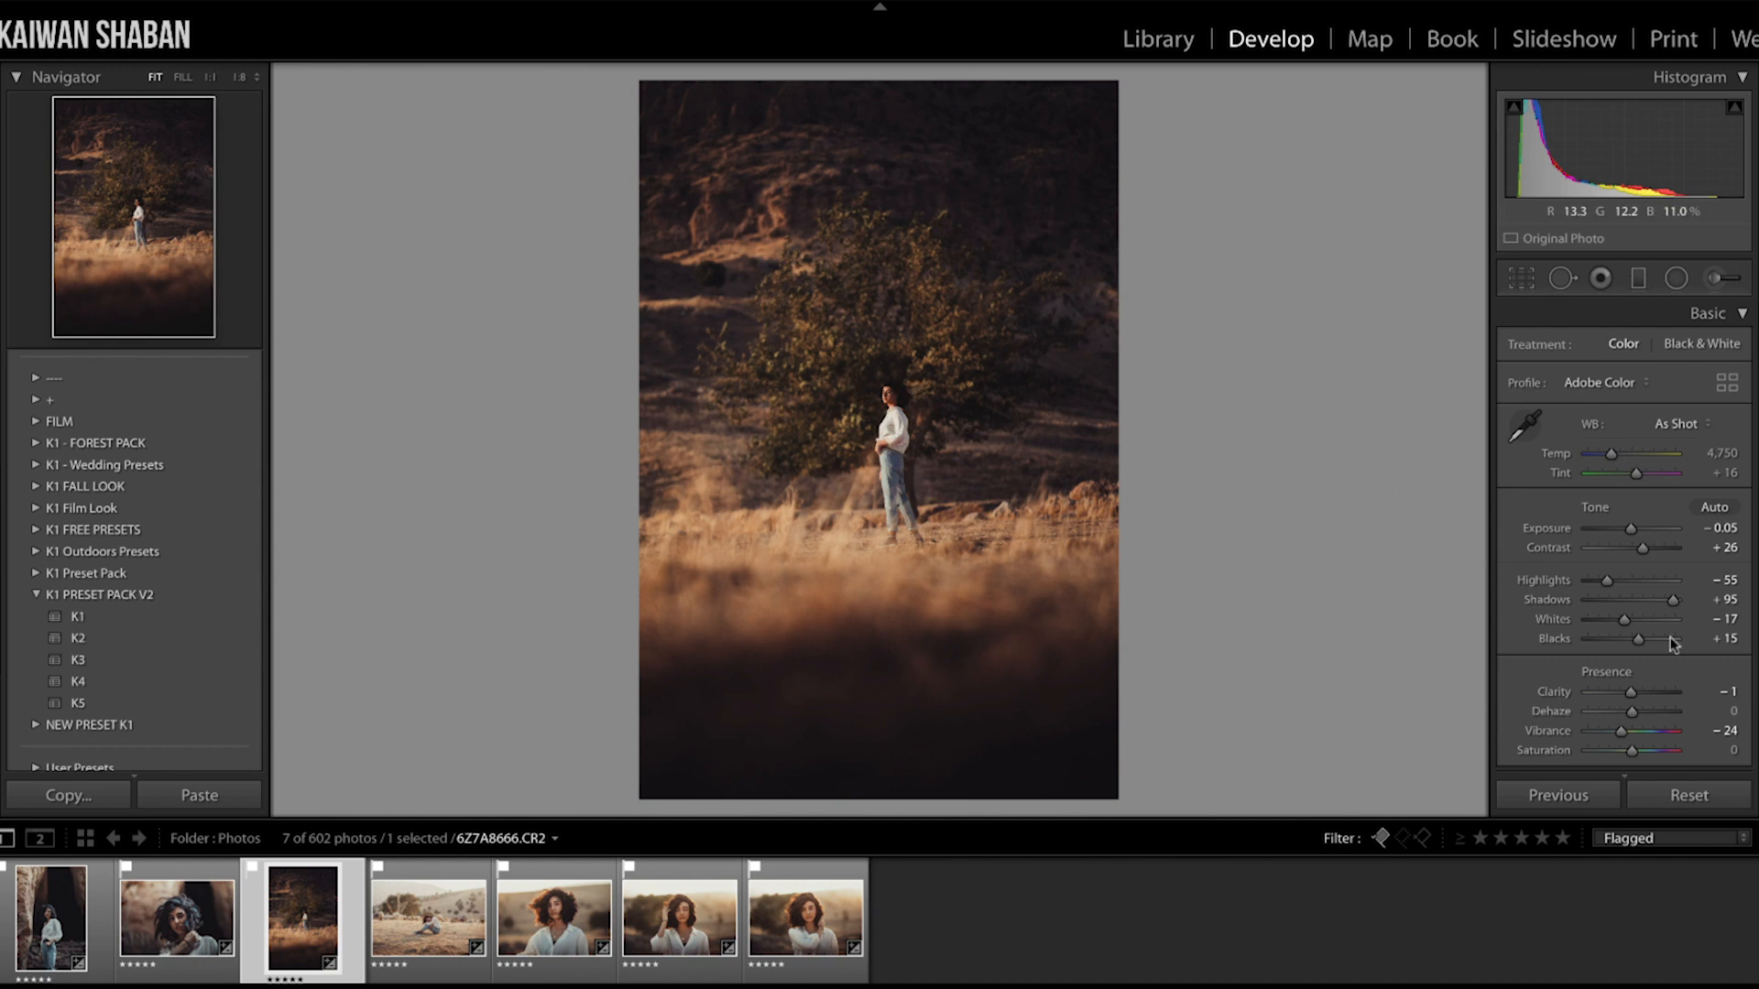
click(1688, 794)
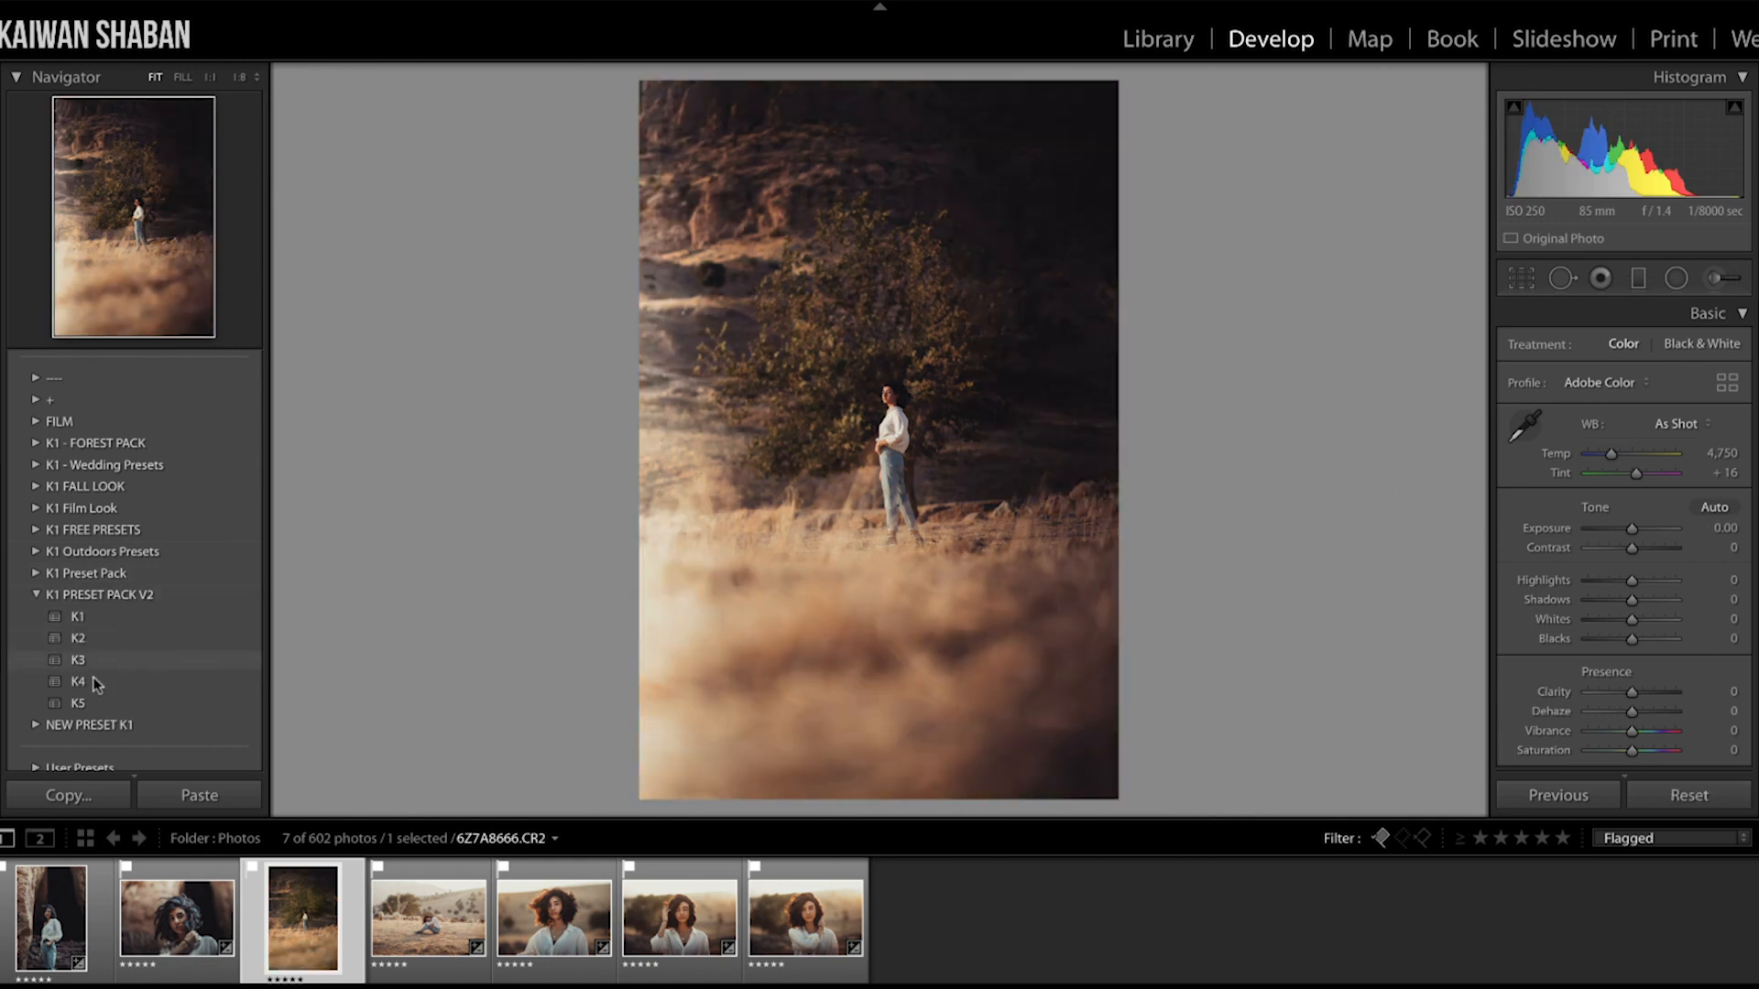
click(79, 681)
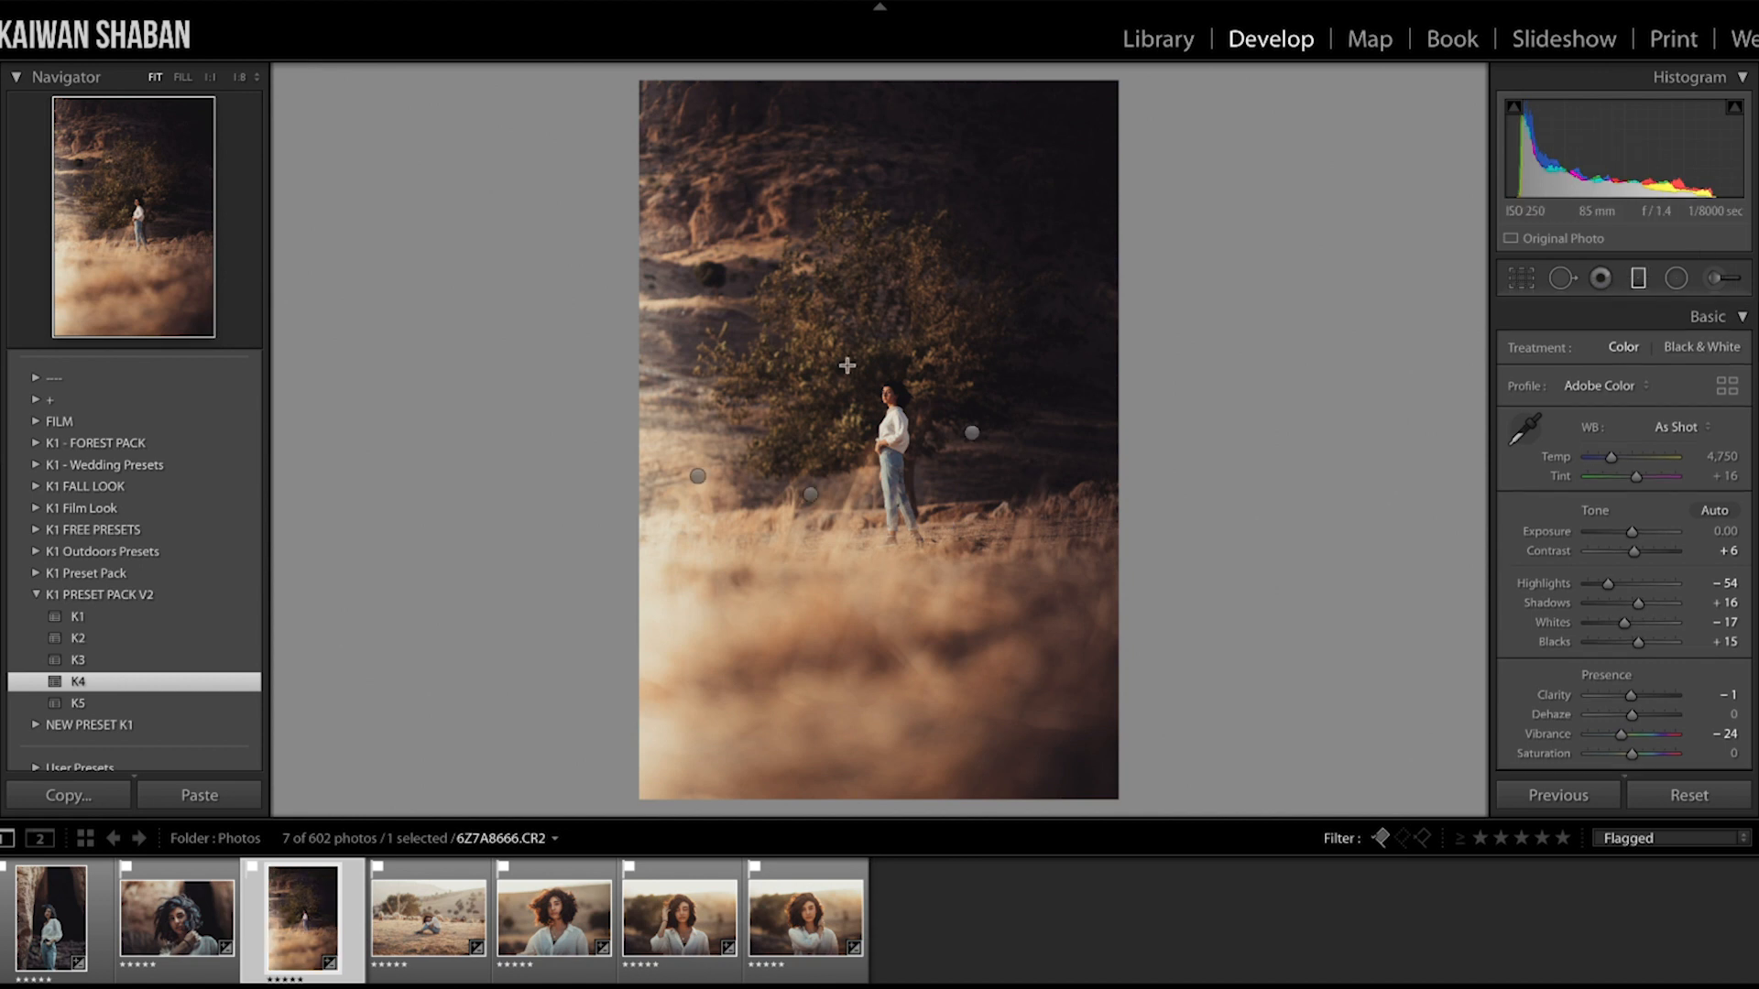
Add graduated filters brightening the hills (+1.66) and darkening the foreground (−1.60)
click(810, 493)
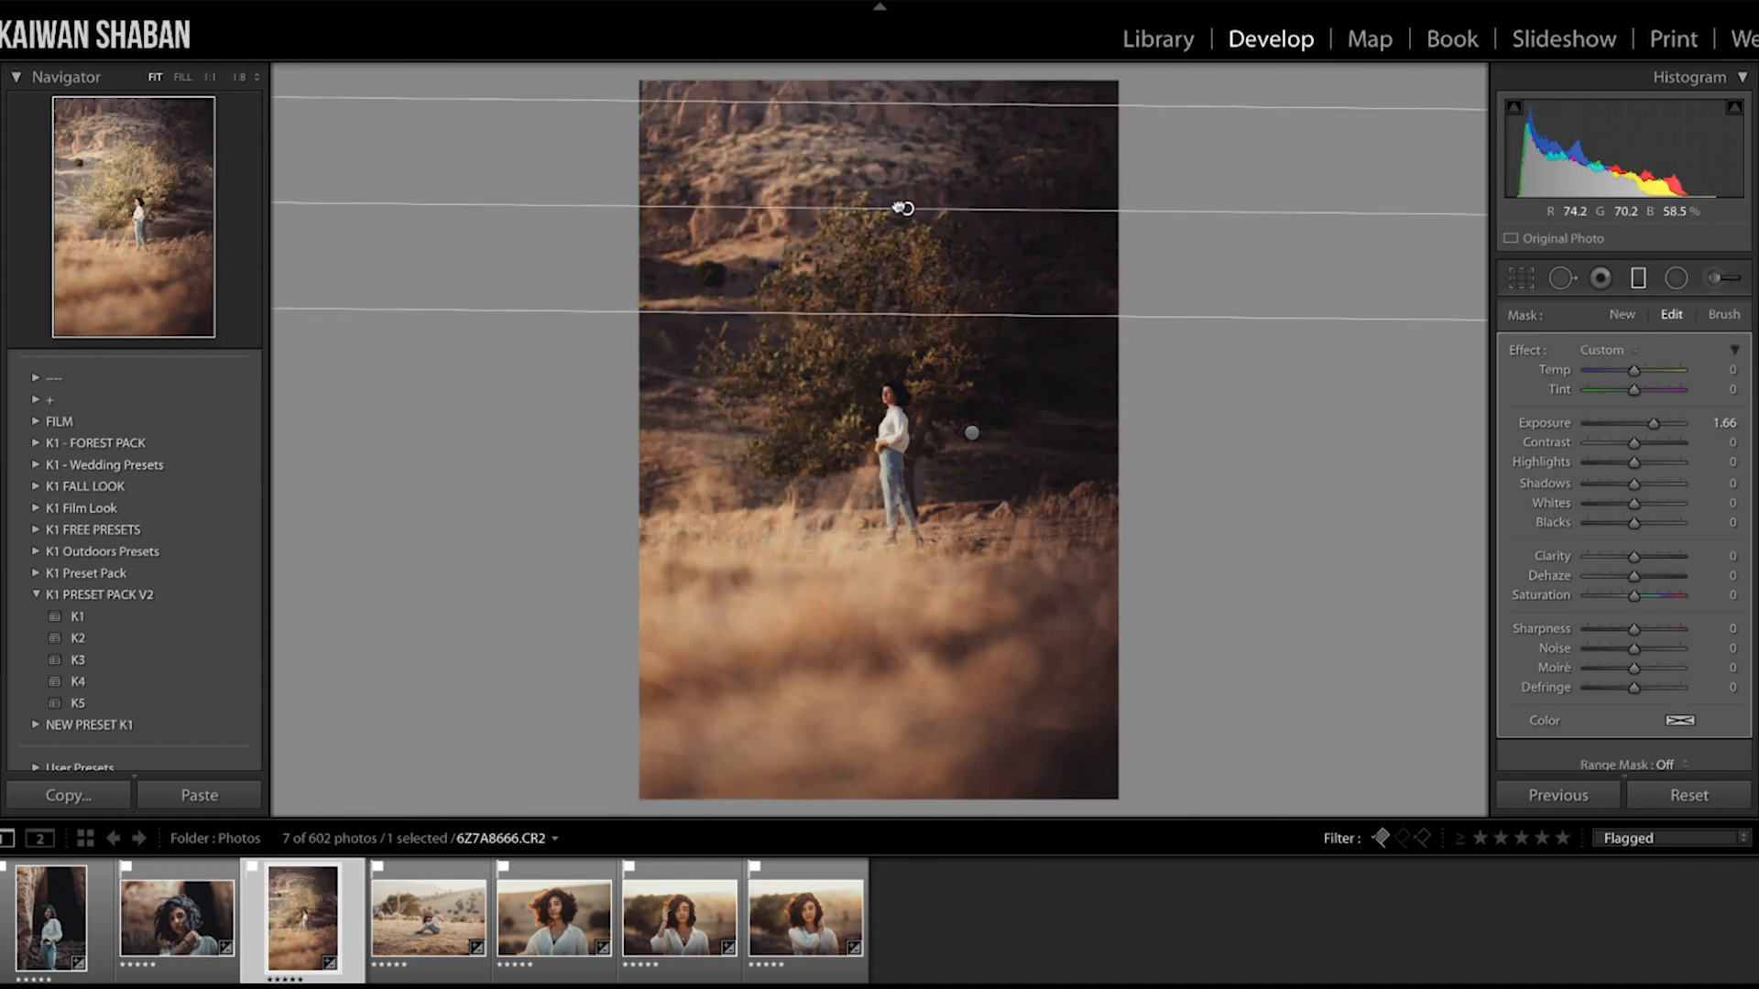
drag(905, 208, 891, 306)
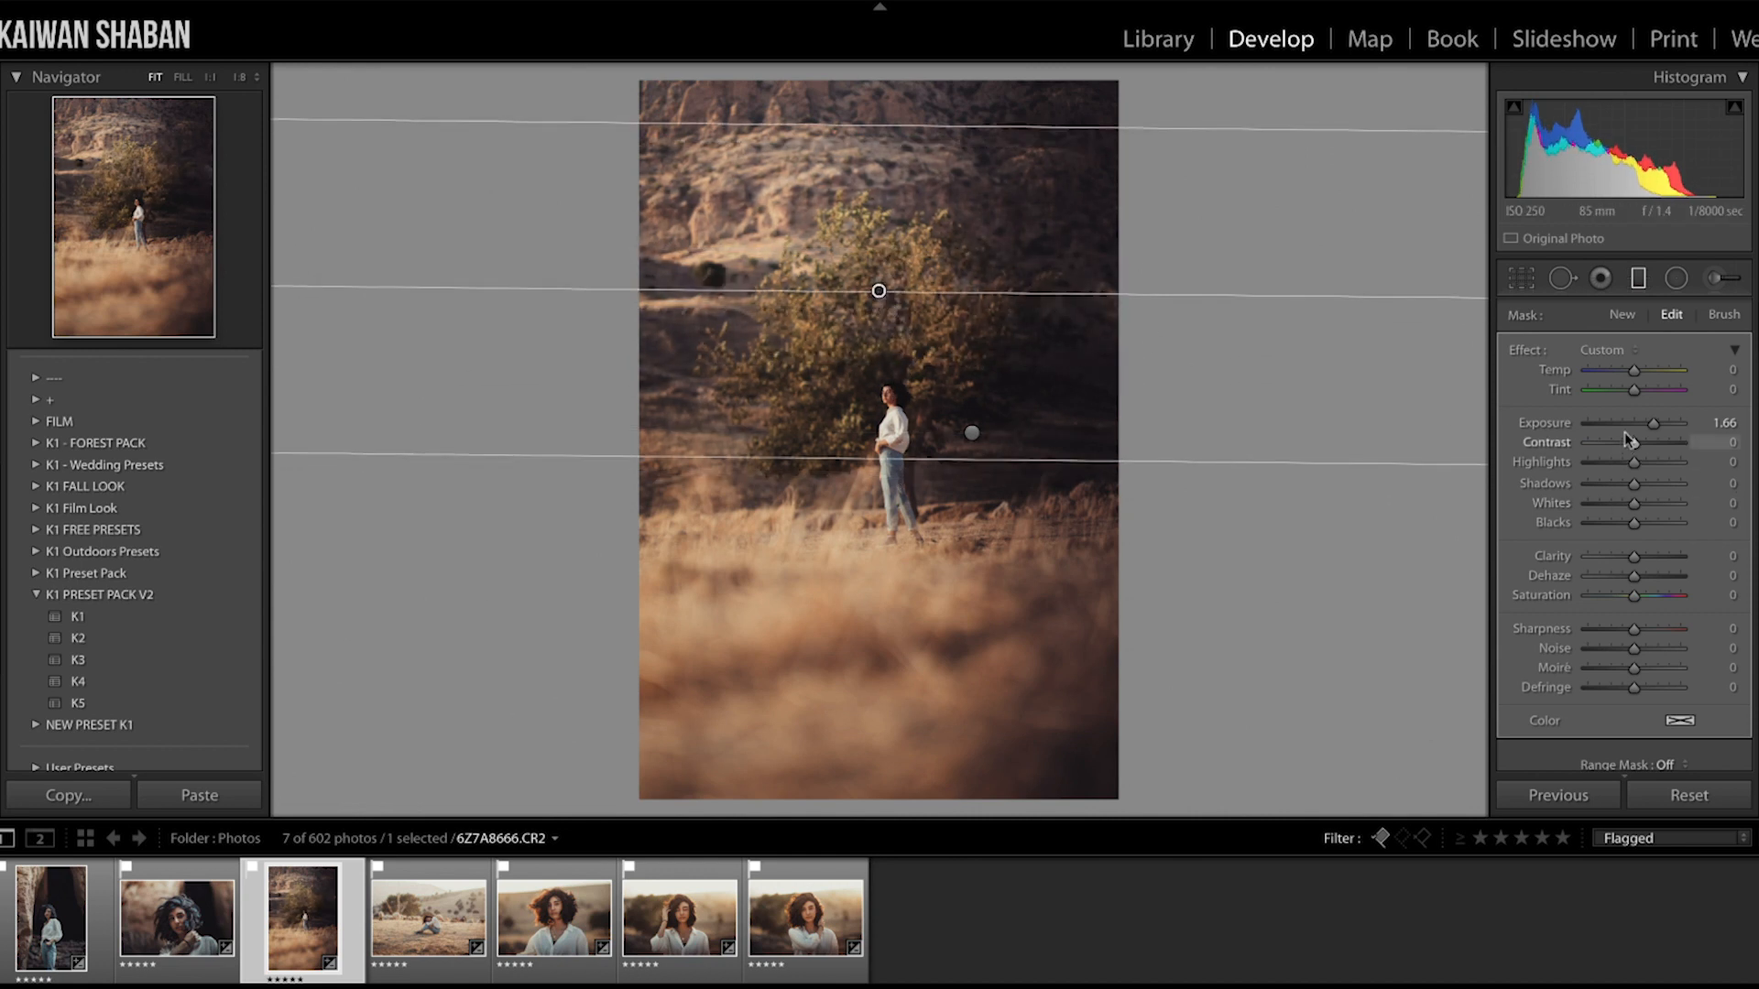
drag(1670, 423, 1624, 423)
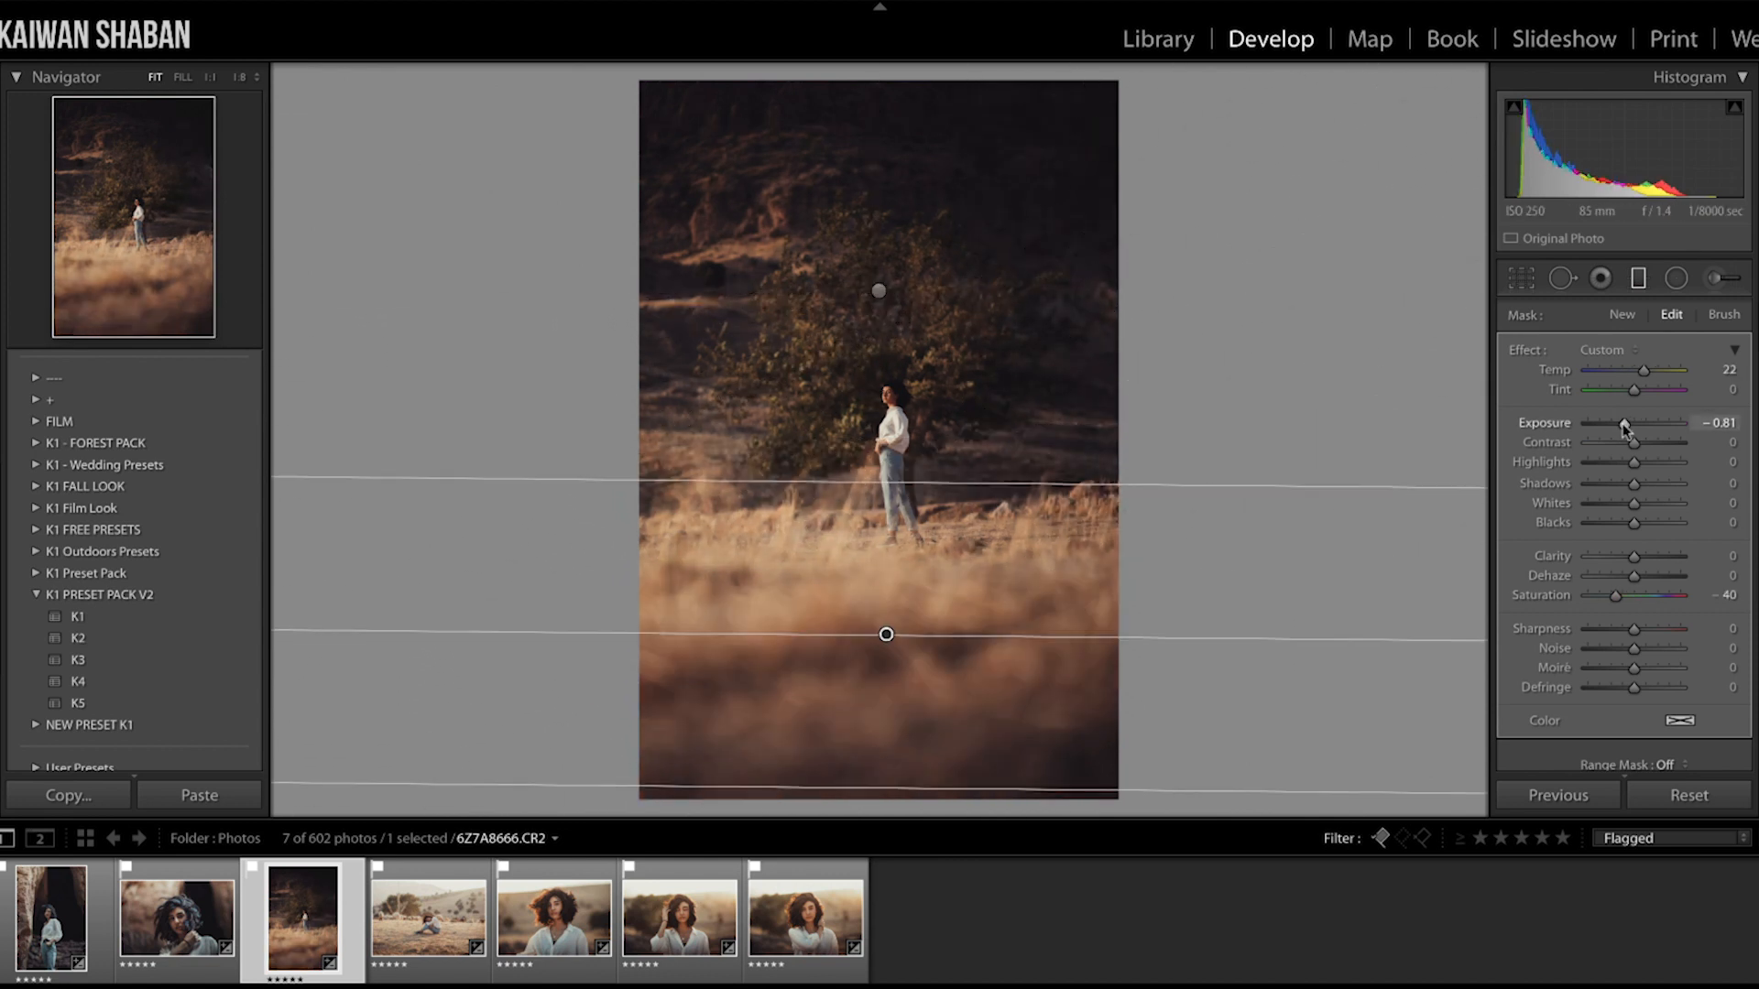
drag(1623, 423, 1612, 423)
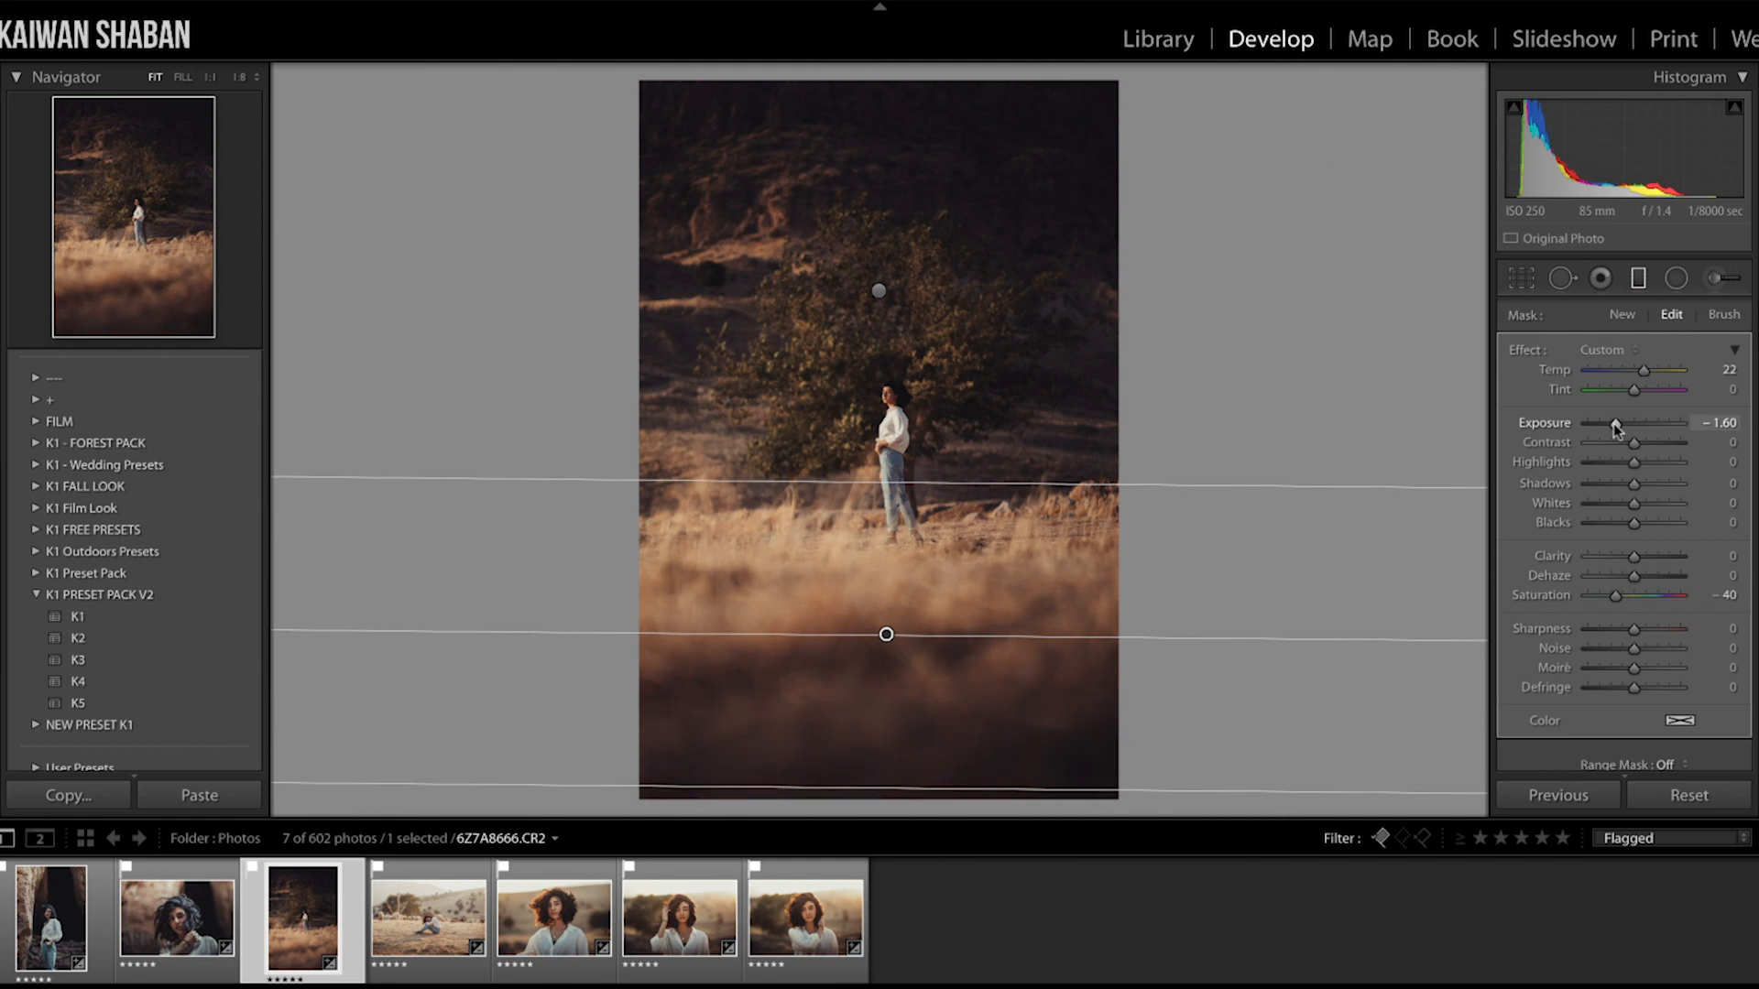
drag(1619, 424, 1606, 423)
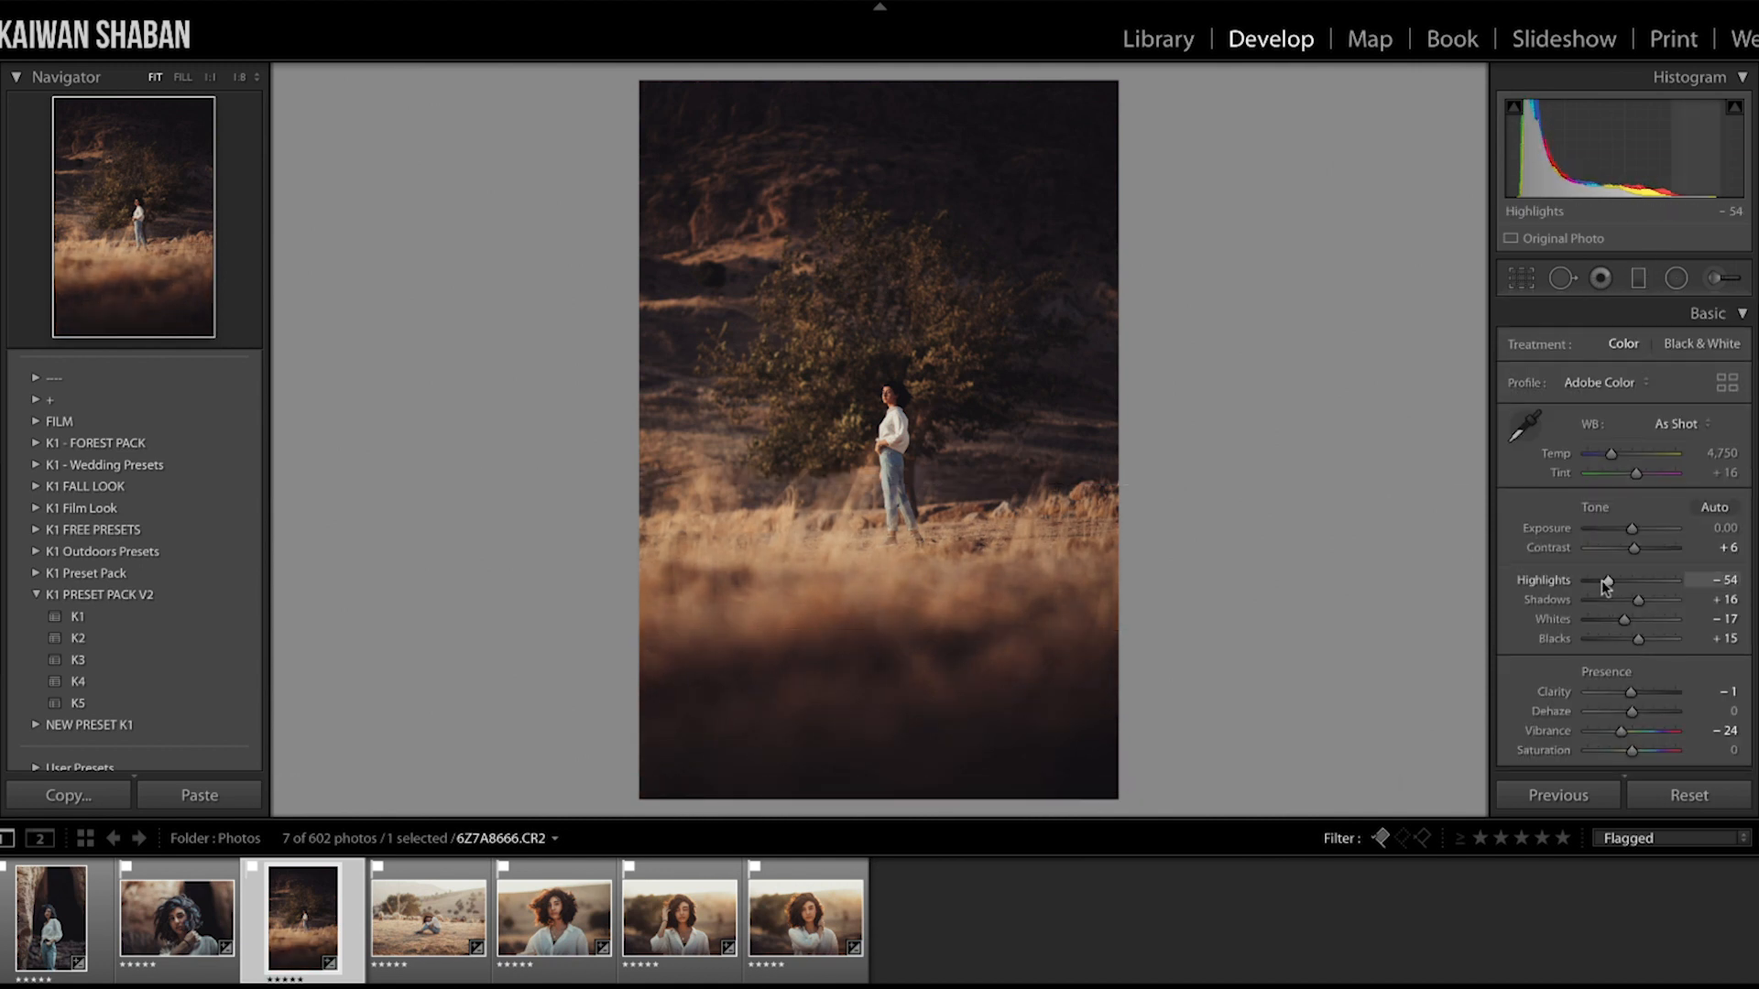
Set highlights to −48 and shadows to +54, then open the sheep-field photo
drag(1604, 580, 1612, 580)
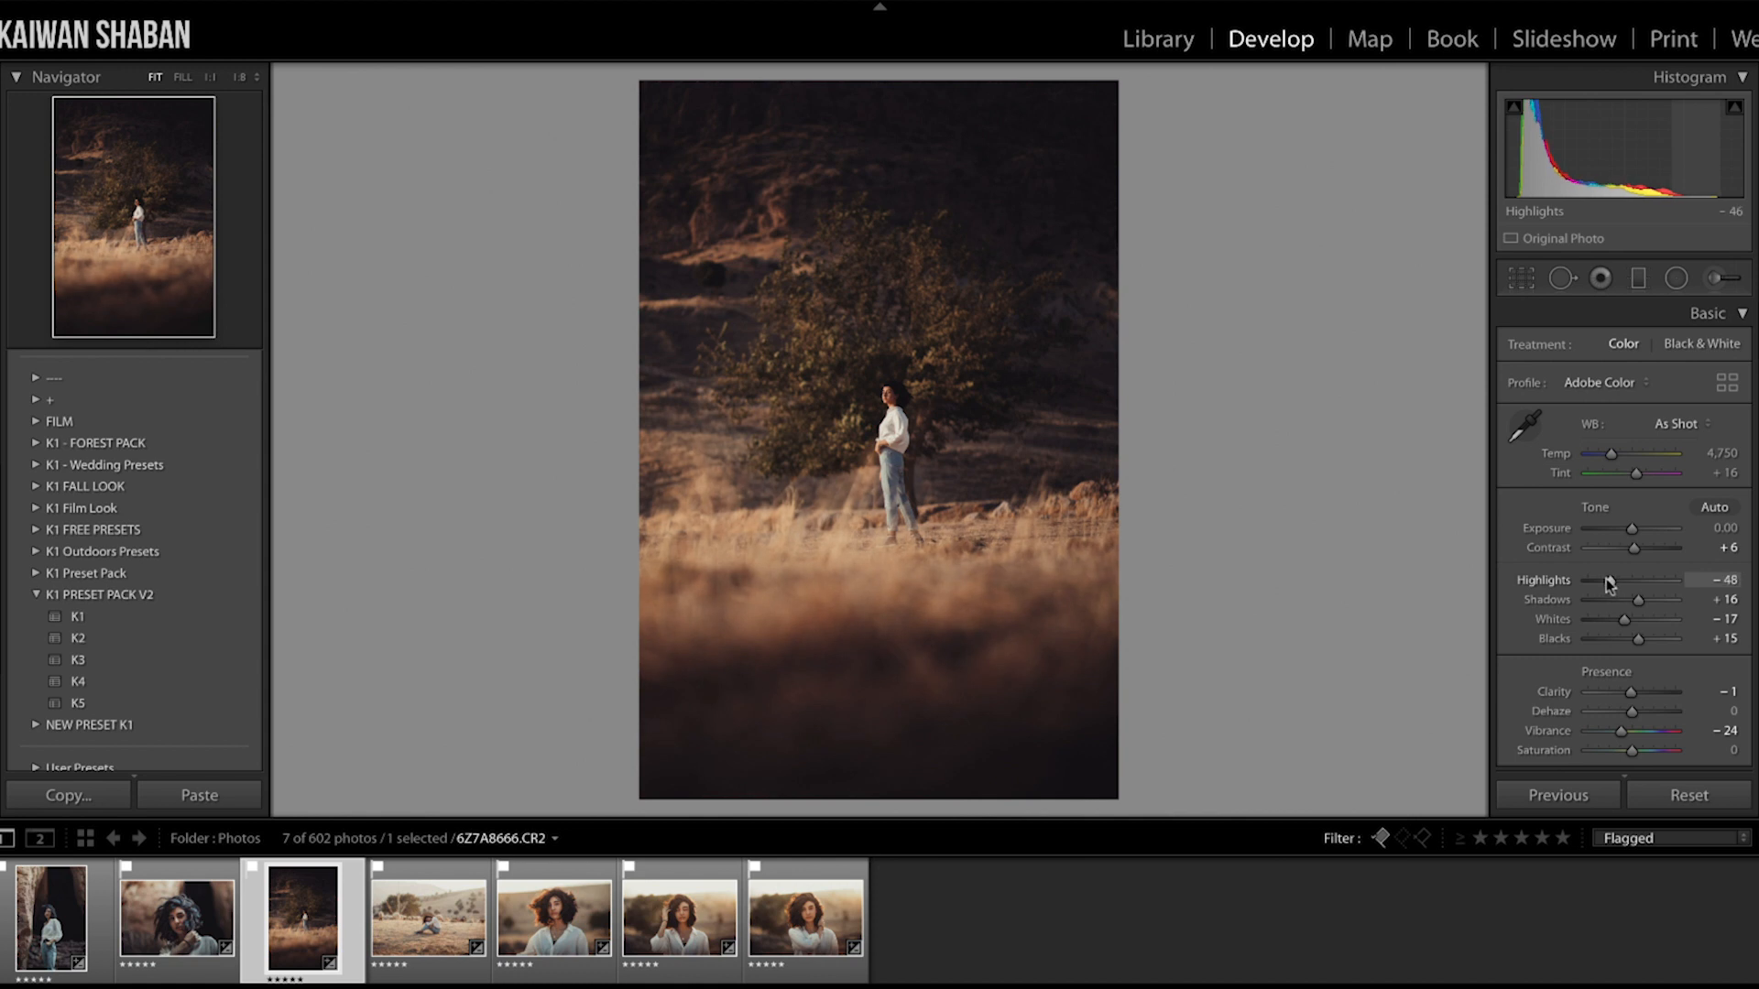
drag(1634, 599, 1654, 599)
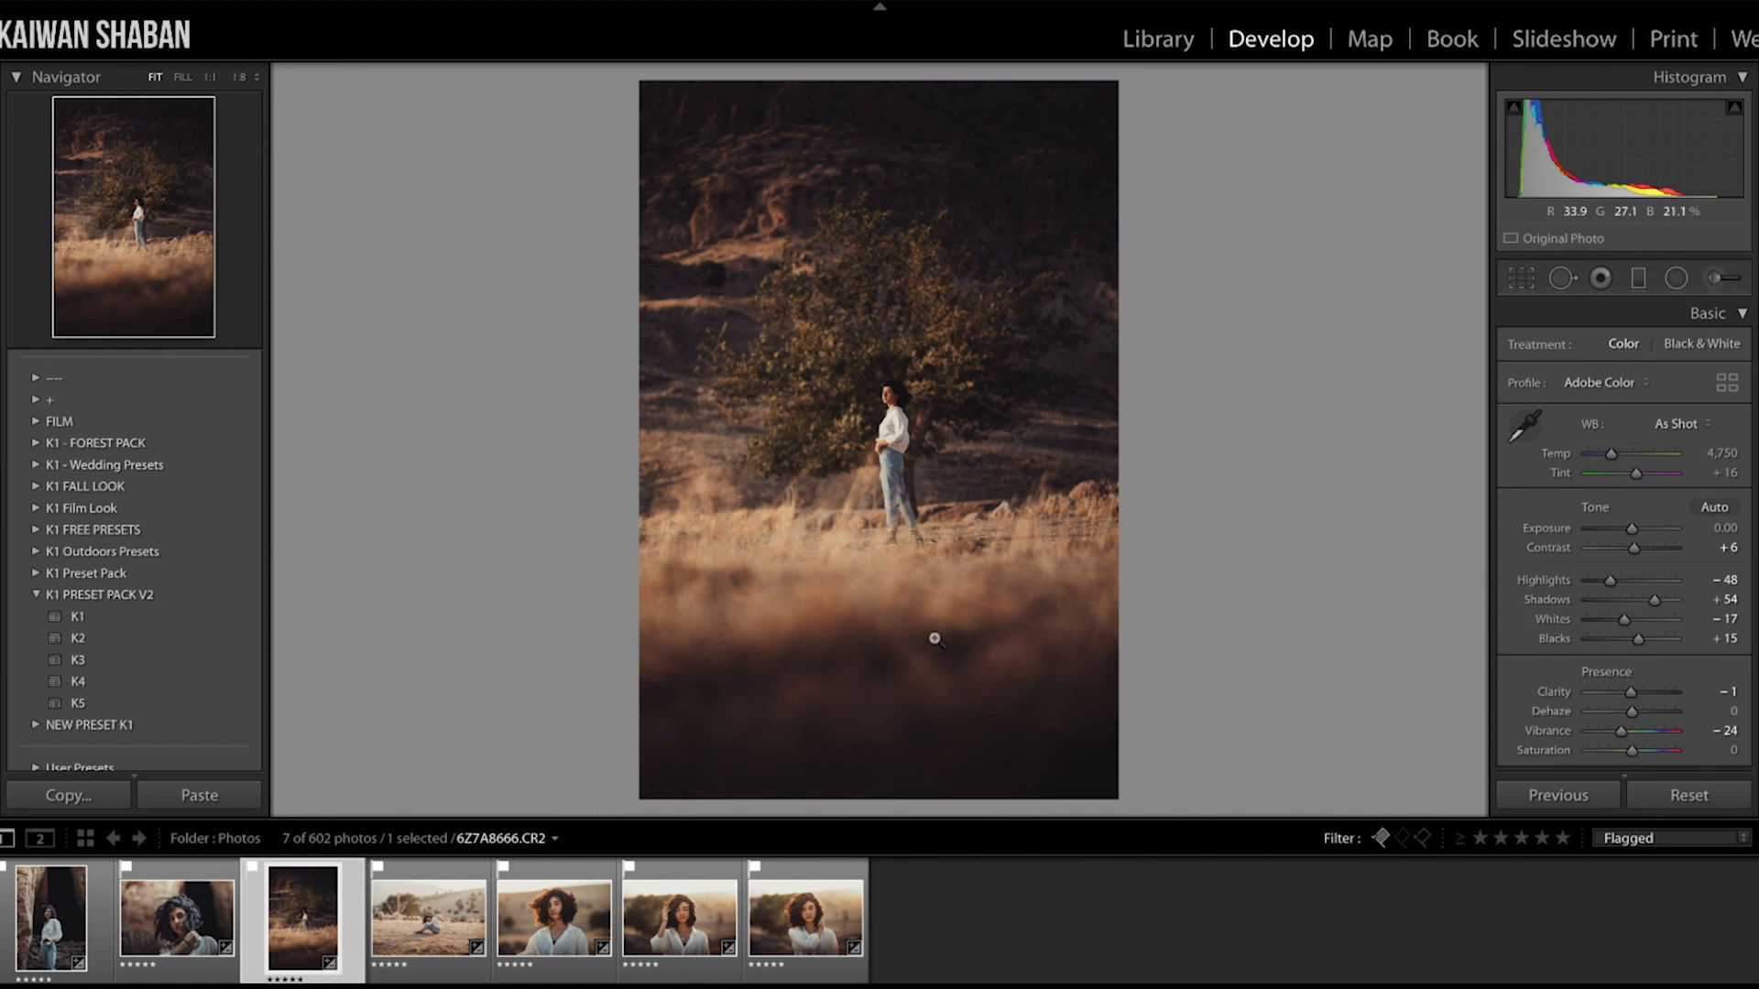
mouse_move(1087, 191)
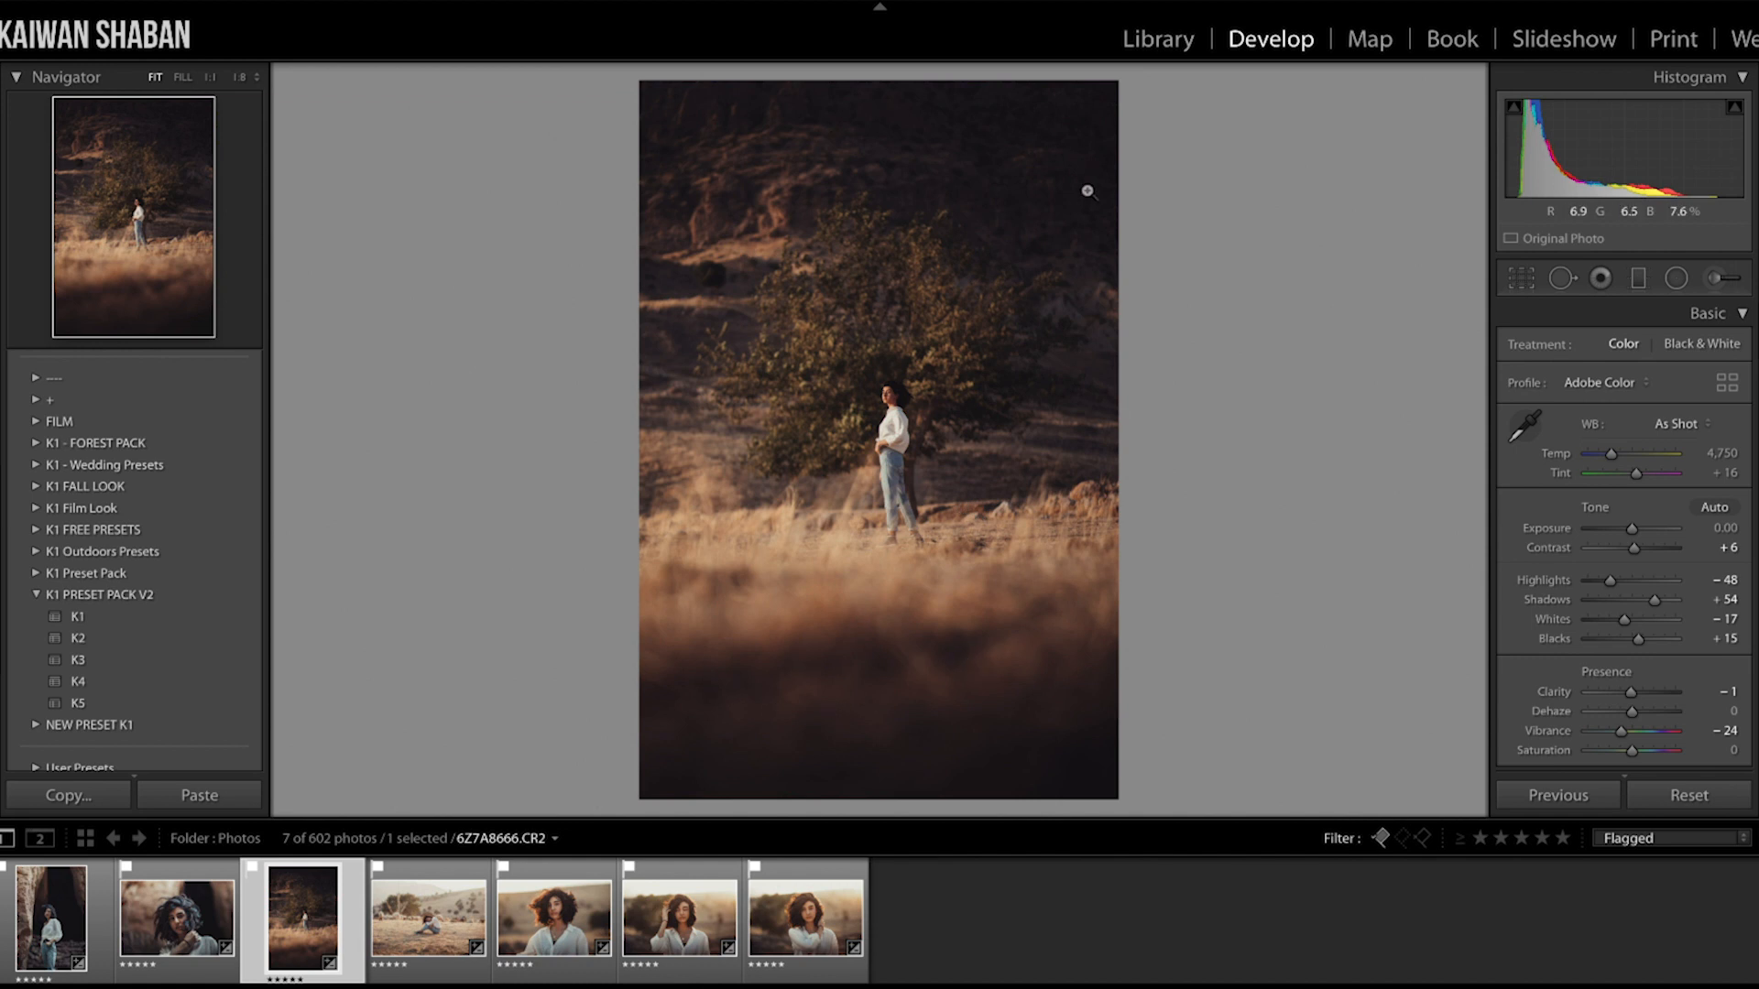
mouse_move(822, 260)
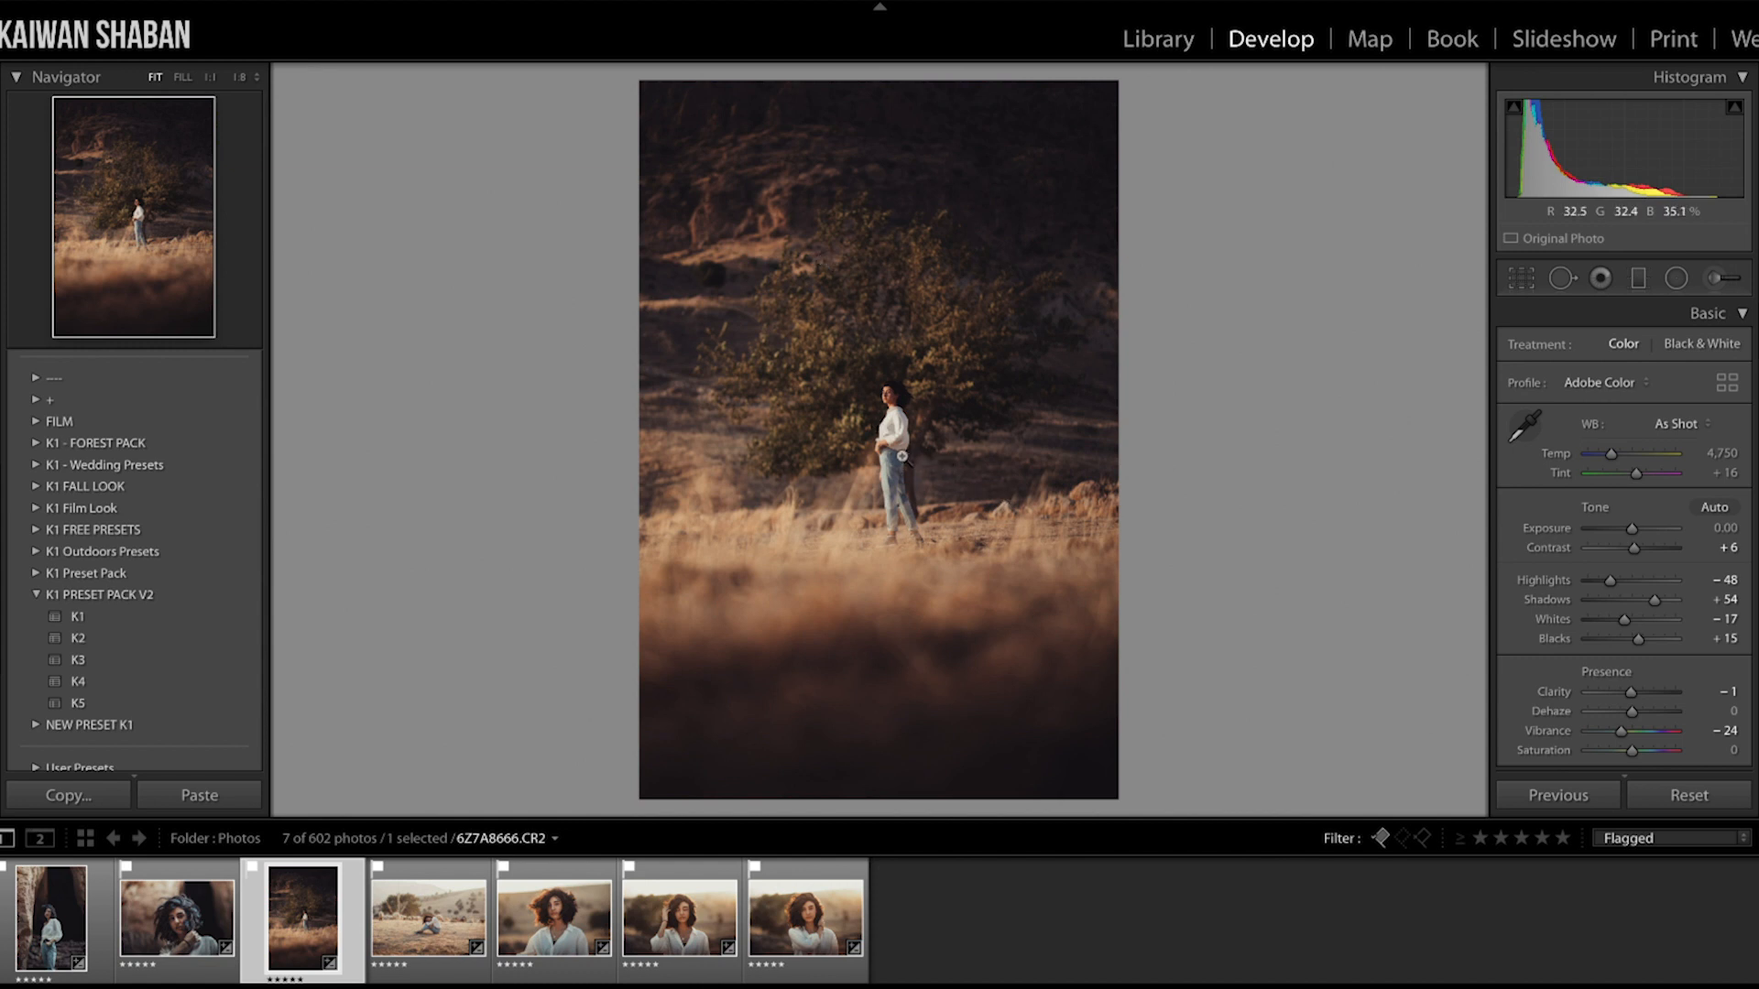
click(428, 908)
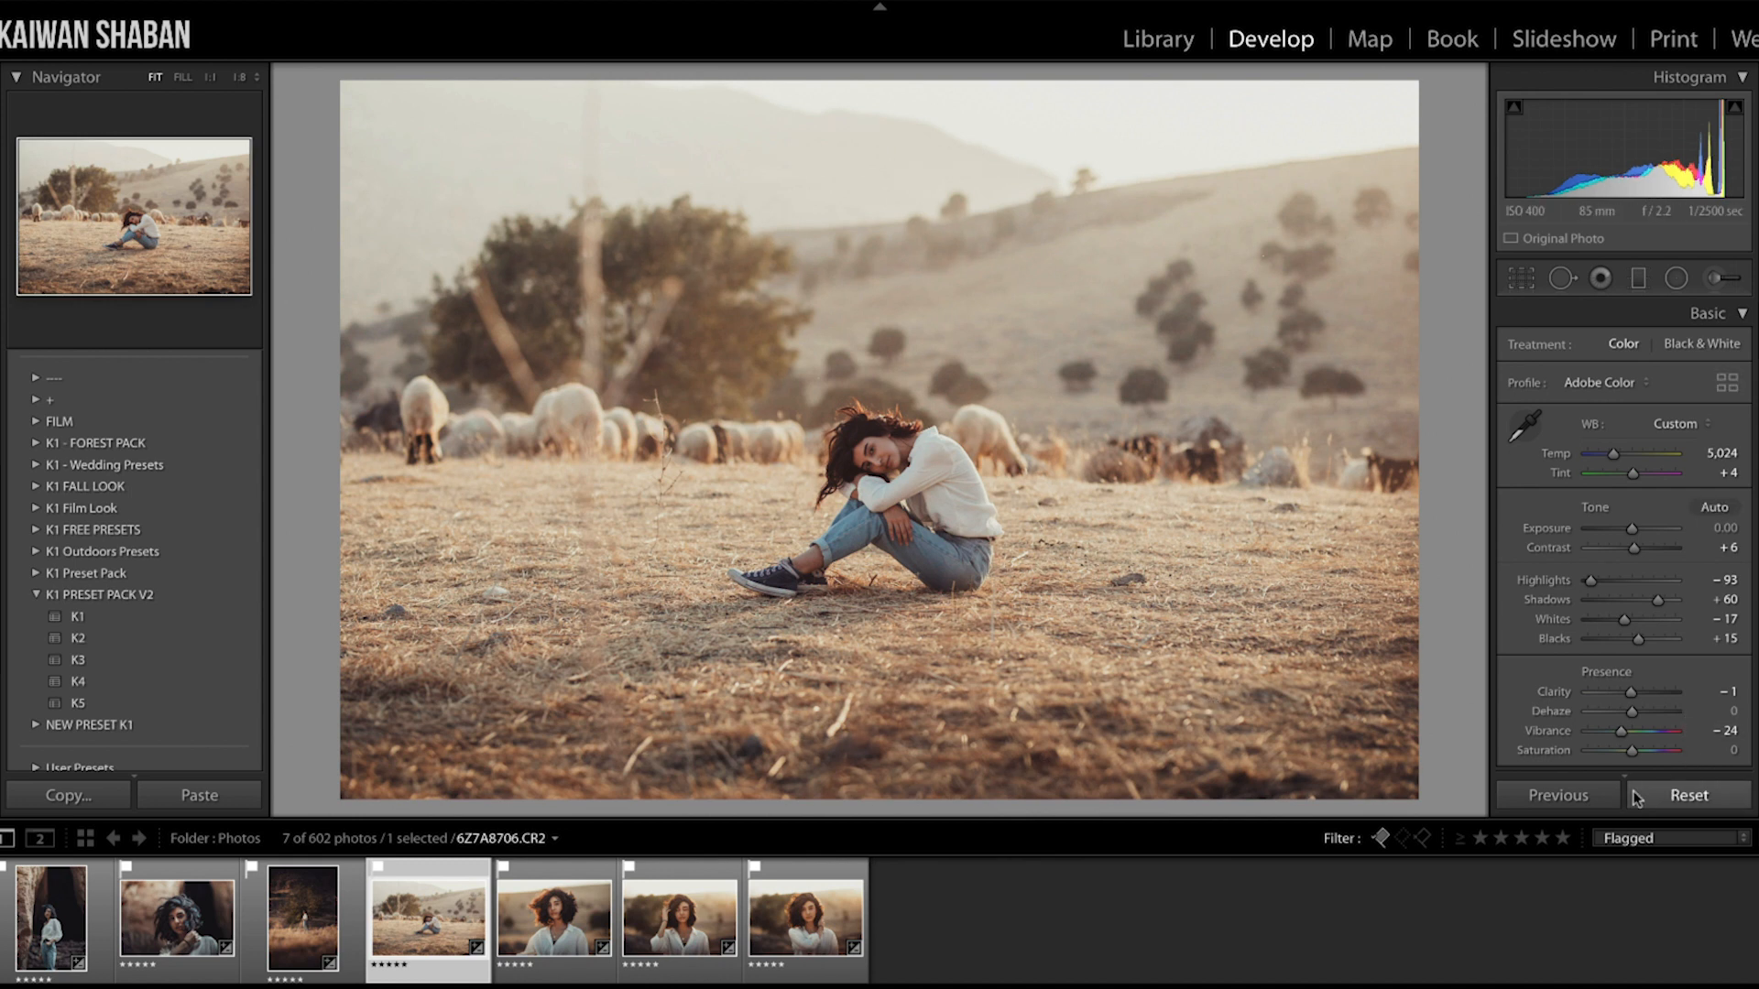
Reset the sheep photo and set temperature 5,635, highlights +46, shadows +22
click(1687, 795)
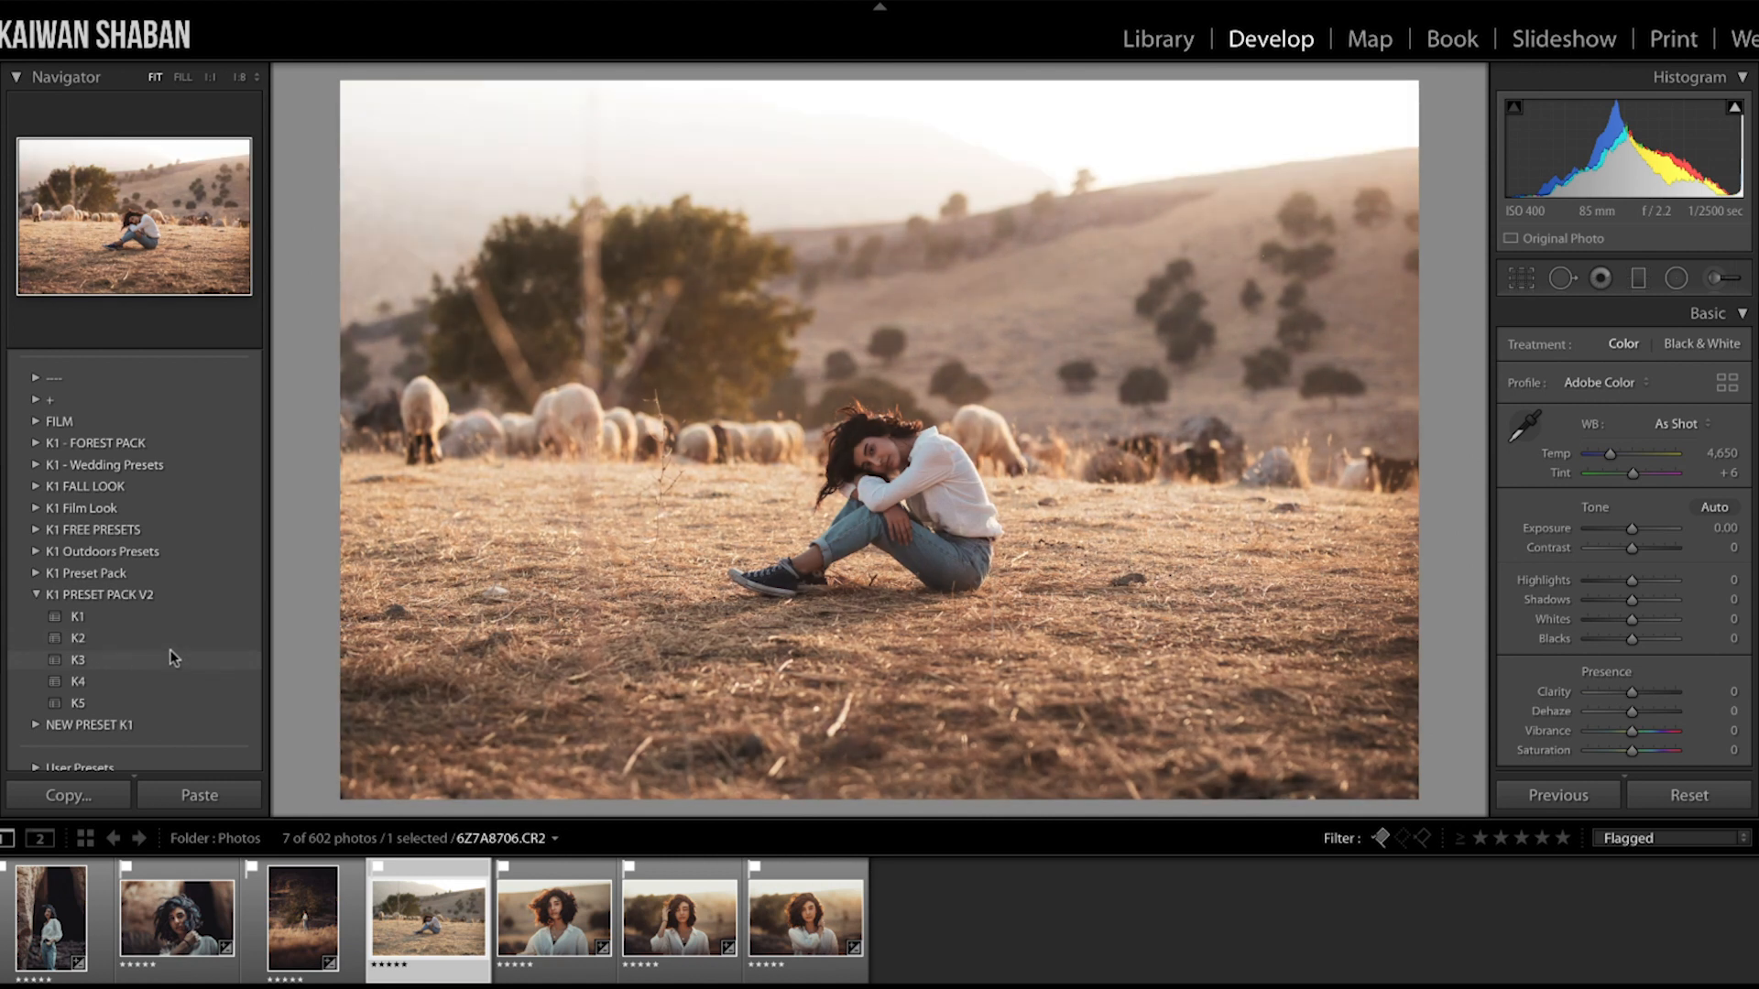
mouse_move(155, 688)
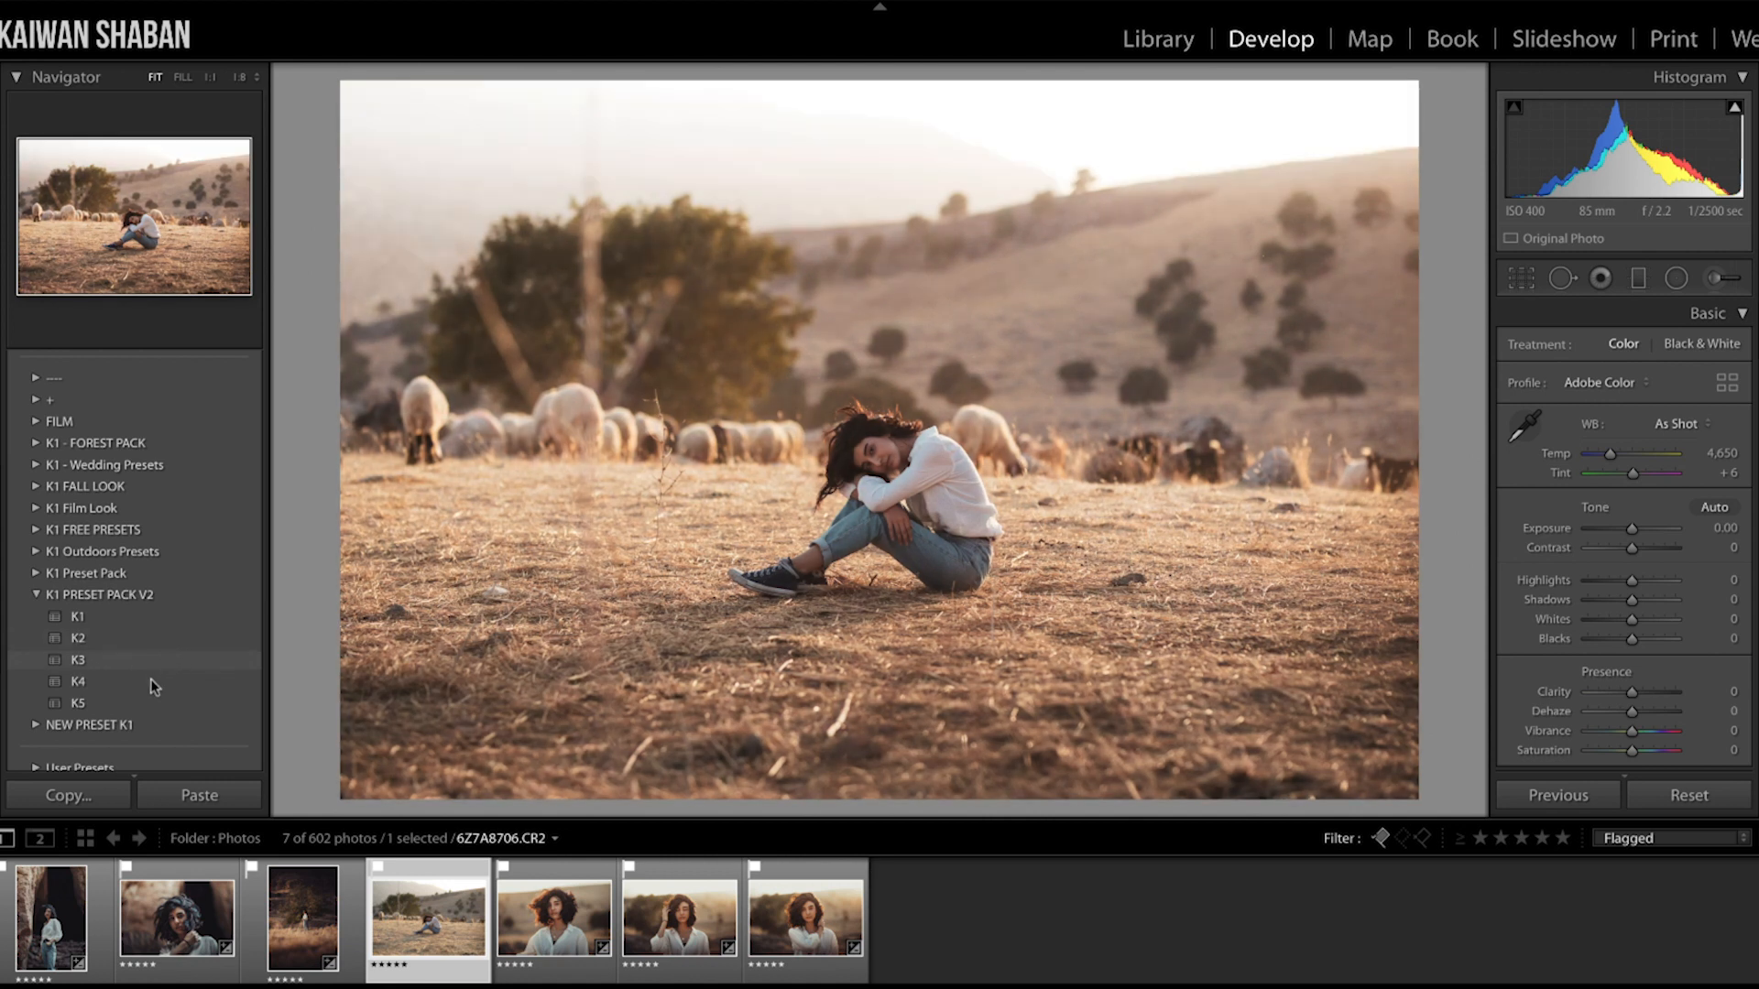
click(77, 681)
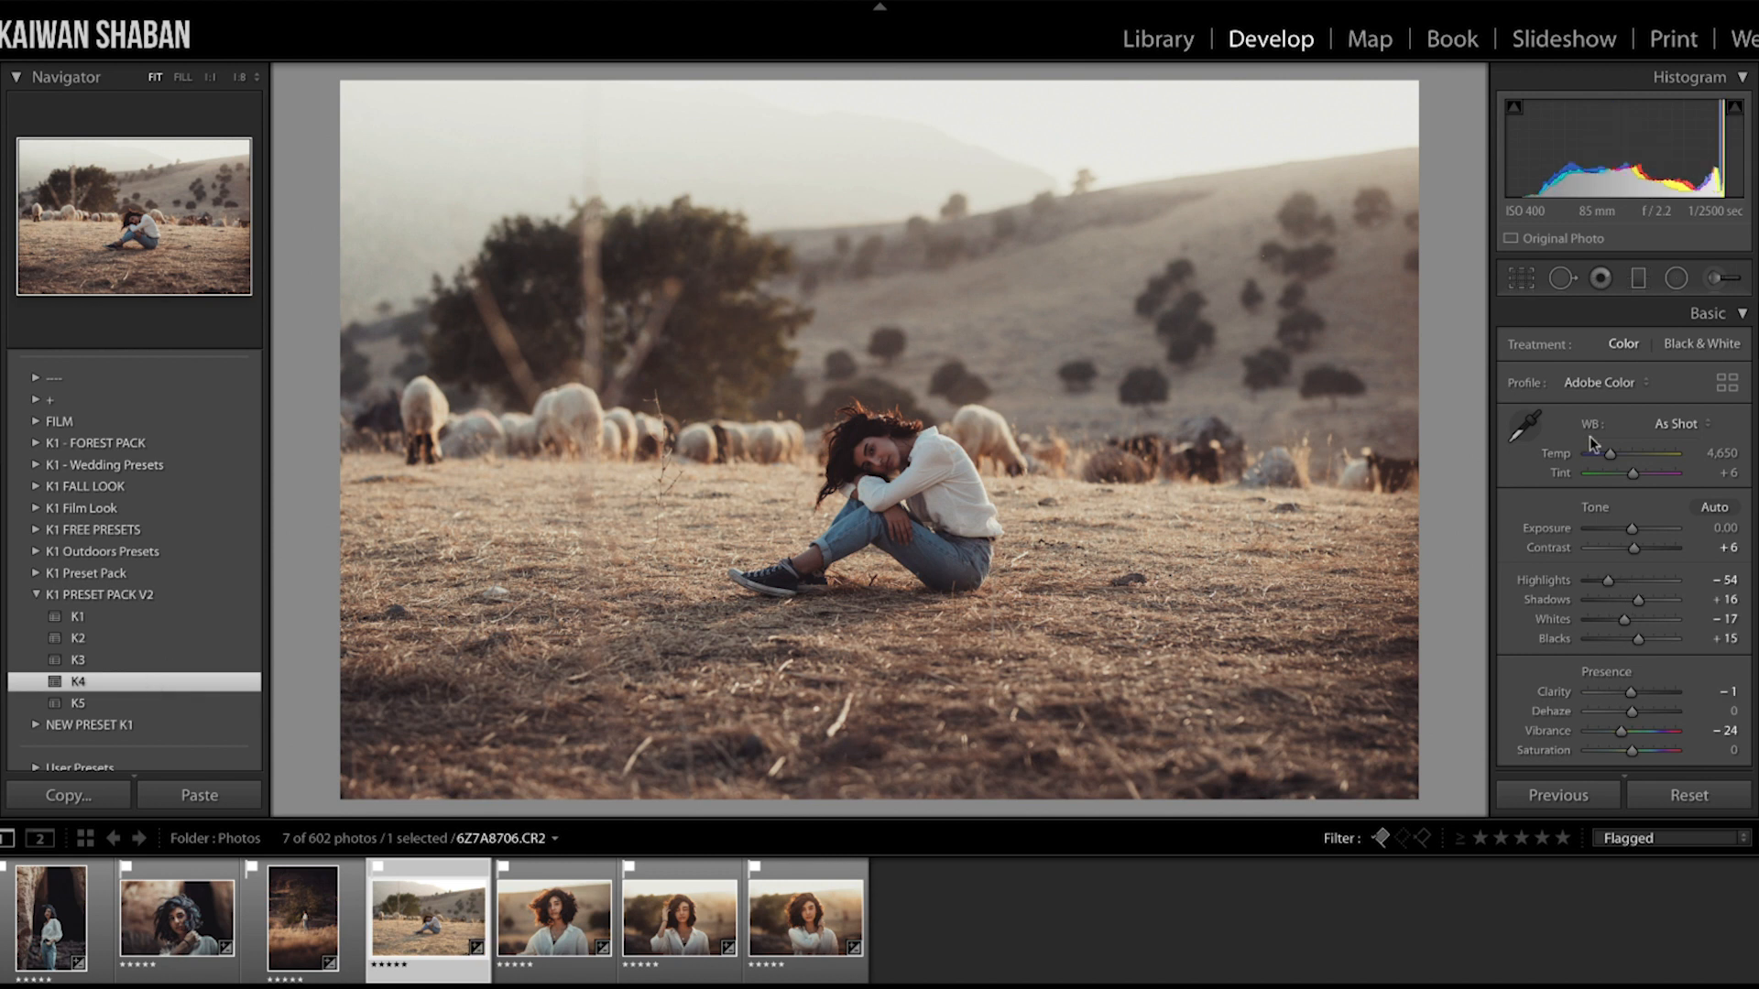
drag(1610, 453, 1626, 453)
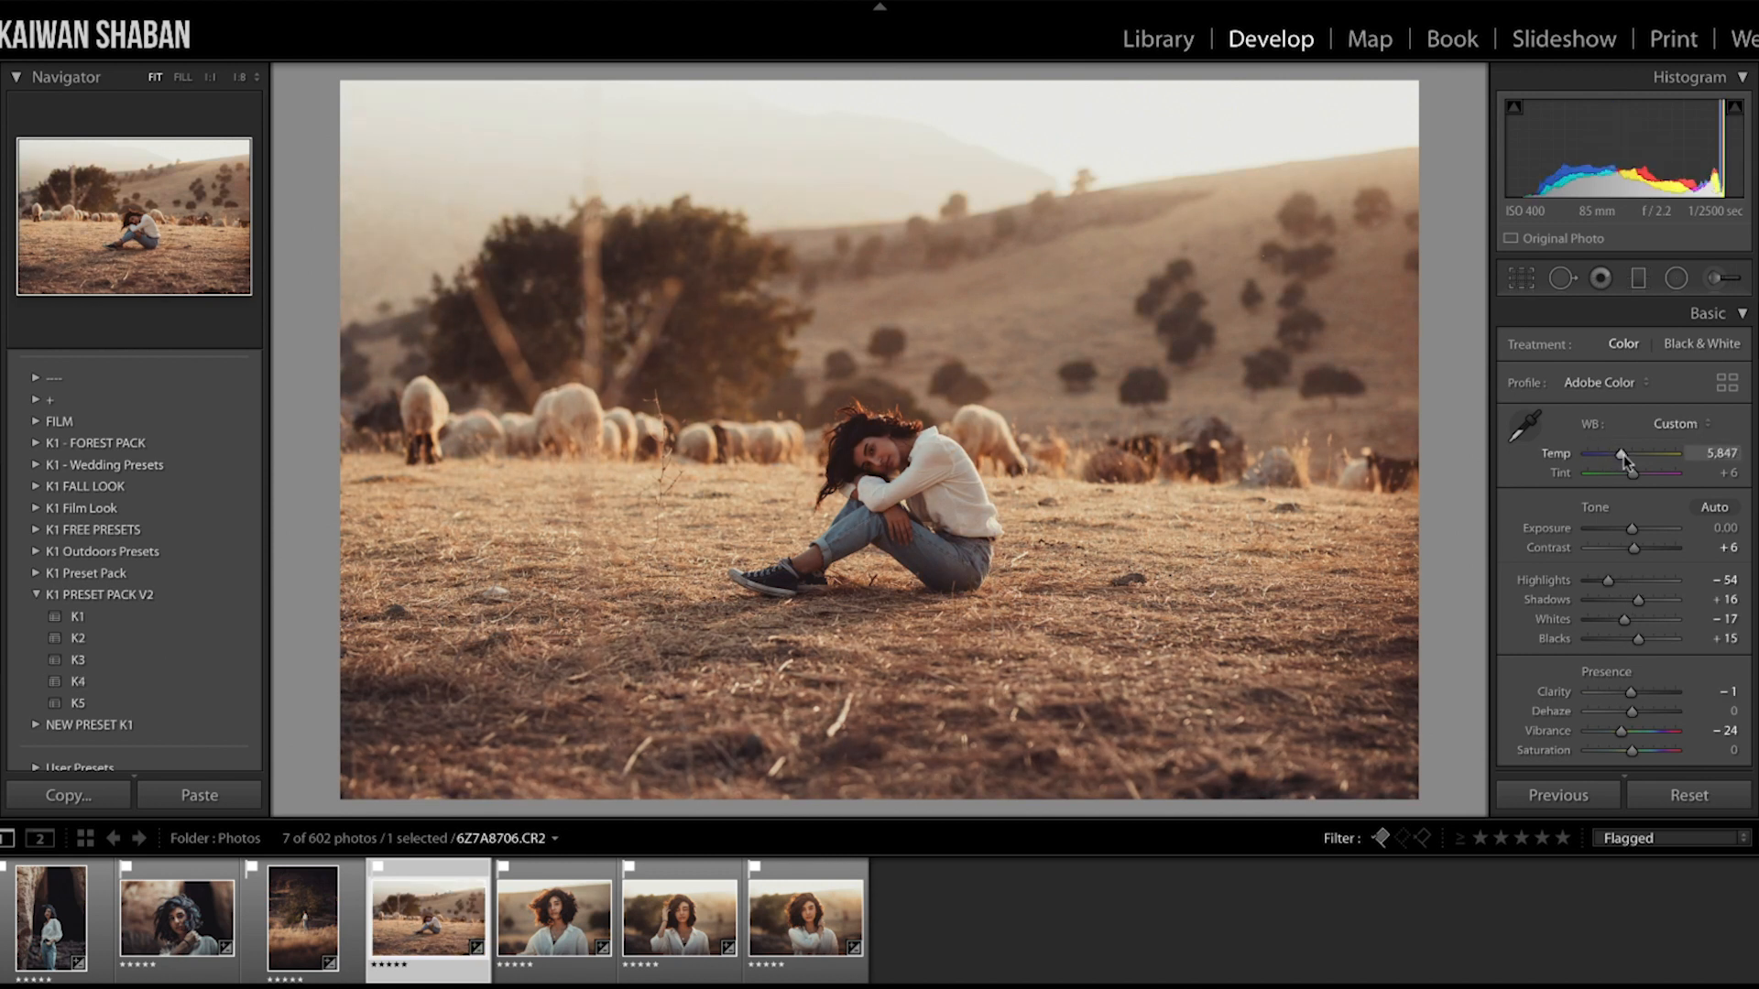
drag(1607, 580, 1671, 580)
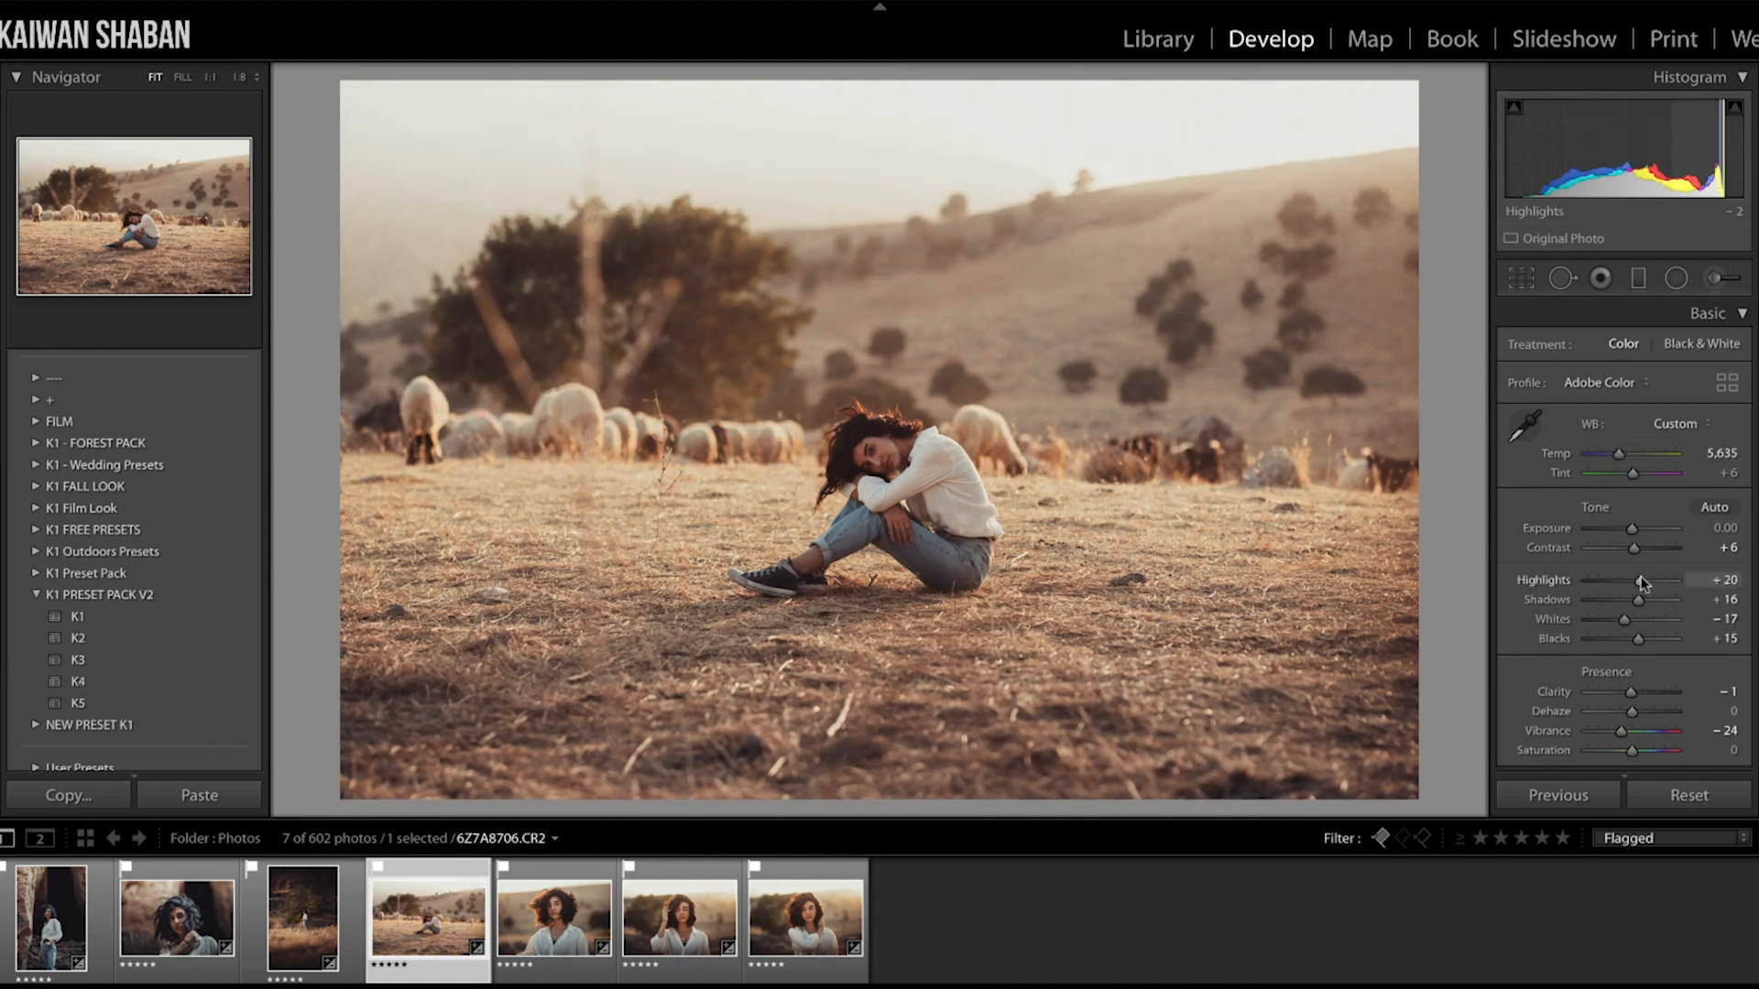
drag(1638, 579, 1654, 580)
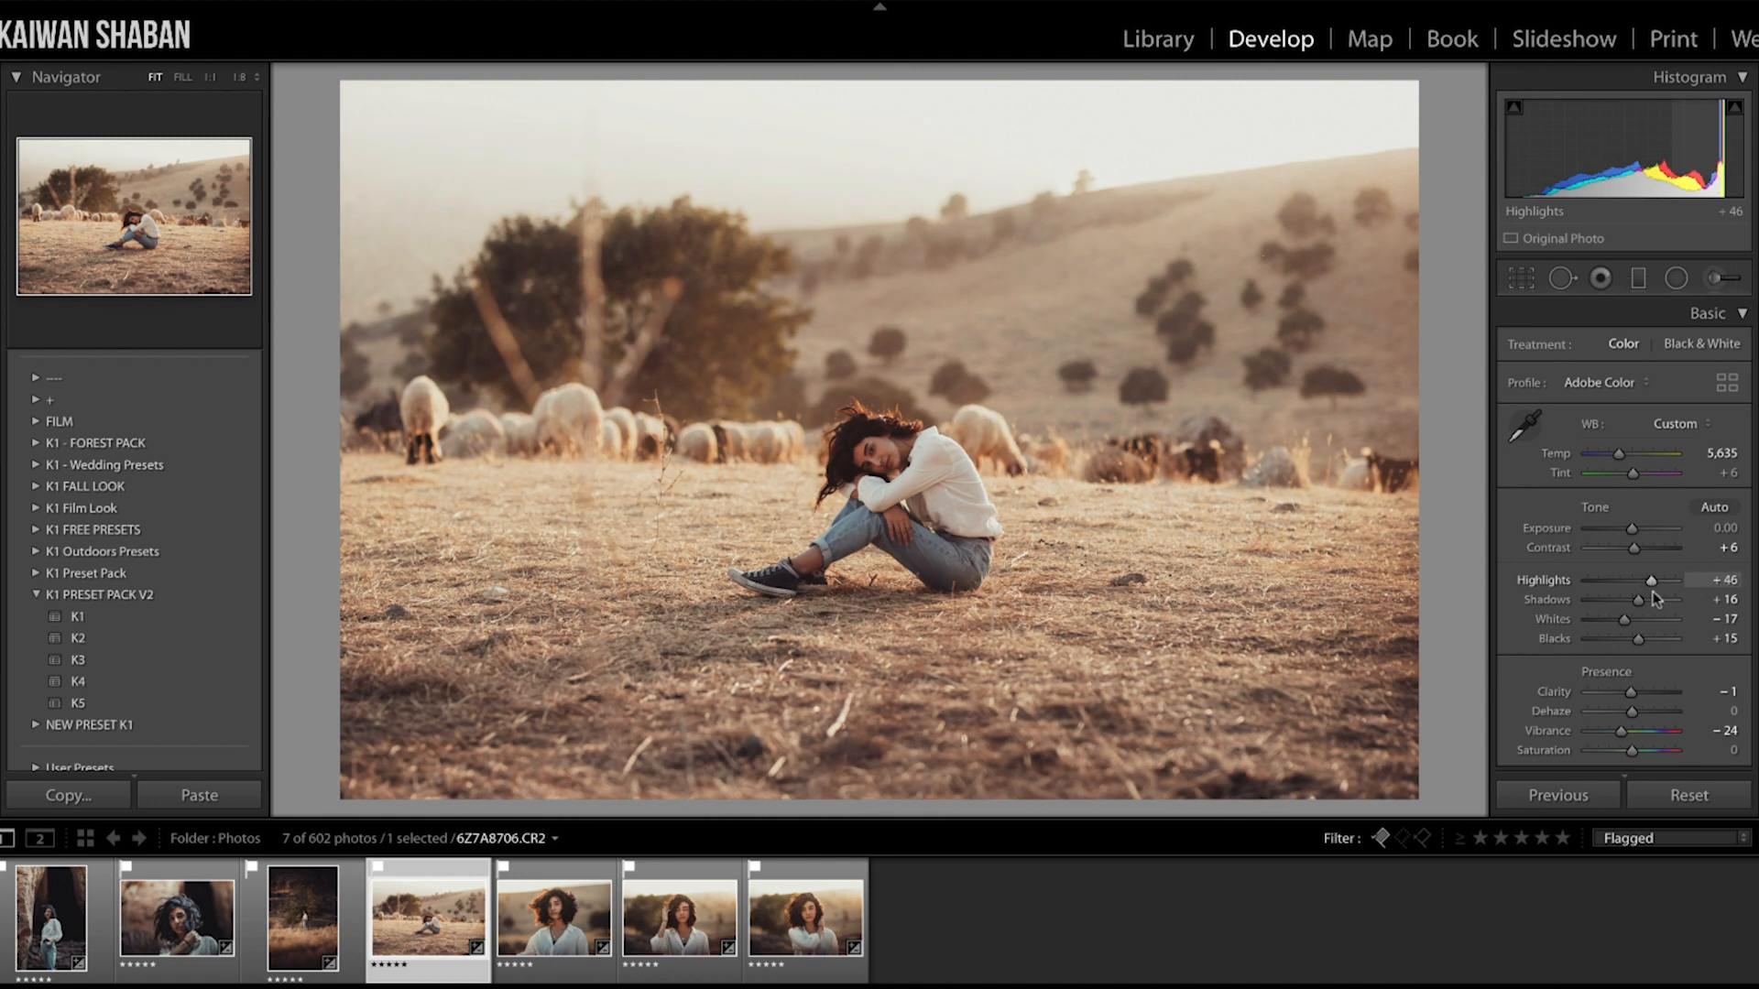
drag(1638, 599, 1659, 599)
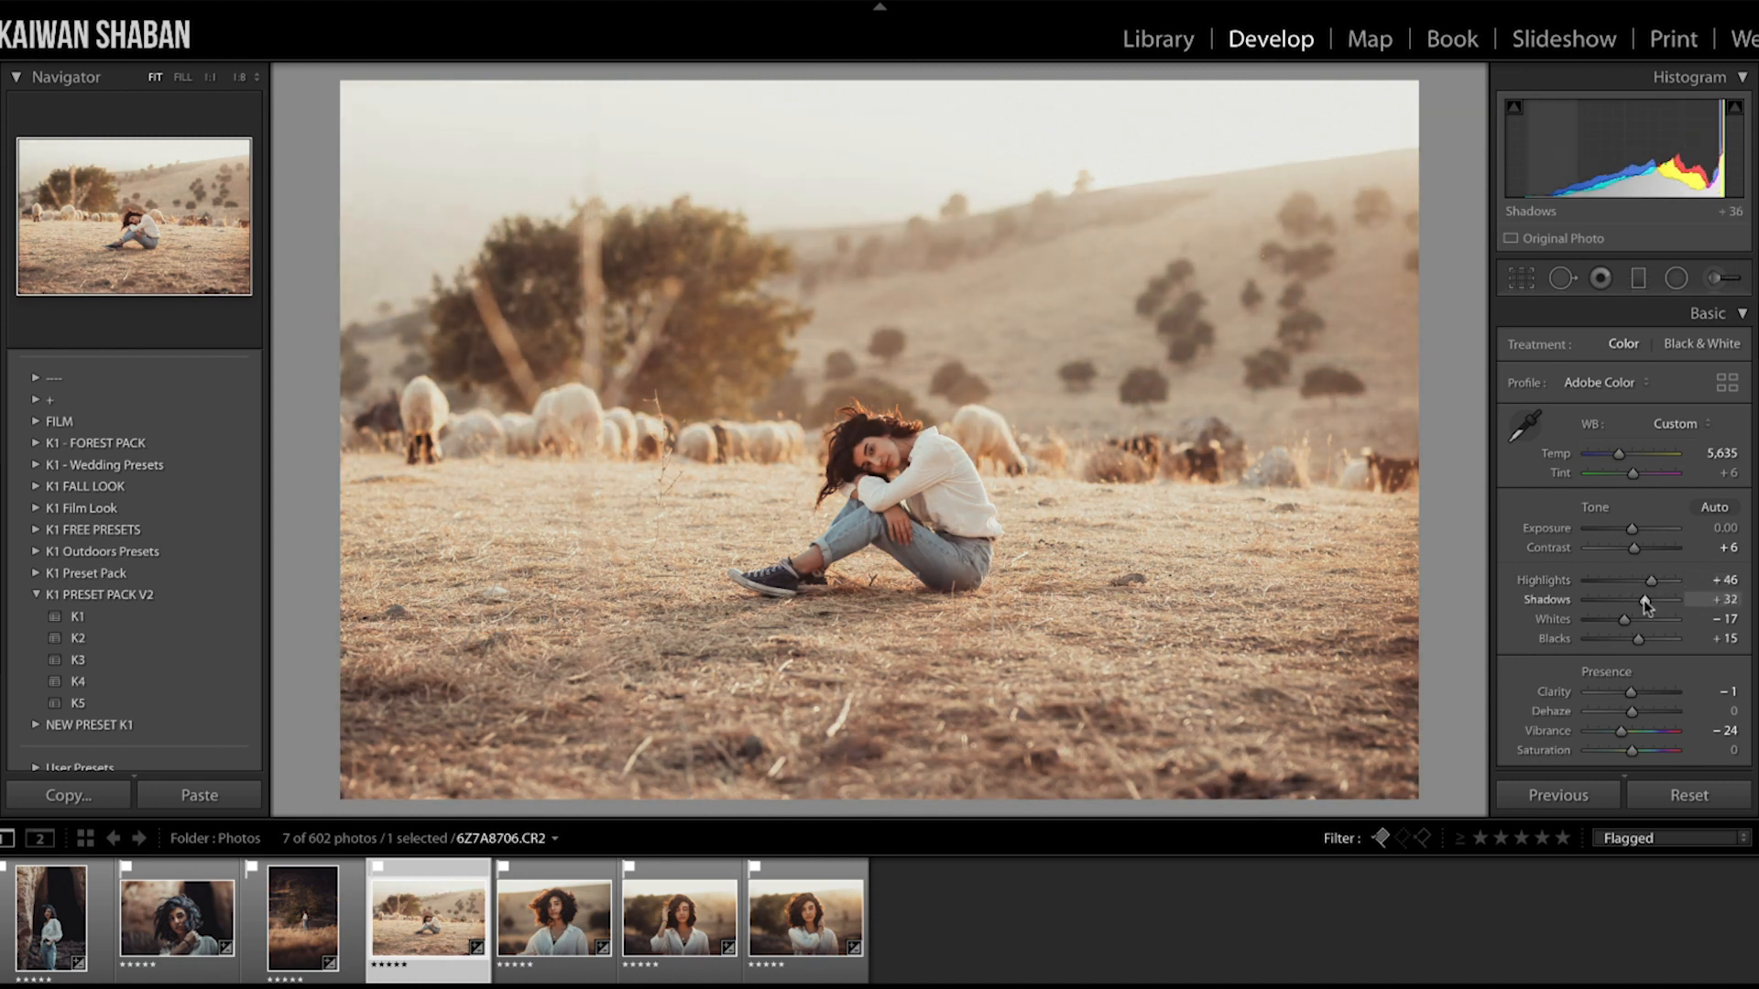
drag(1649, 611, 1632, 611)
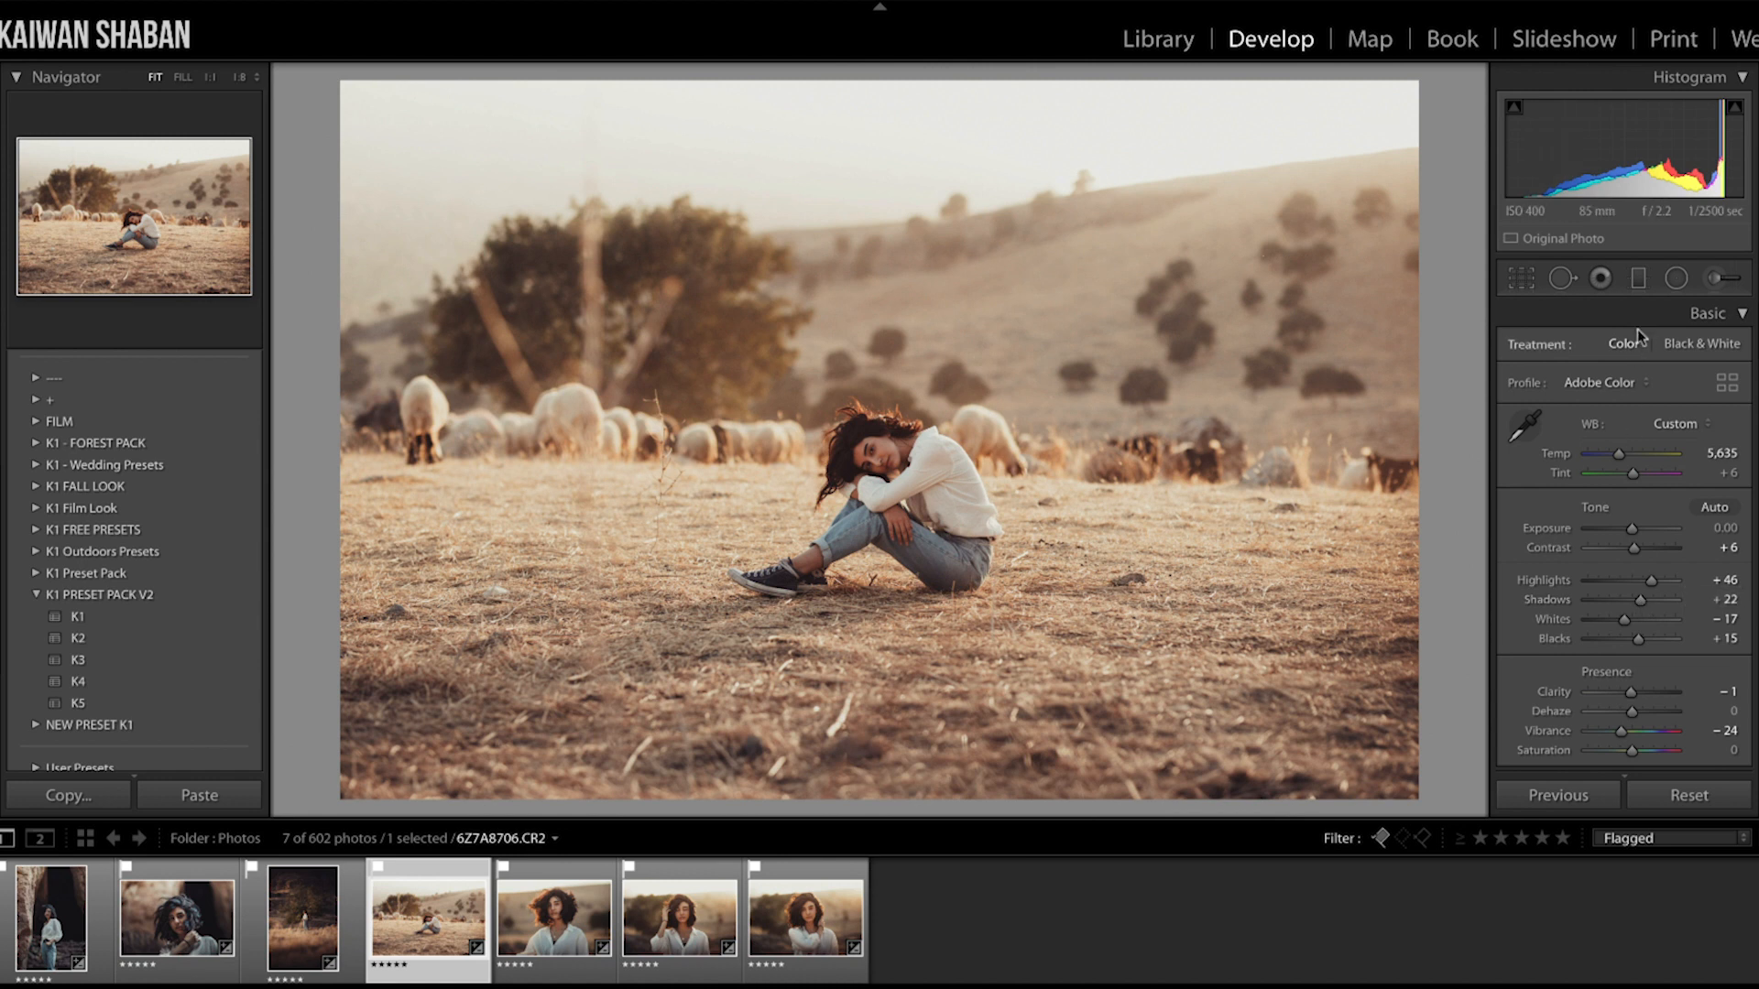
Add a foreground graduated filter with exposure −2.21 and saturation −40
click(1637, 278)
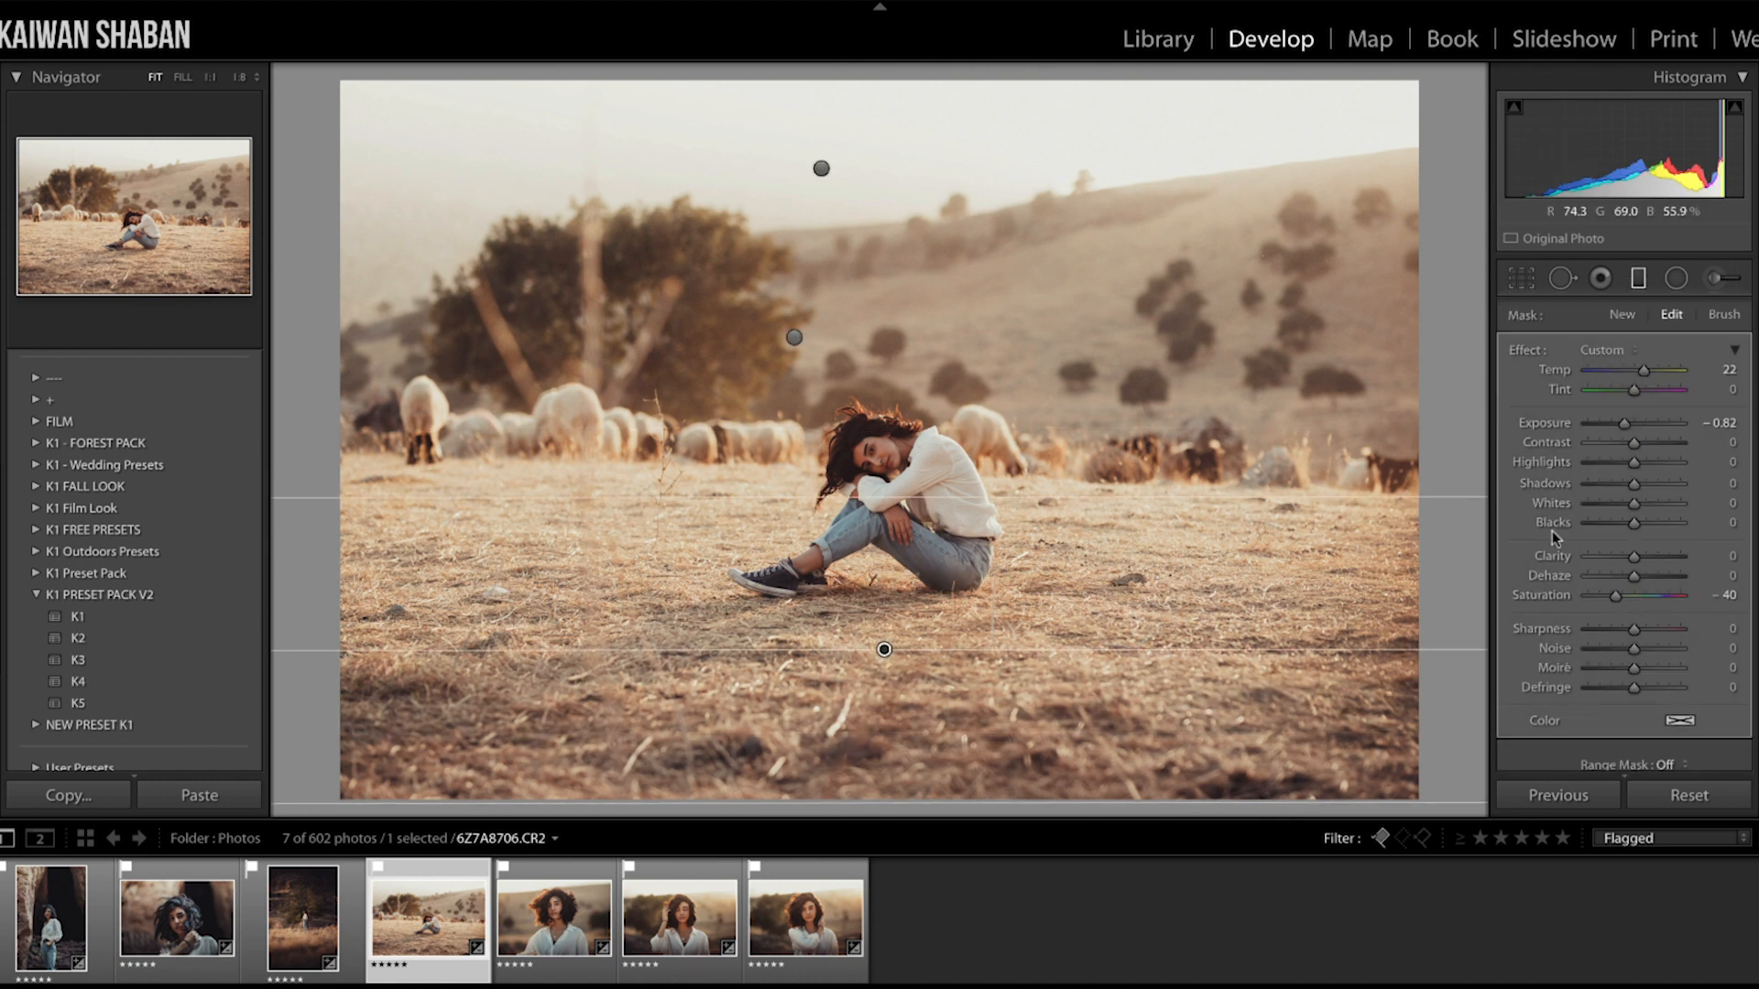
drag(1624, 423, 1582, 424)
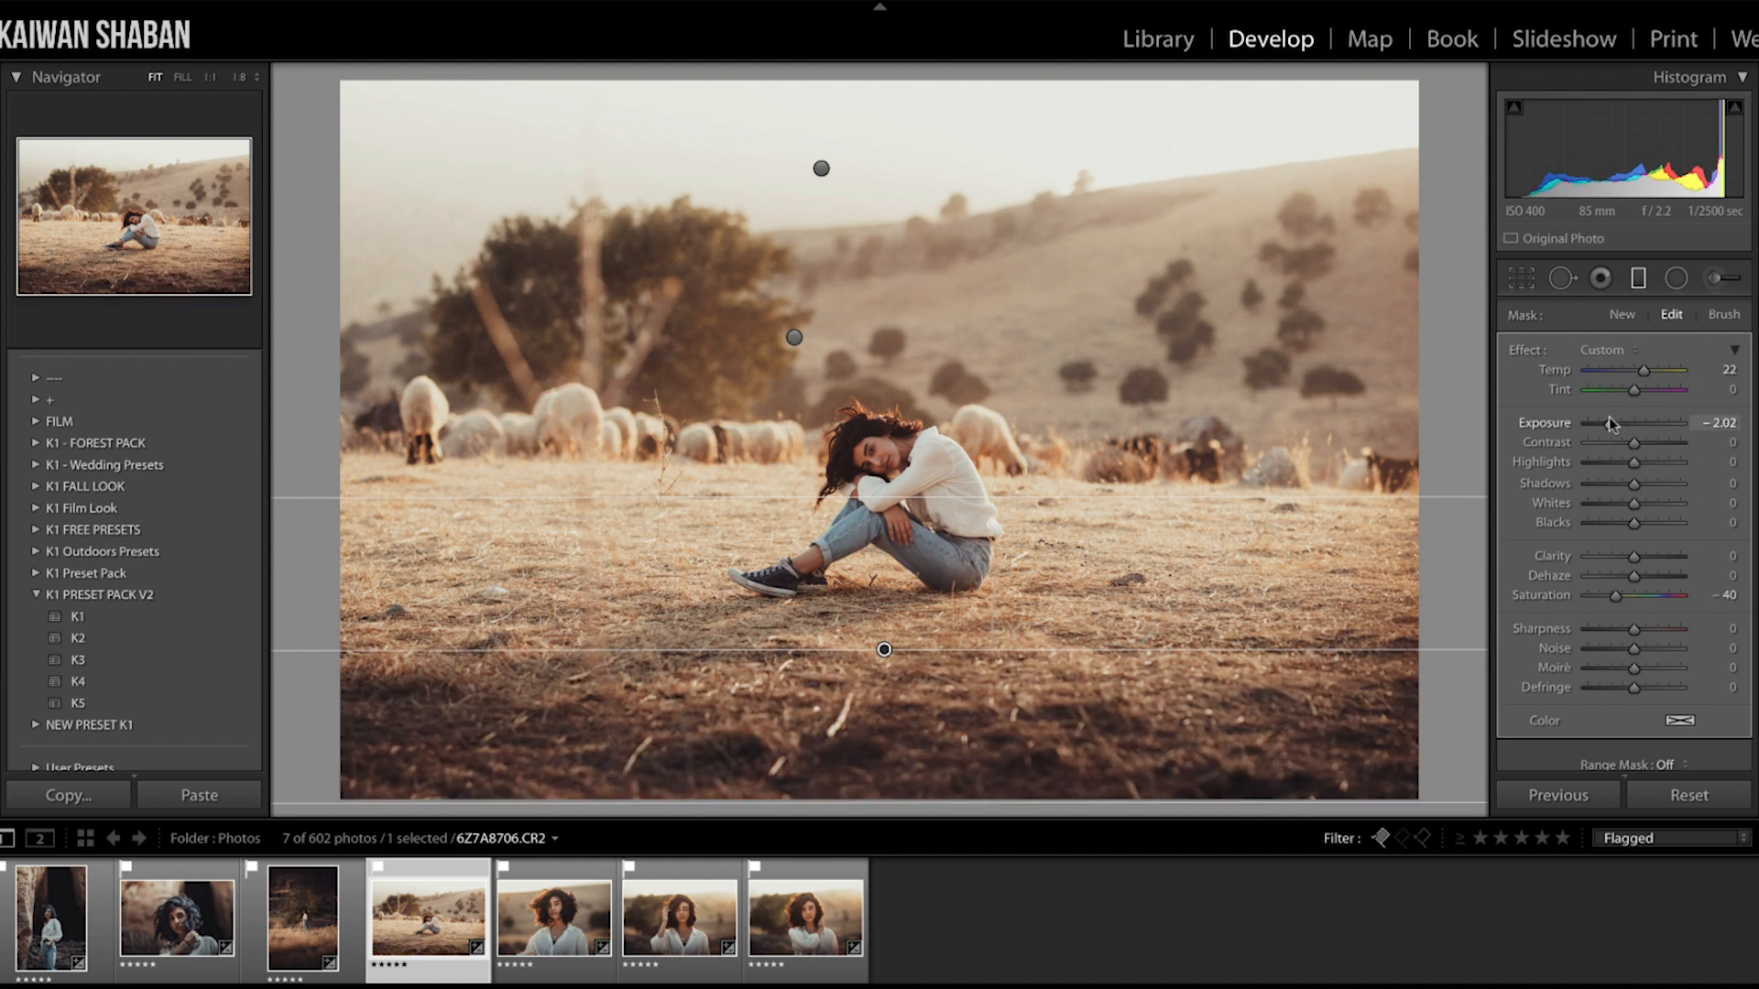
drag(1593, 423, 1584, 423)
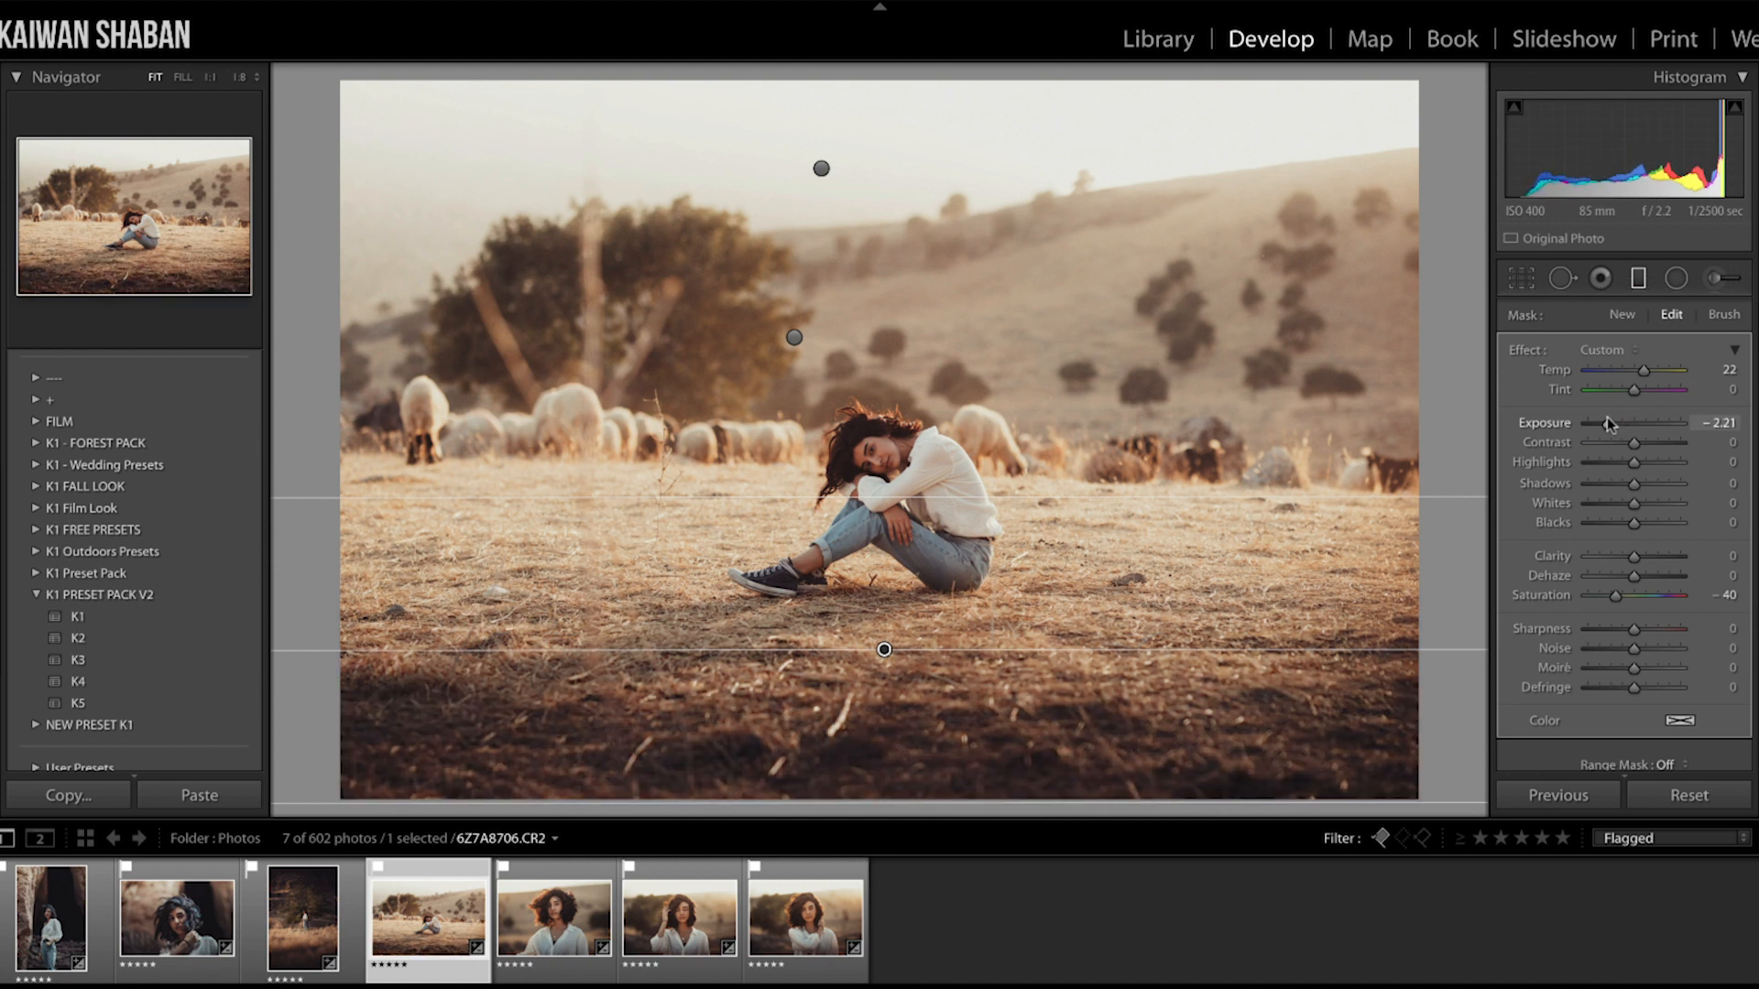
drag(1582, 423, 1612, 424)
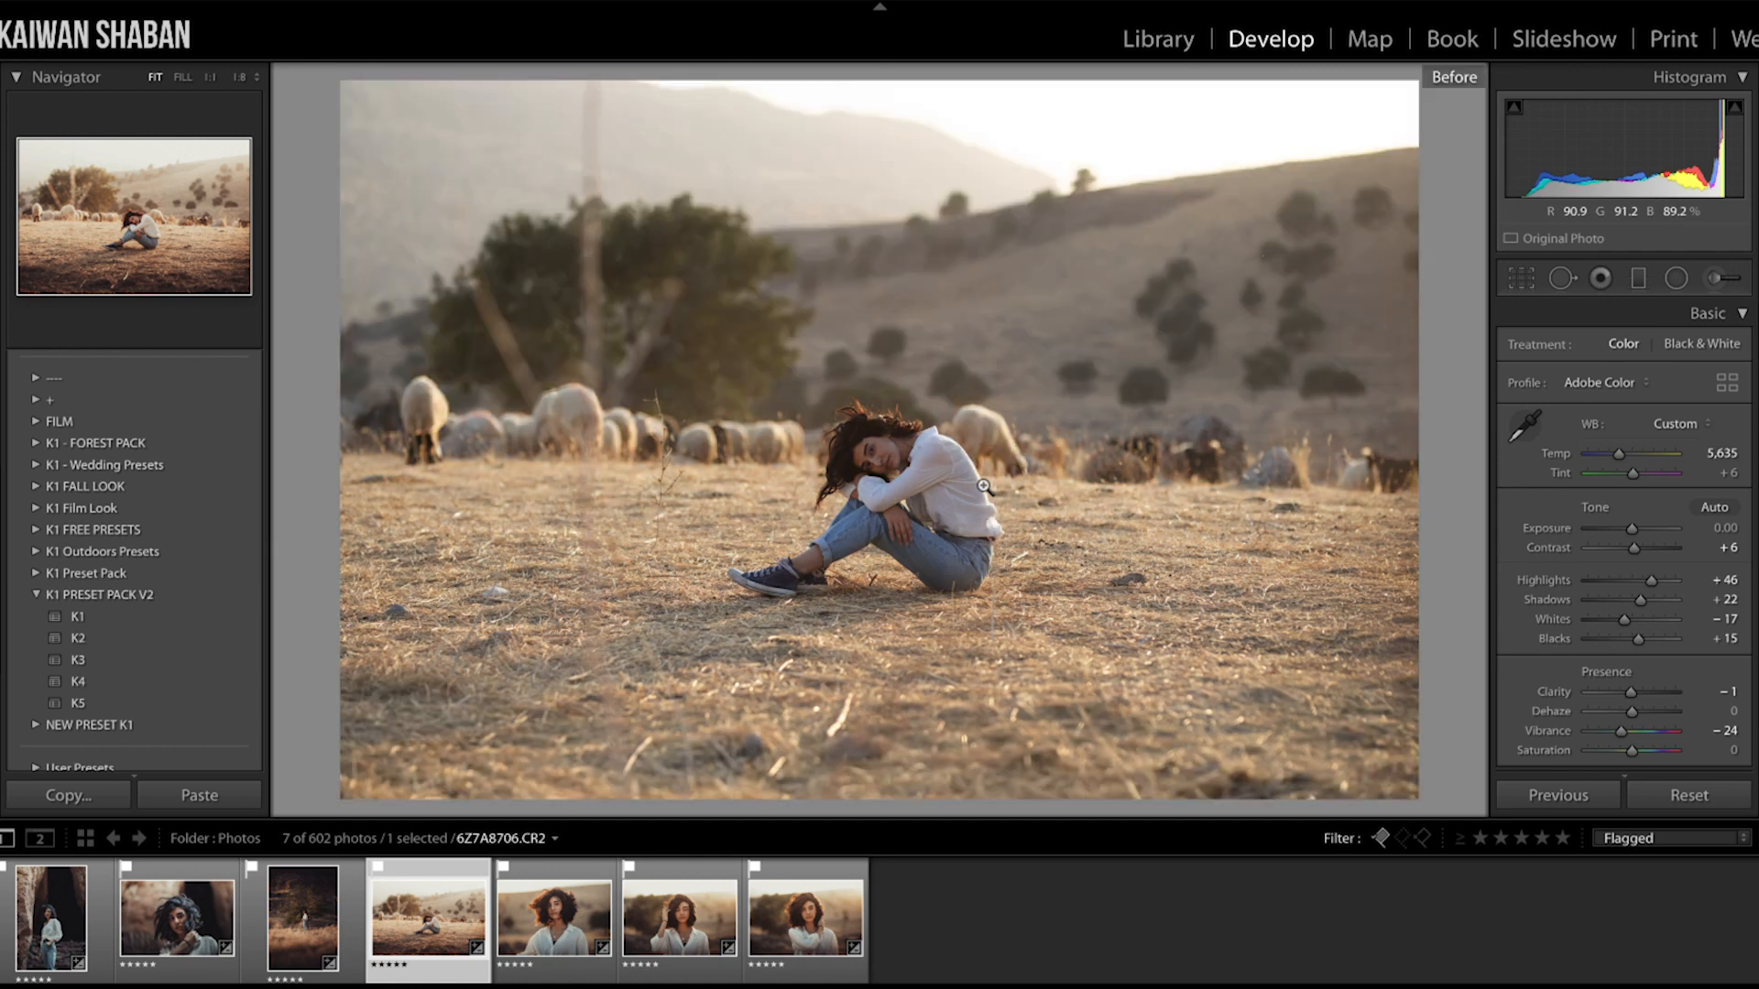
Reset the windswept-hair portrait and apply the previous photo's settings to it
click(551, 918)
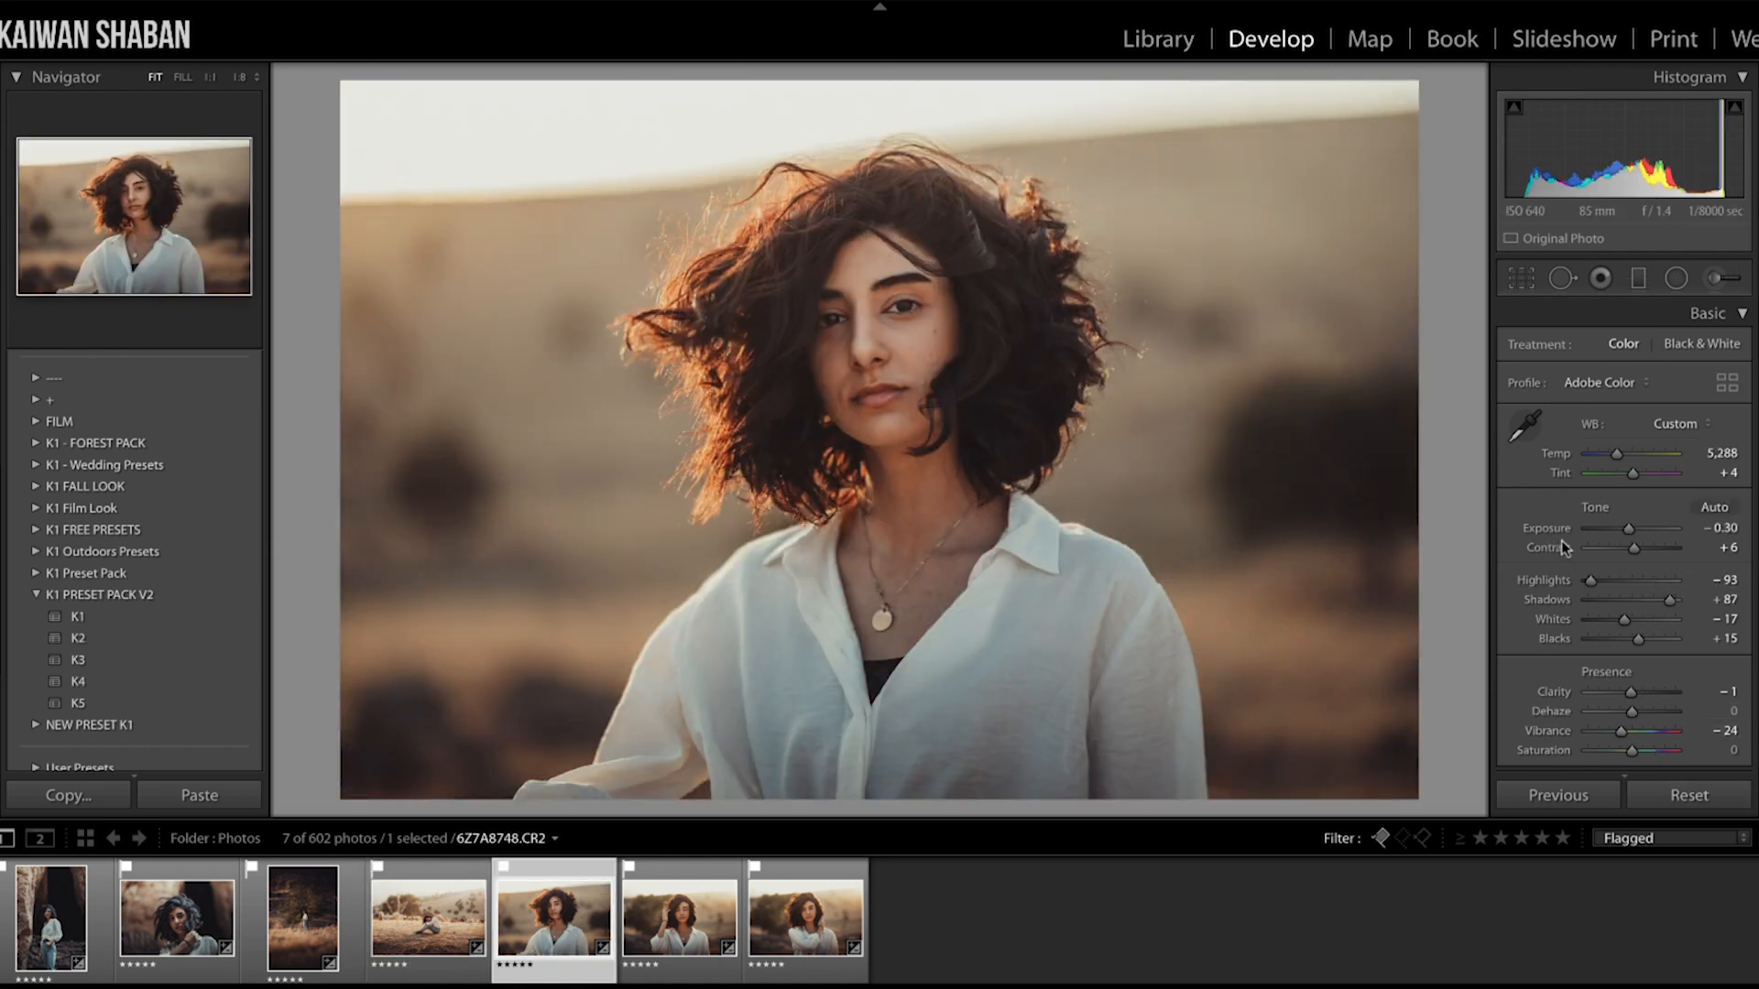
click(1687, 794)
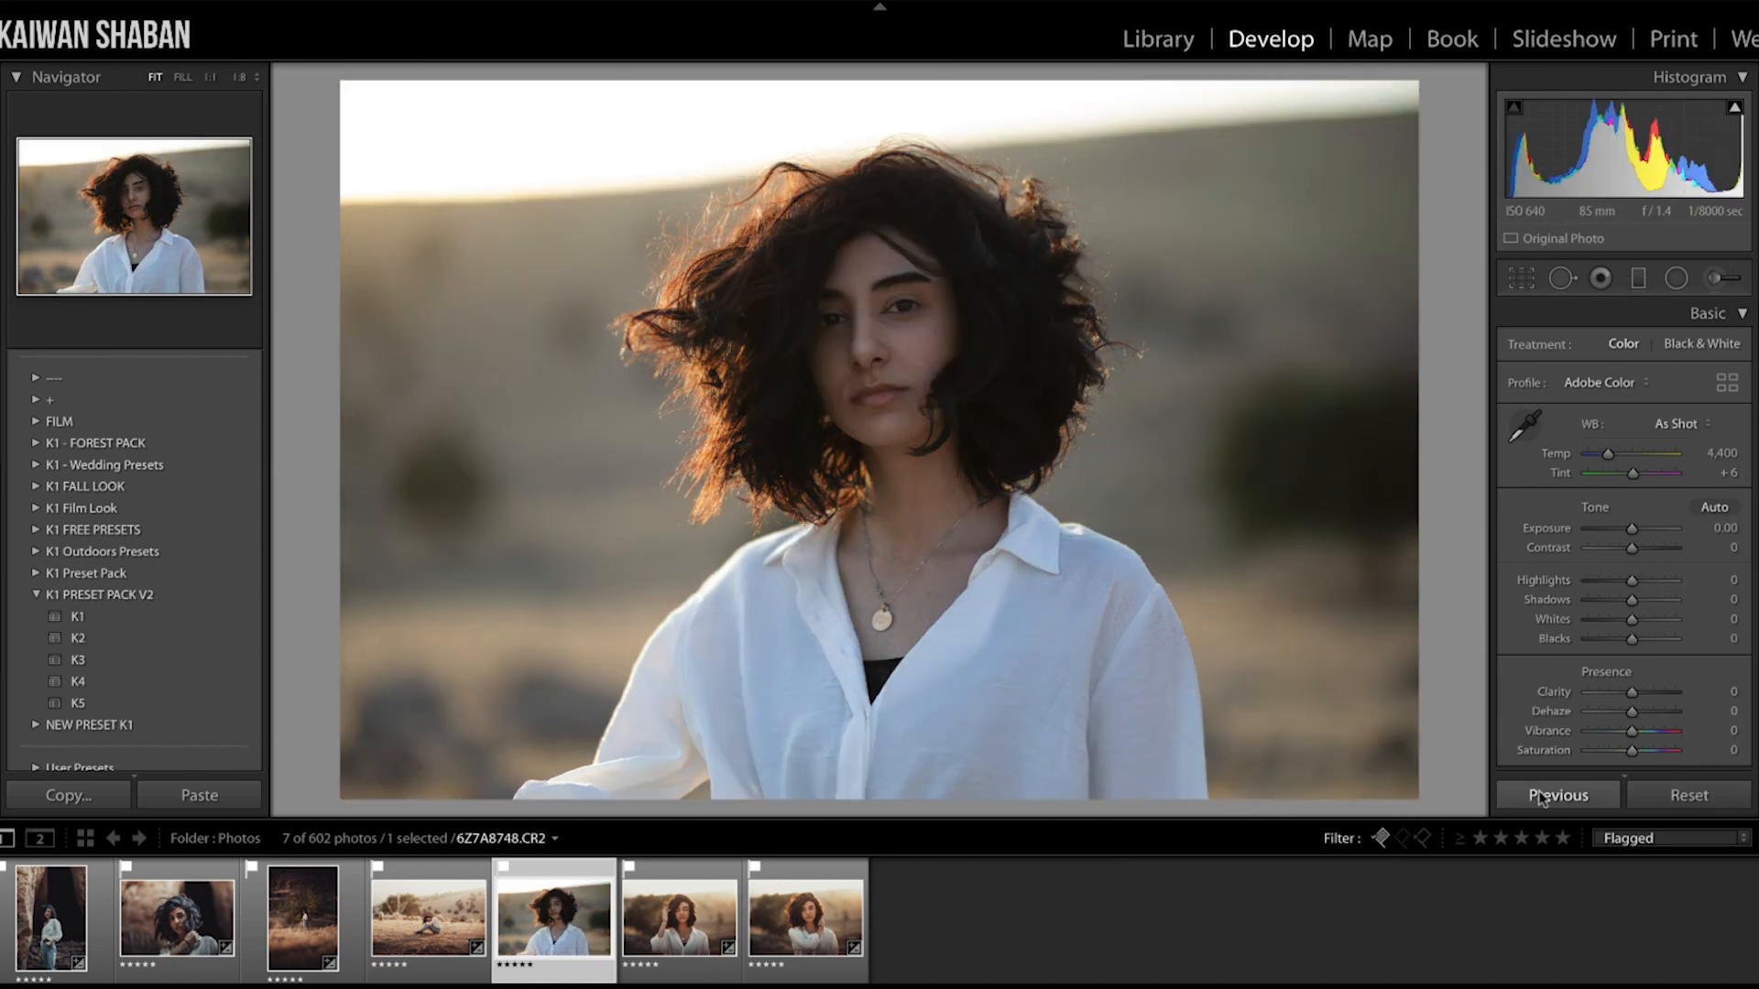
click(1555, 794)
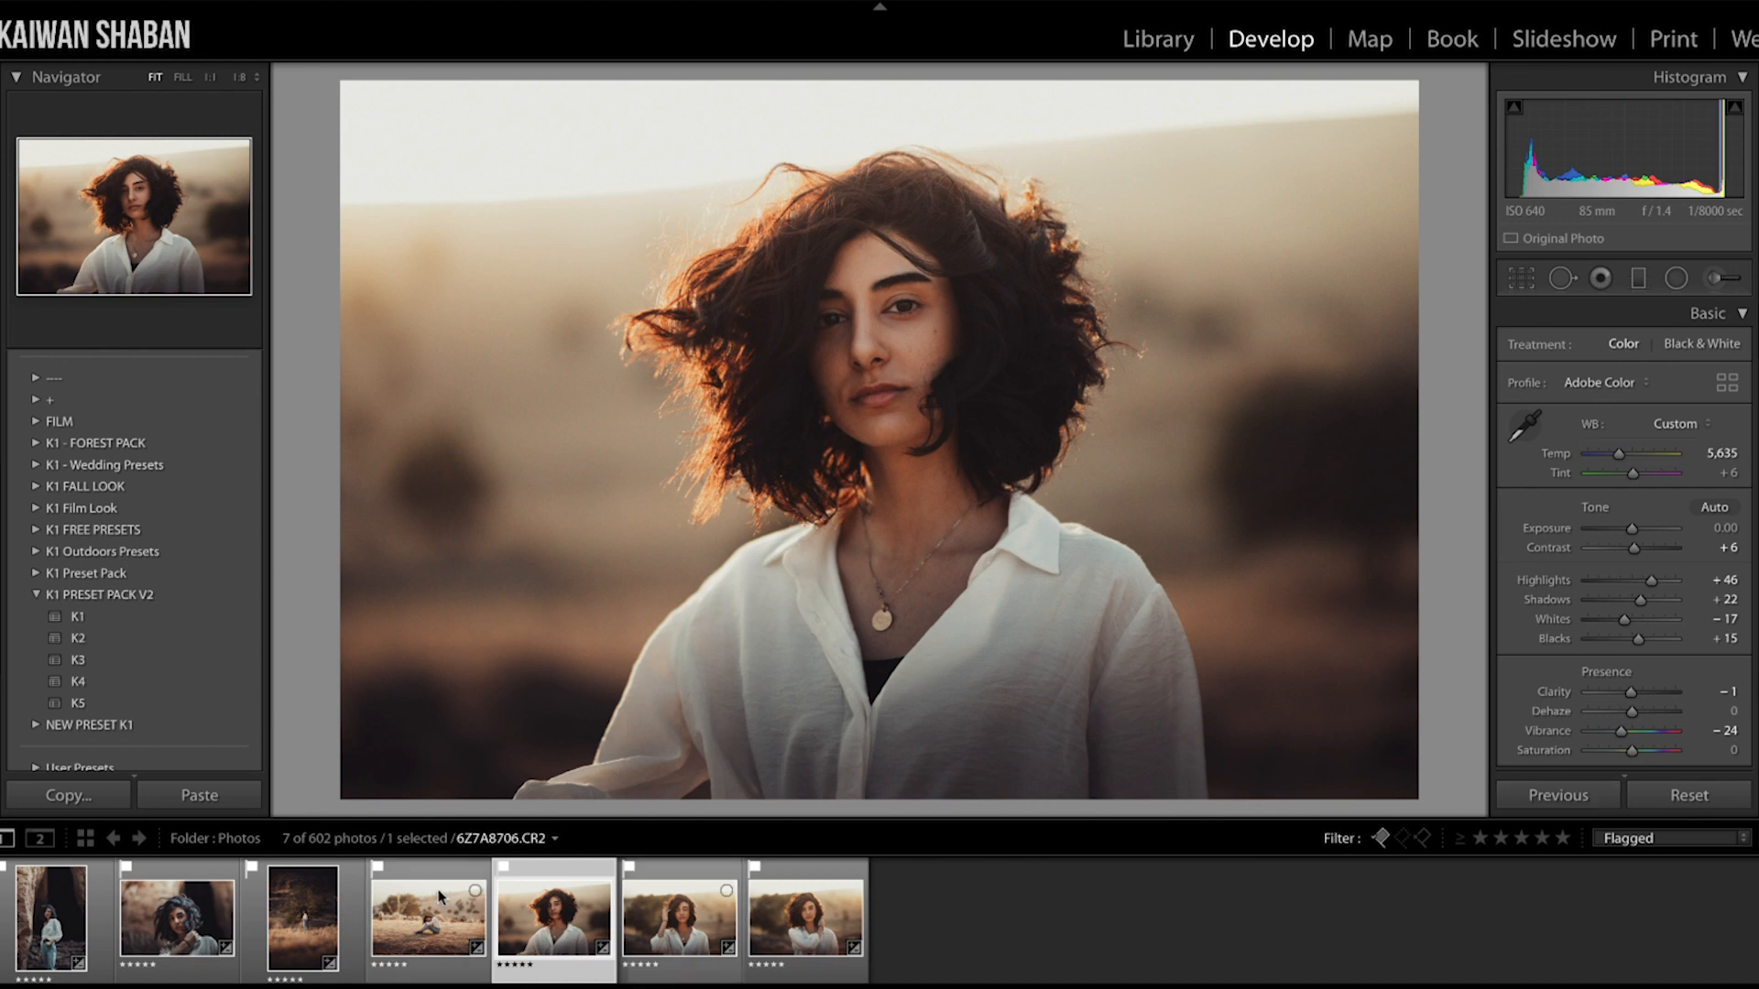
click(554, 917)
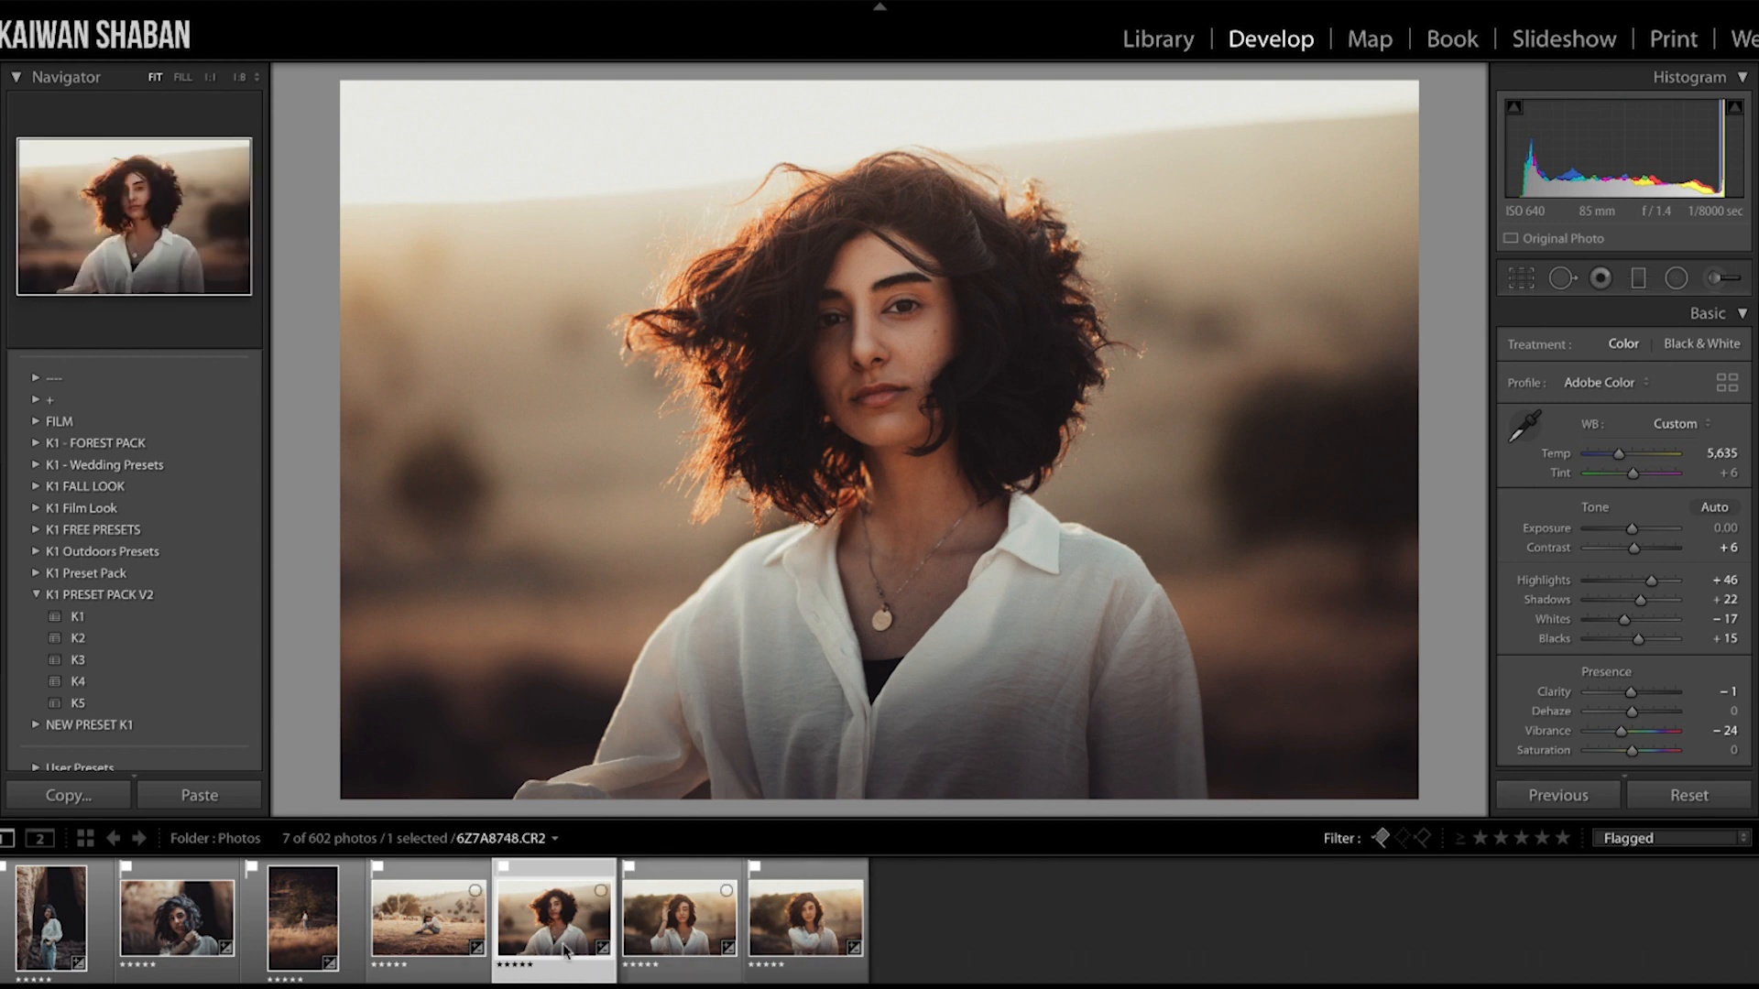
click(426, 920)
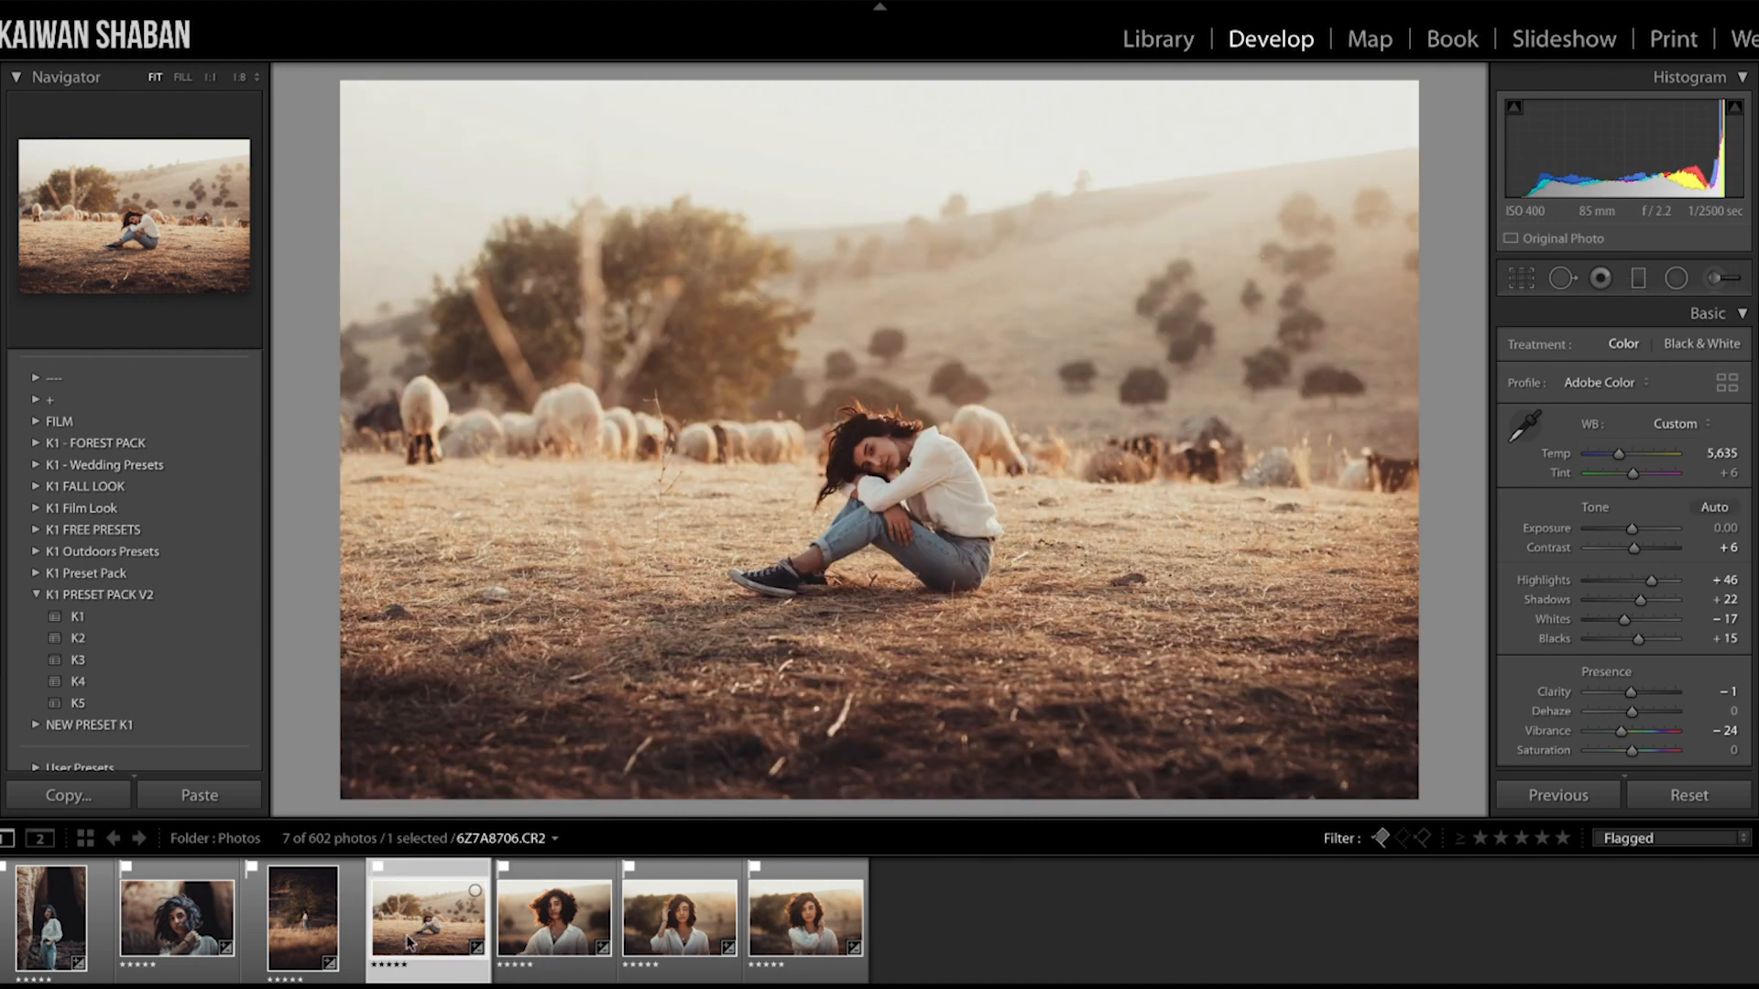
click(551, 914)
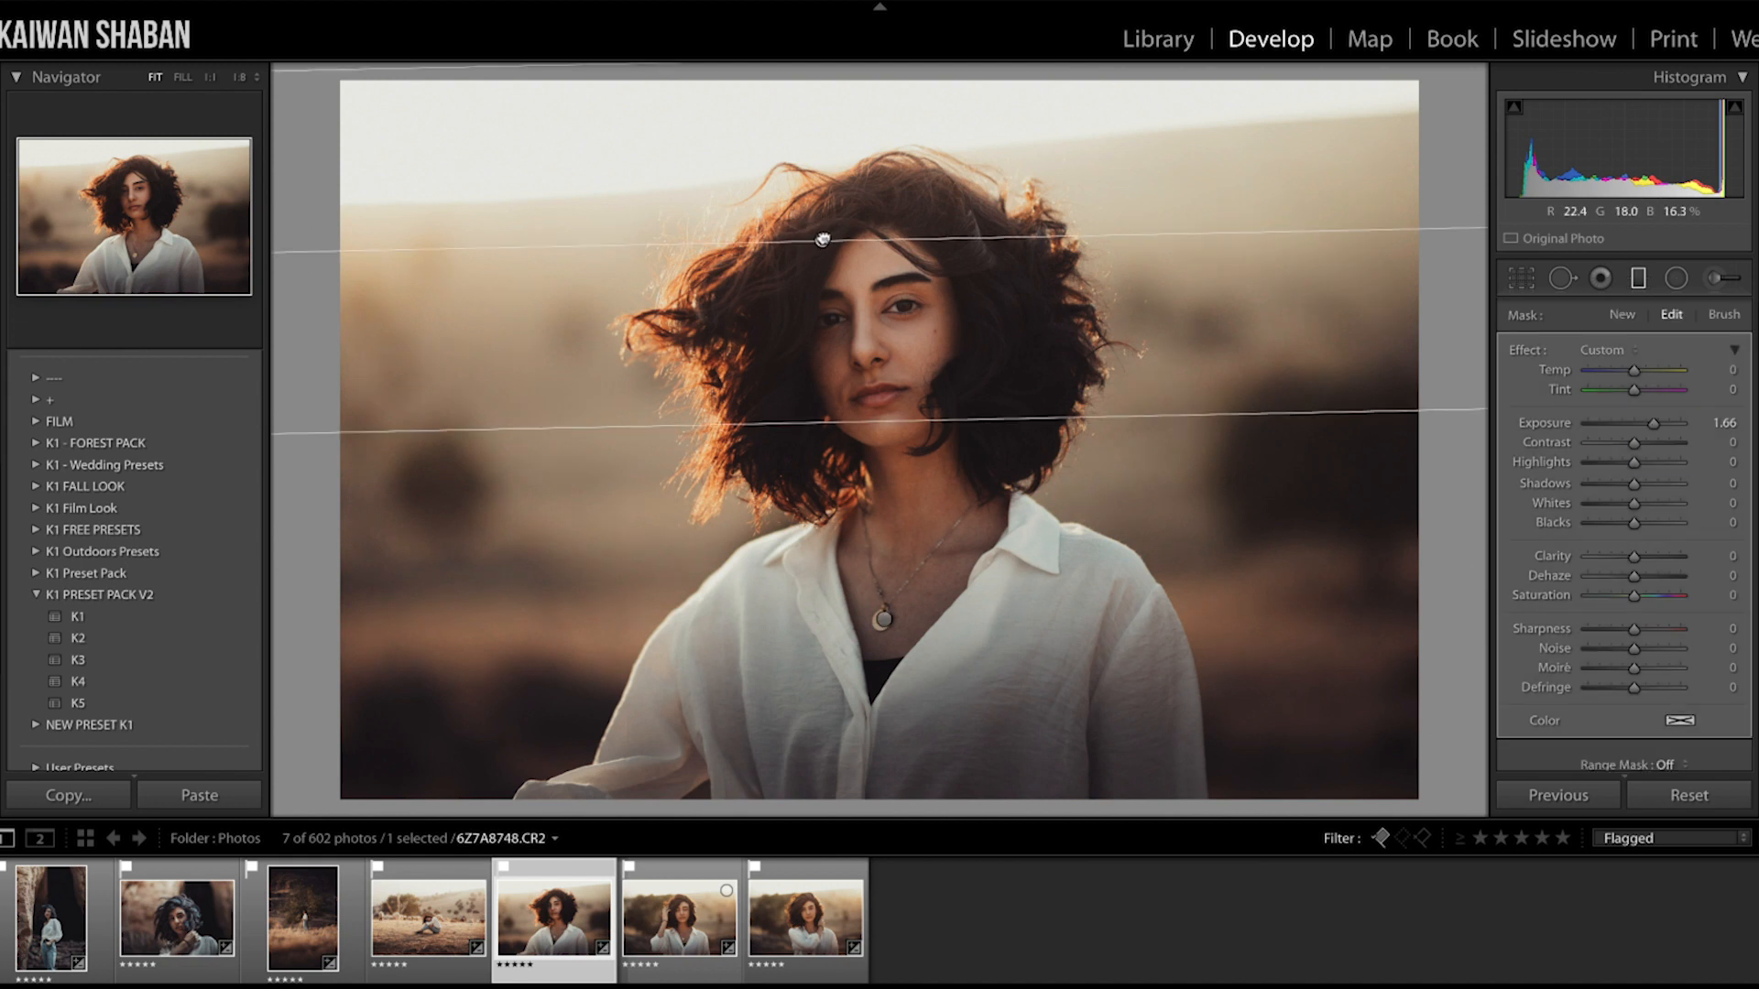
Reposition the portrait's gradient and lift shadows to +100
drag(822, 241, 819, 183)
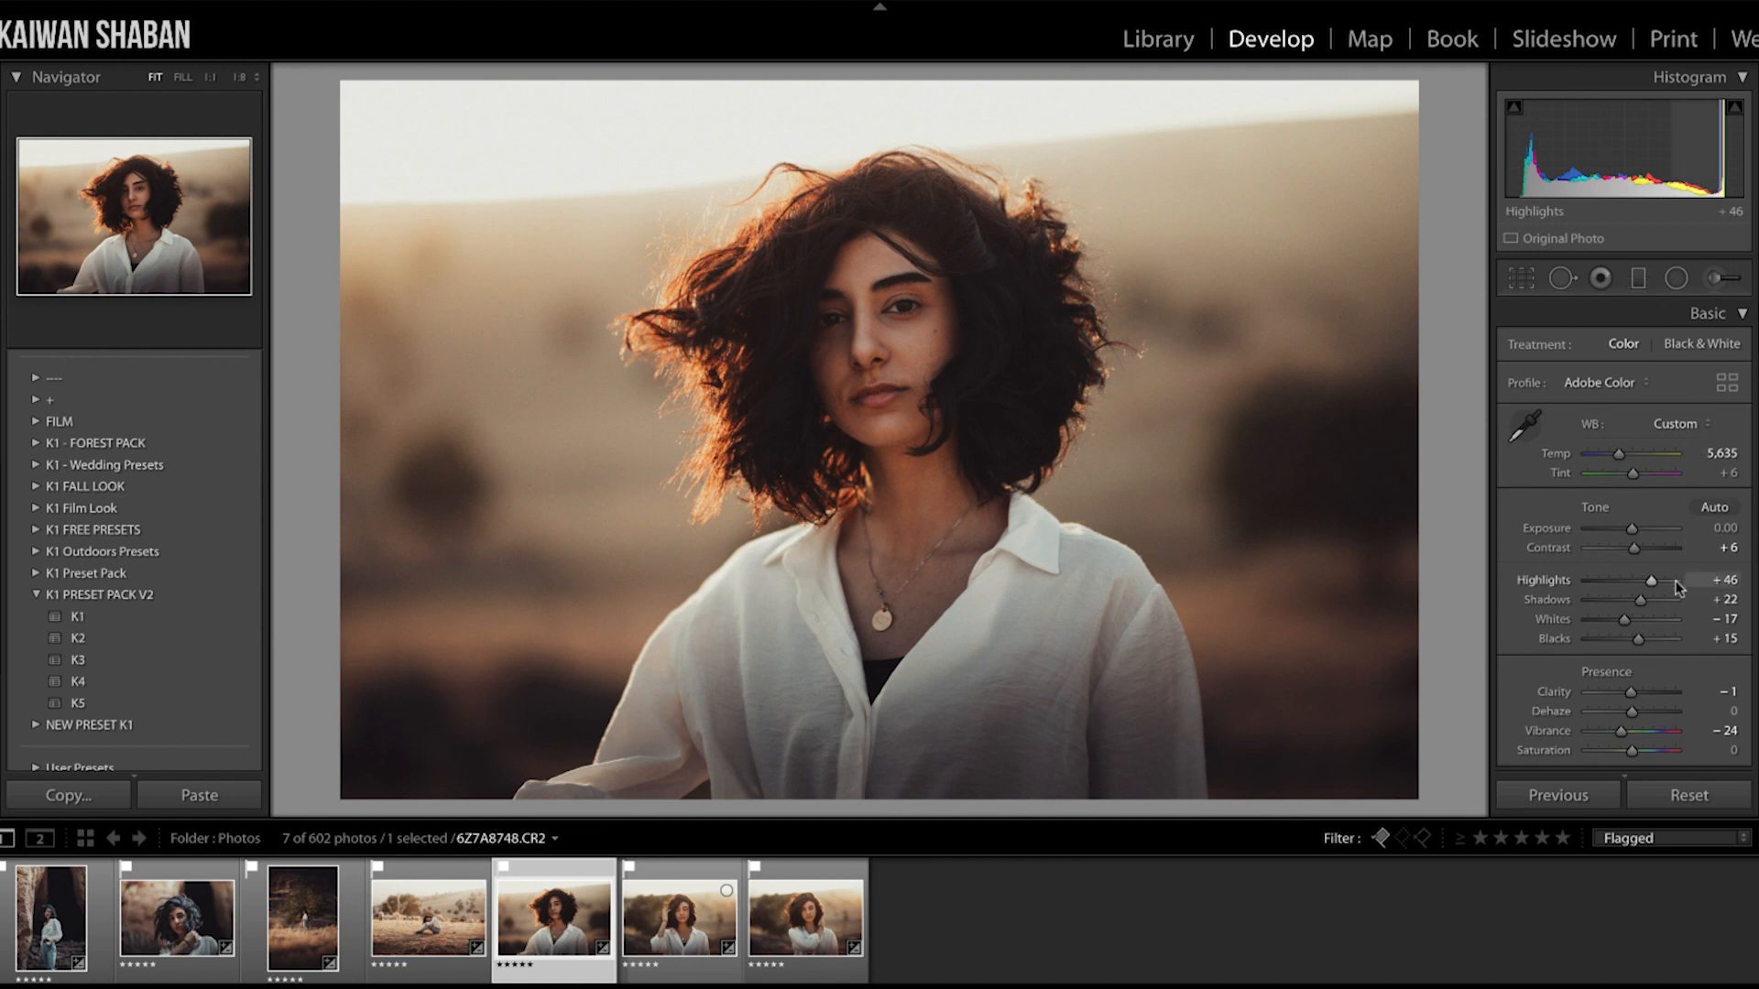
drag(1649, 599, 1699, 599)
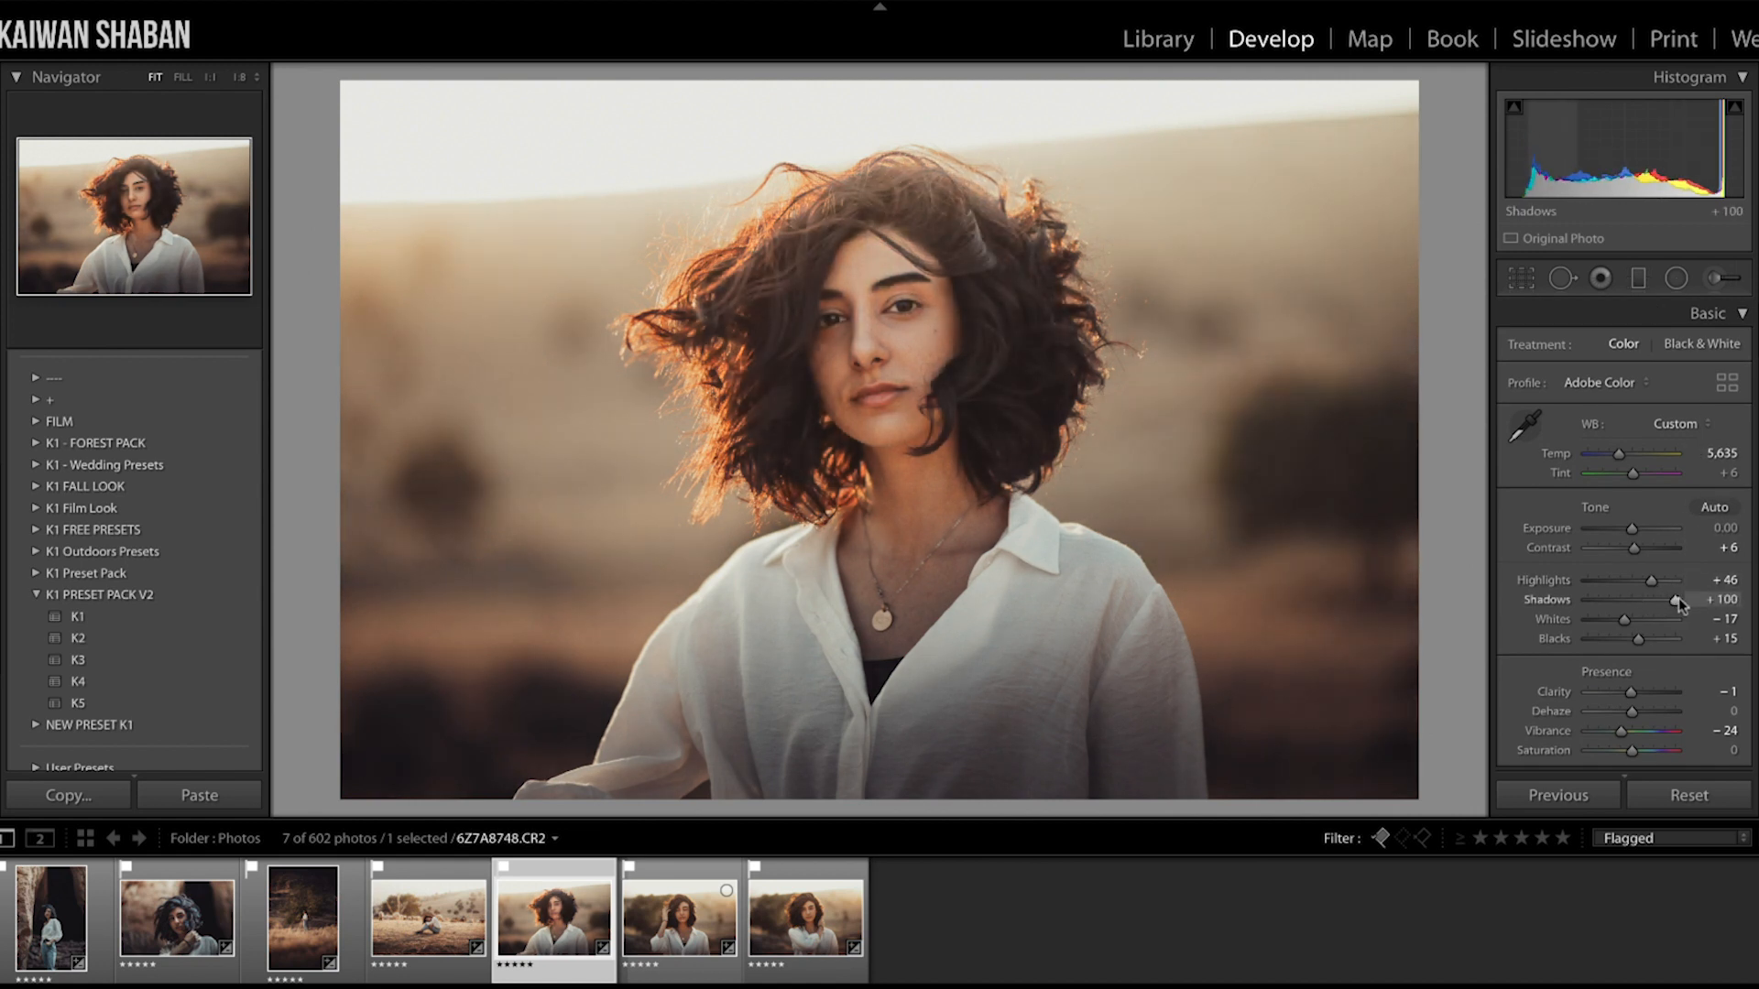
drag(1679, 599, 1663, 599)
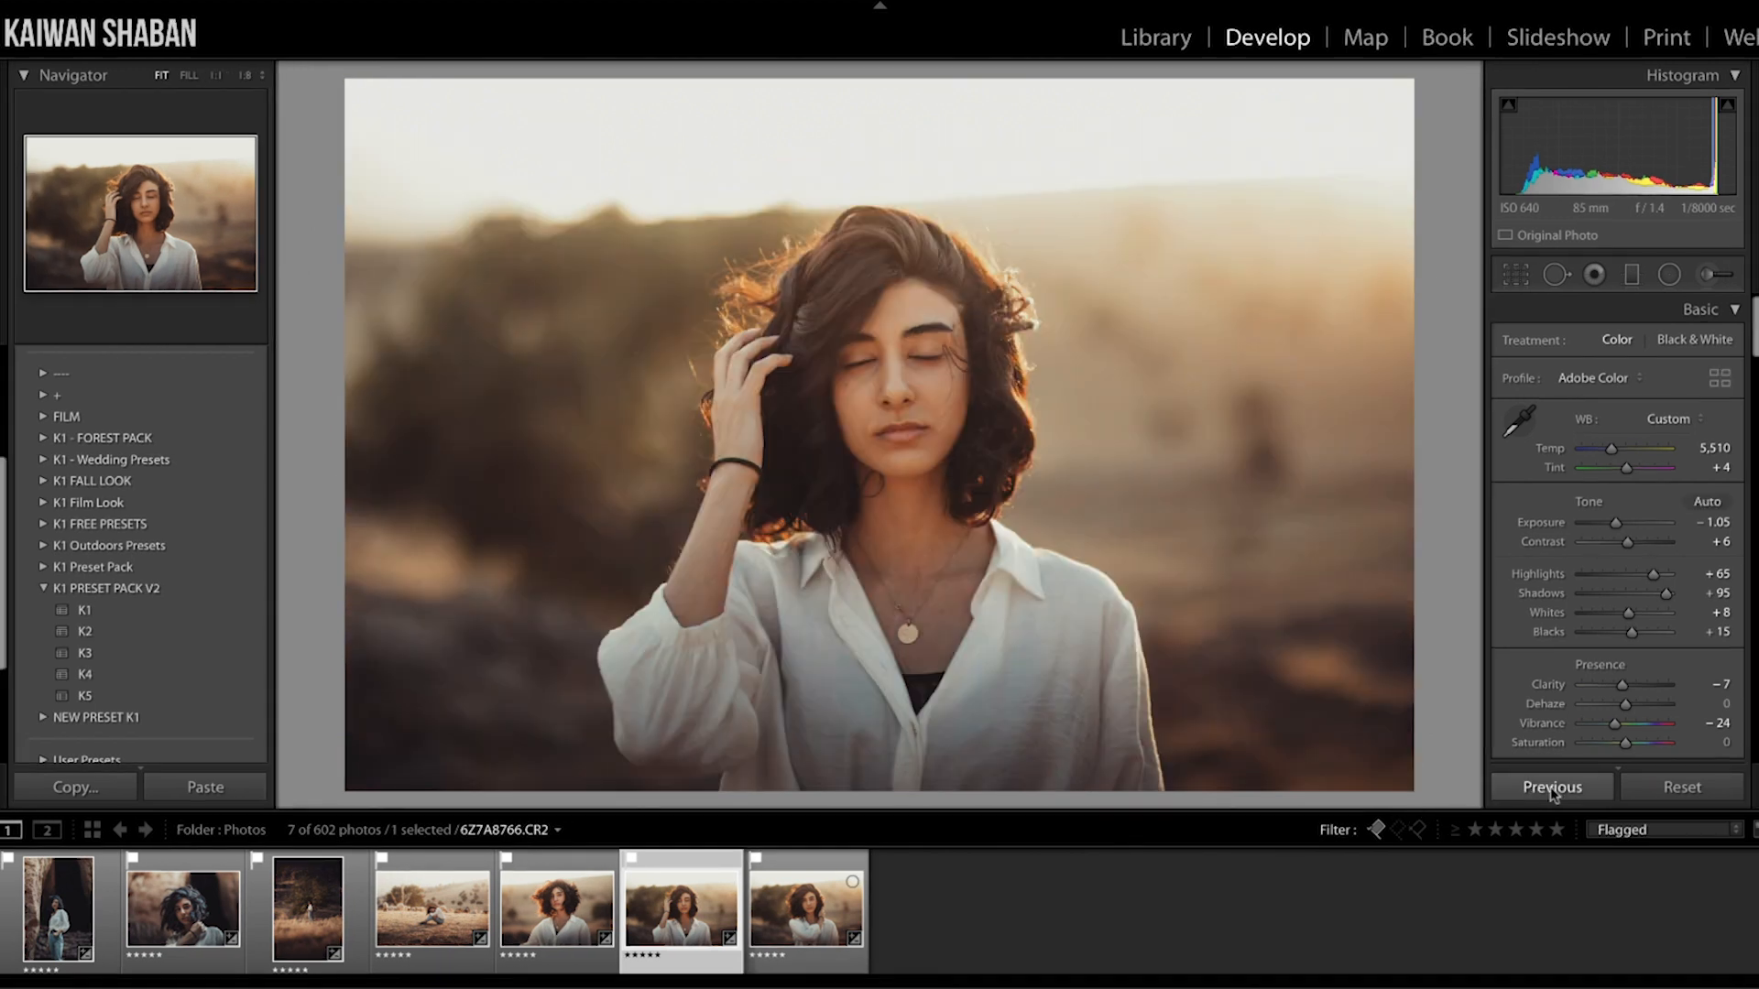
Lower the shadows slightly and apply the K4 preset from K1 PRESET PACK V2
drag(1682, 593, 1659, 593)
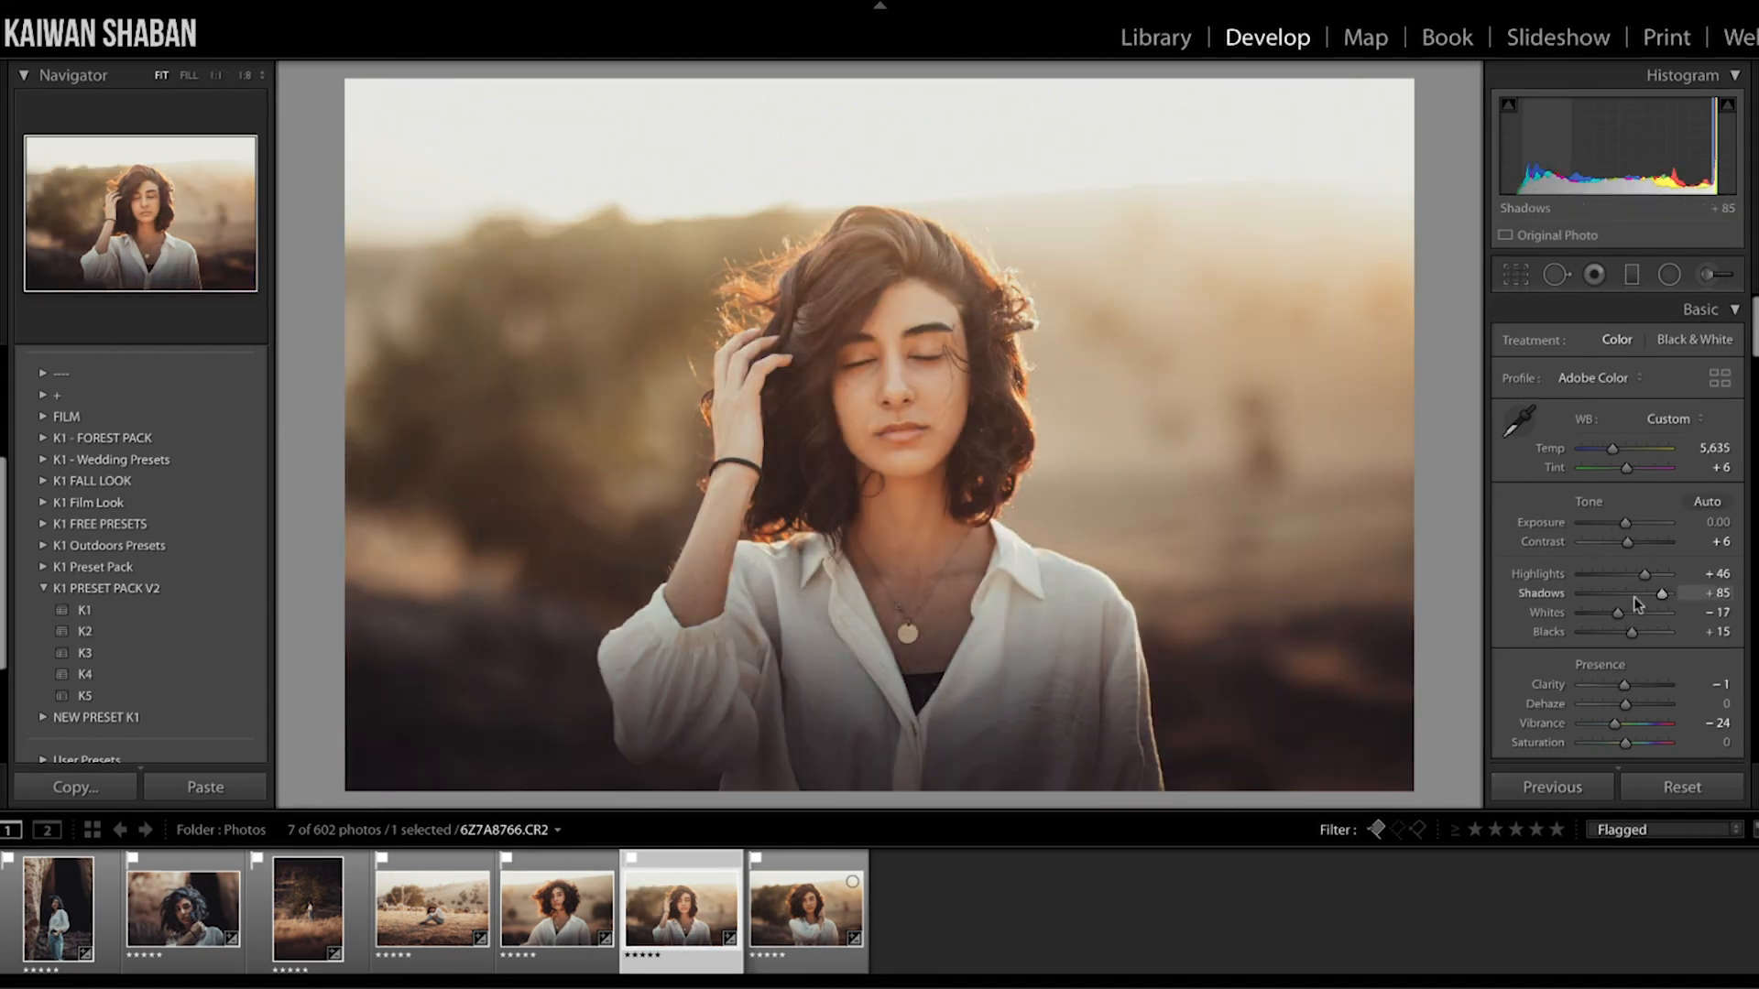
click(205, 785)
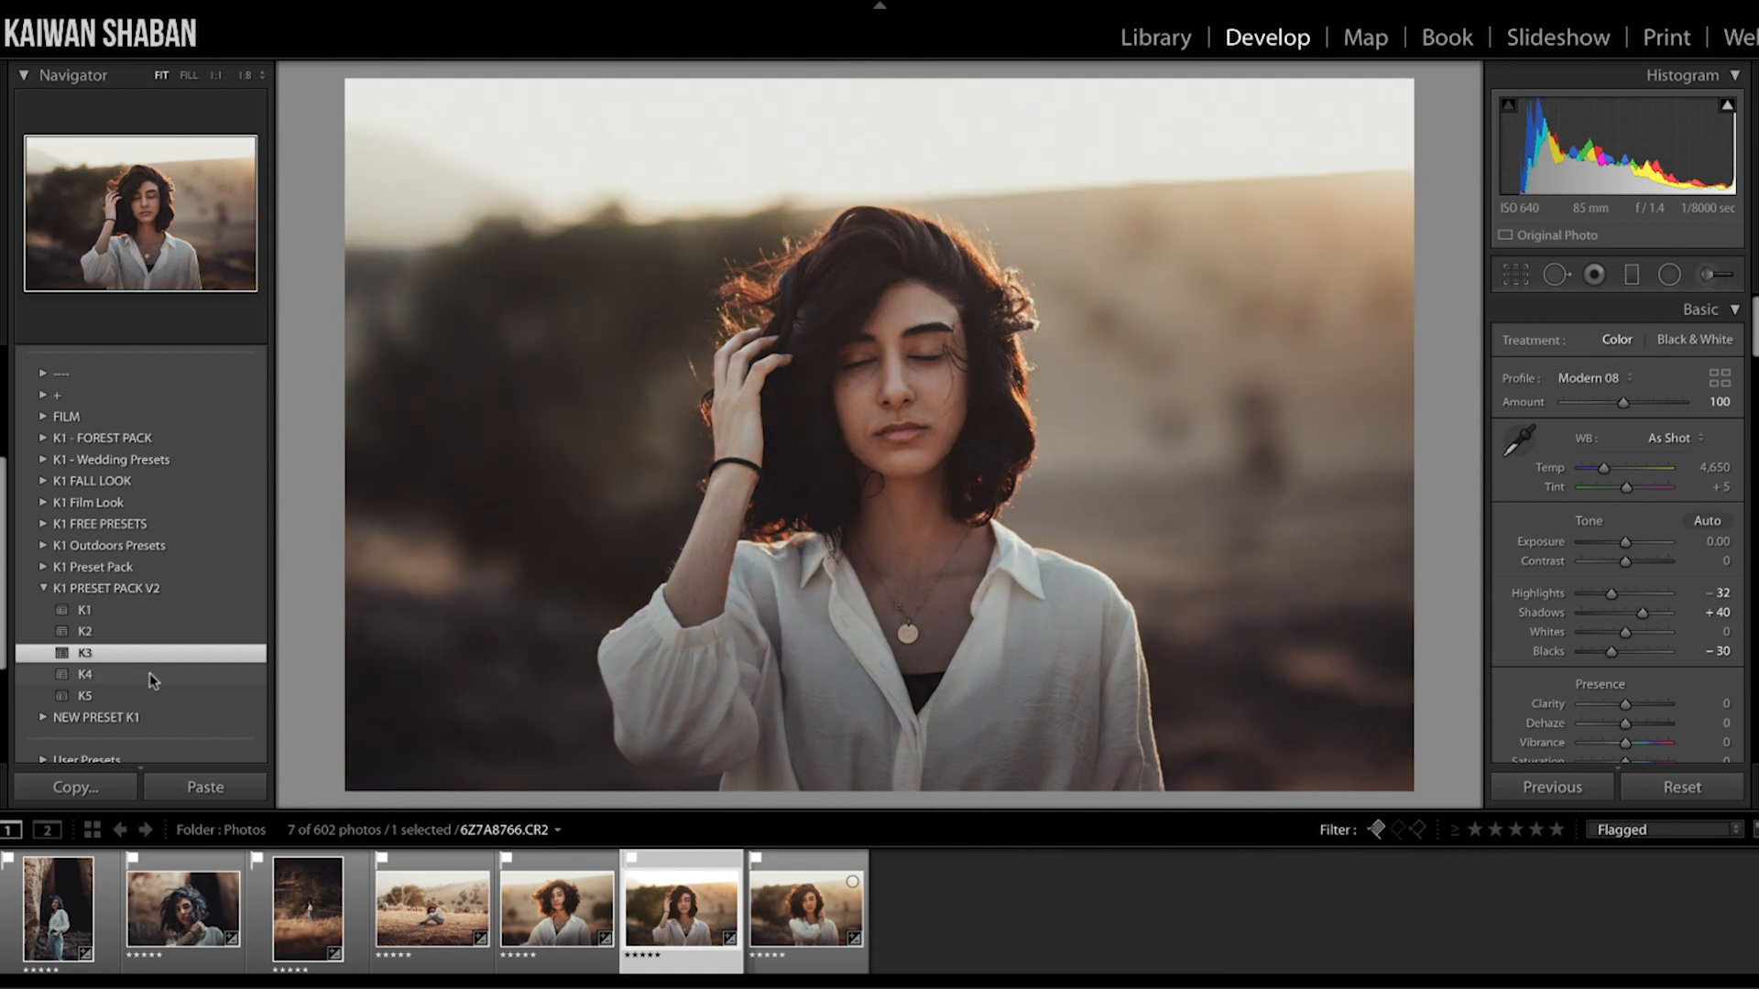
click(85, 674)
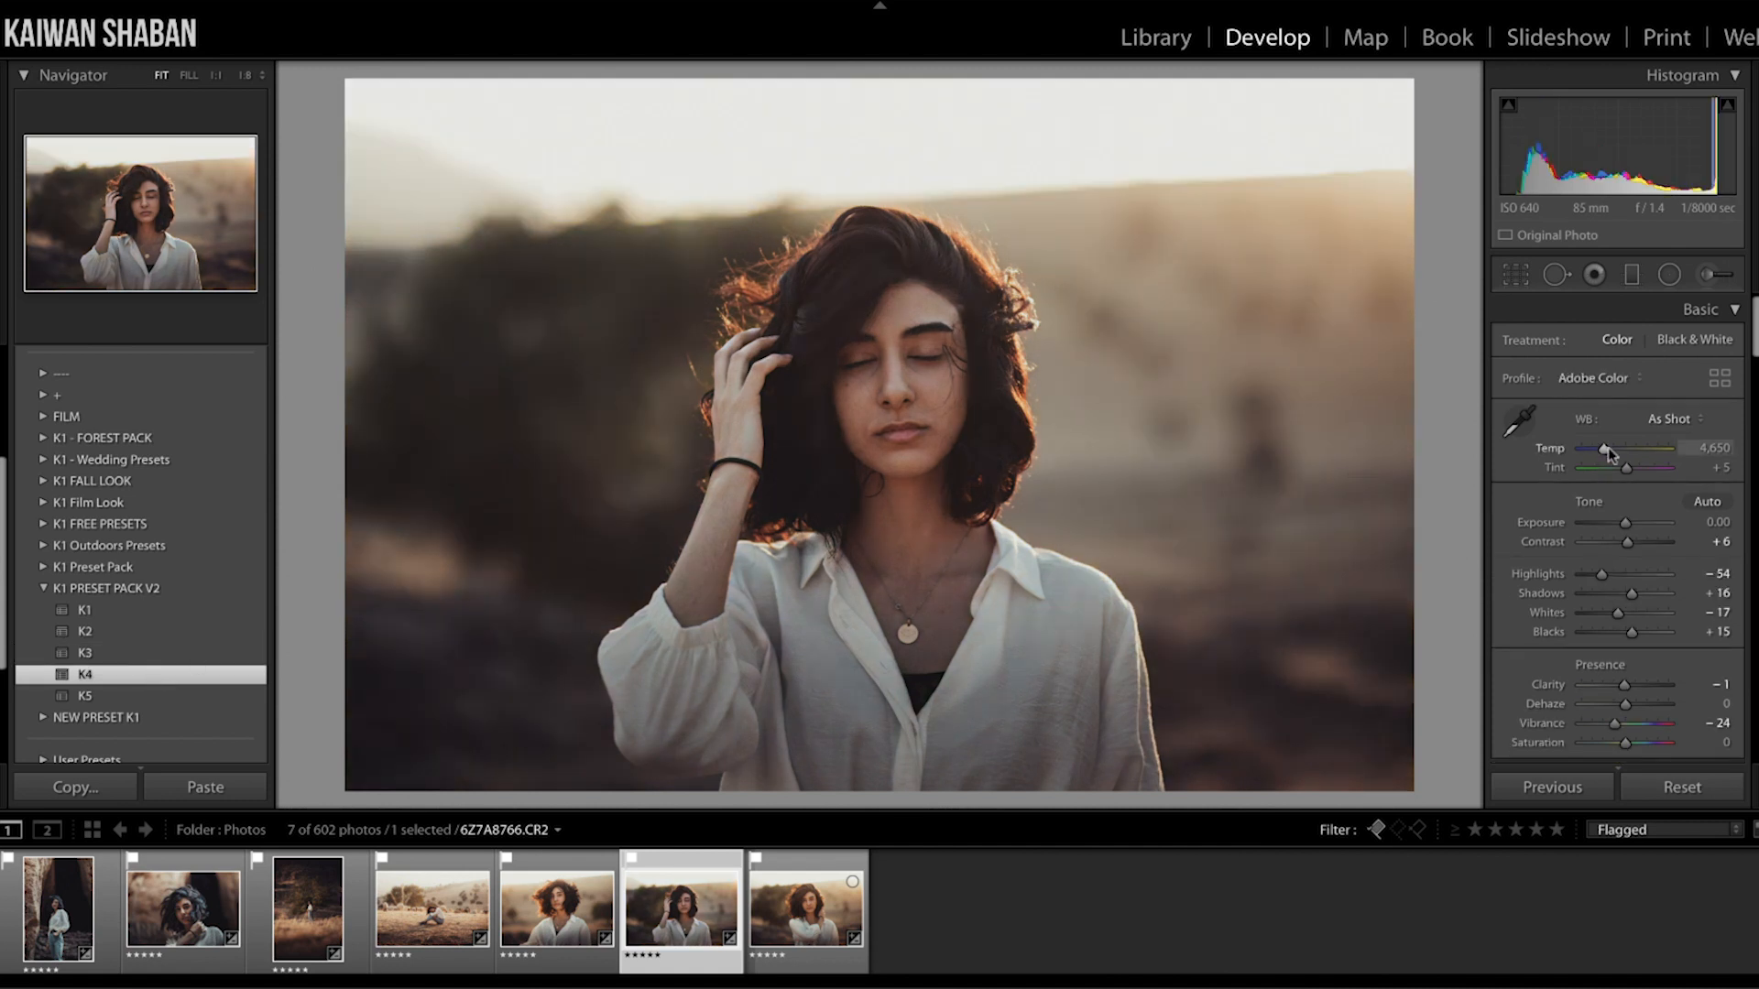
Set temperature 5,382, exposure +0.15, highlights −75, shadows +66 and whites +14
drag(1604, 449, 1620, 449)
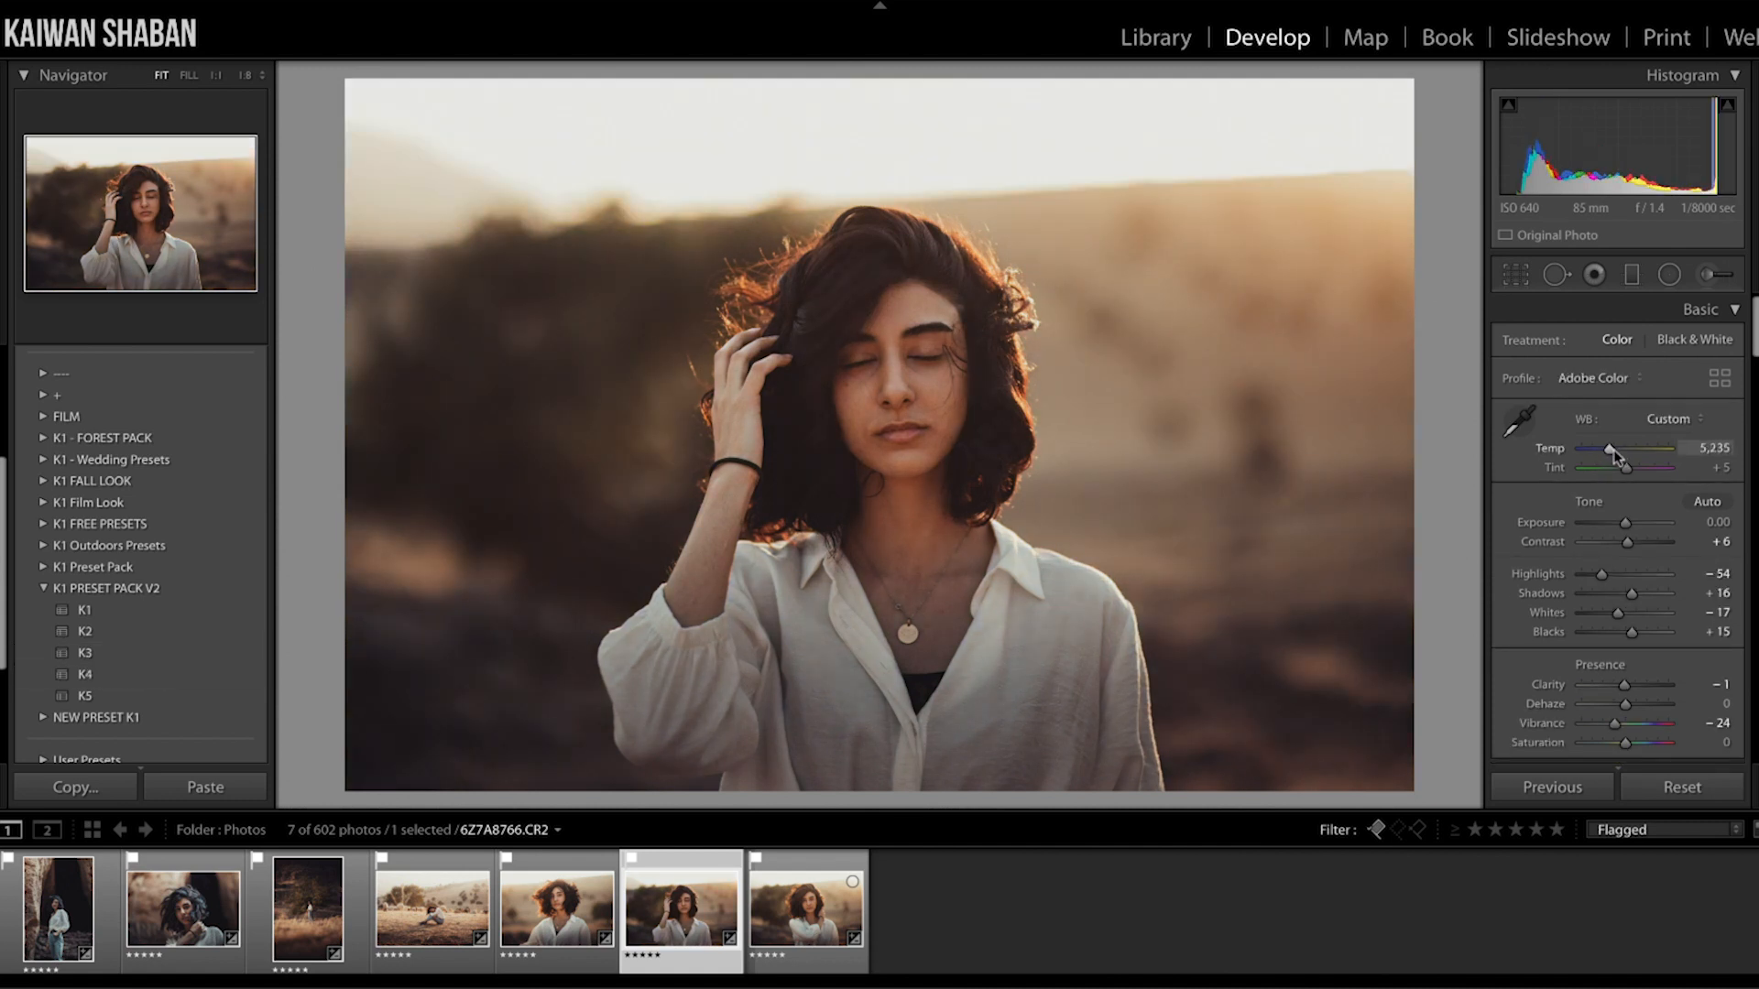
drag(1624, 523, 1628, 523)
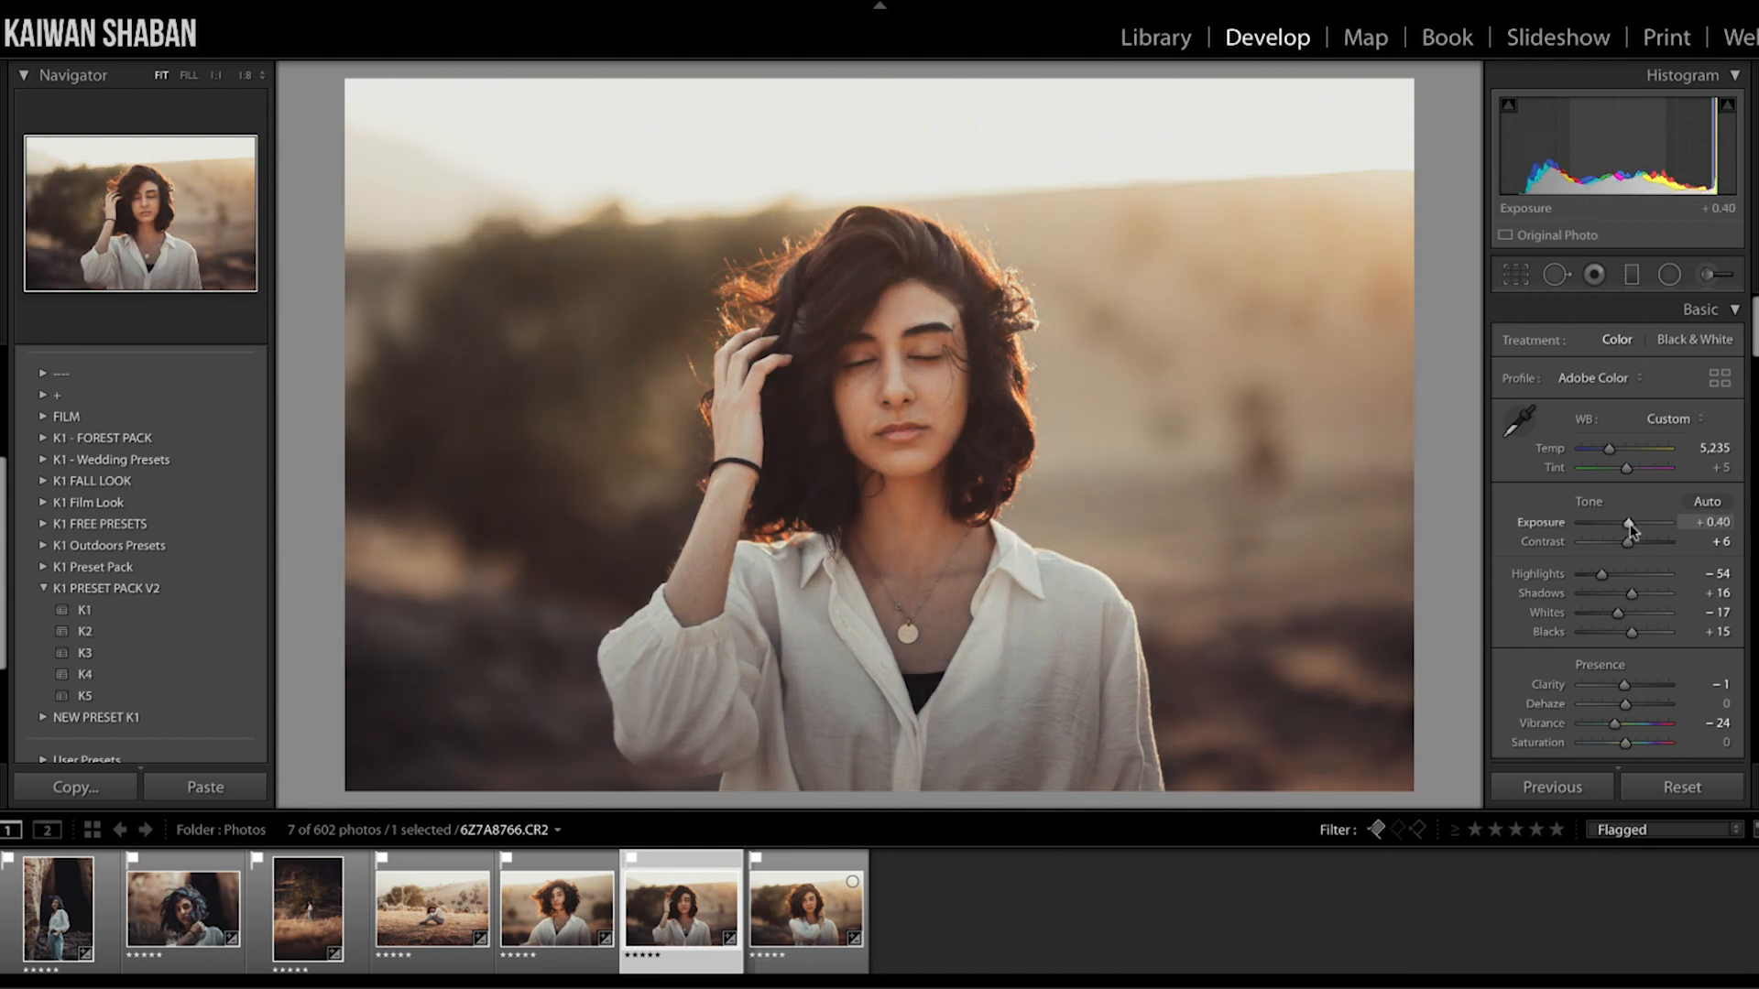
drag(1630, 523, 1658, 523)
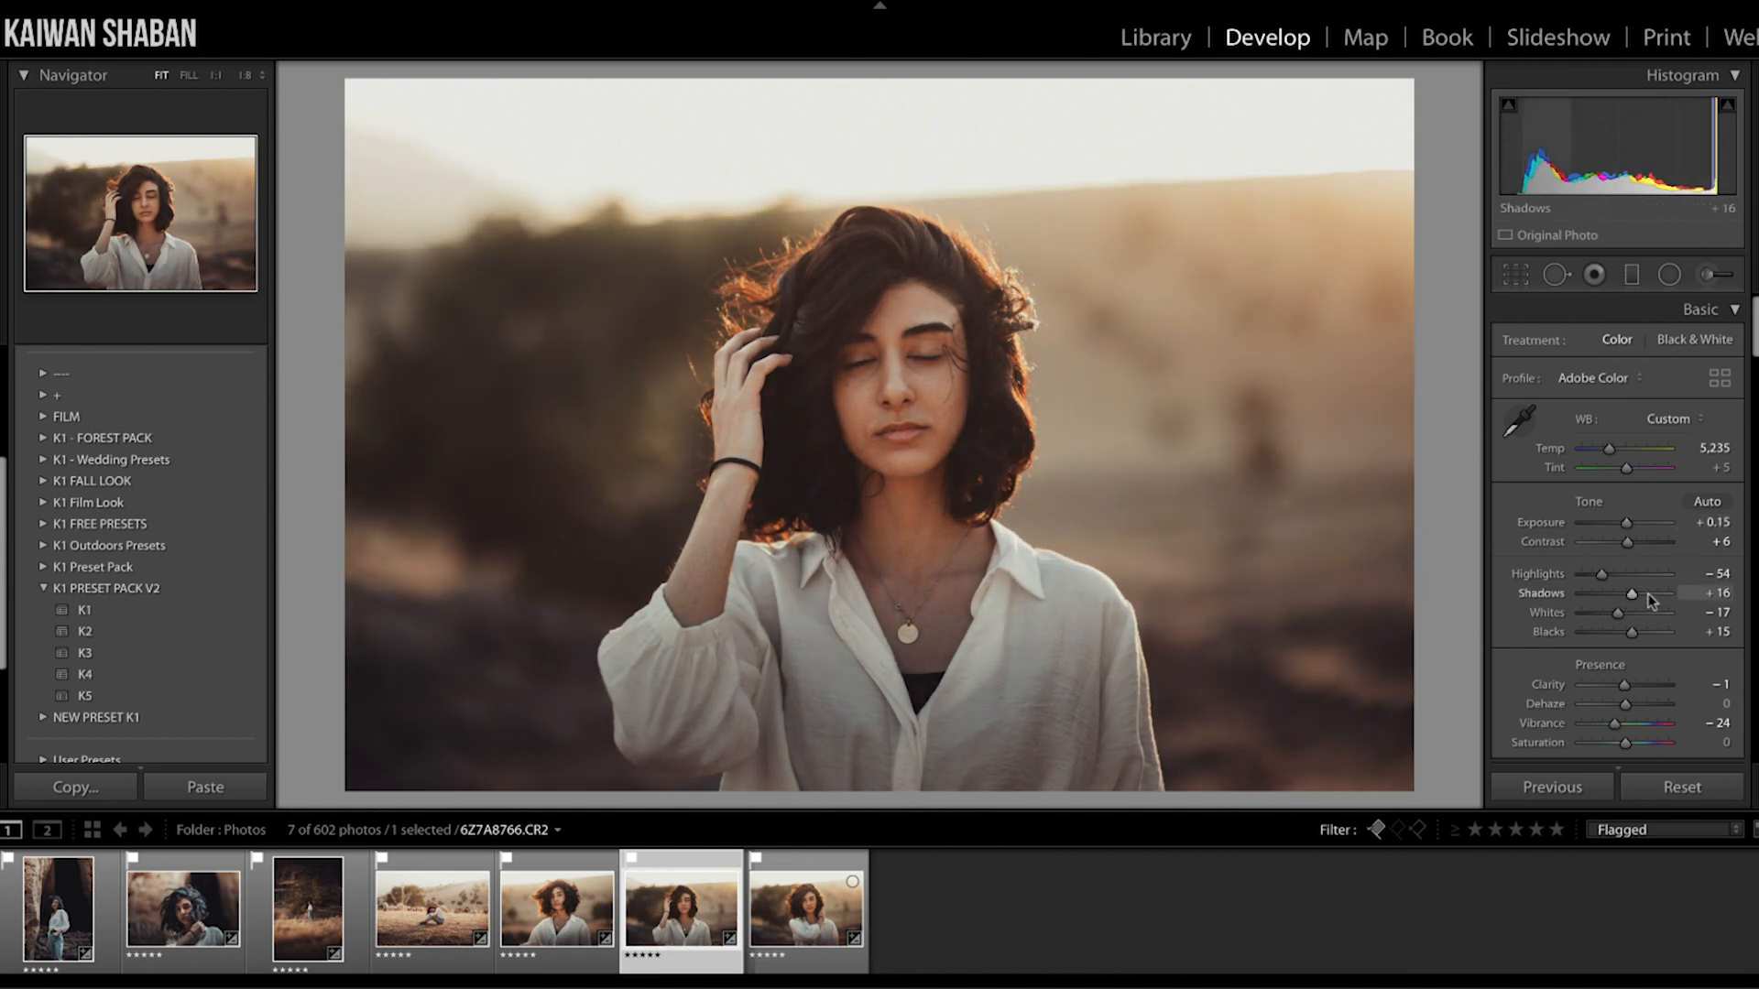
drag(1630, 593, 1673, 593)
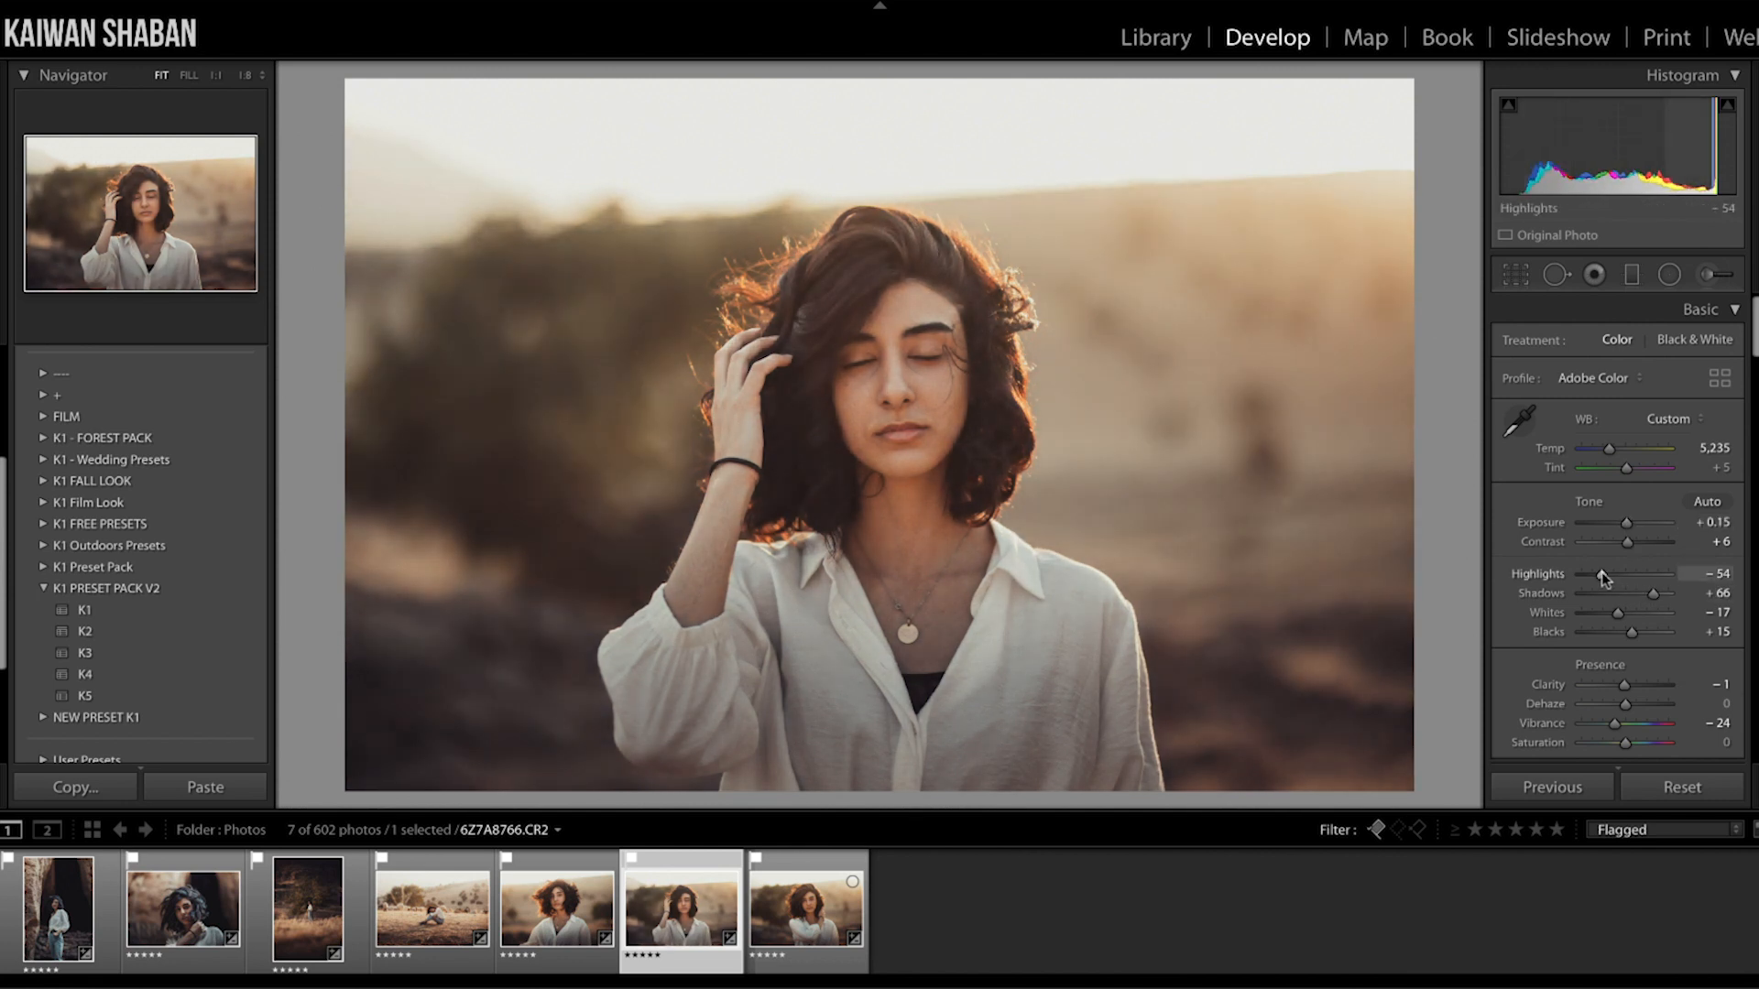
drag(1600, 573, 1590, 573)
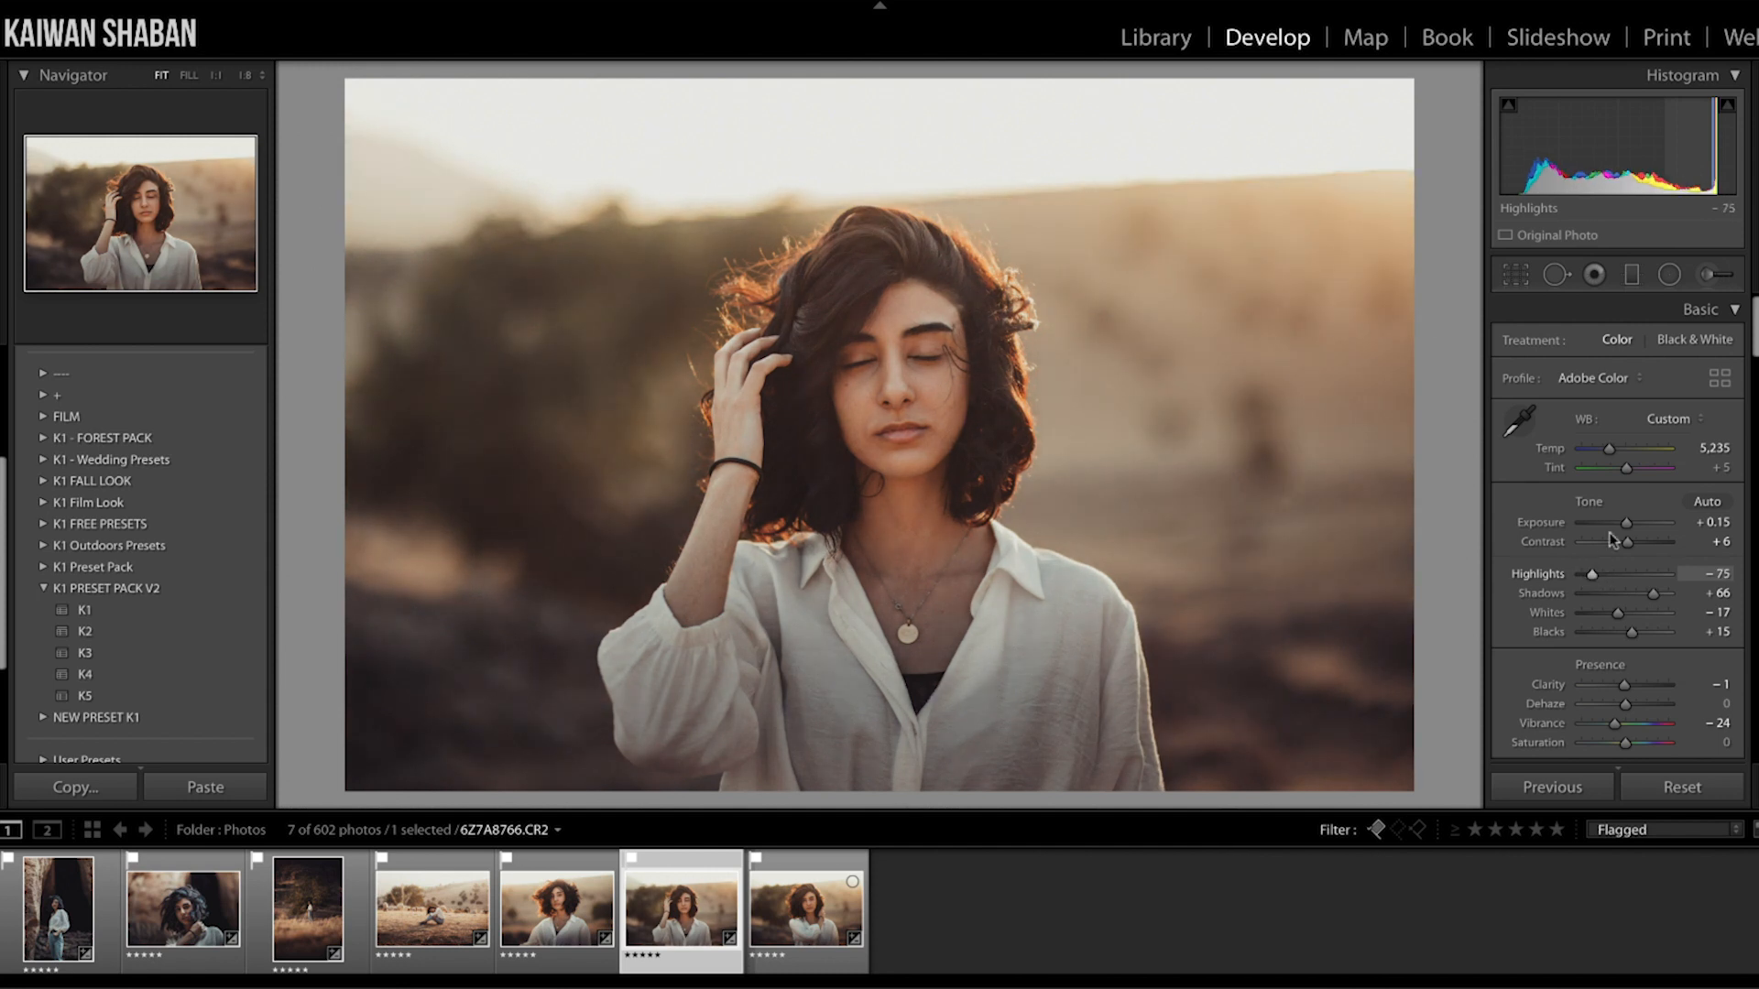
drag(1640, 448, 1650, 448)
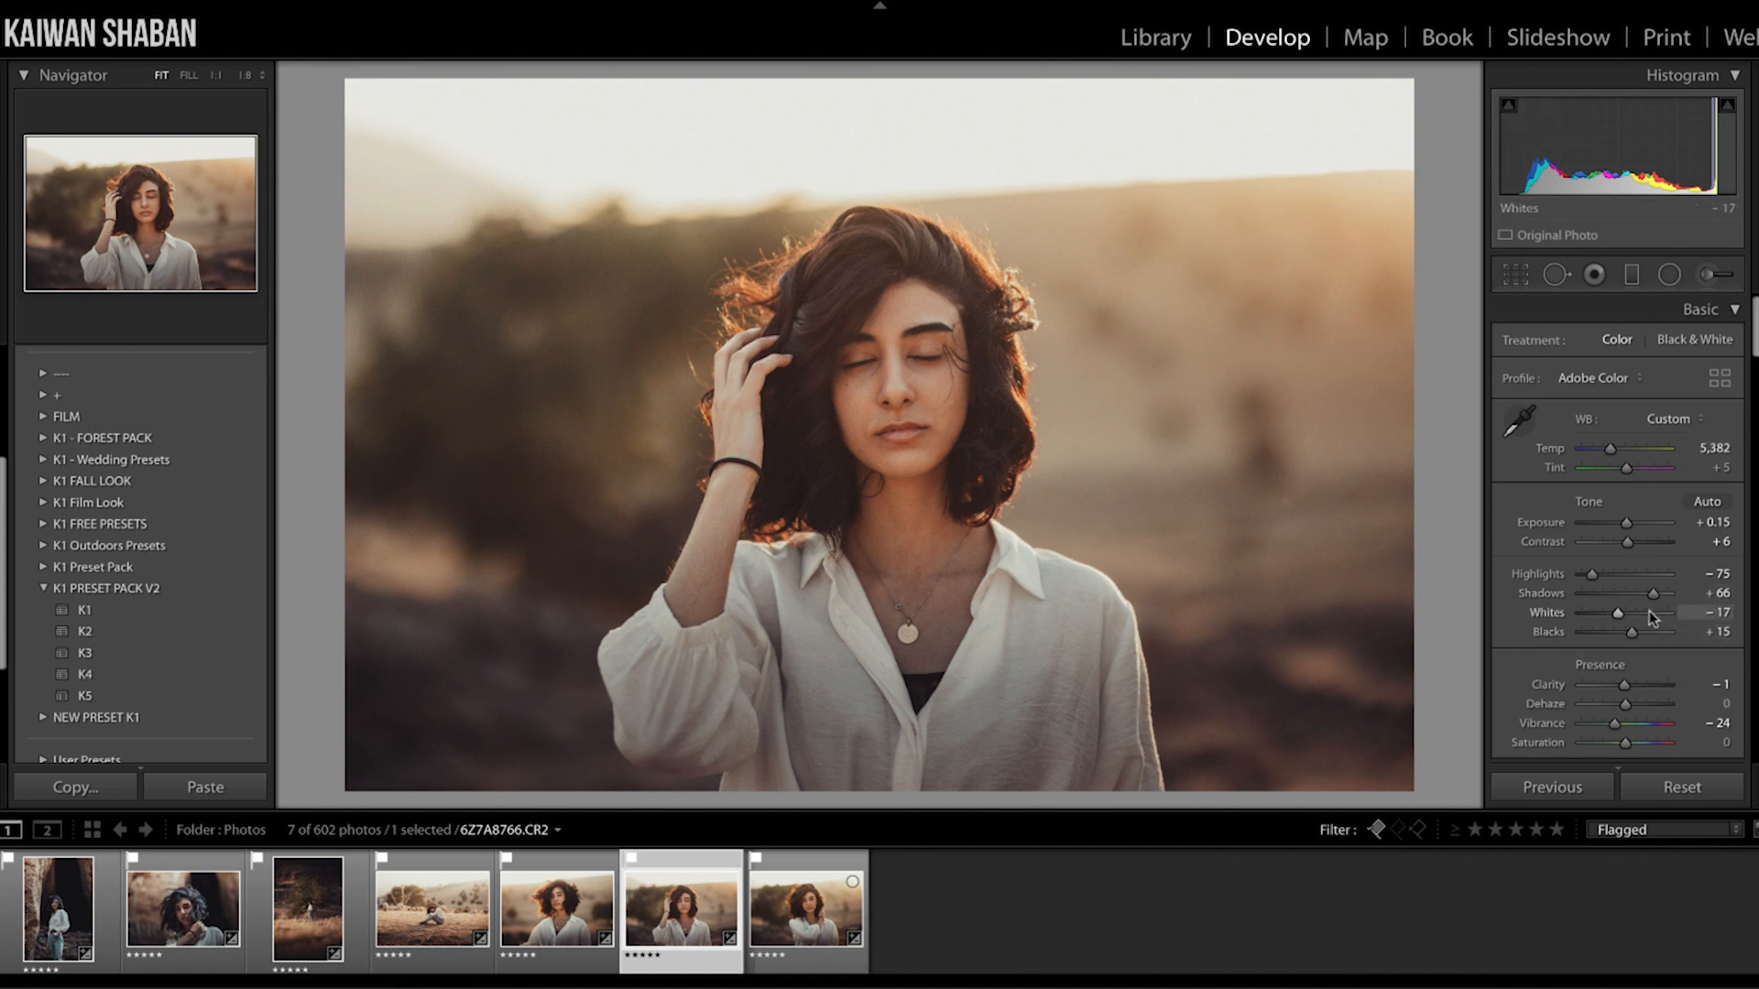
drag(1616, 613, 1629, 613)
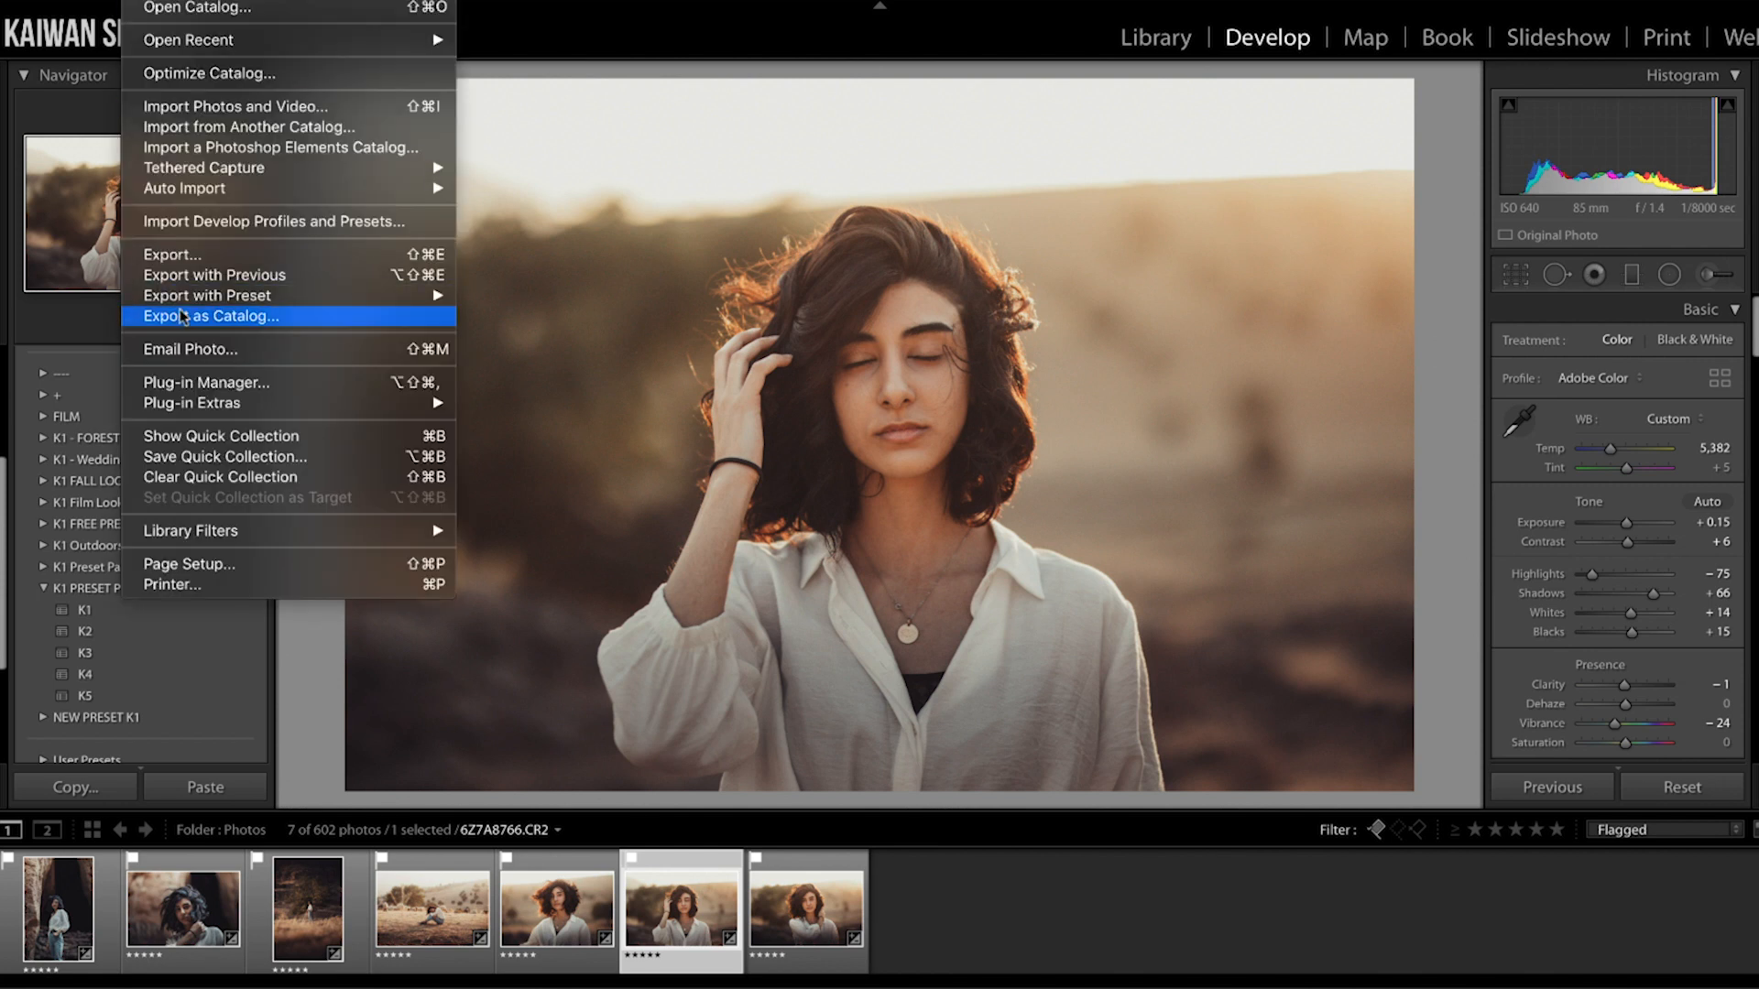
Export the eyes-closed portrait under a unique name, opening it in Photoshop CC 2019
click(172, 254)
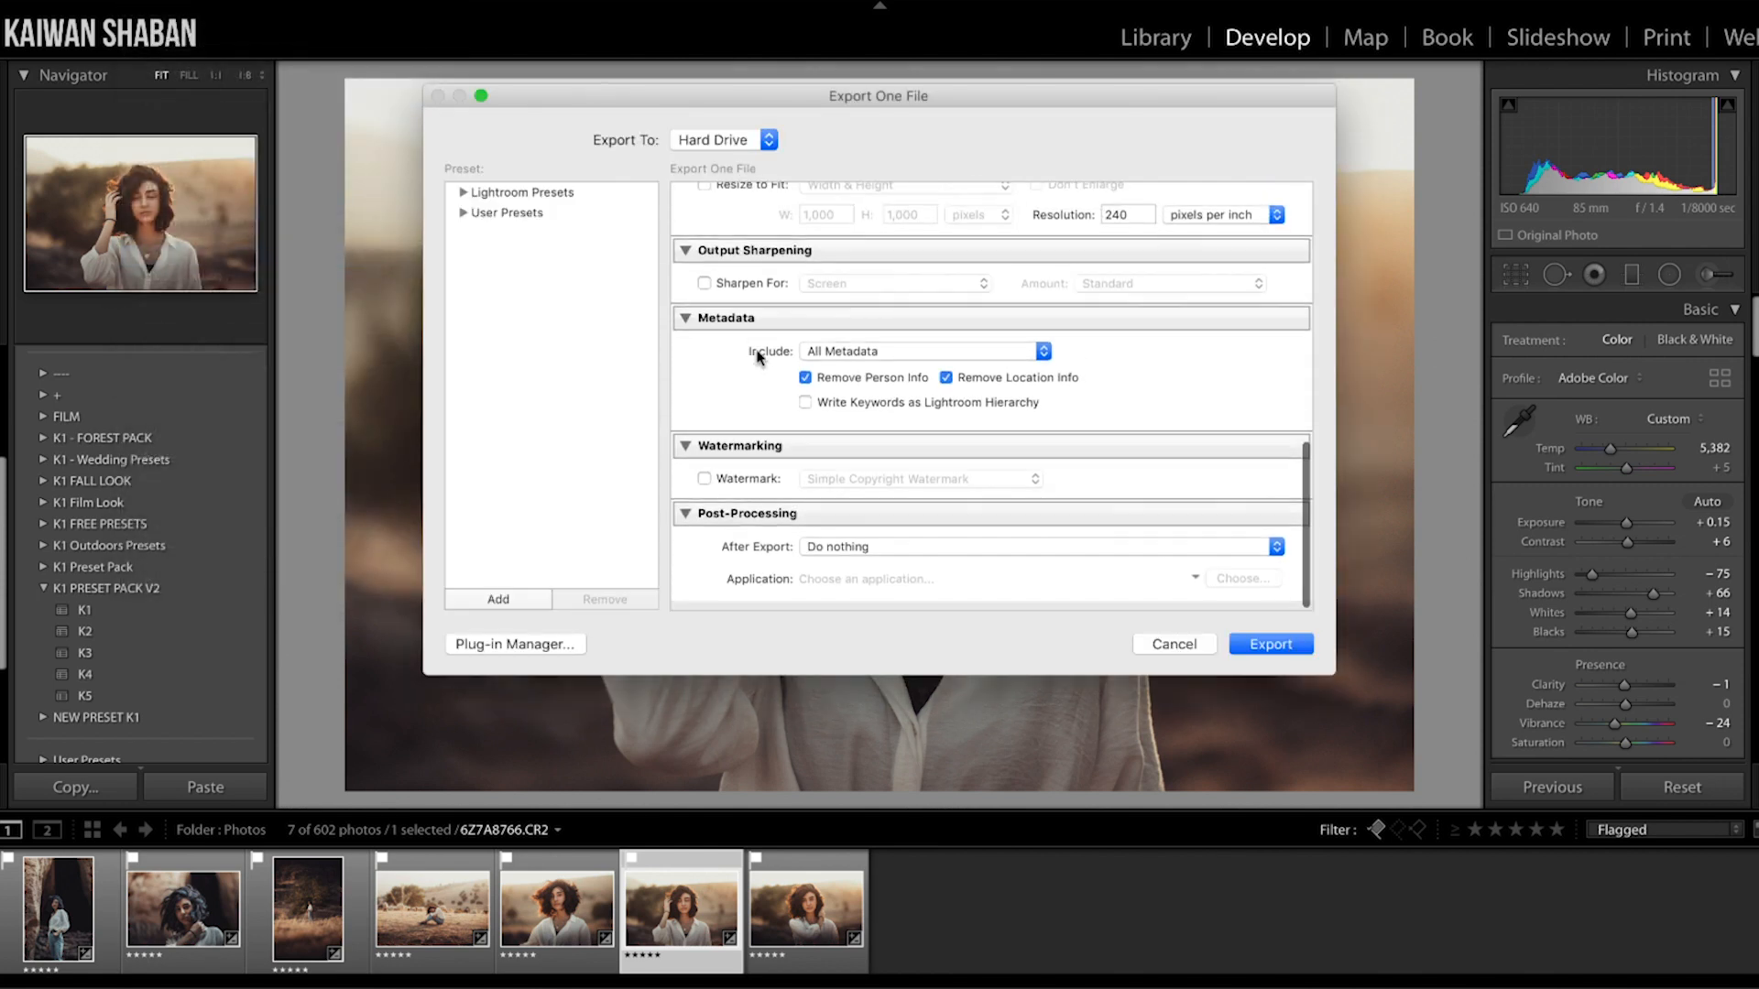
click(1038, 545)
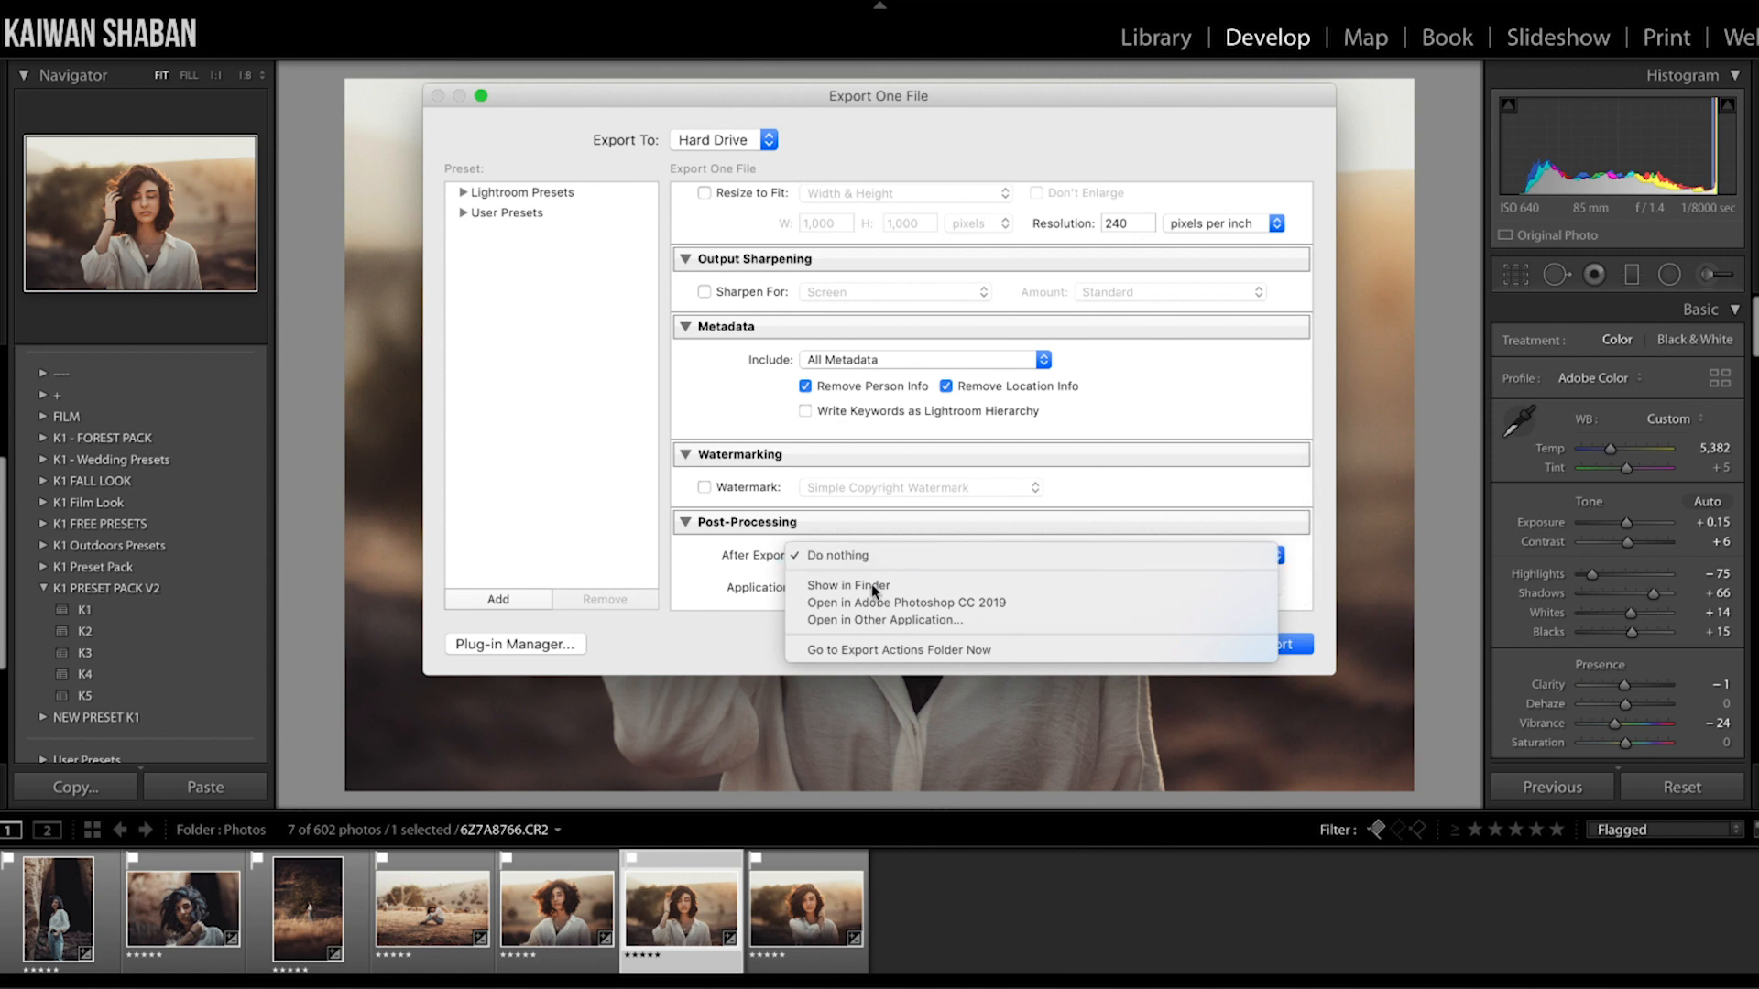
click(905, 603)
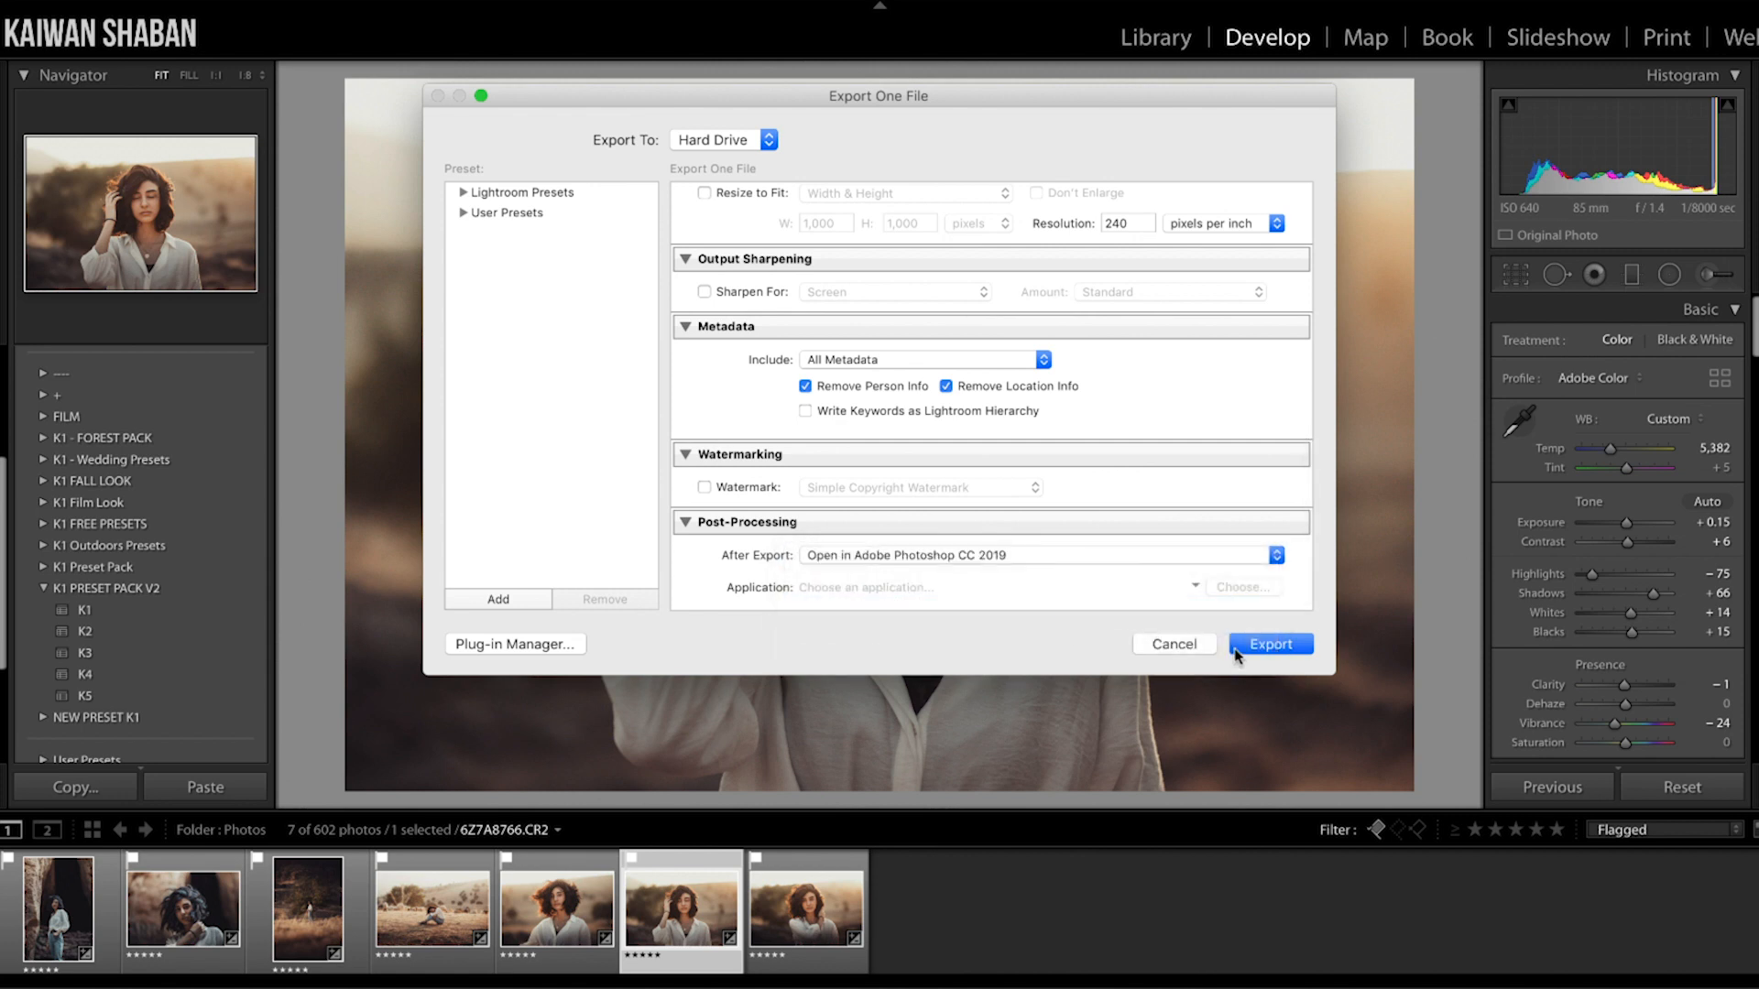
click(1269, 644)
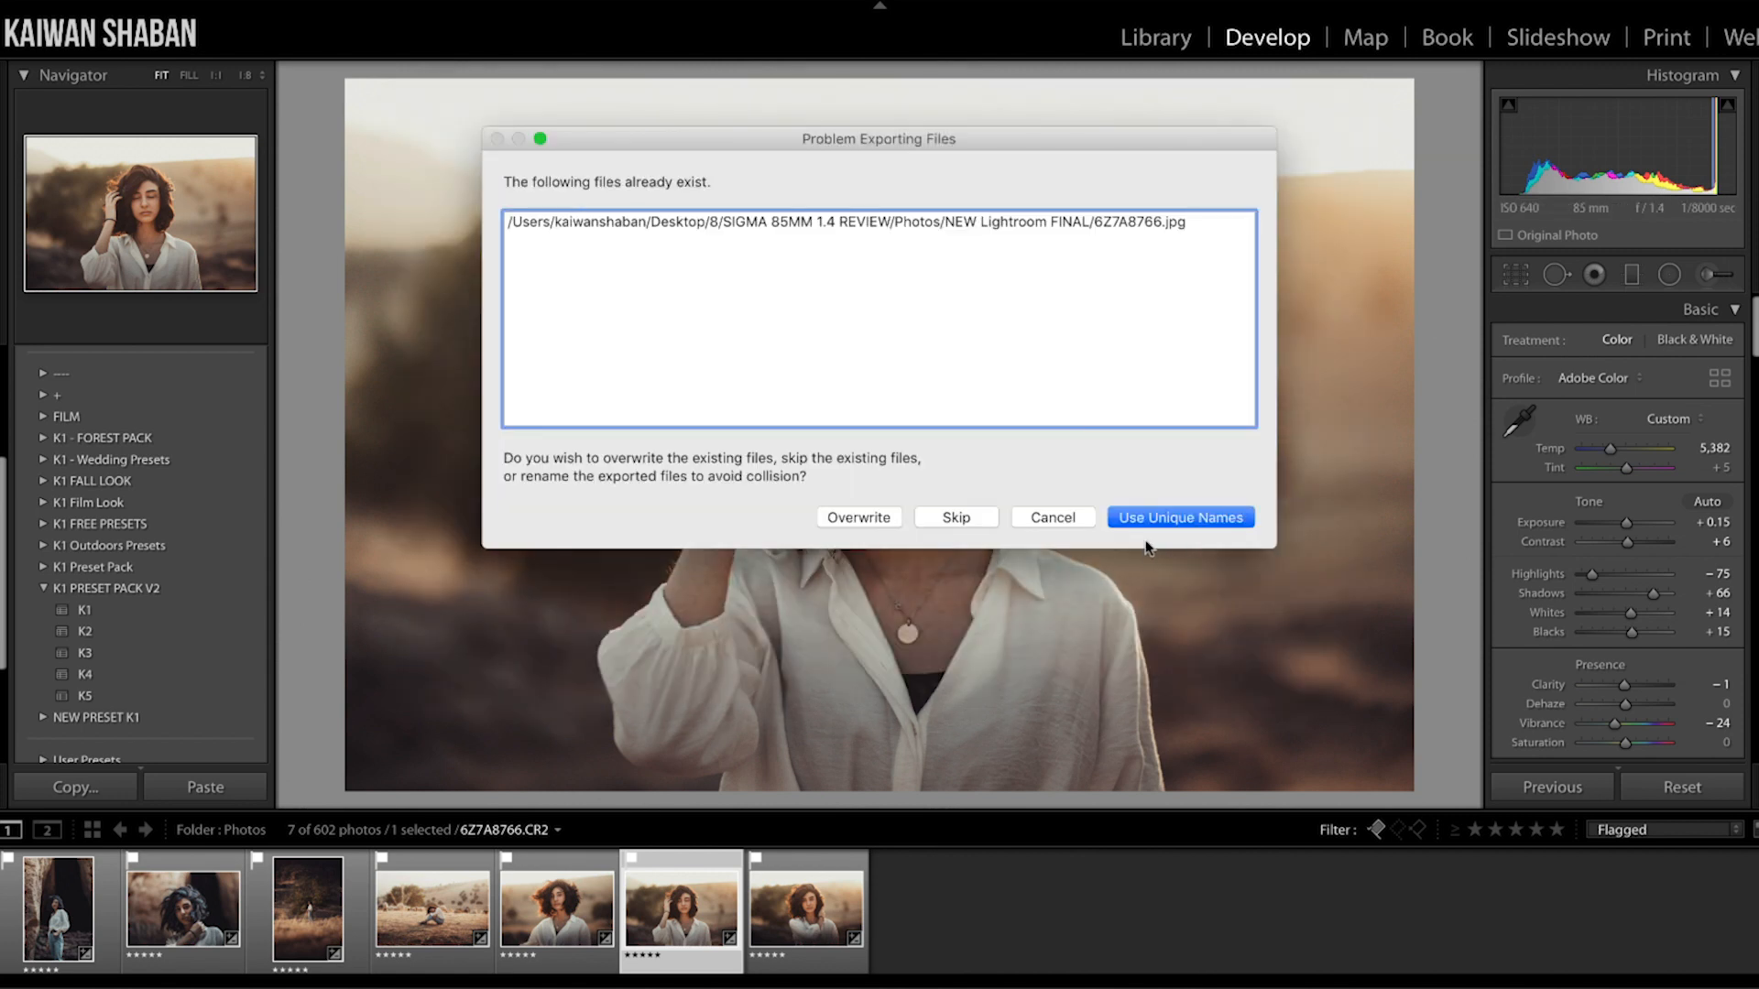
click(1179, 517)
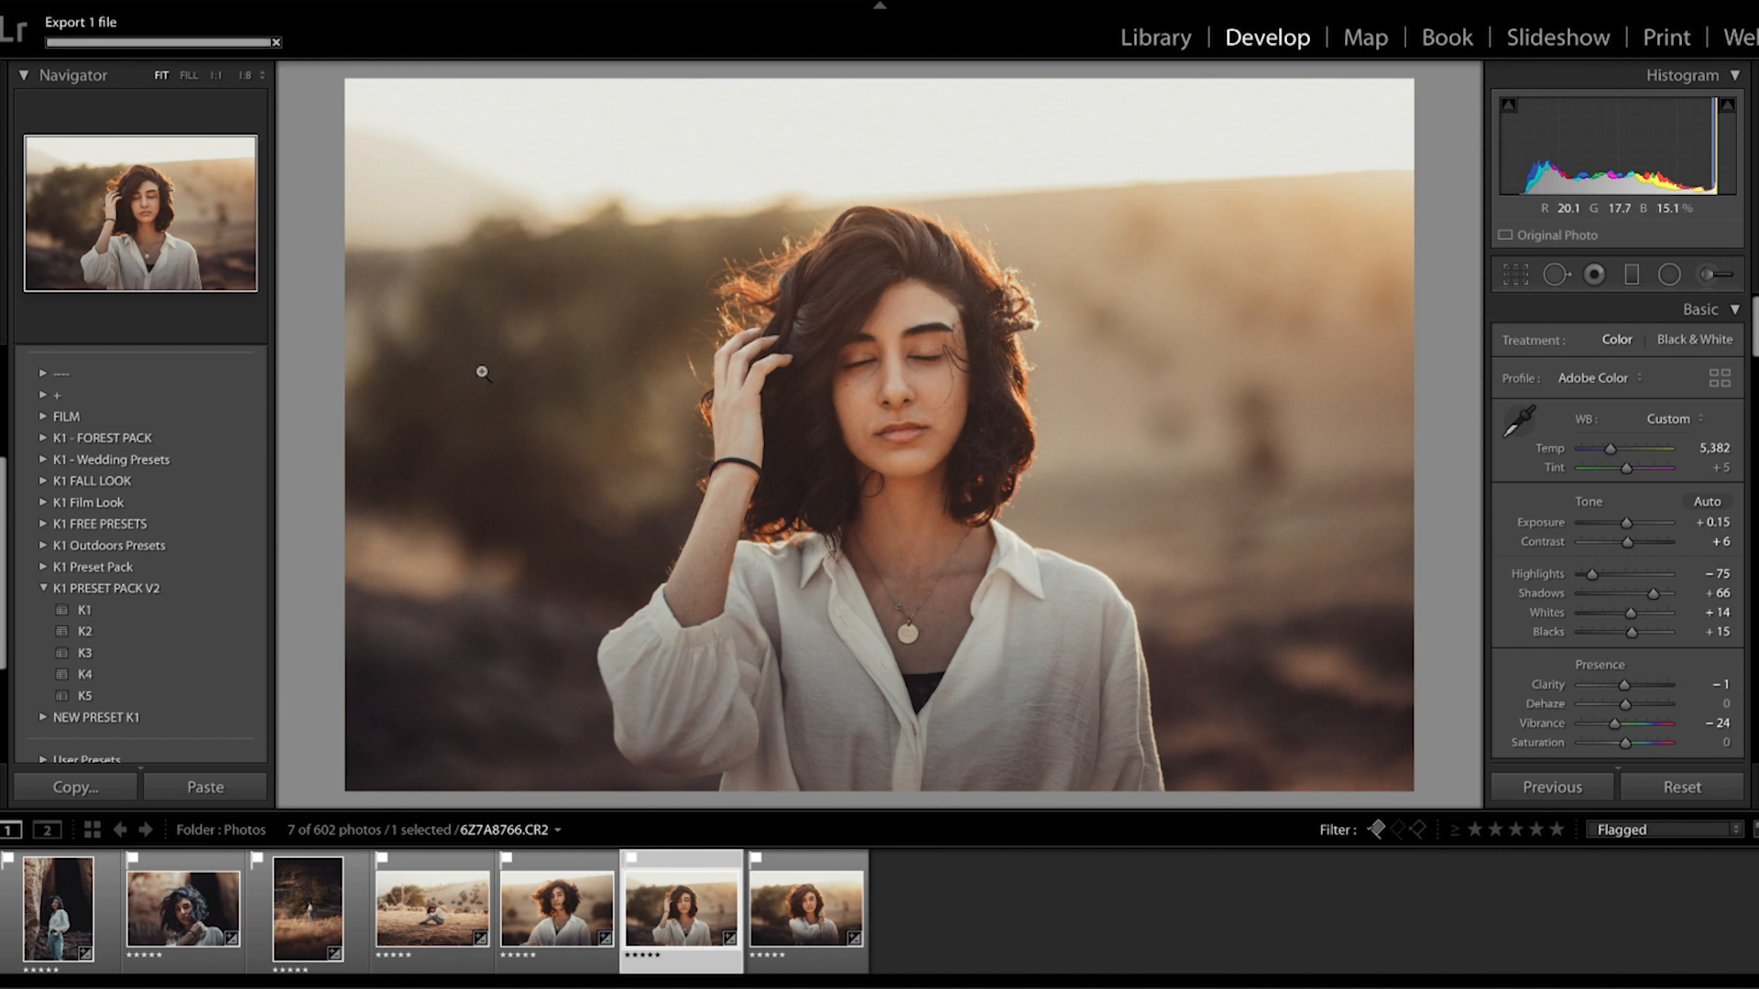
mouse_move(643, 240)
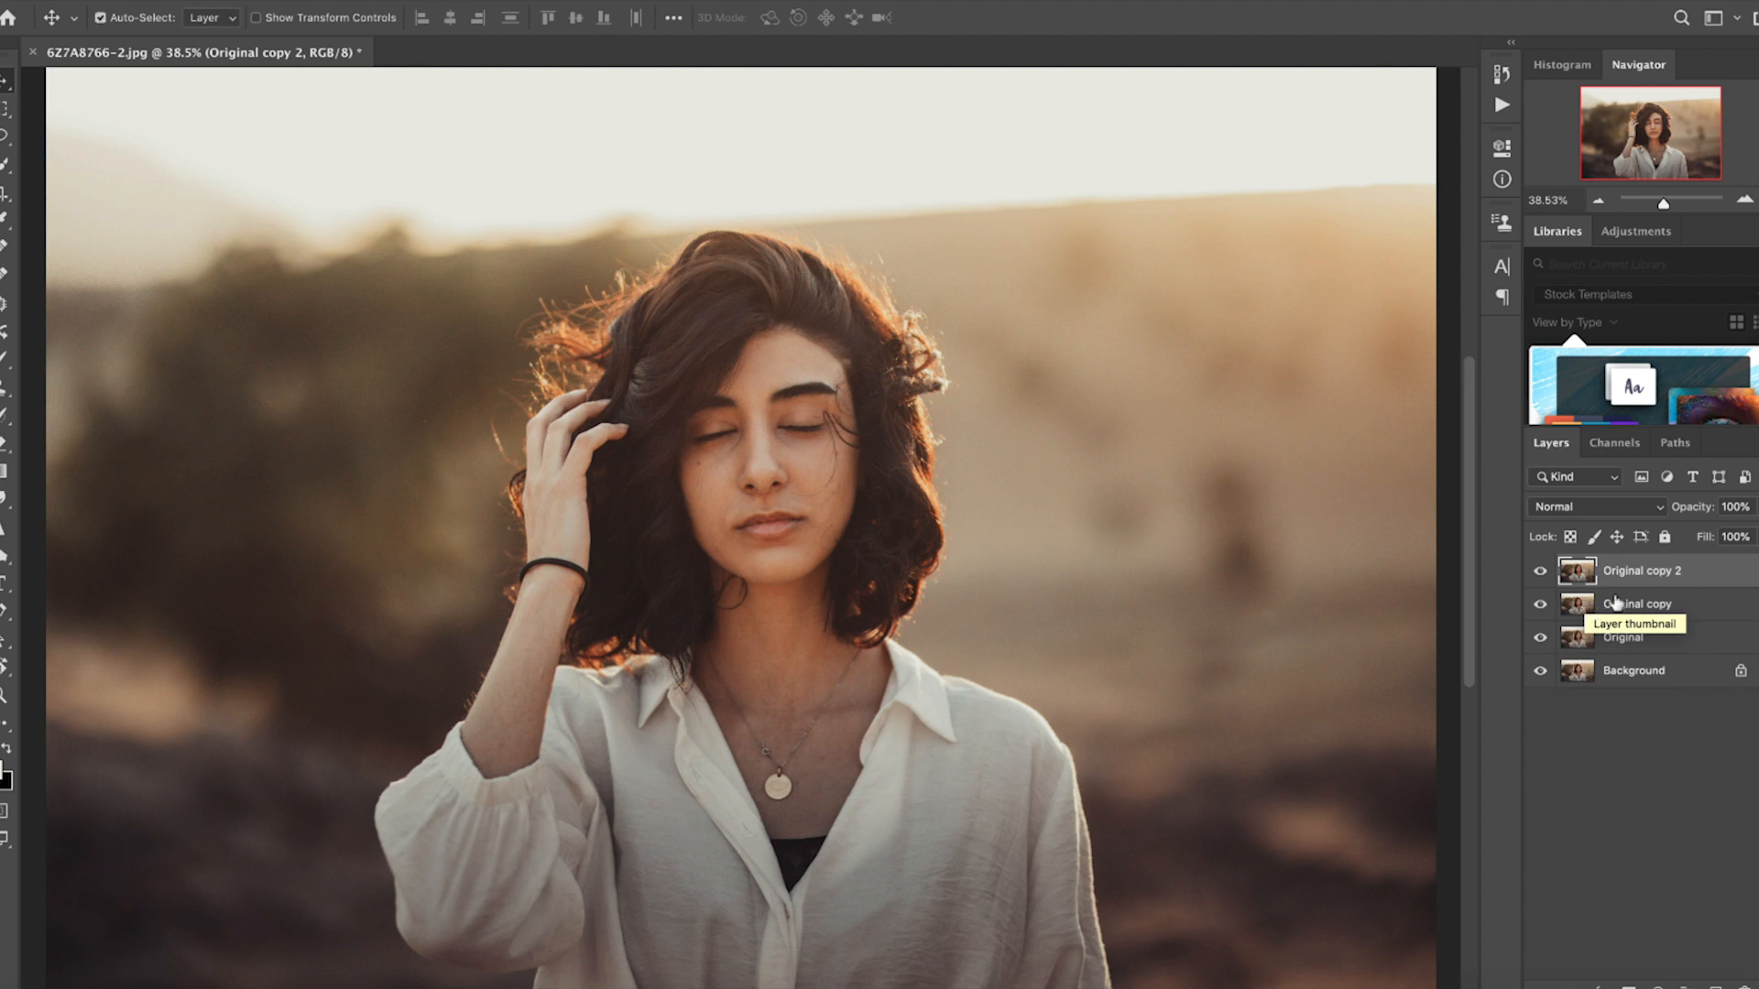
Rename the duplicate layers TEXTURE and LOW, then hide the TEXTURE layer
double_click(1642, 570)
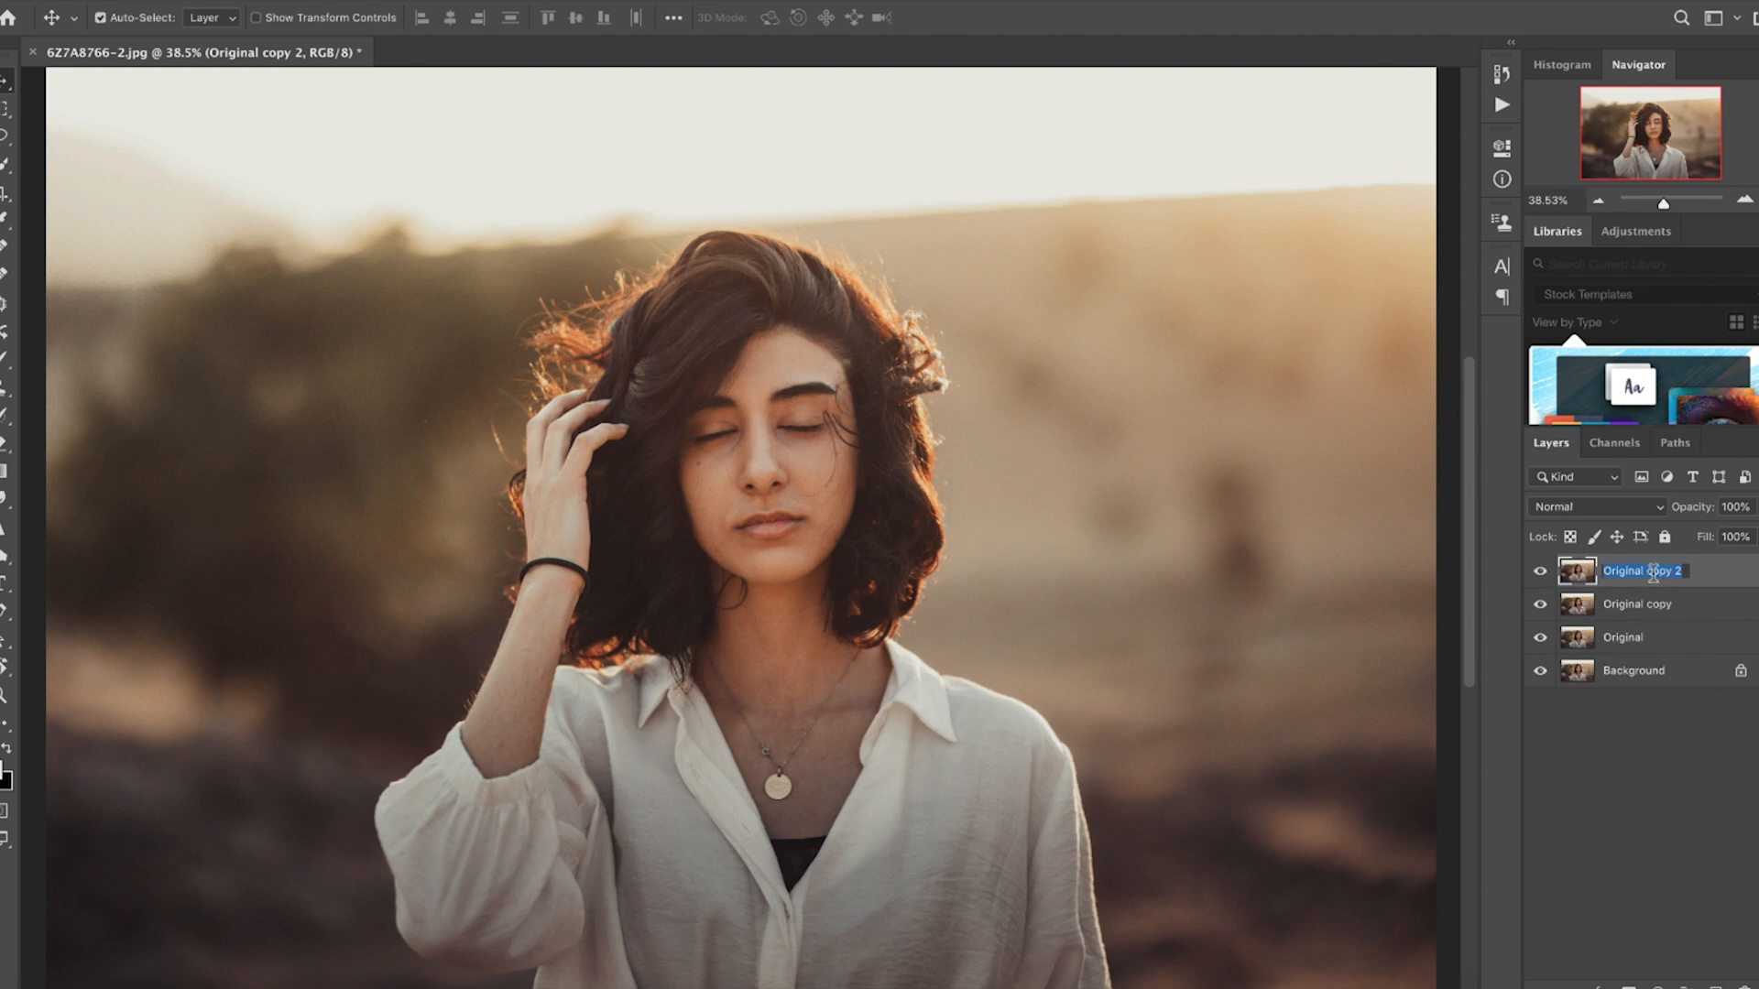
text(TEXTURE)
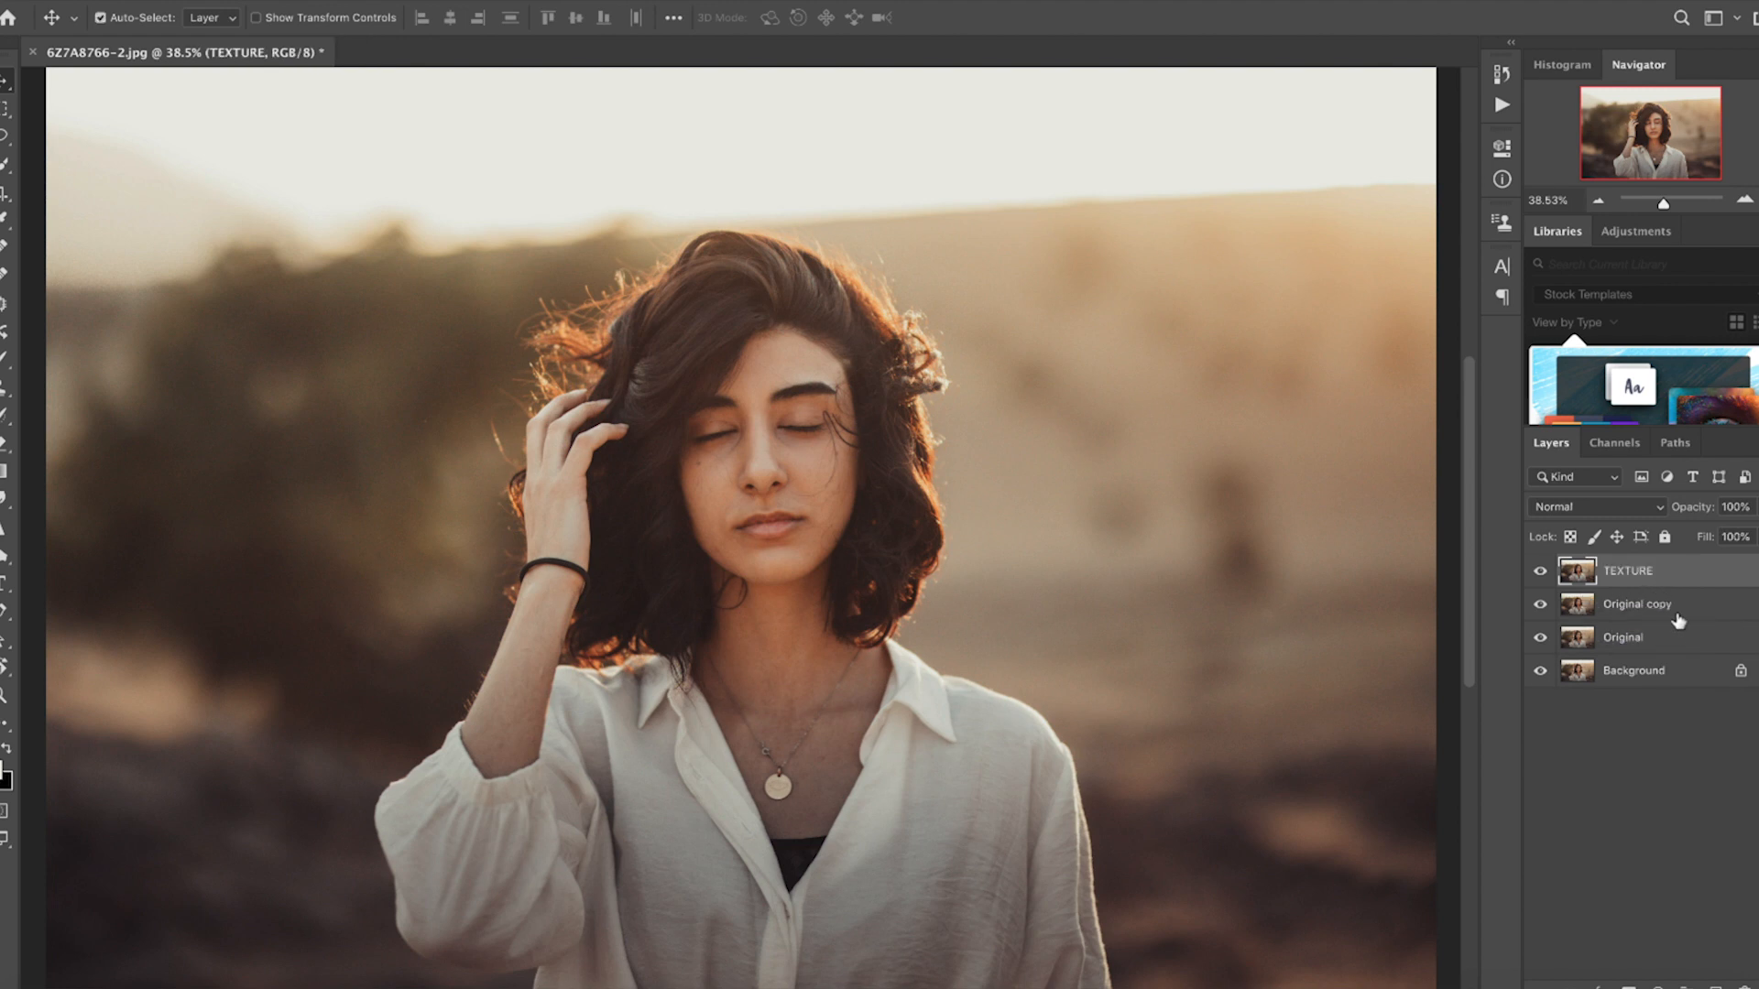
double_click(1635, 604)
text(LOW)
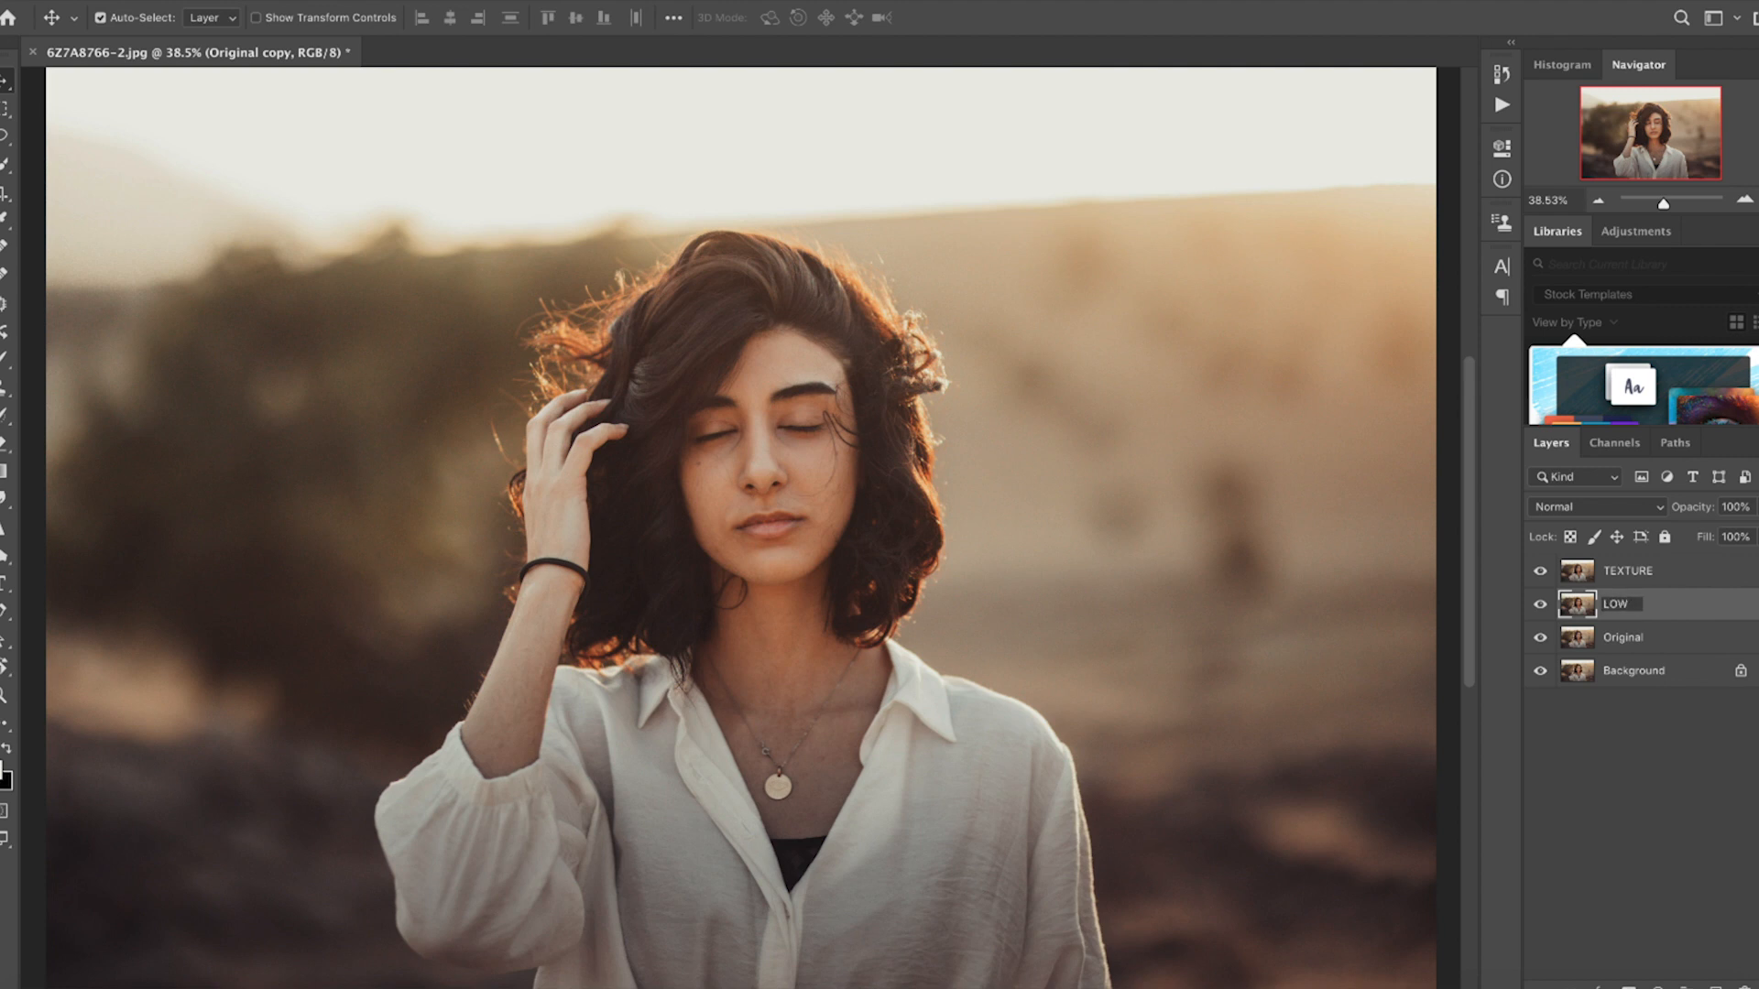
click(1626, 570)
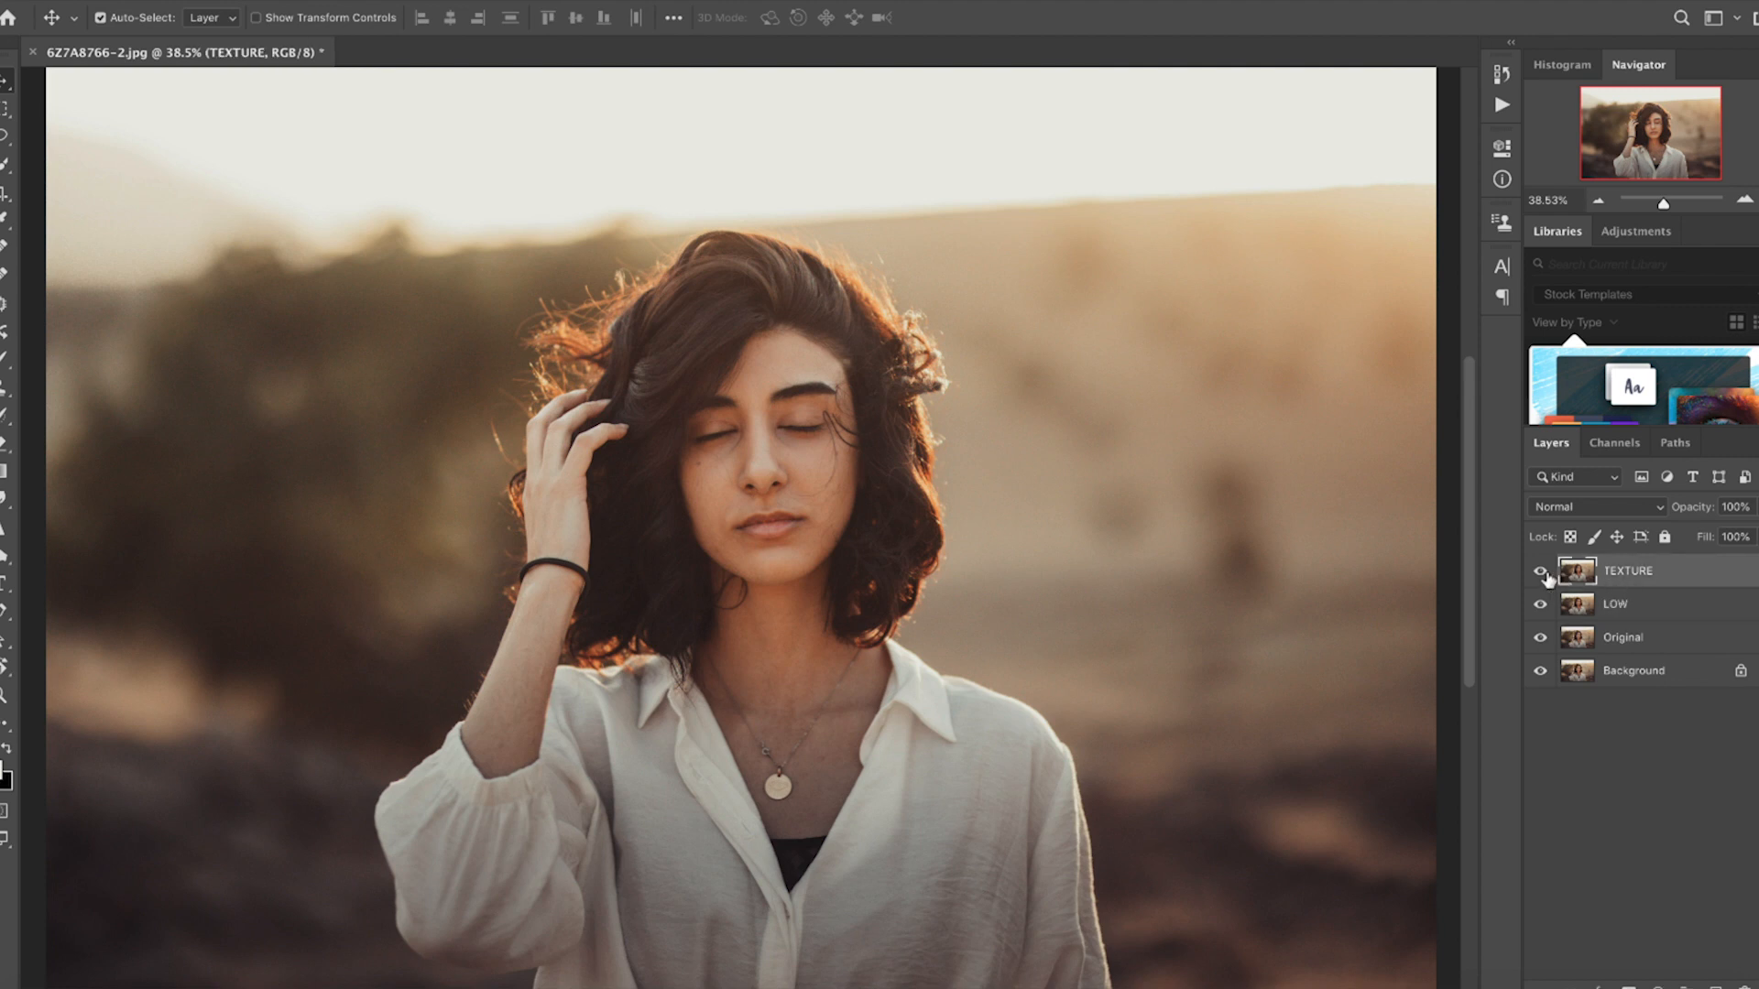
click(1541, 571)
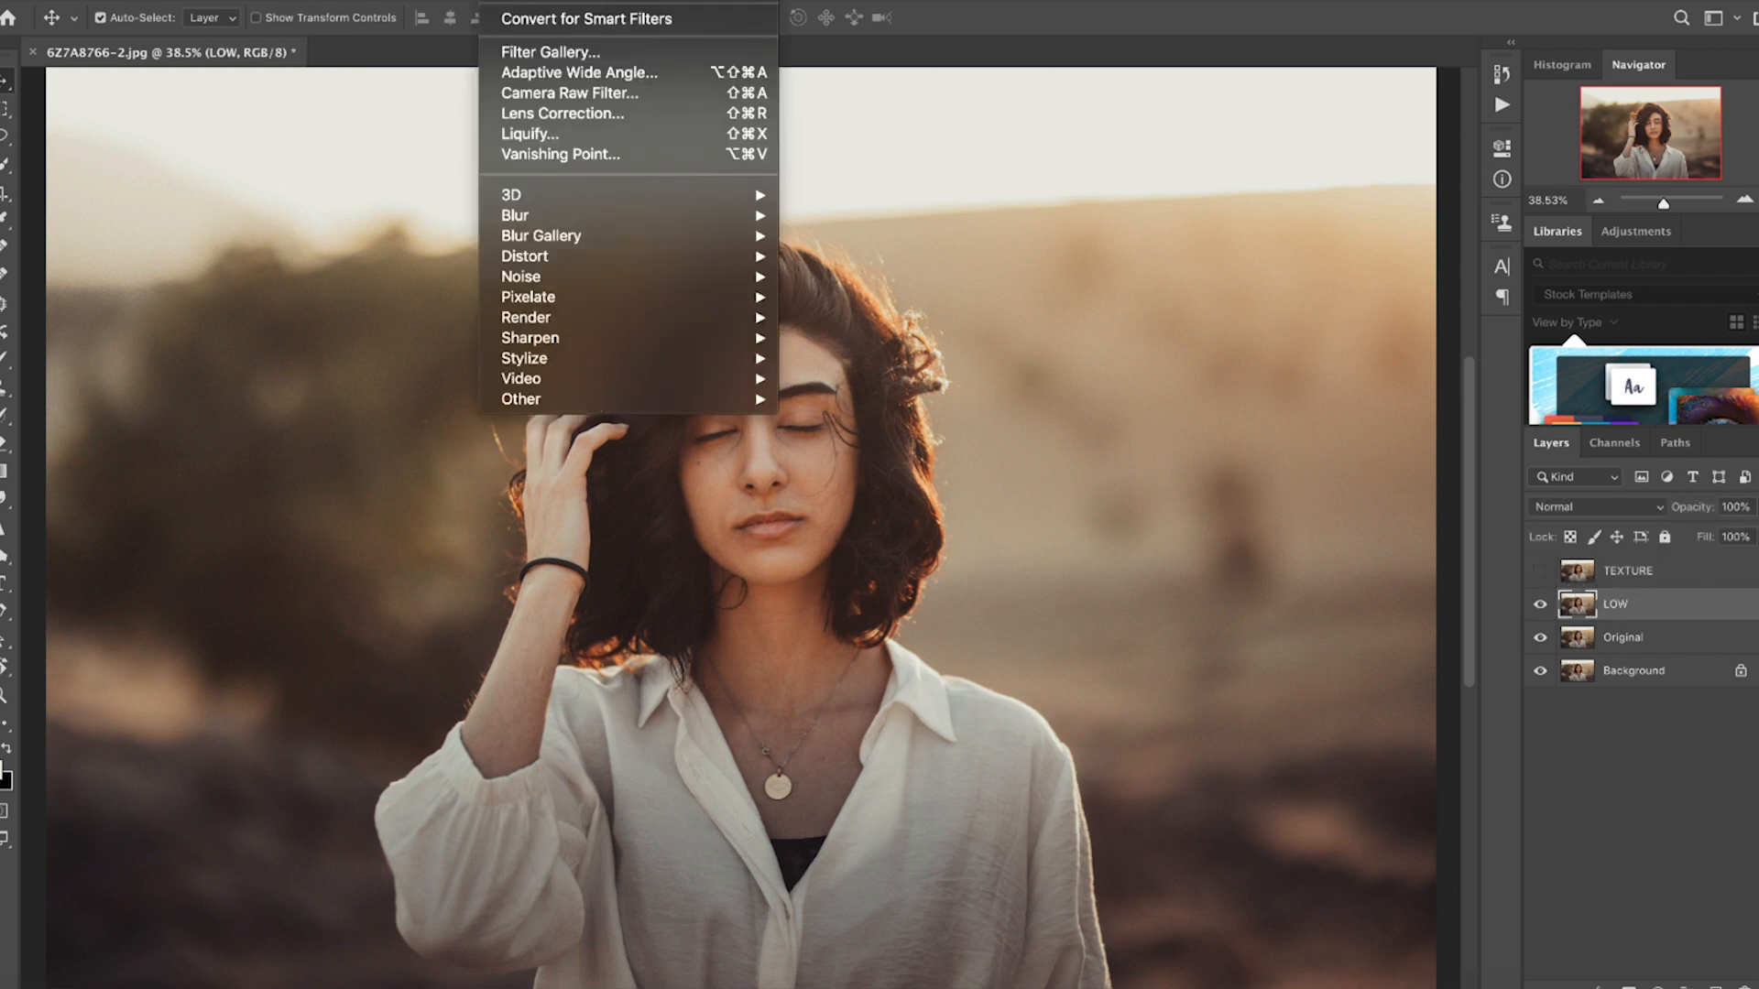
mouse_move(521, 277)
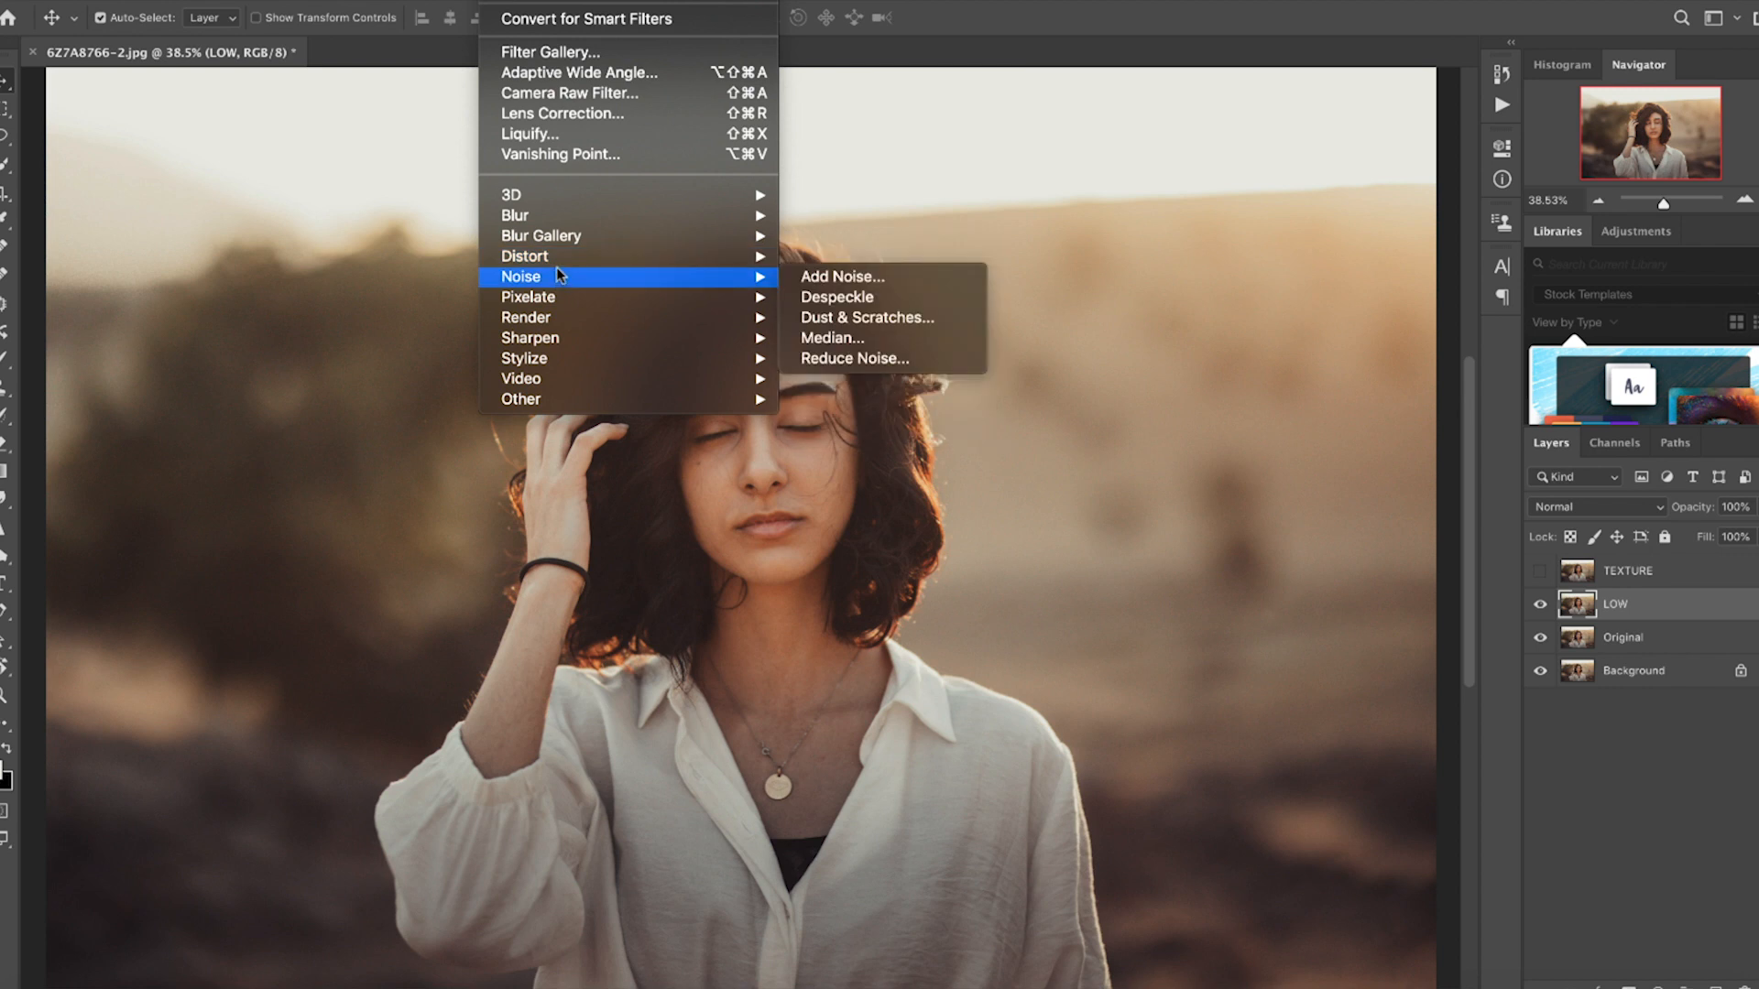
mouse_move(914, 326)
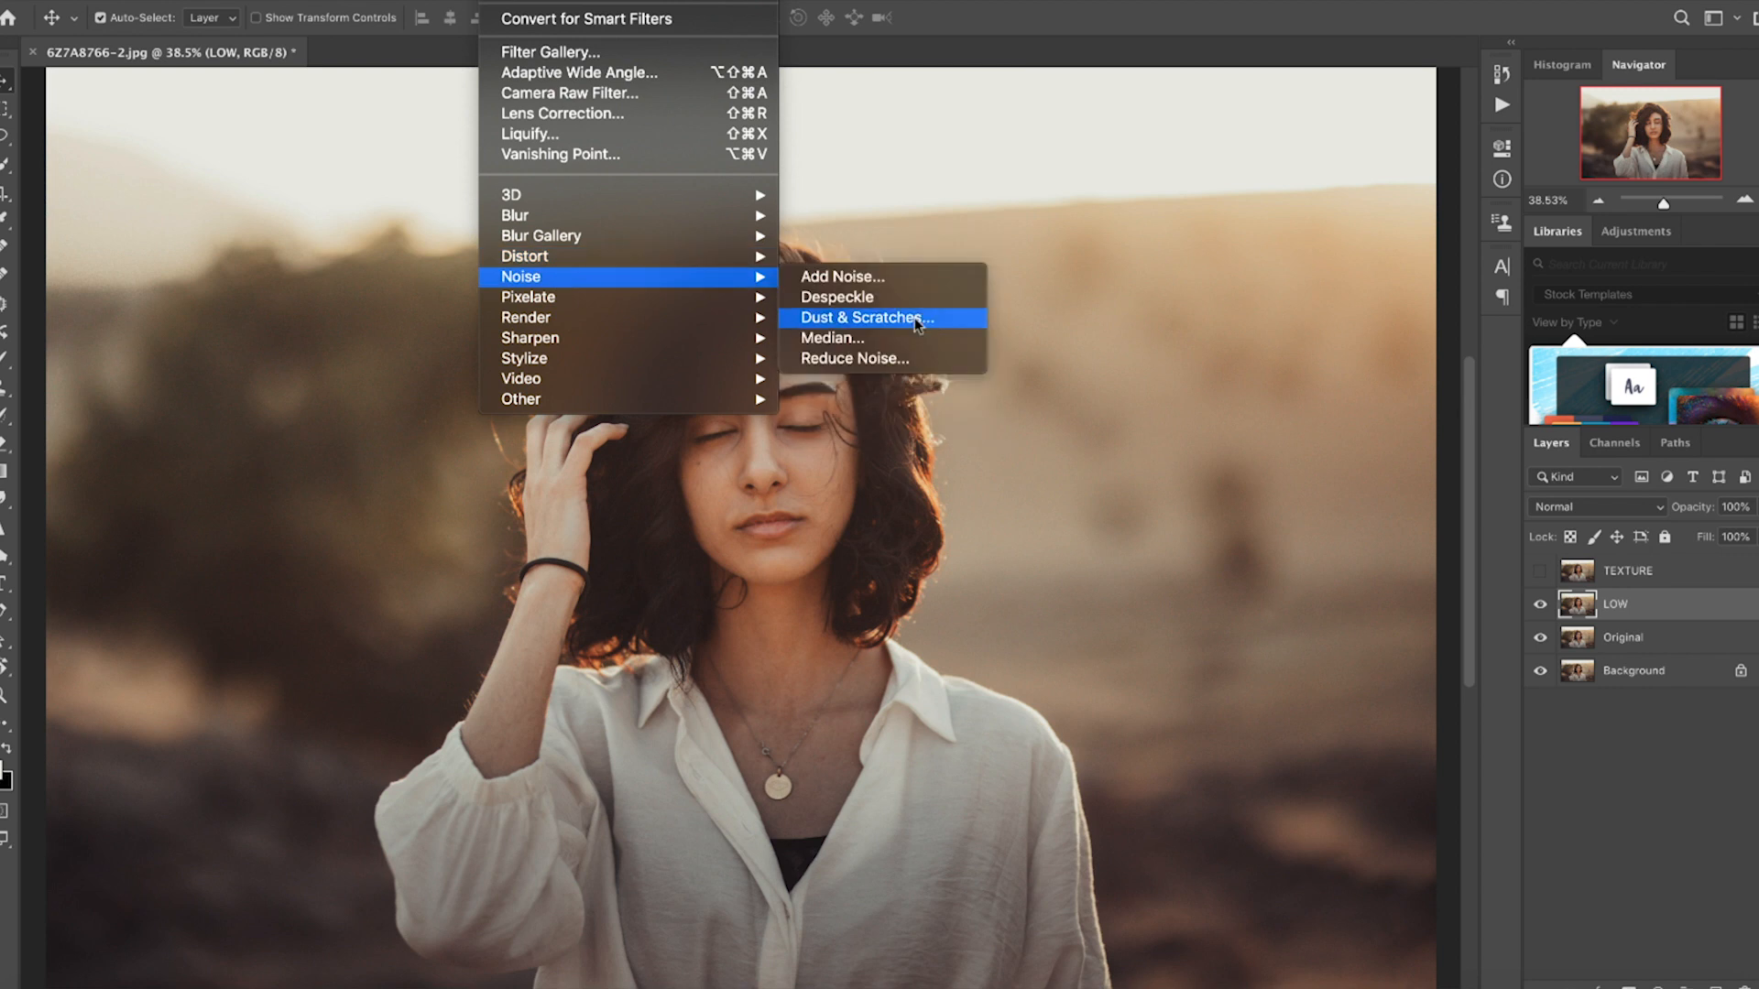
Apply a Dust & Scratches filter at a 16-pixel radius to the LOW layer
click(864, 317)
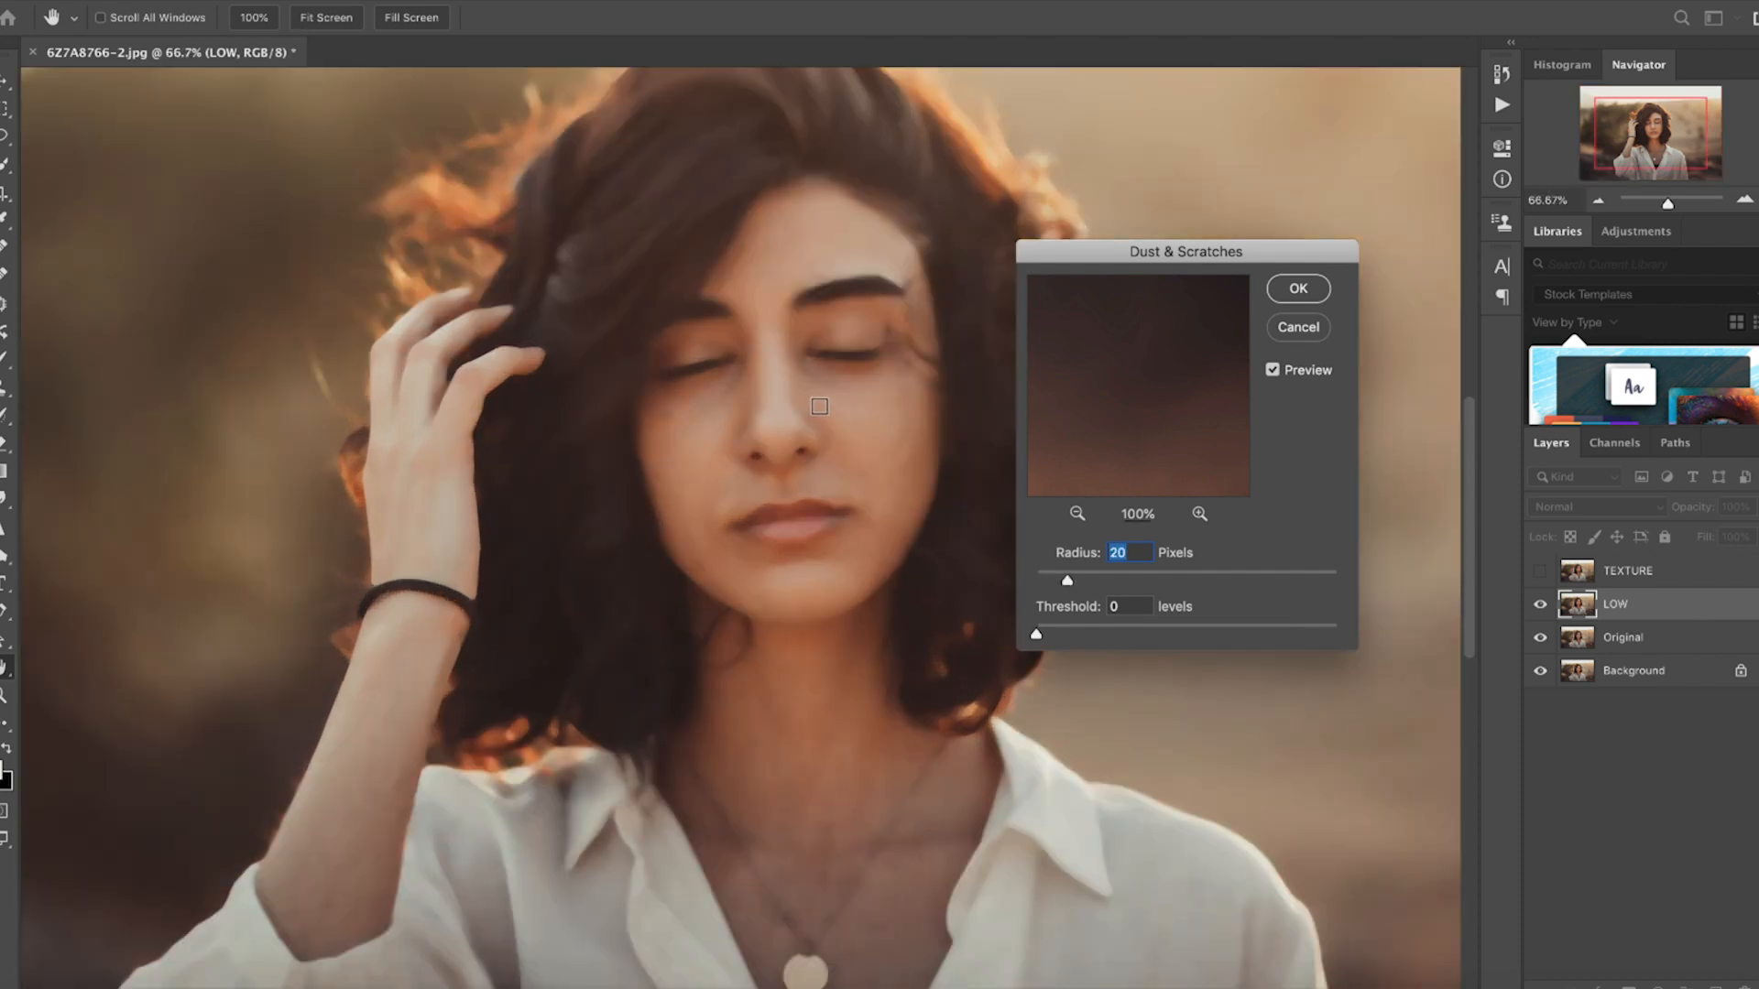
drag(1066, 580, 1050, 580)
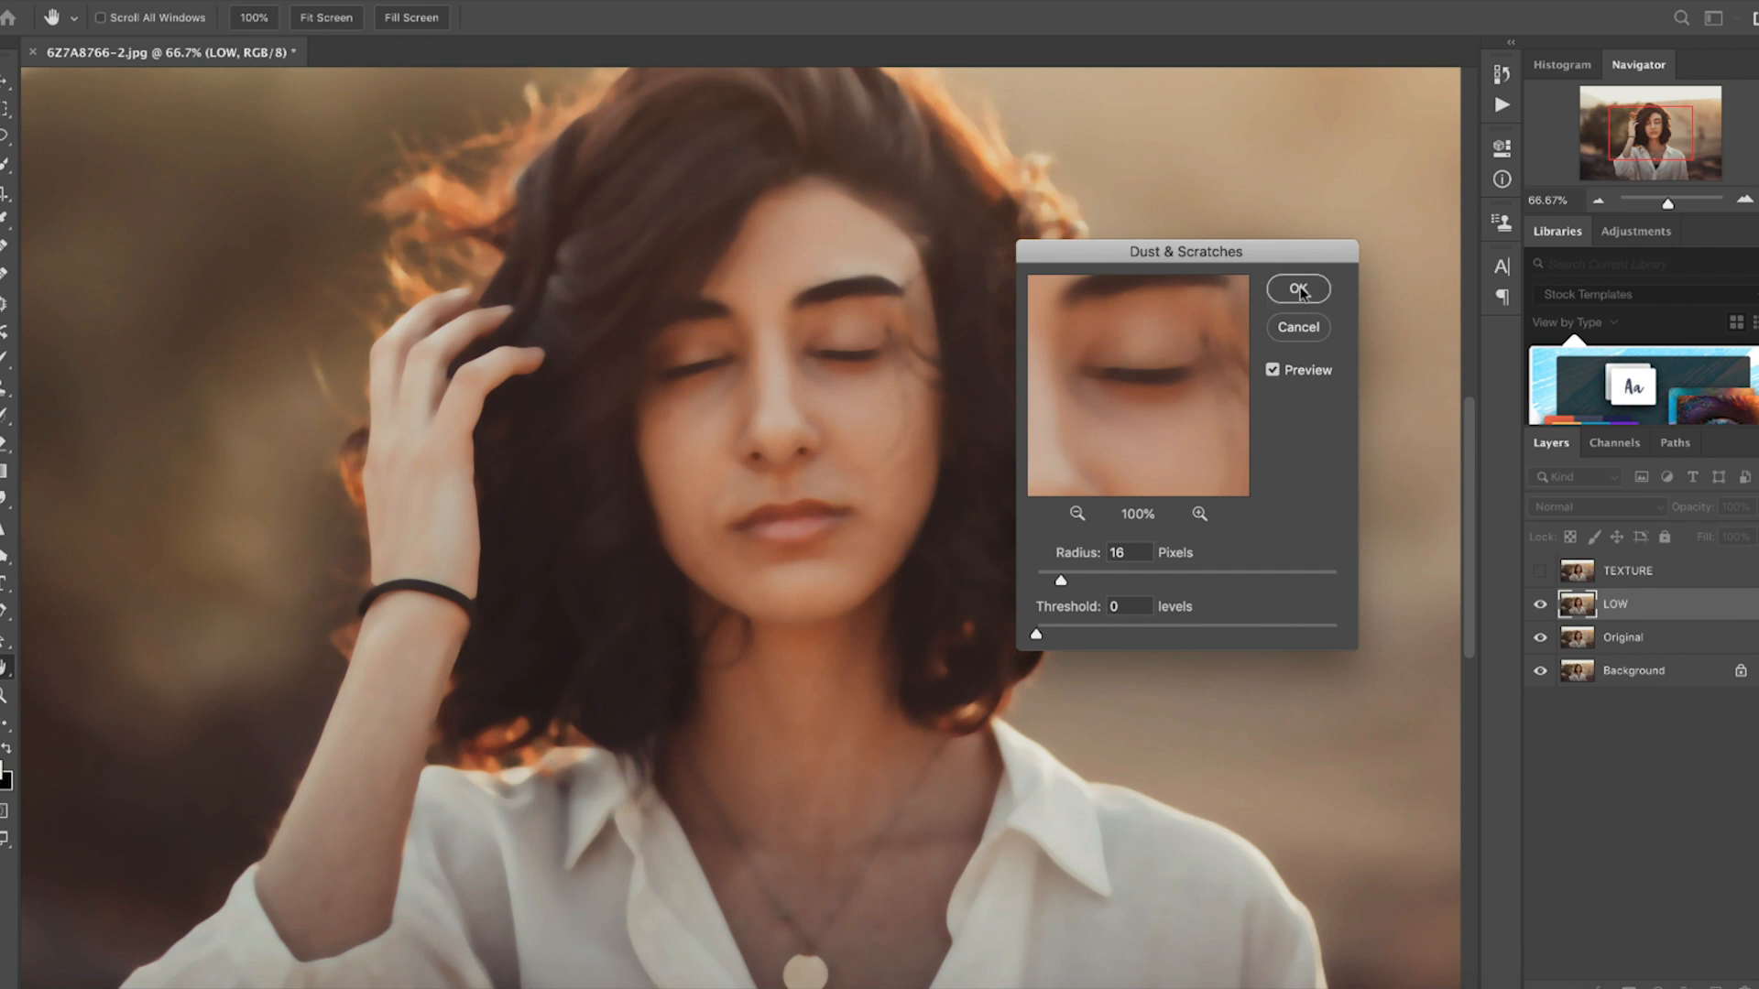
click(1298, 288)
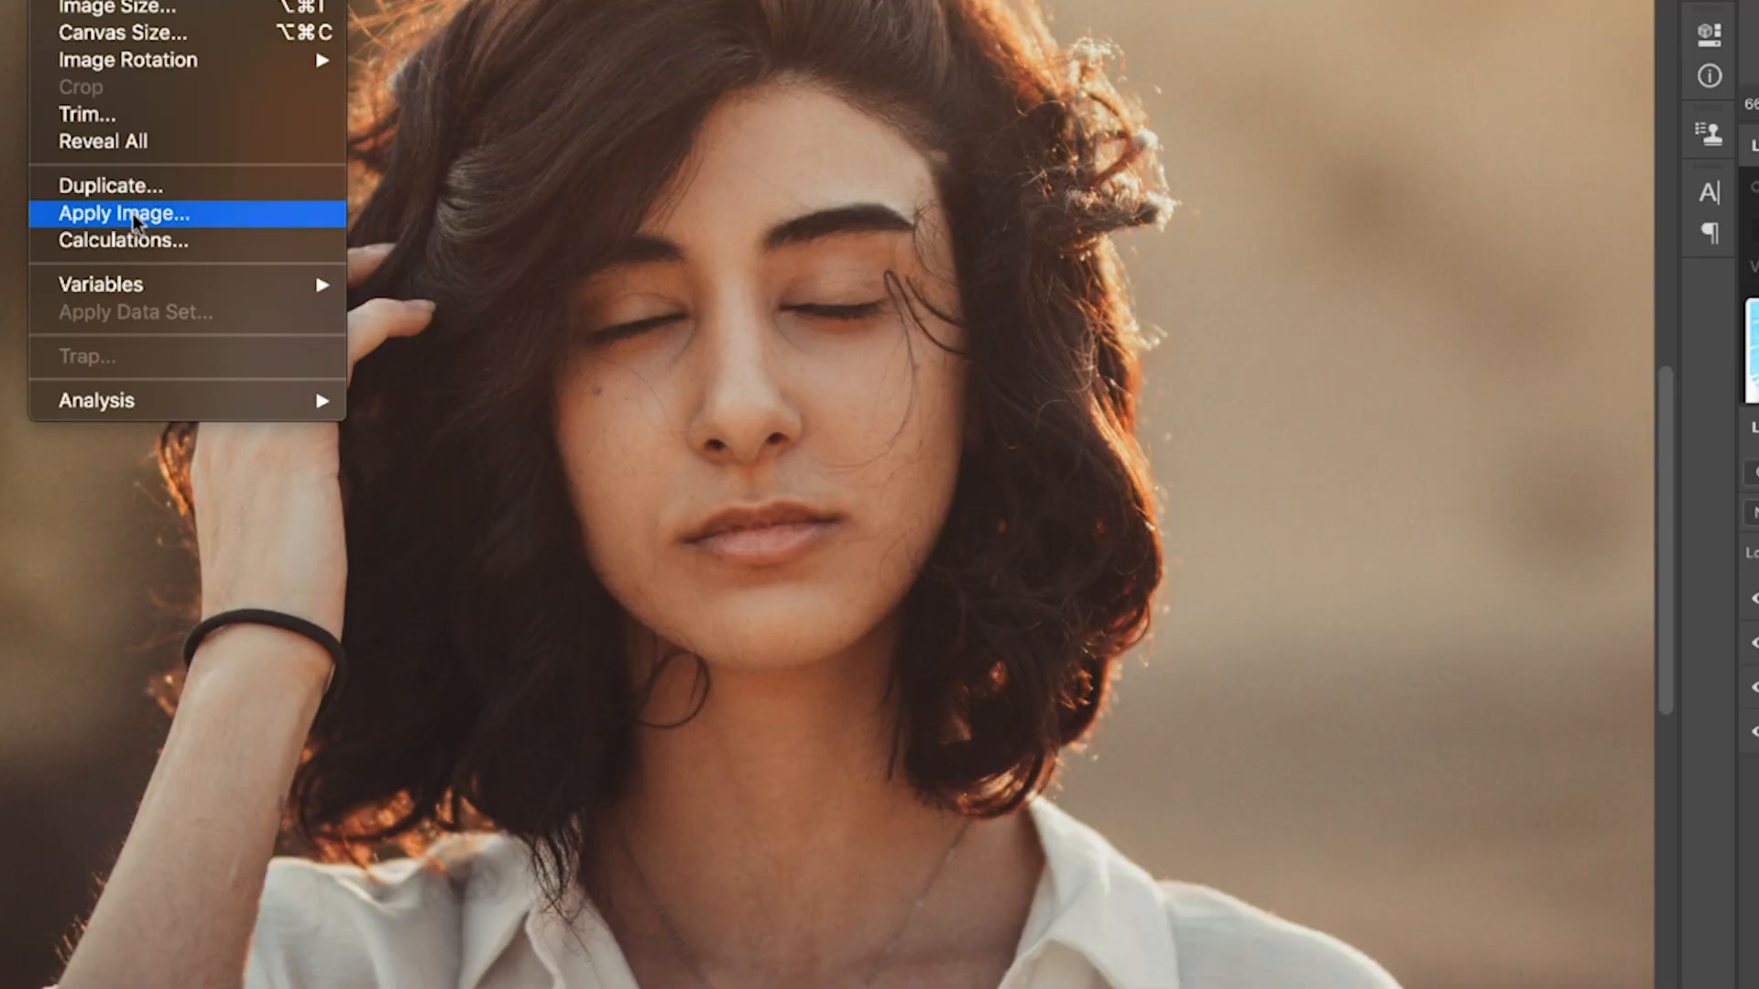
Fill TEXTURE via Apply Image from inverted LOW with Add blending, then blend it in Linear Light
click(124, 211)
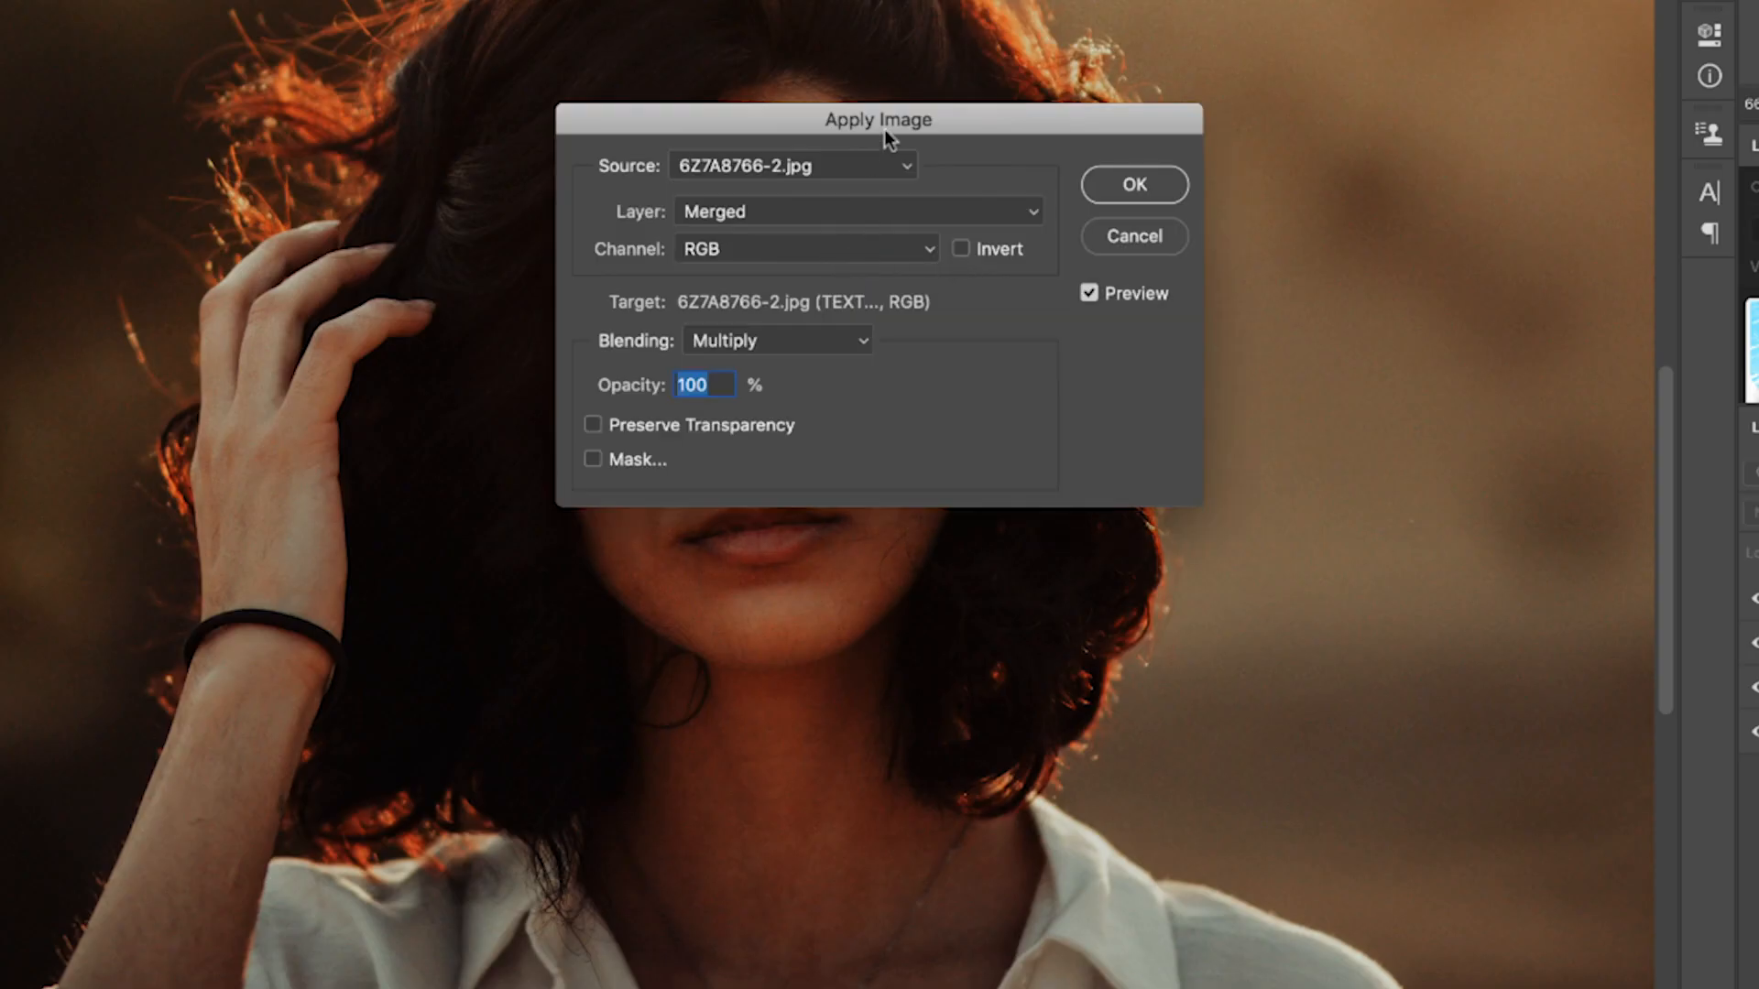
drag(878, 119, 1340, 201)
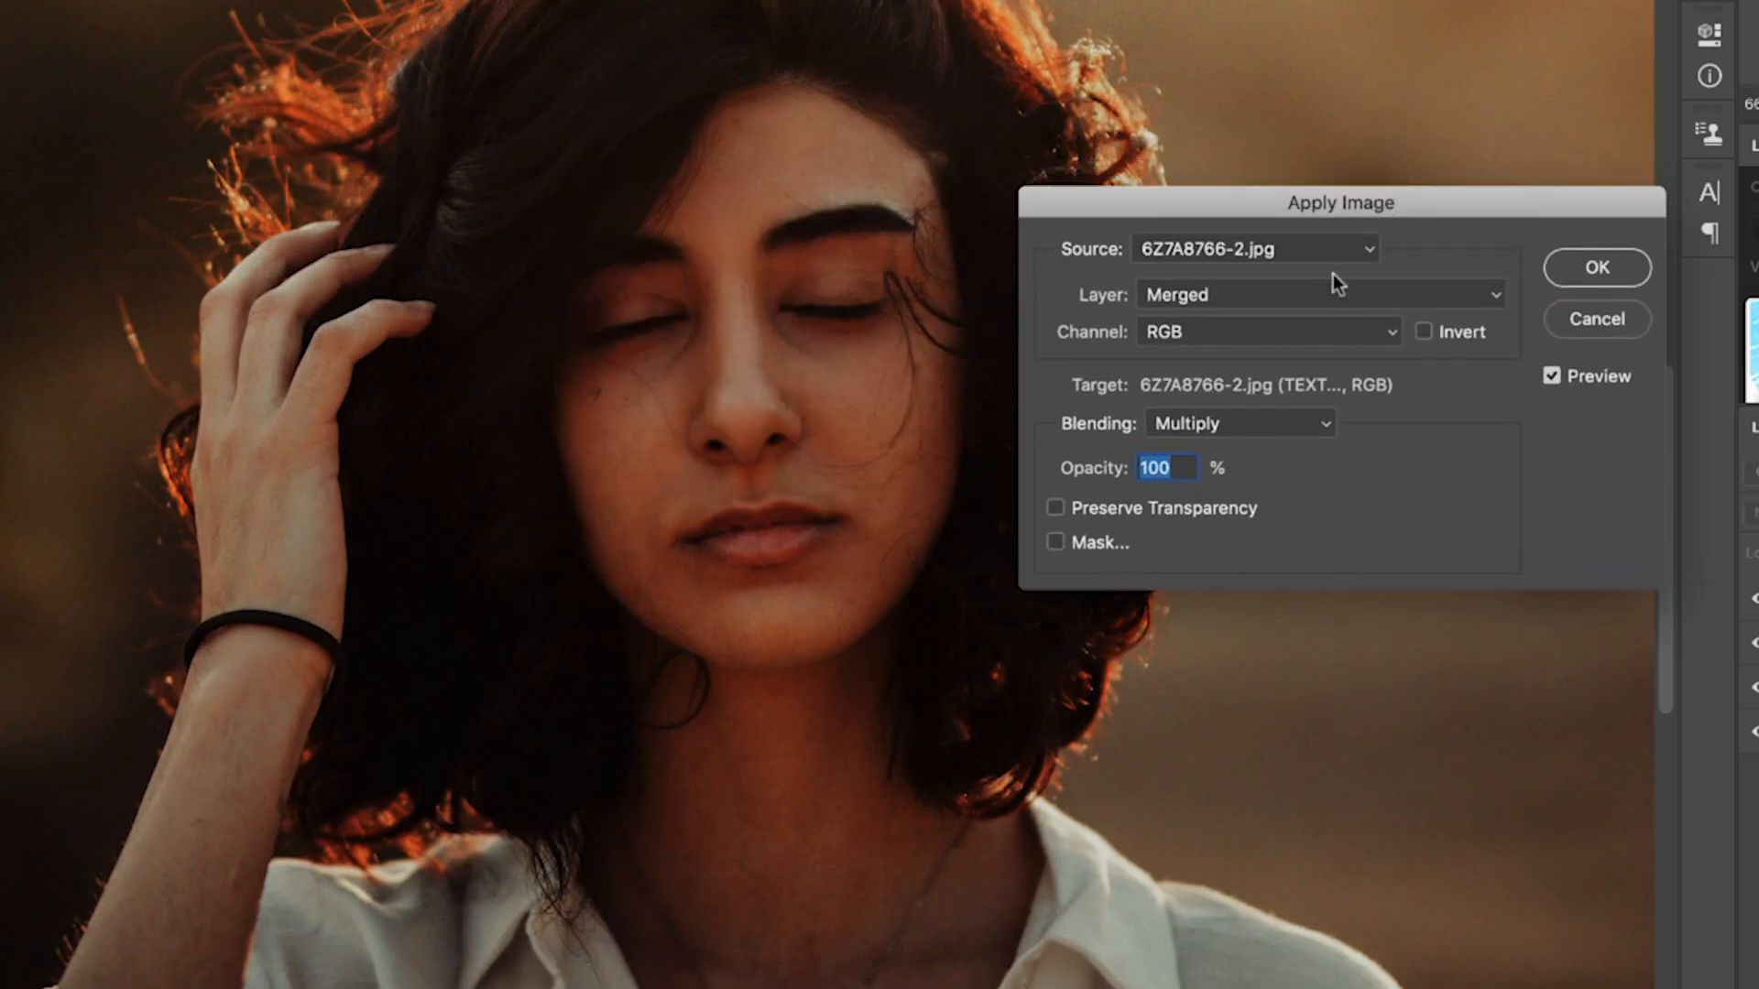
click(1320, 294)
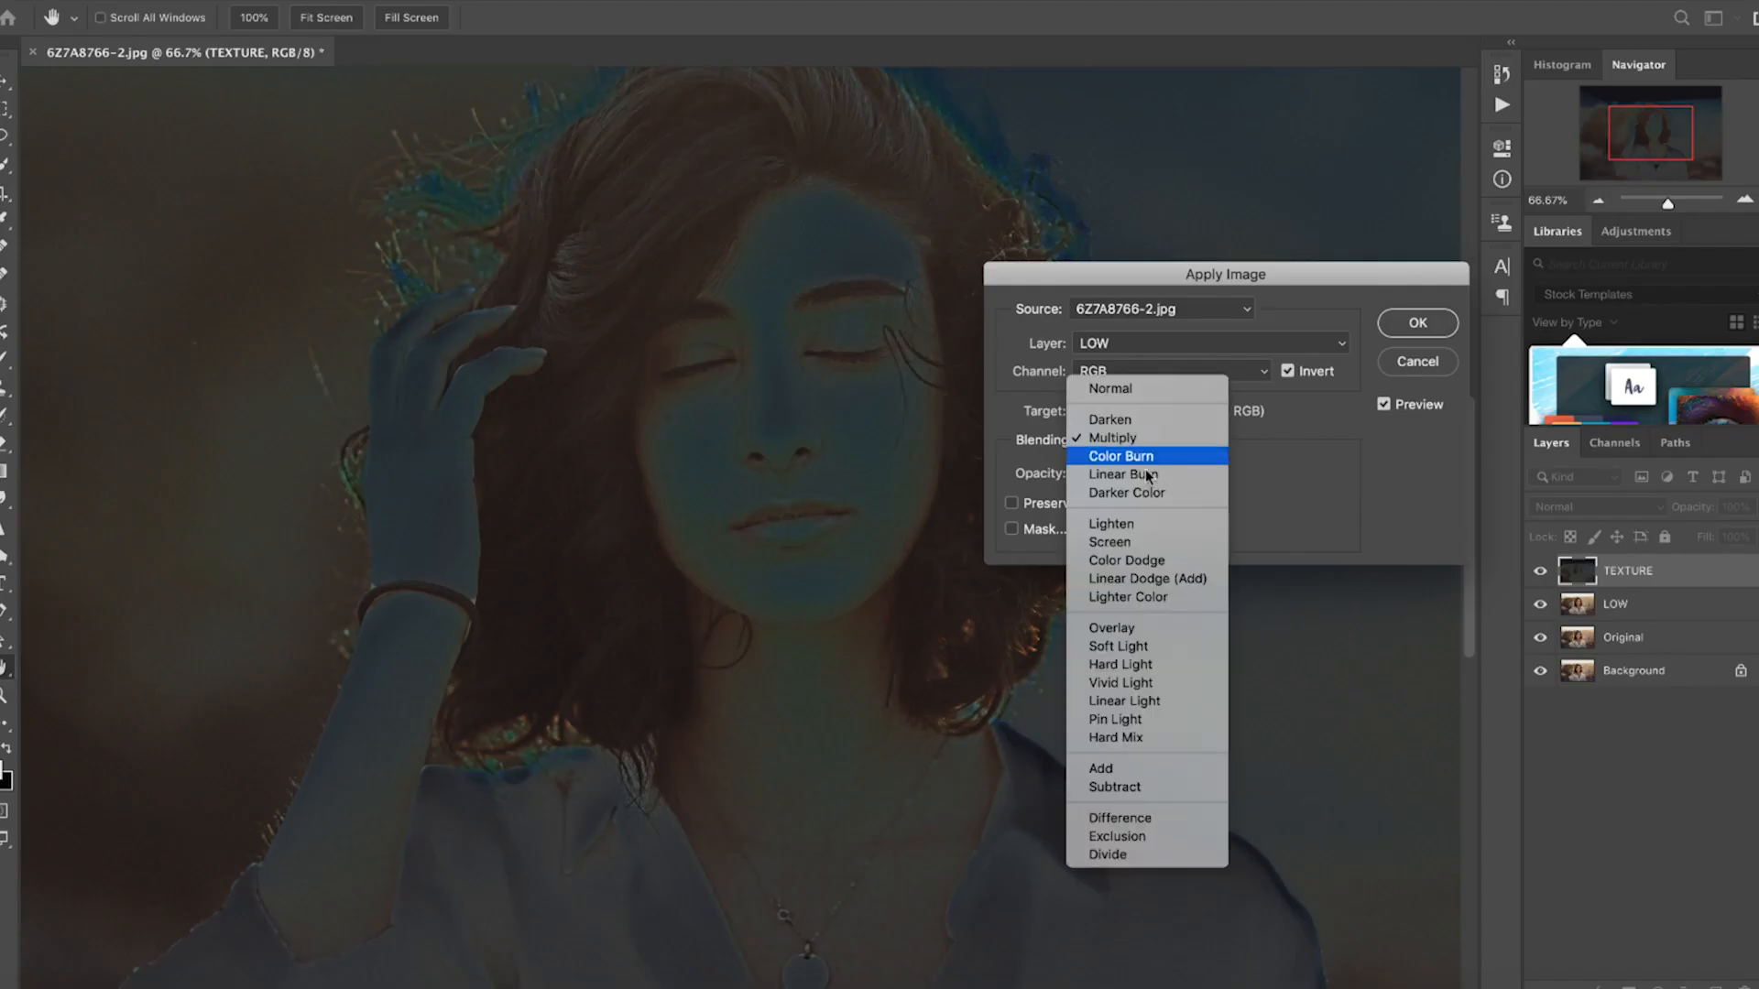
click(1099, 768)
text(2)
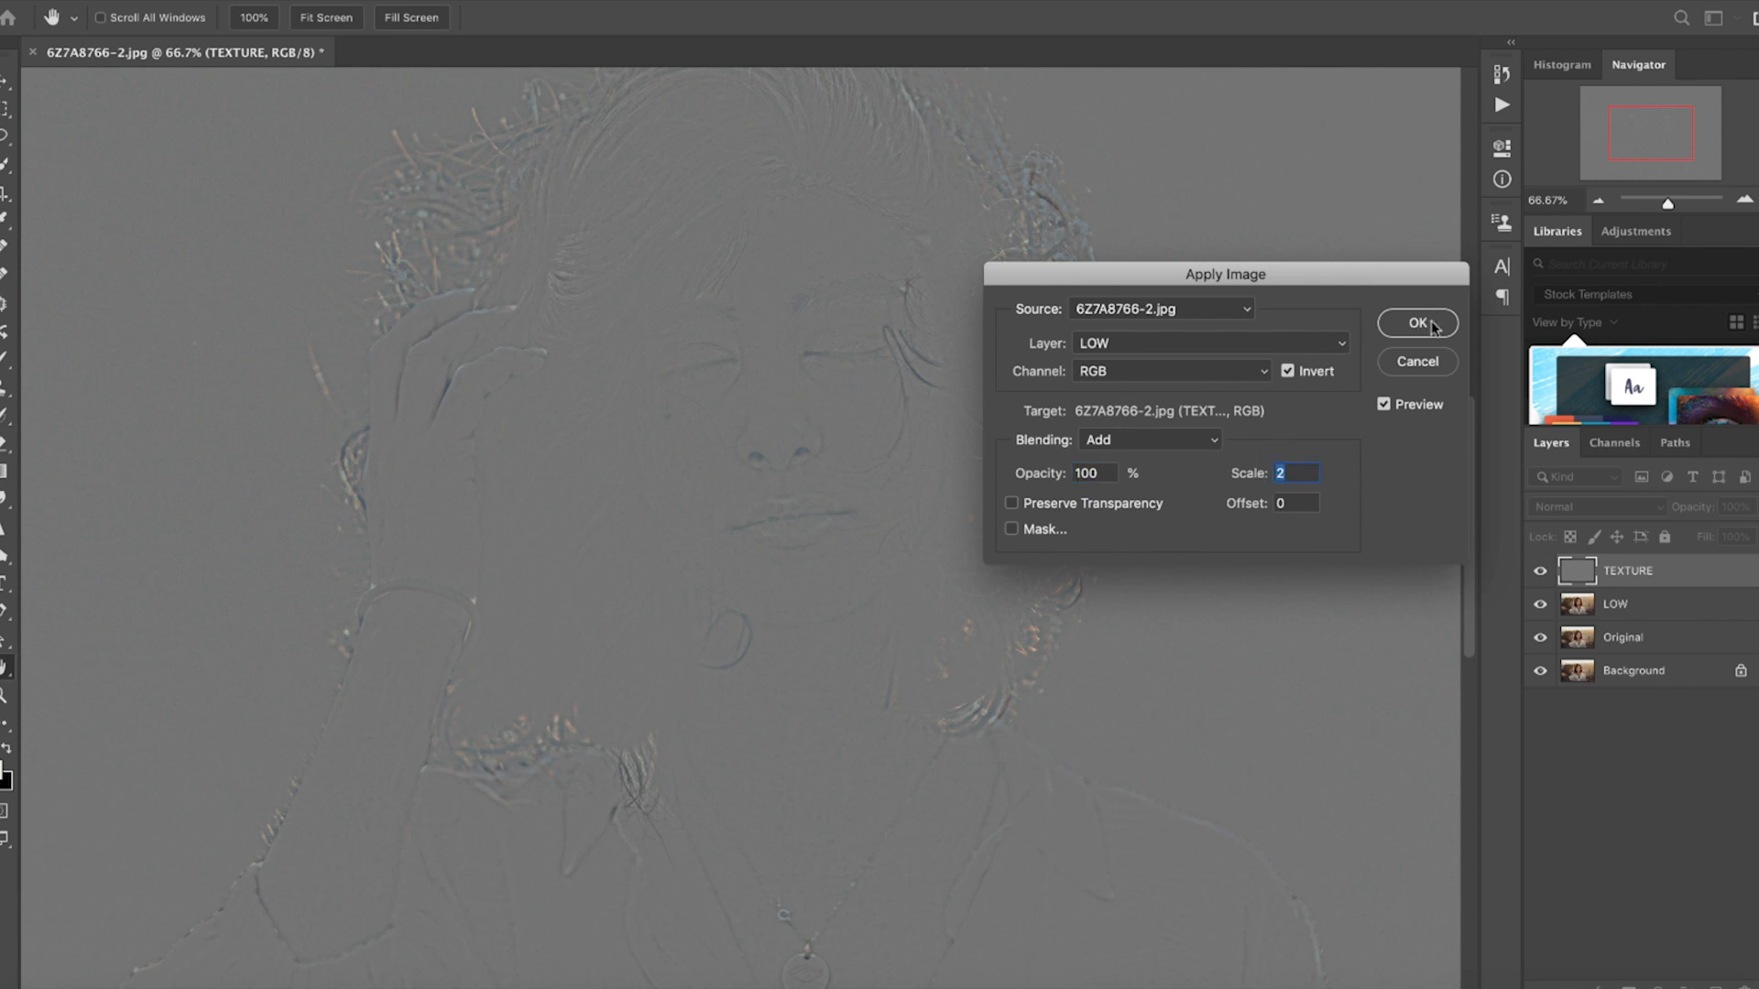
click(1417, 324)
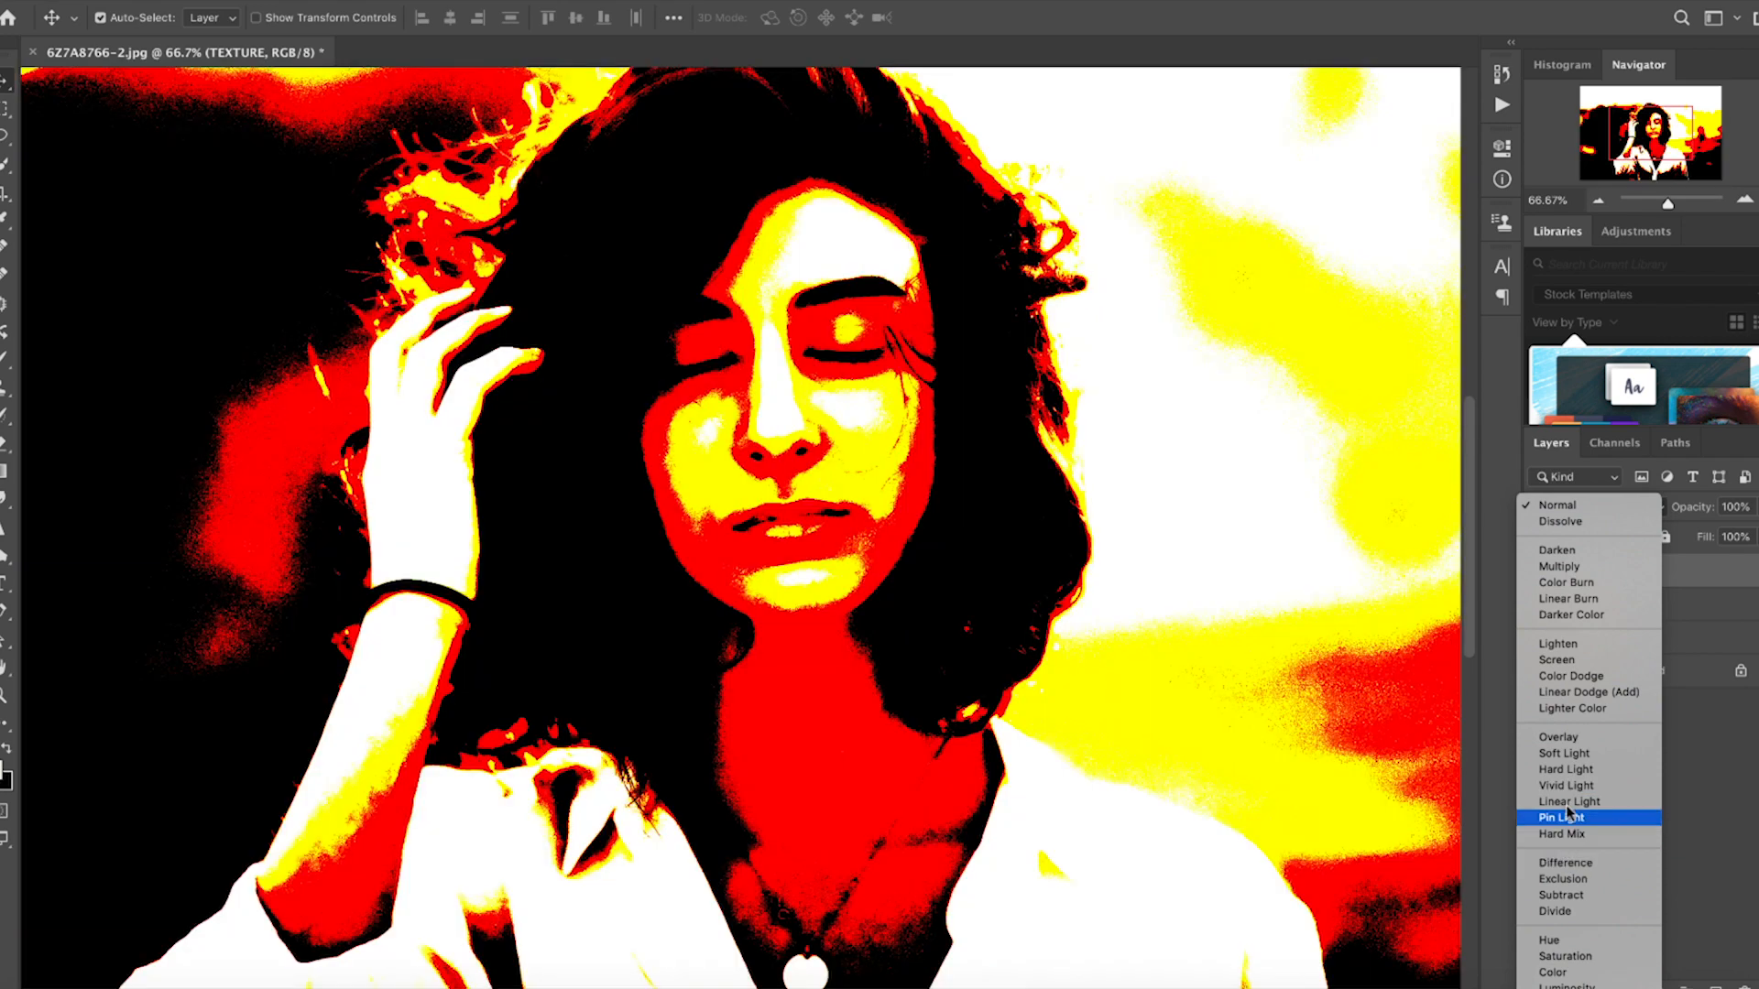
click(1564, 861)
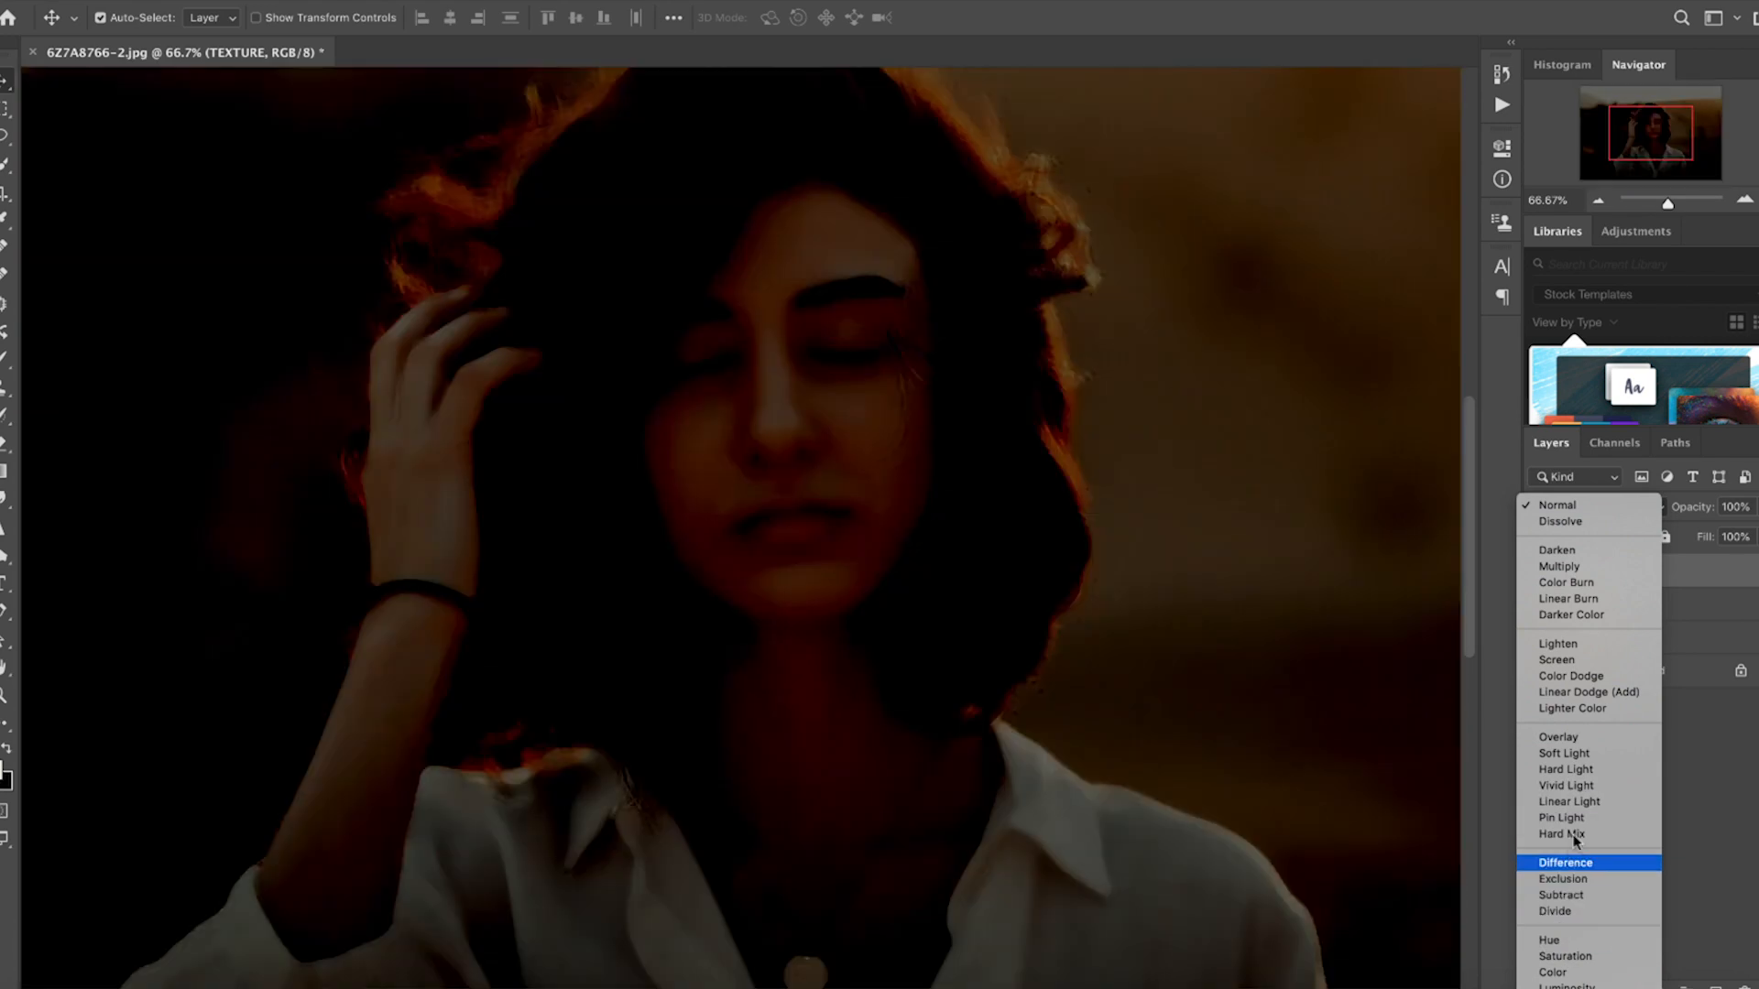
click(1568, 801)
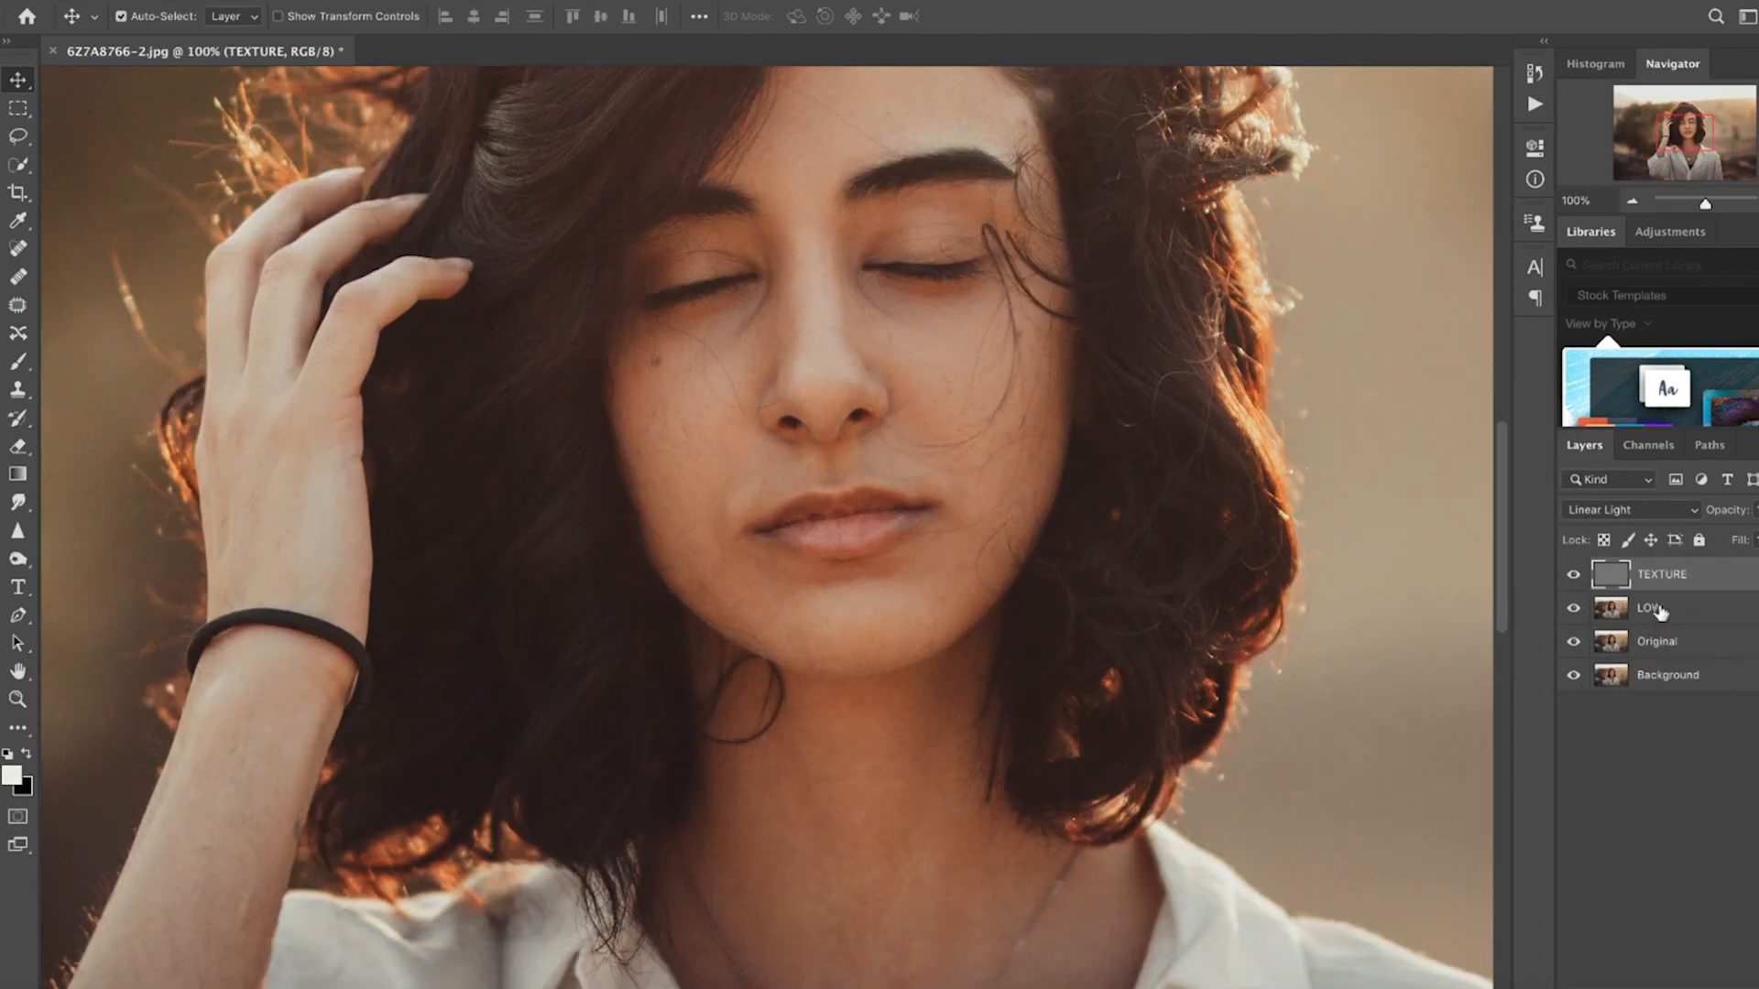
On LOW, lasso a forehead skin patch and Gaussian-blur it at 16 px
click(1648, 608)
text(20)
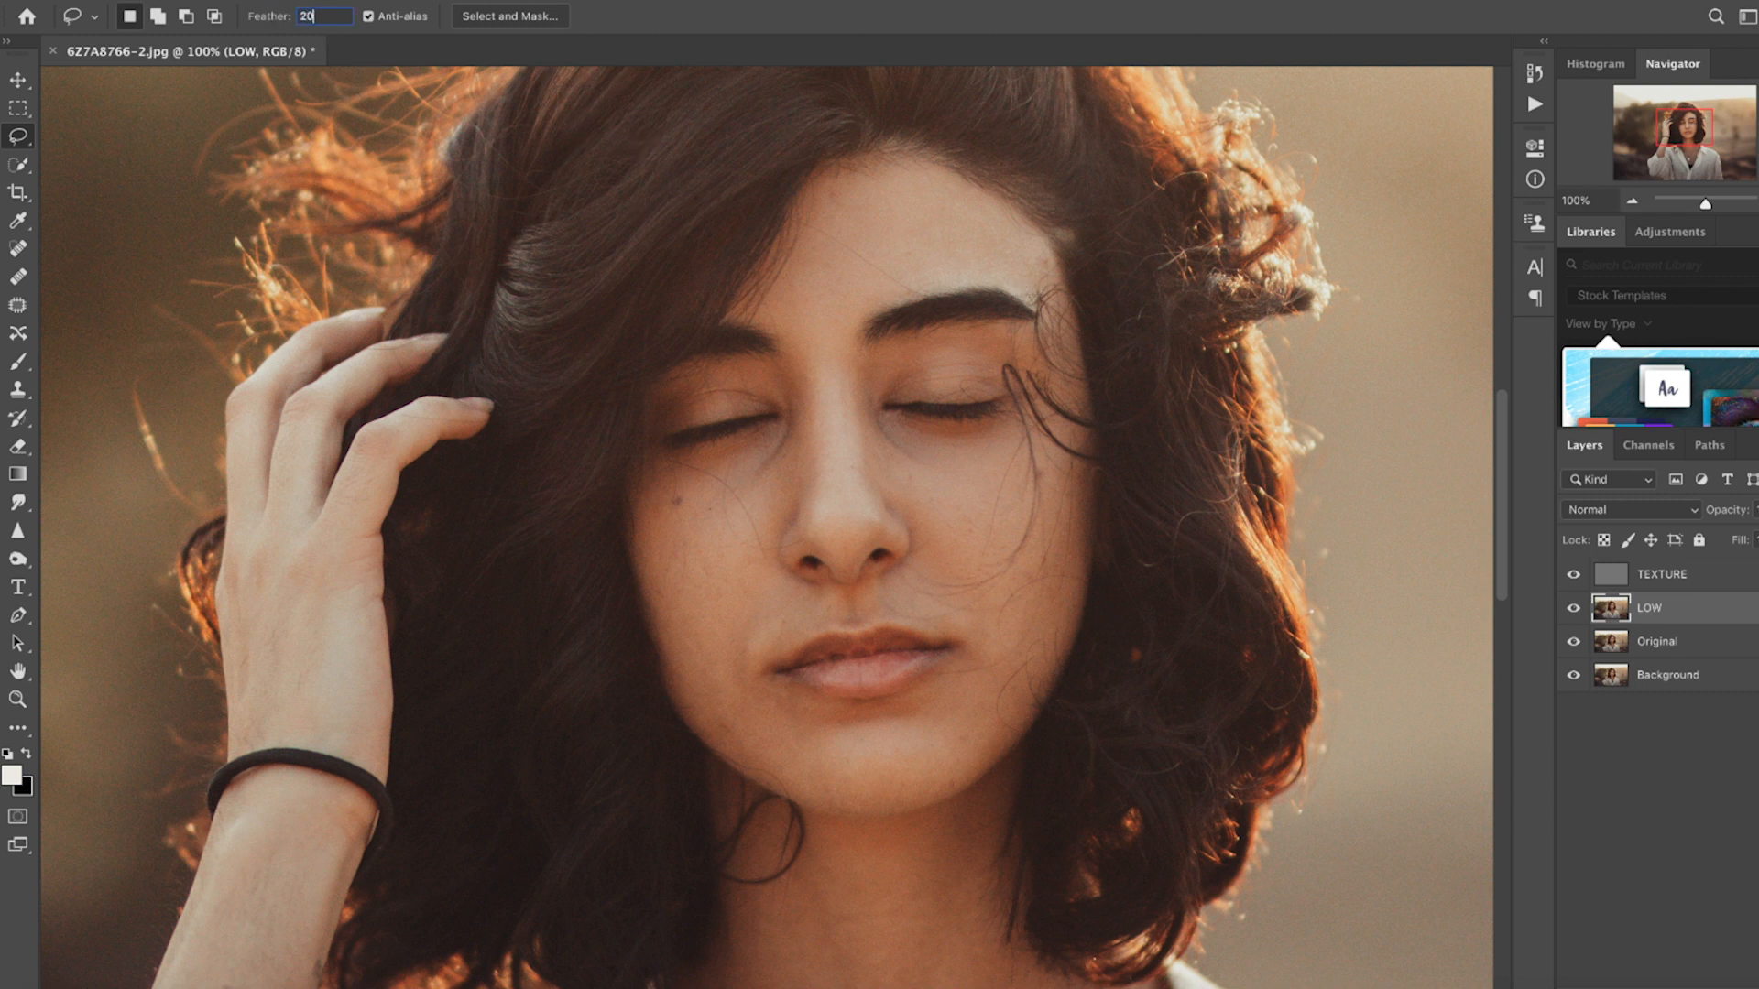
drag(932, 283, 1038, 295)
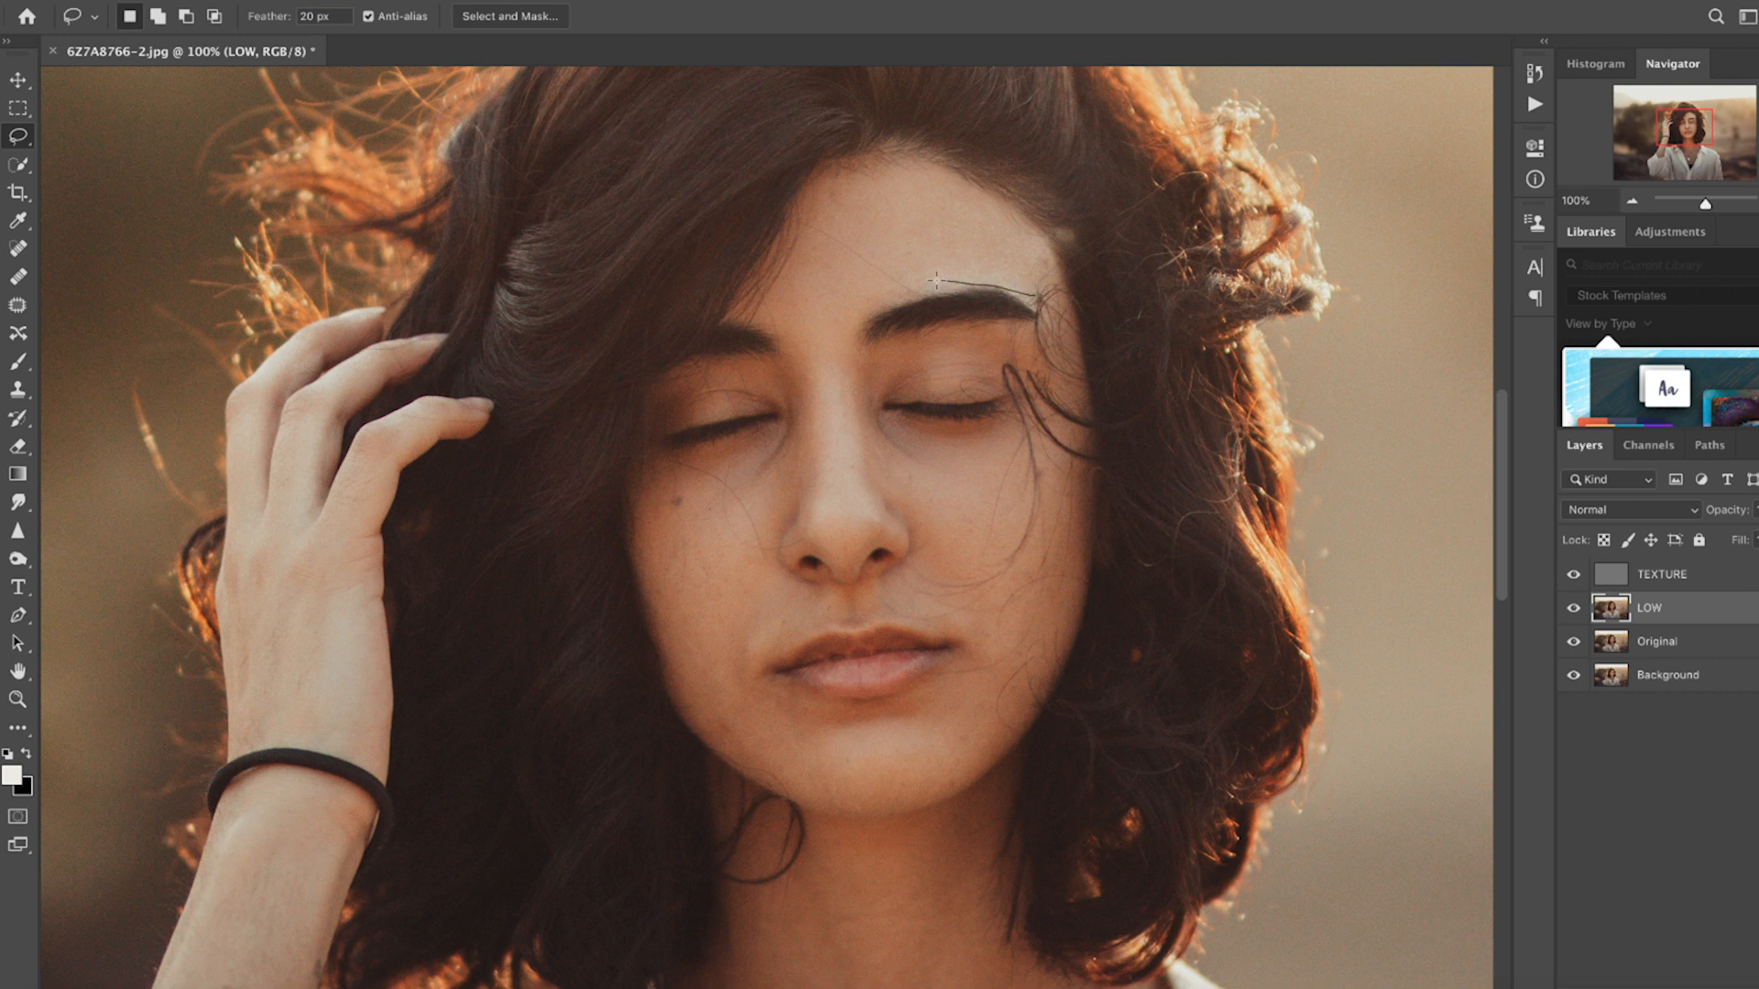
drag(931, 281, 880, 179)
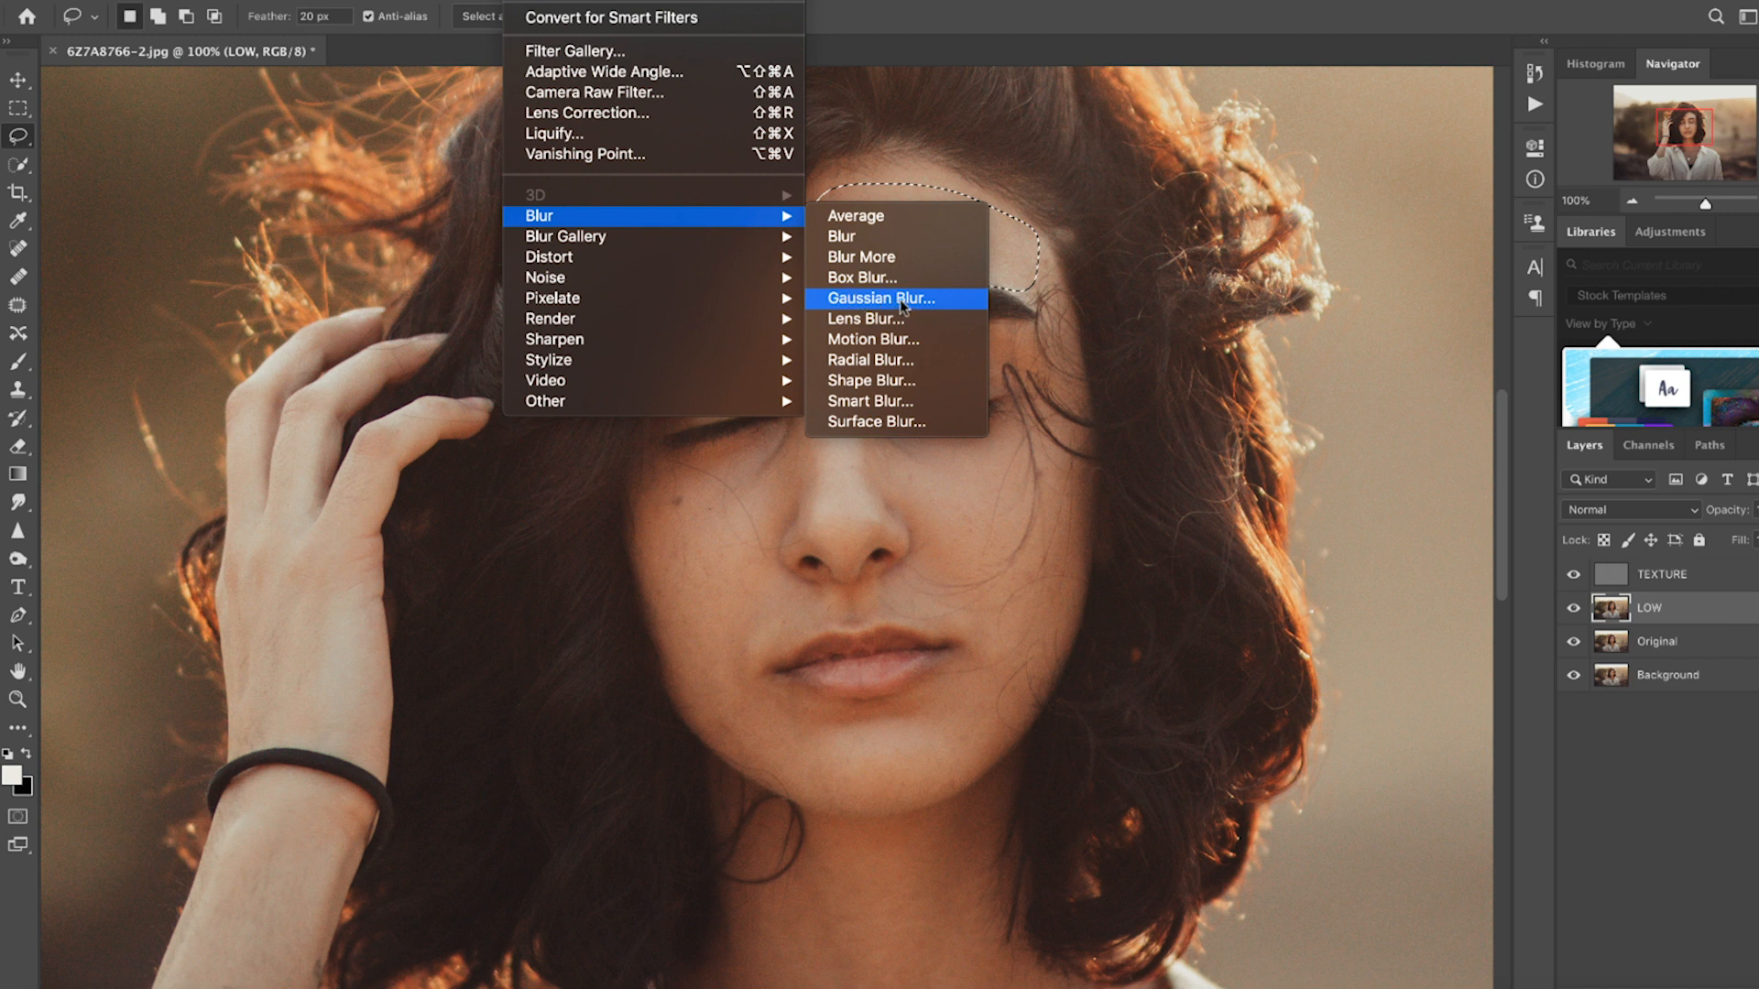
click(880, 299)
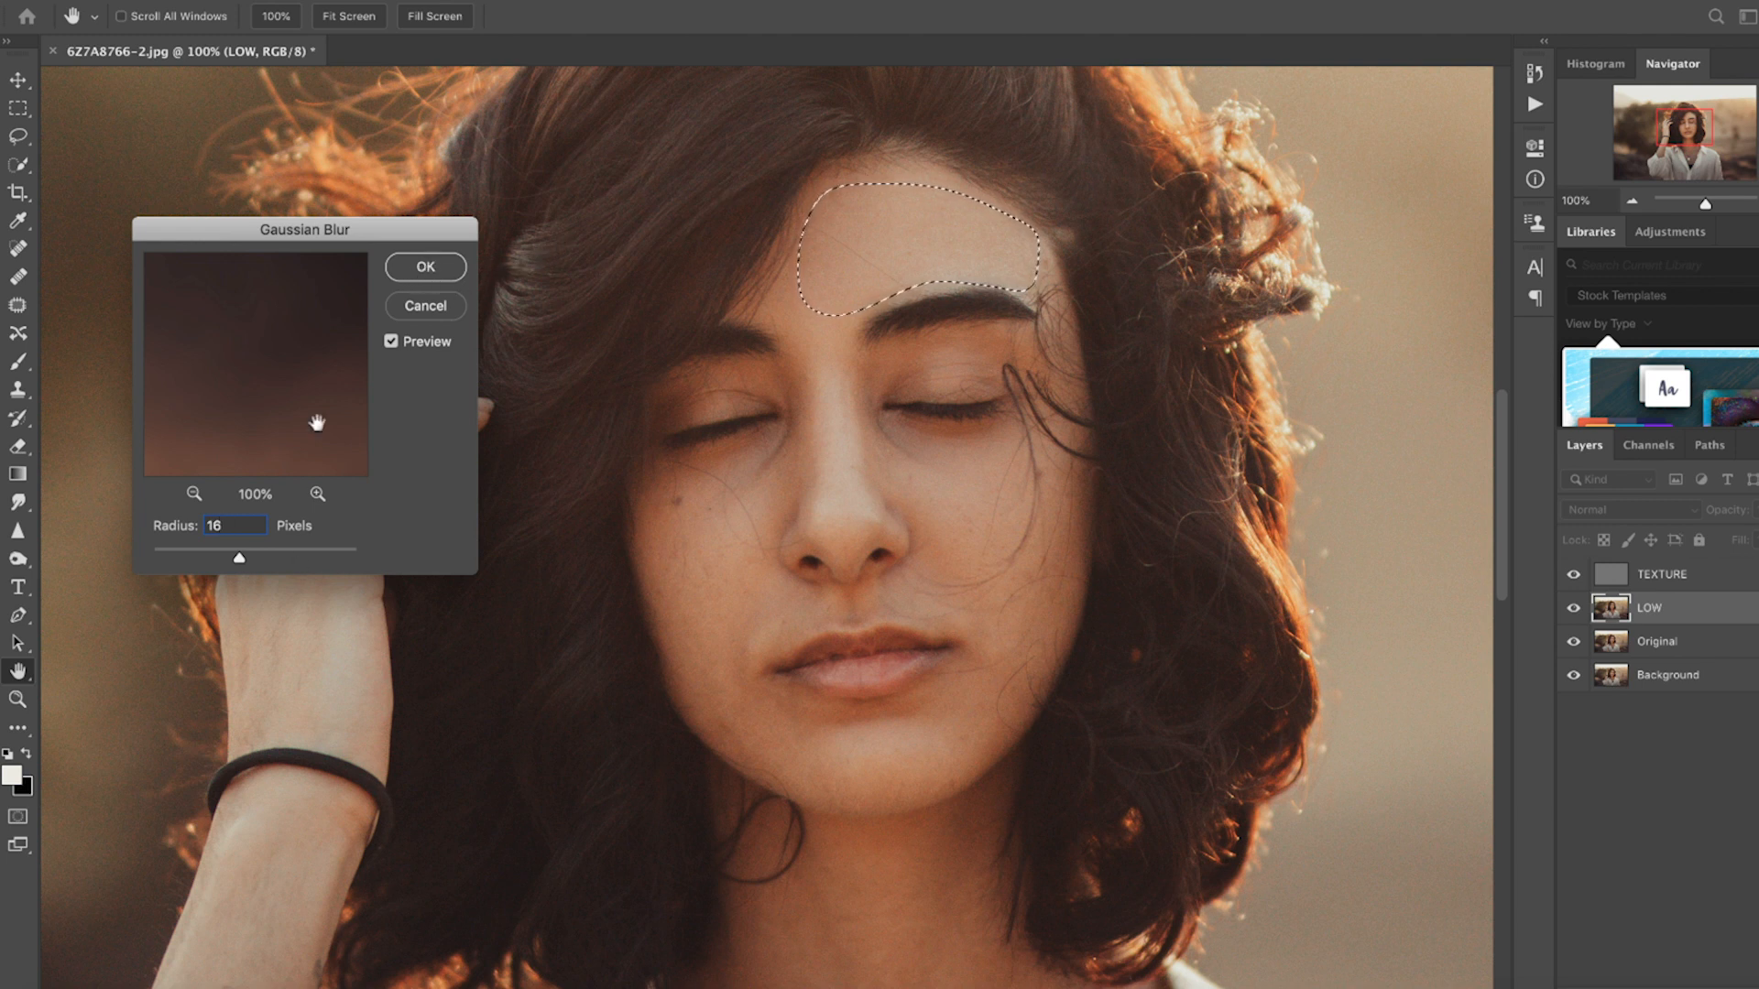
click(424, 266)
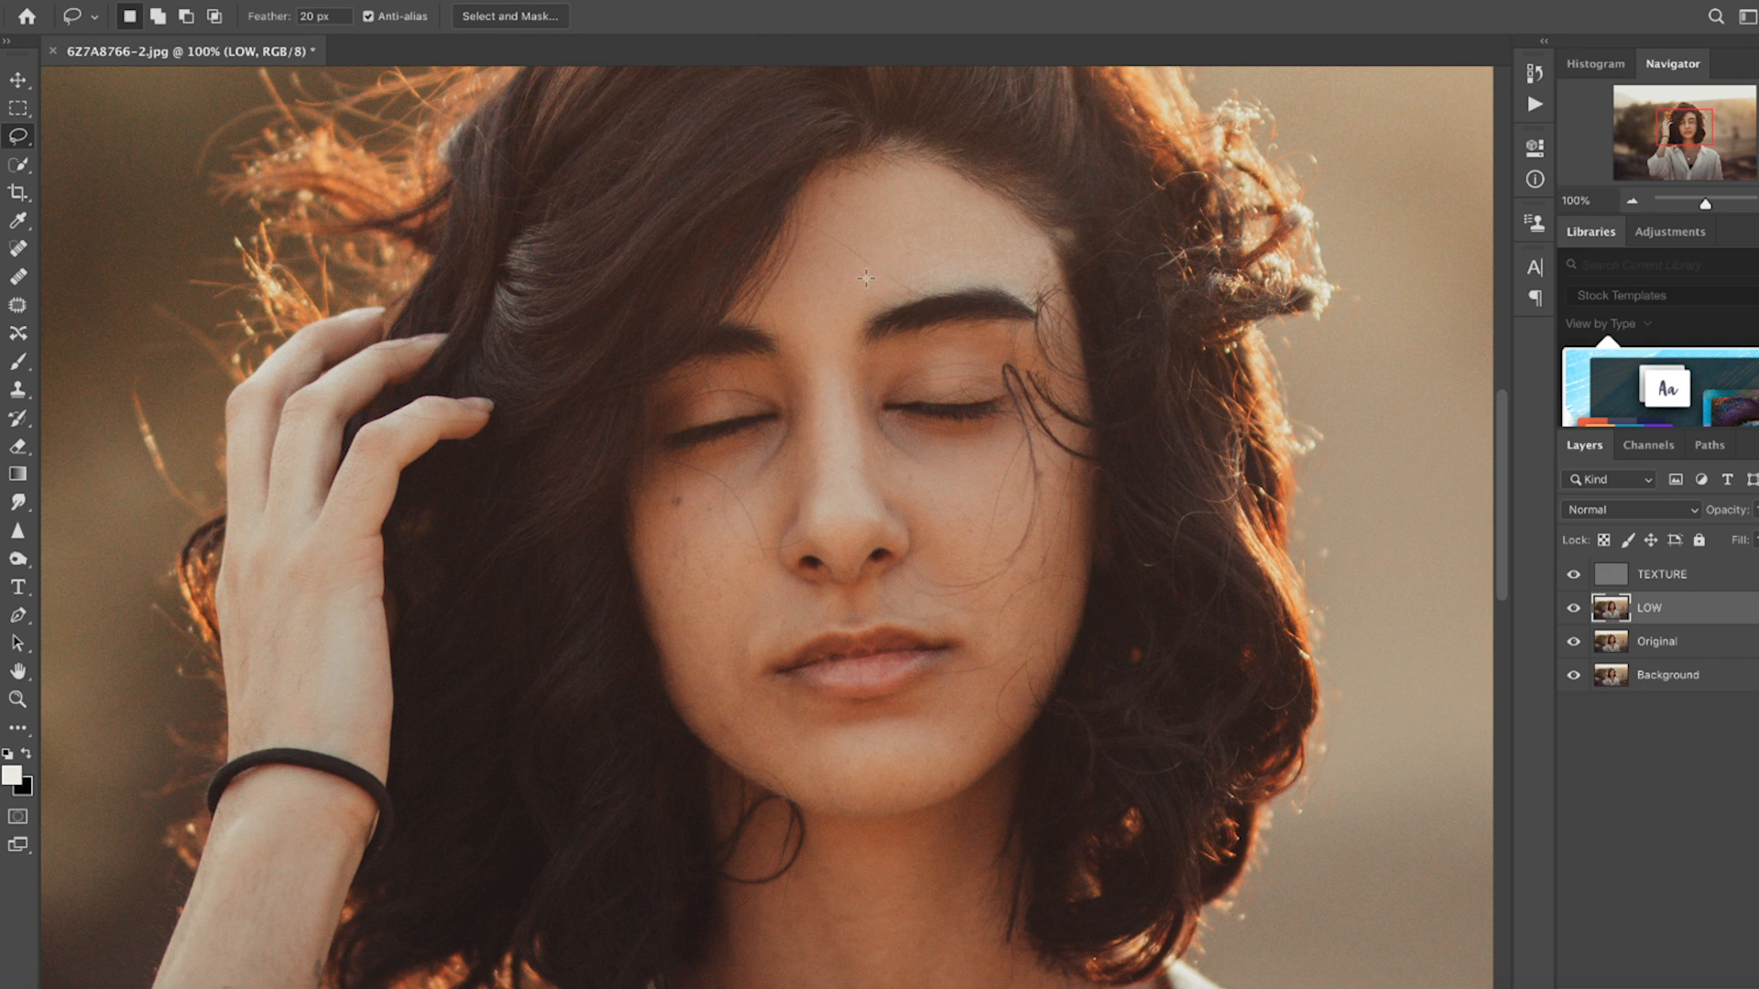
mouse_move(858, 312)
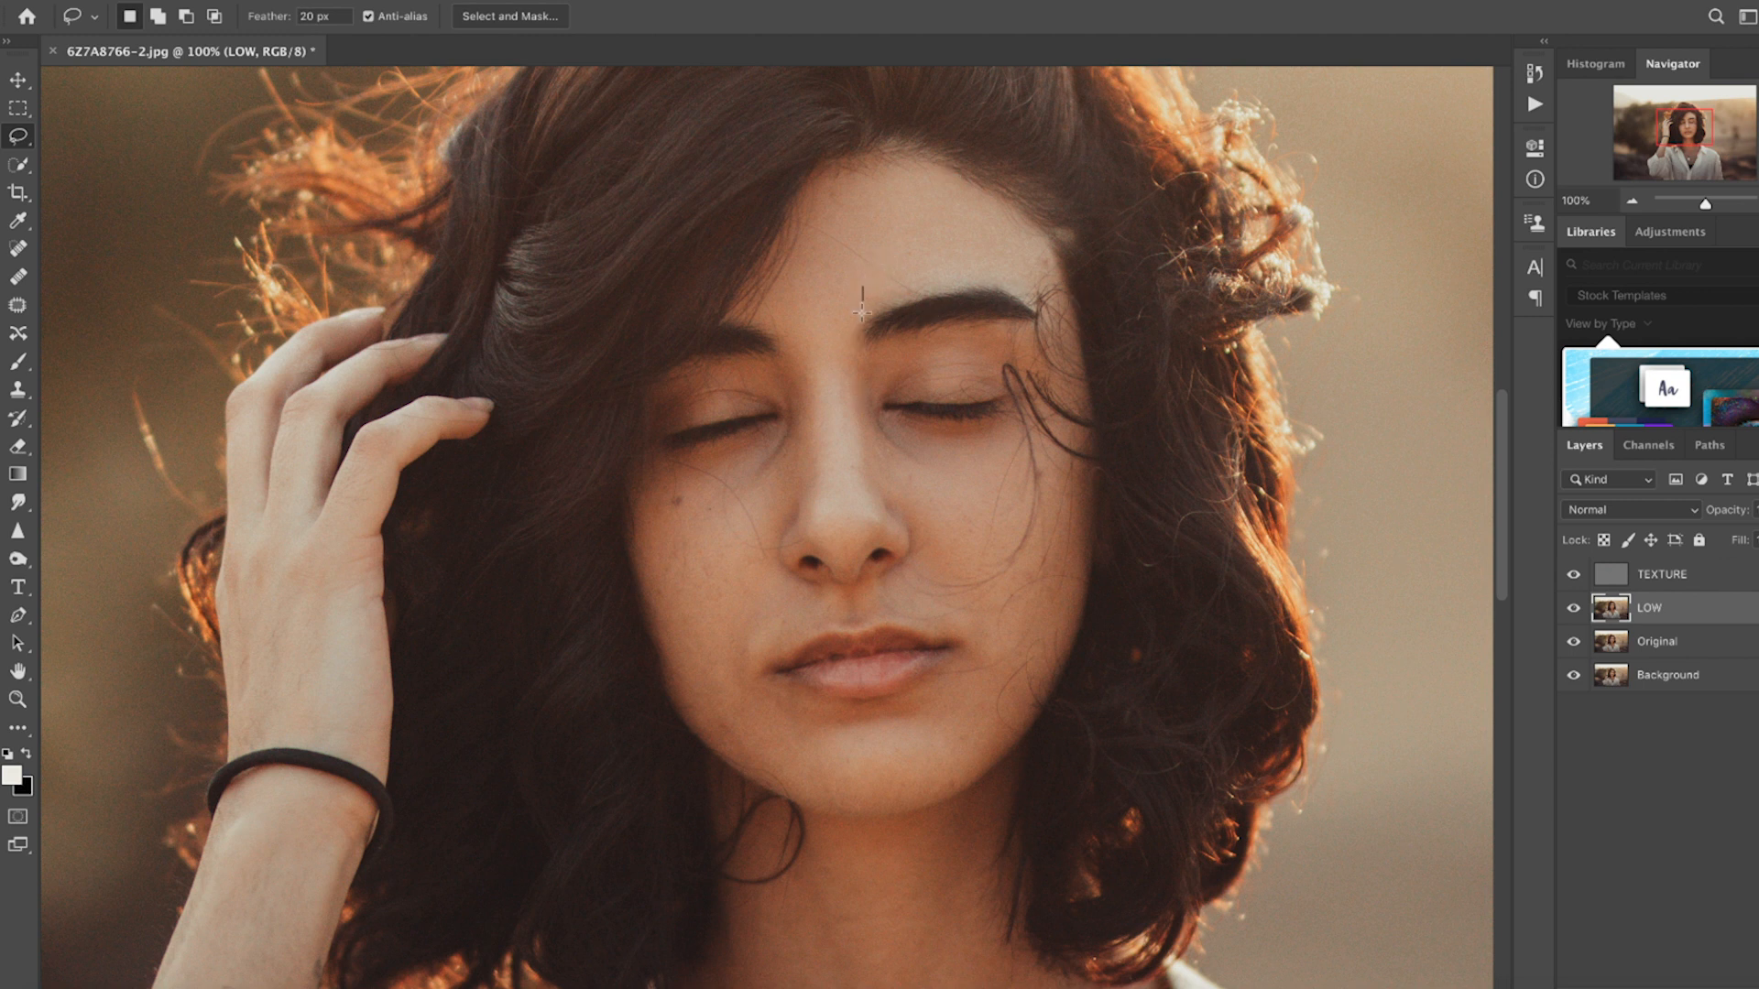
Lasso the skin along the nose ridge on LOW and Gaussian-blur it
drag(858, 311, 793, 546)
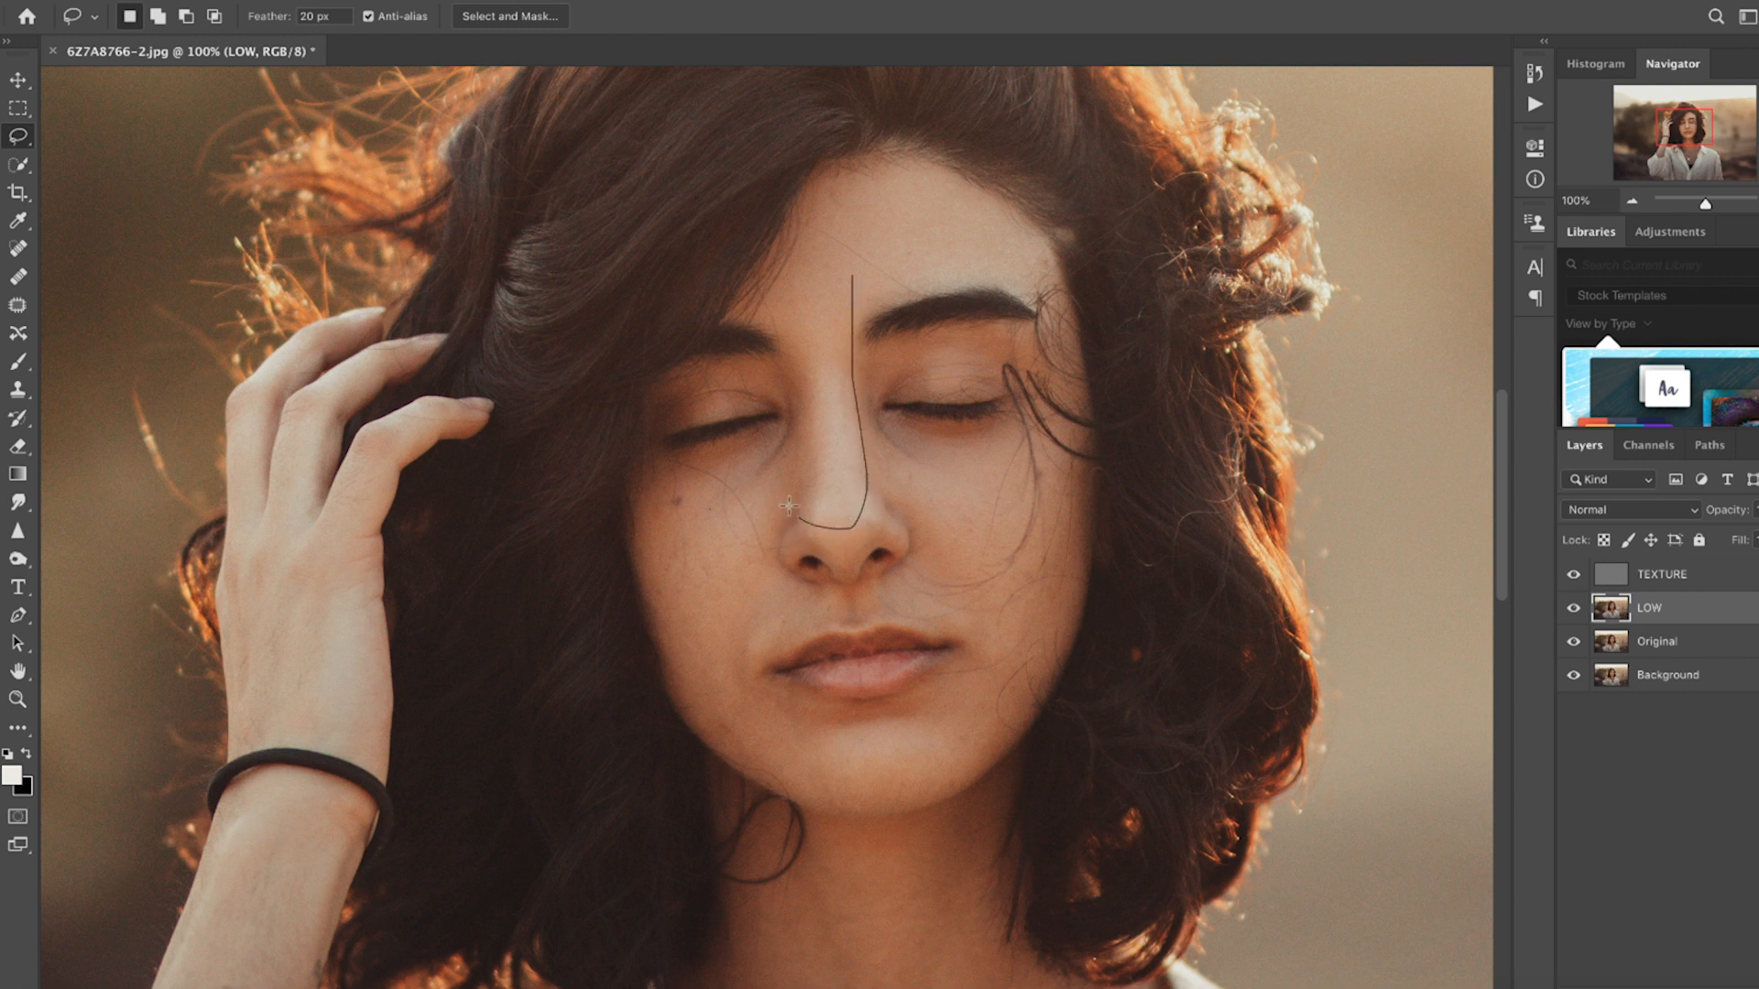
click(791, 504)
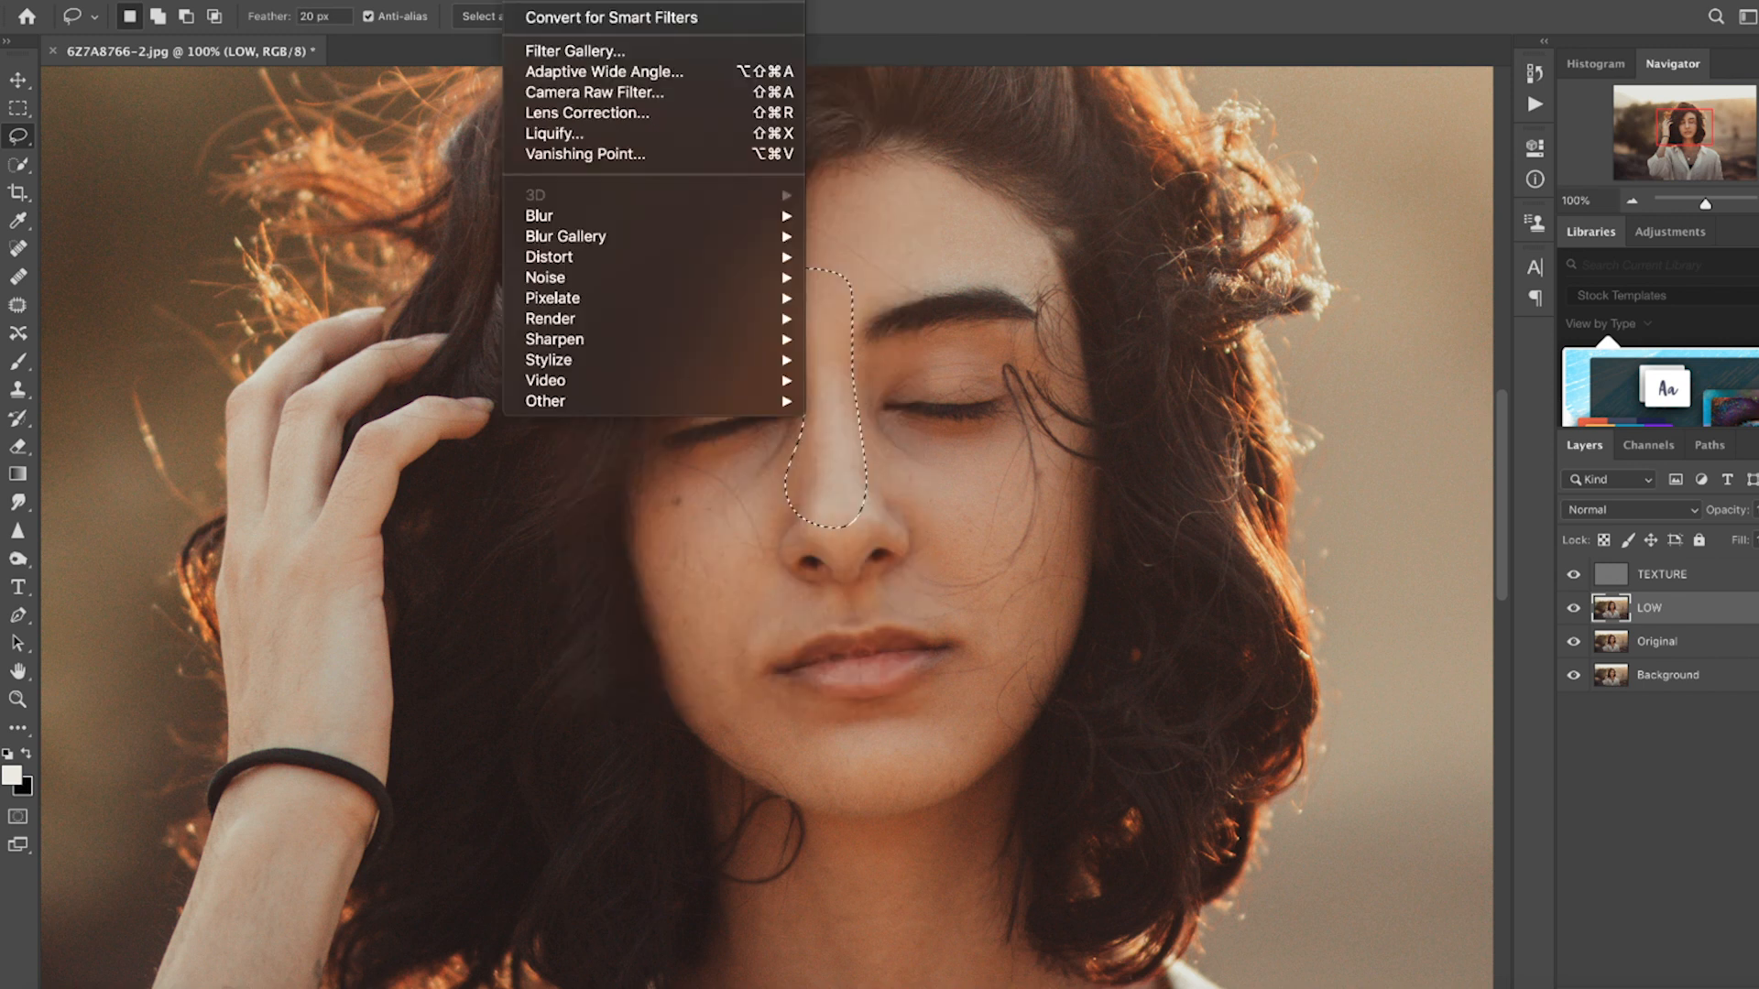
click(832, 527)
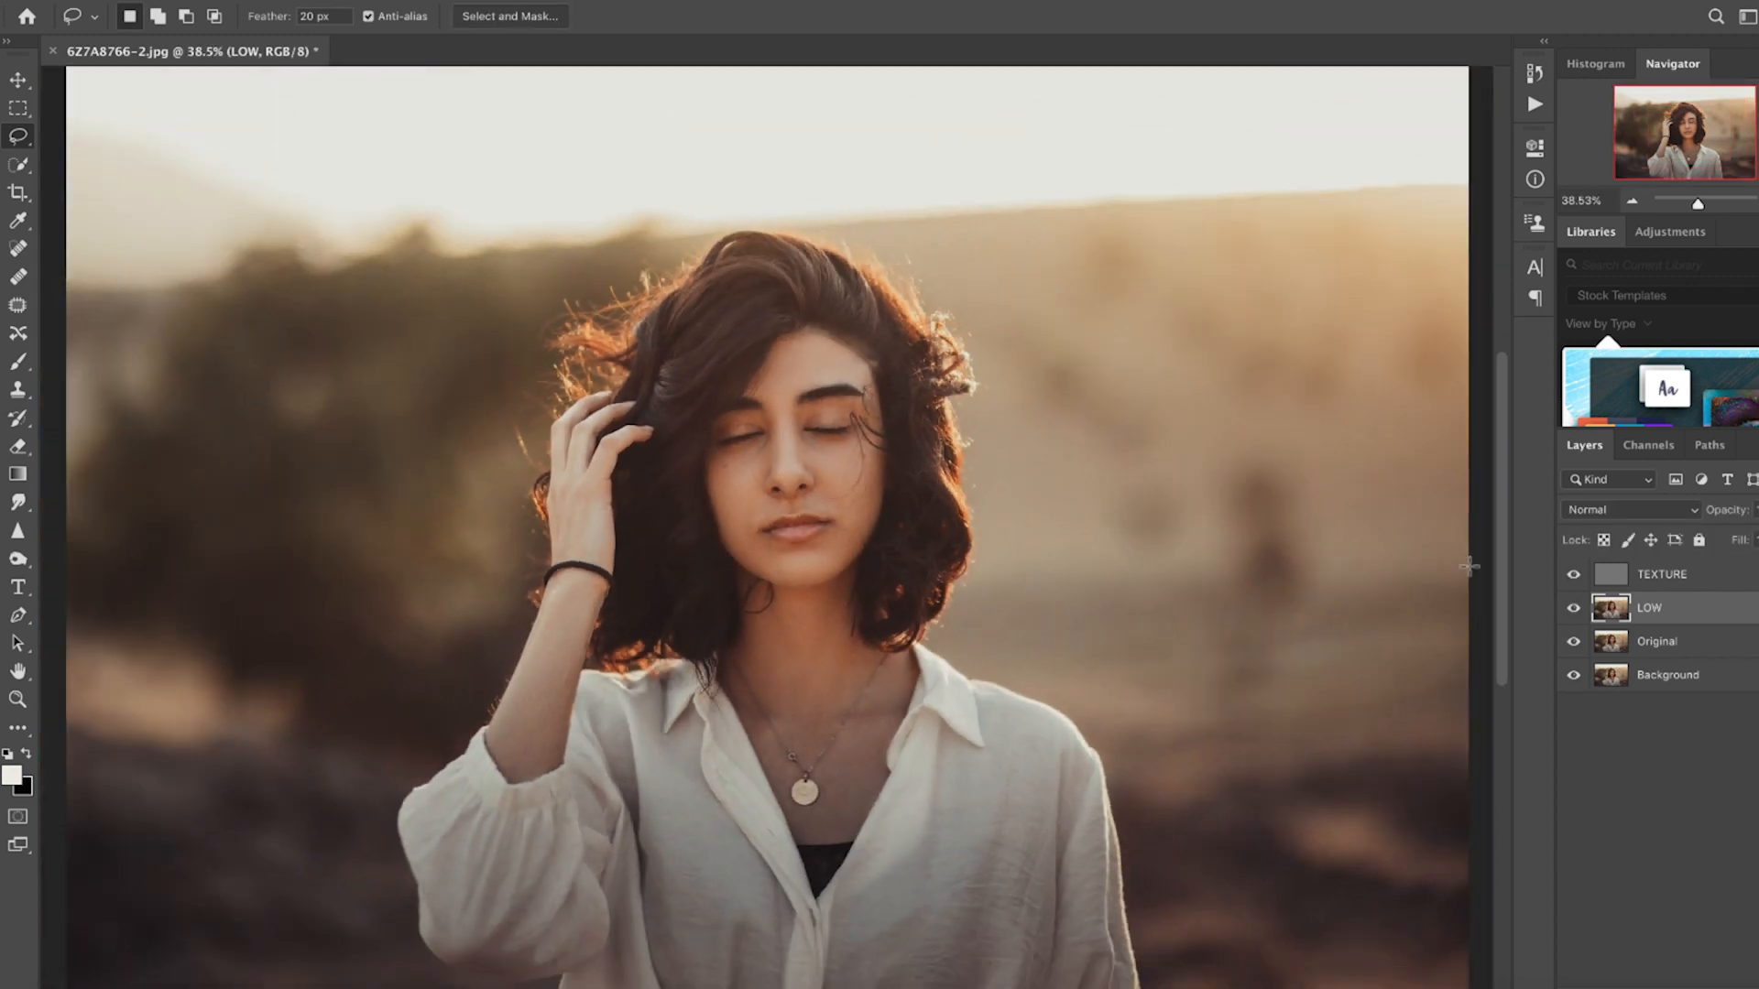
Stamp visible layers into Layer 1, set a 460 px 0%-hardness Clone Stamp, and toggle Layer 1
click(1660, 573)
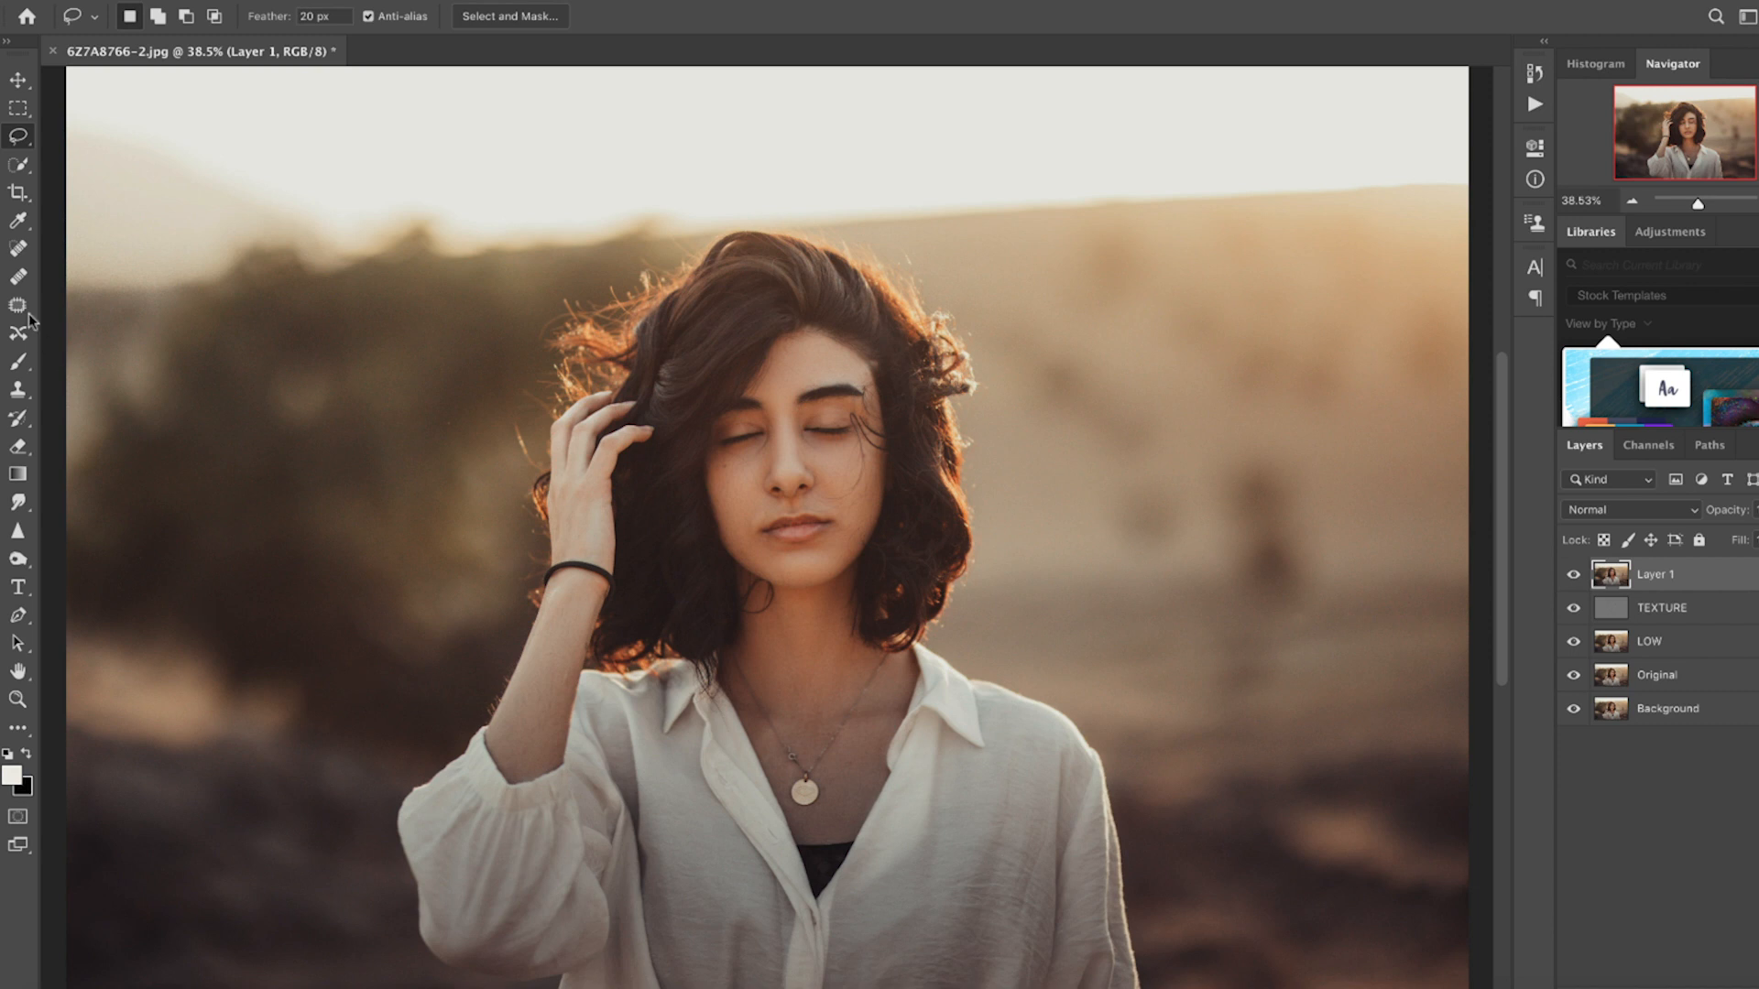
click(18, 248)
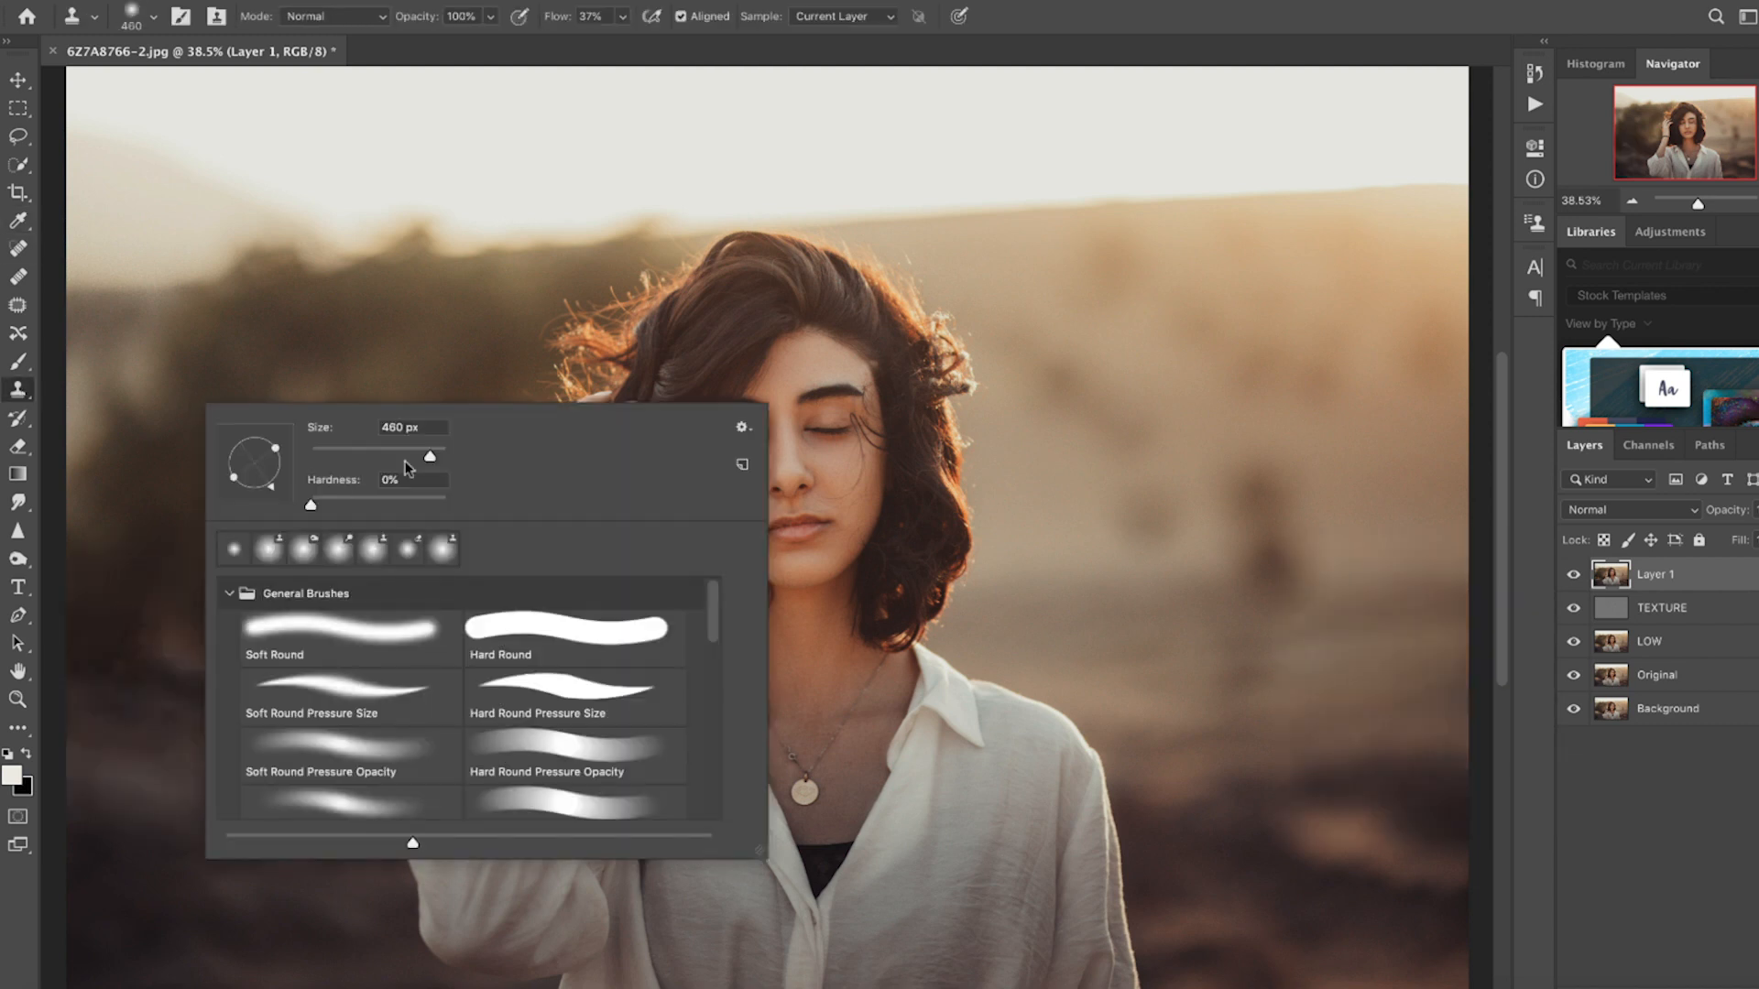
click(1104, 560)
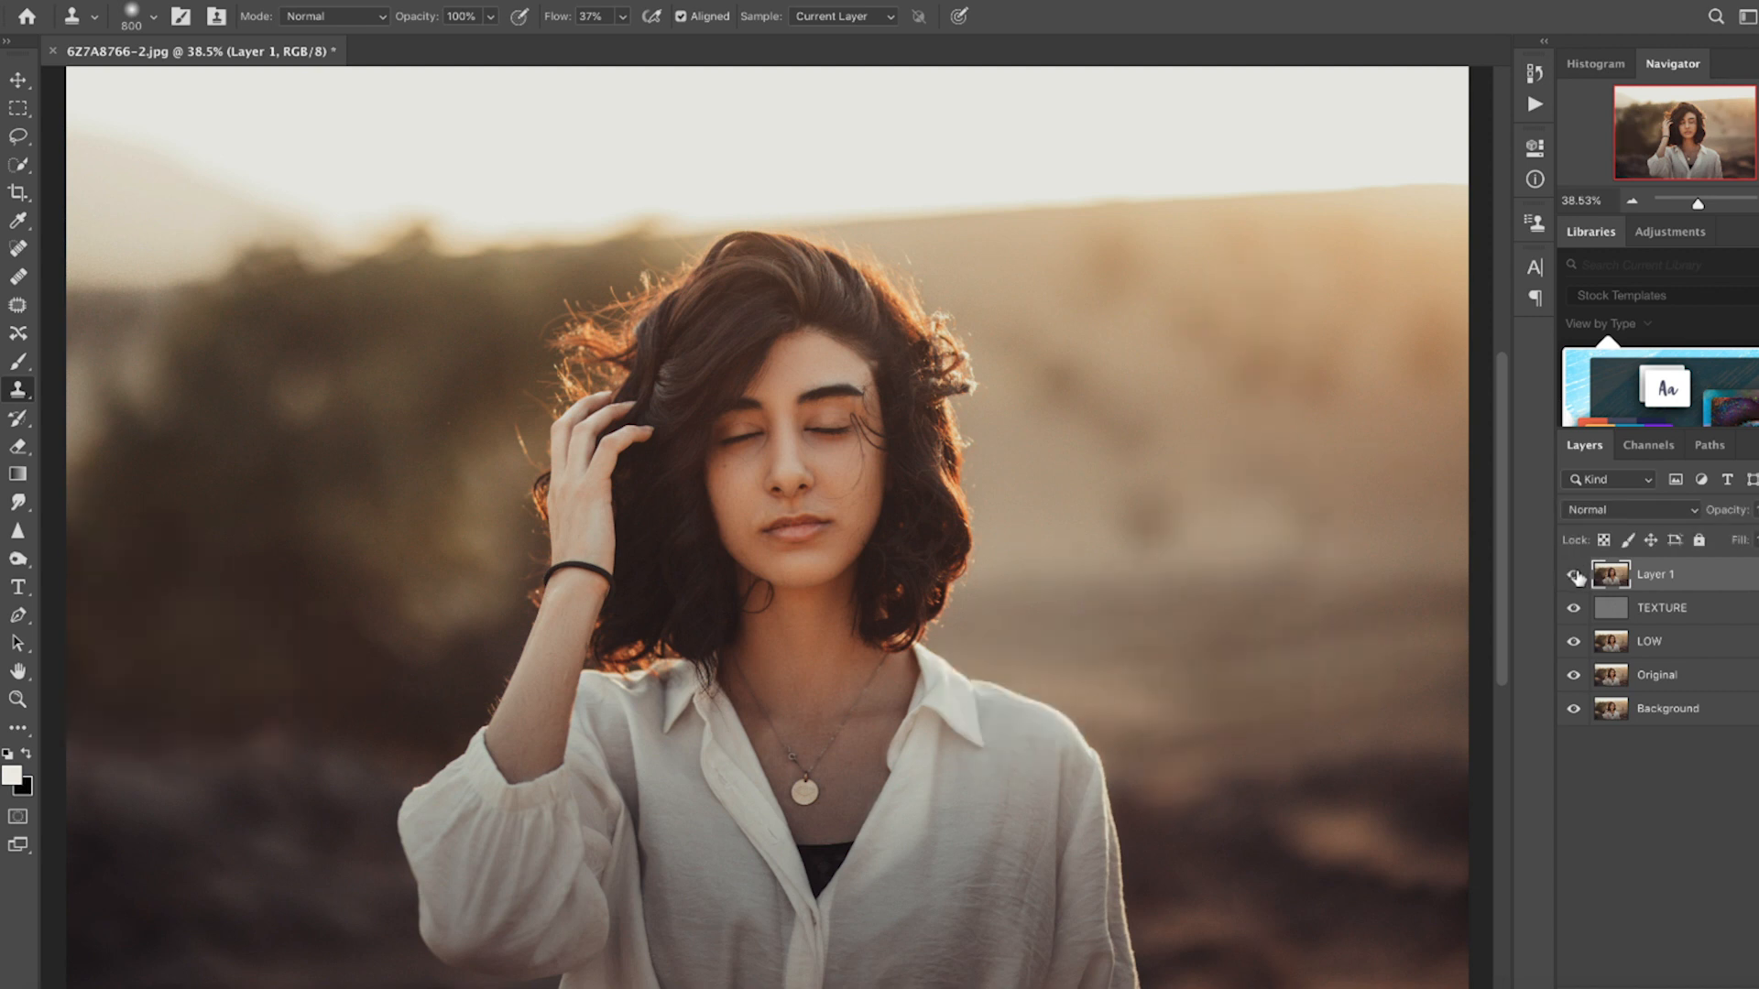
click(1573, 575)
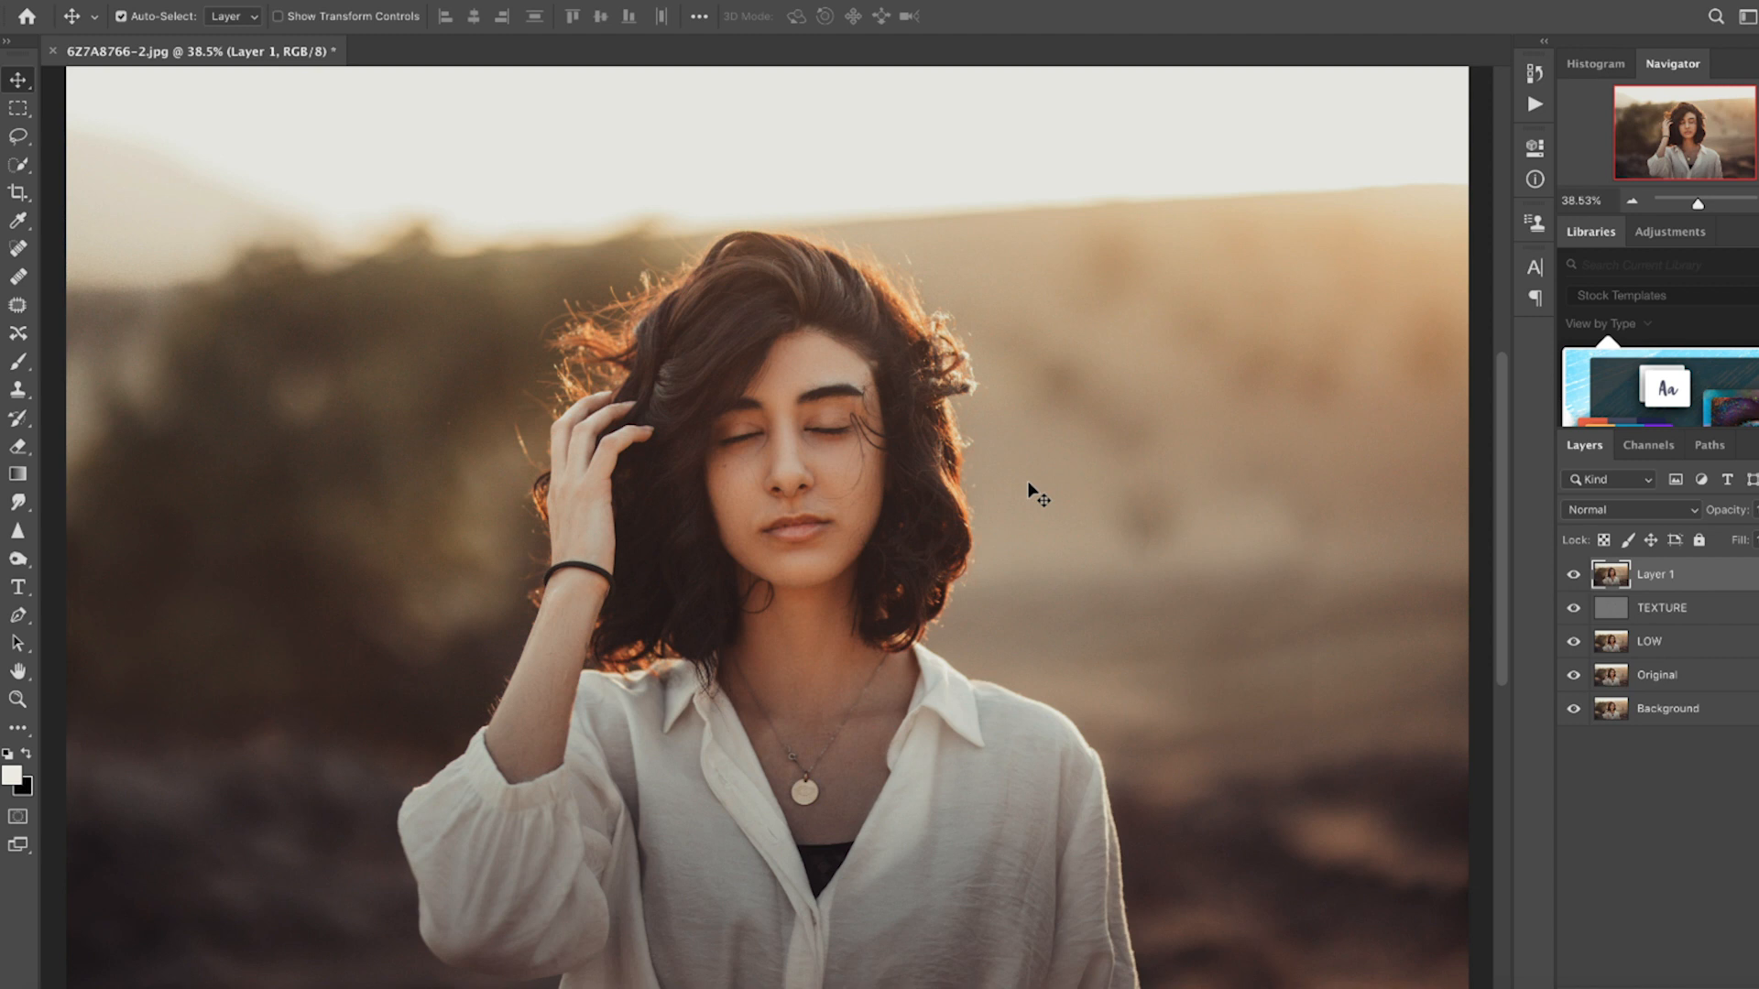
mouse_move(1083, 596)
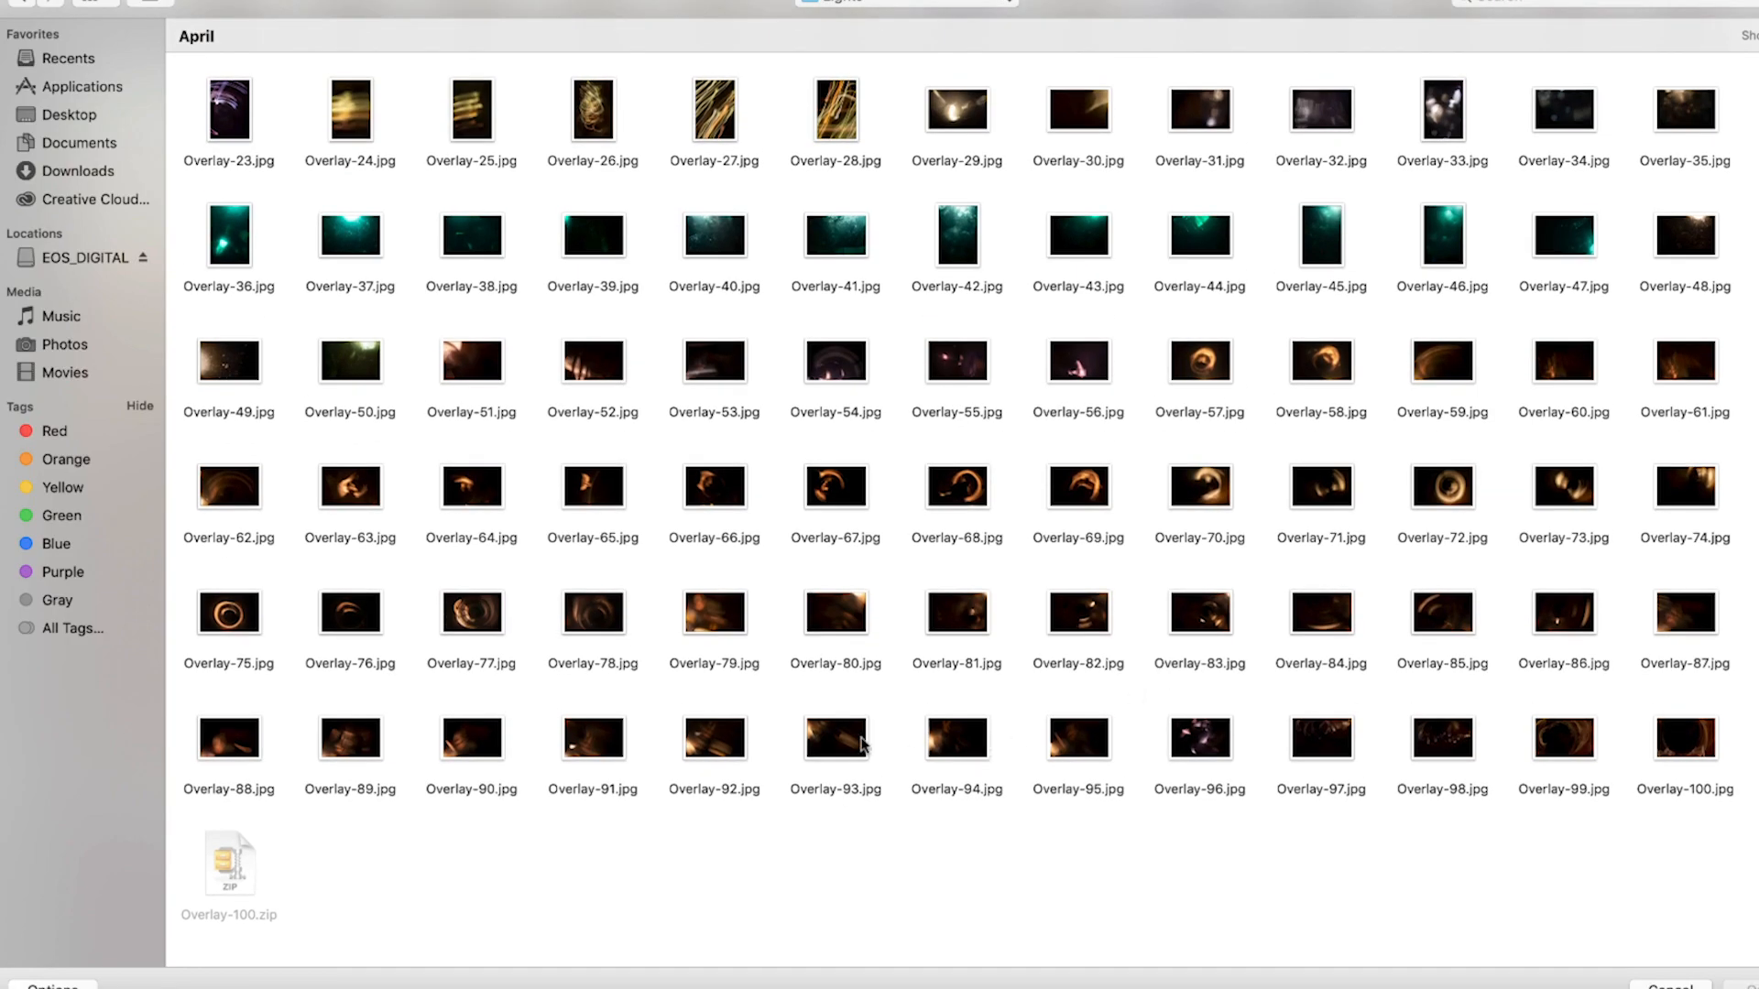
mouse_move(1077, 746)
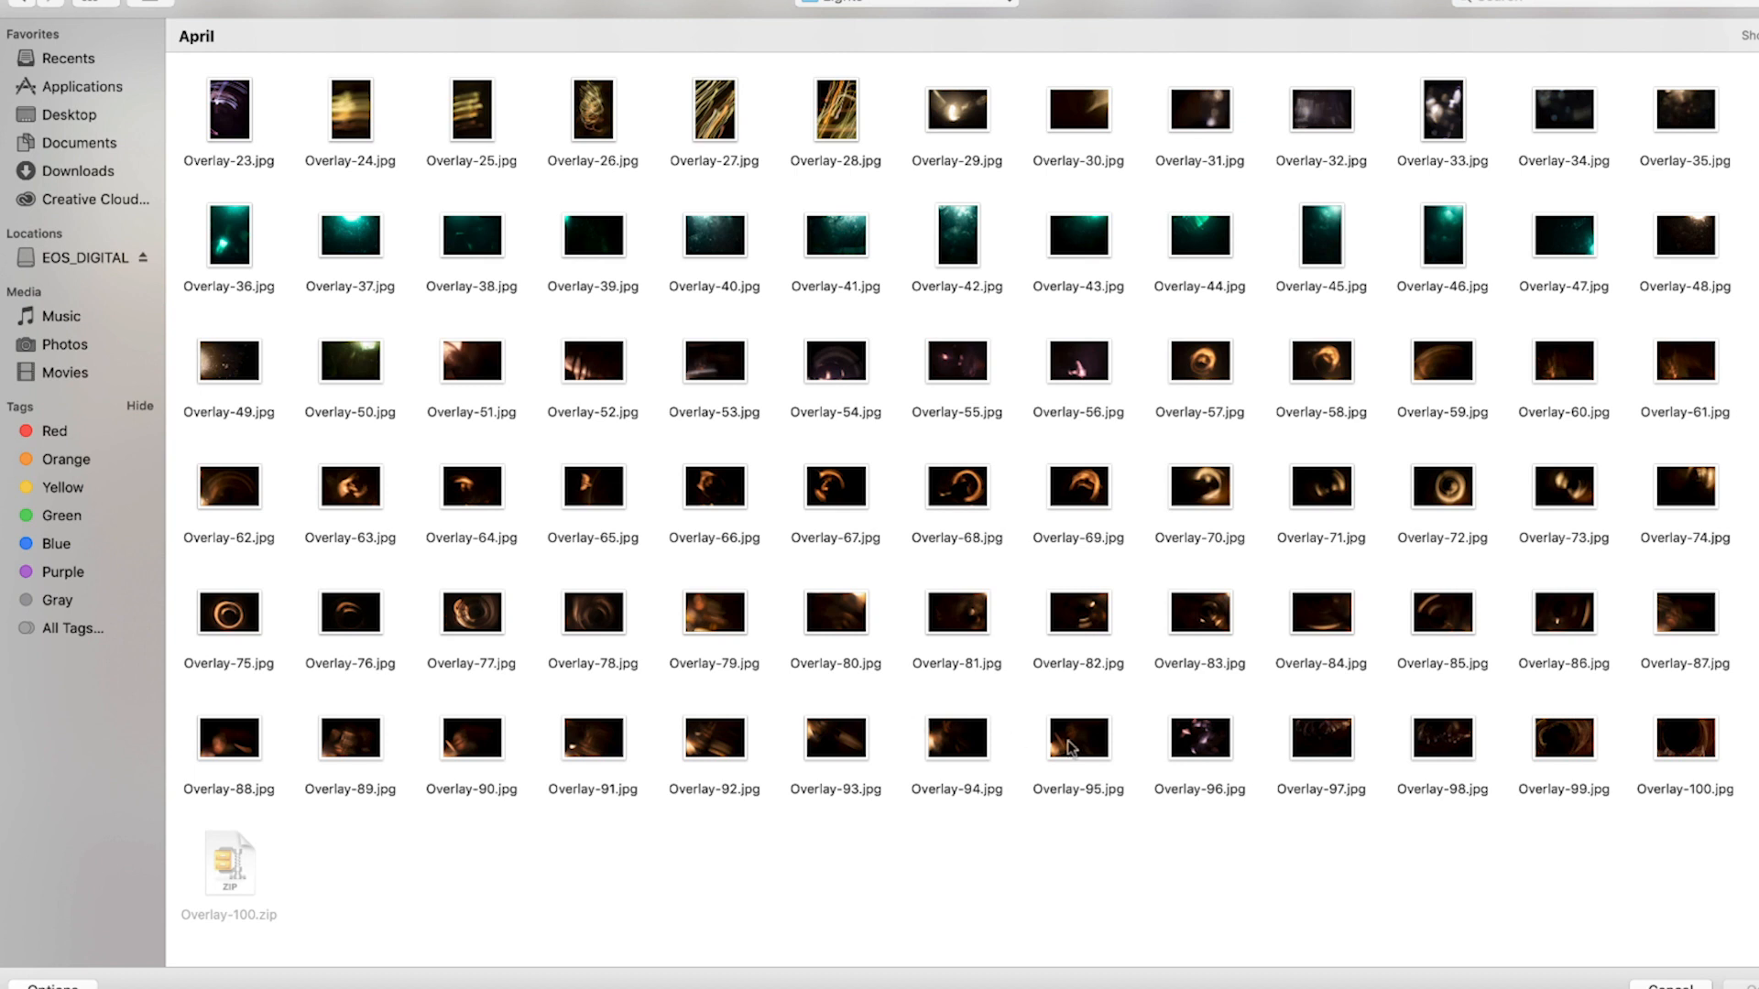
Quick Look through the April light-leak overlays, then open Overlay-86.jpg into the portrait
click(956, 738)
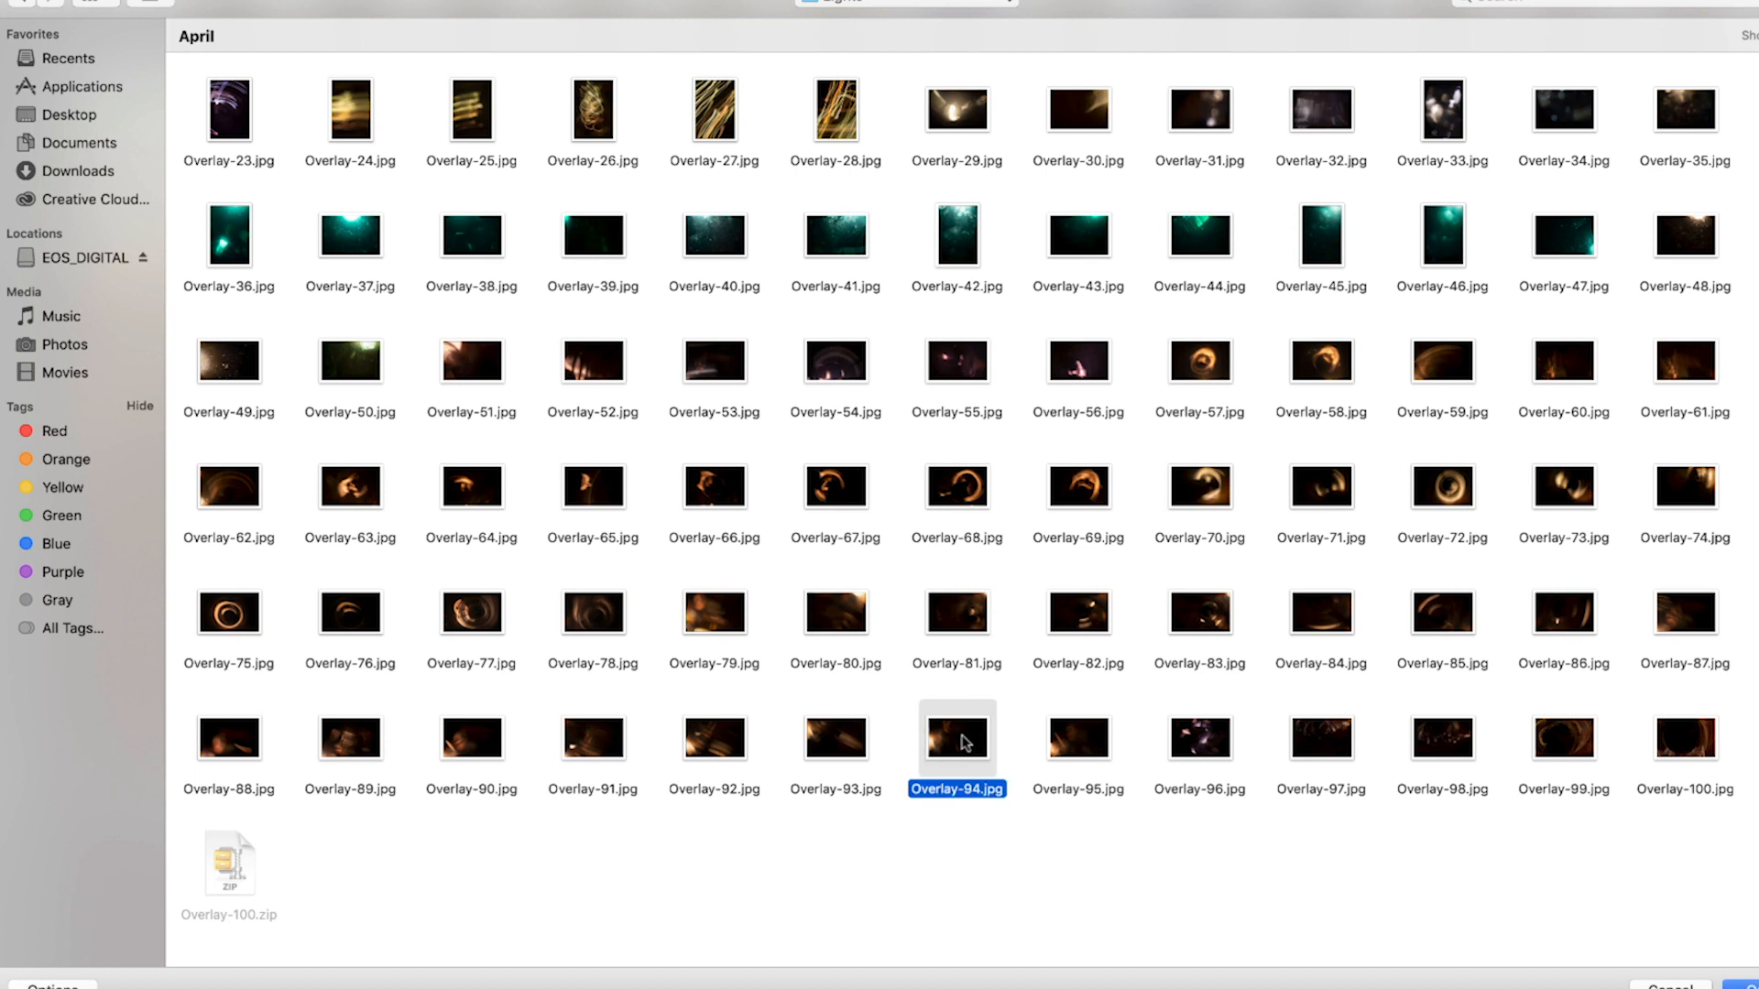
click(1077, 739)
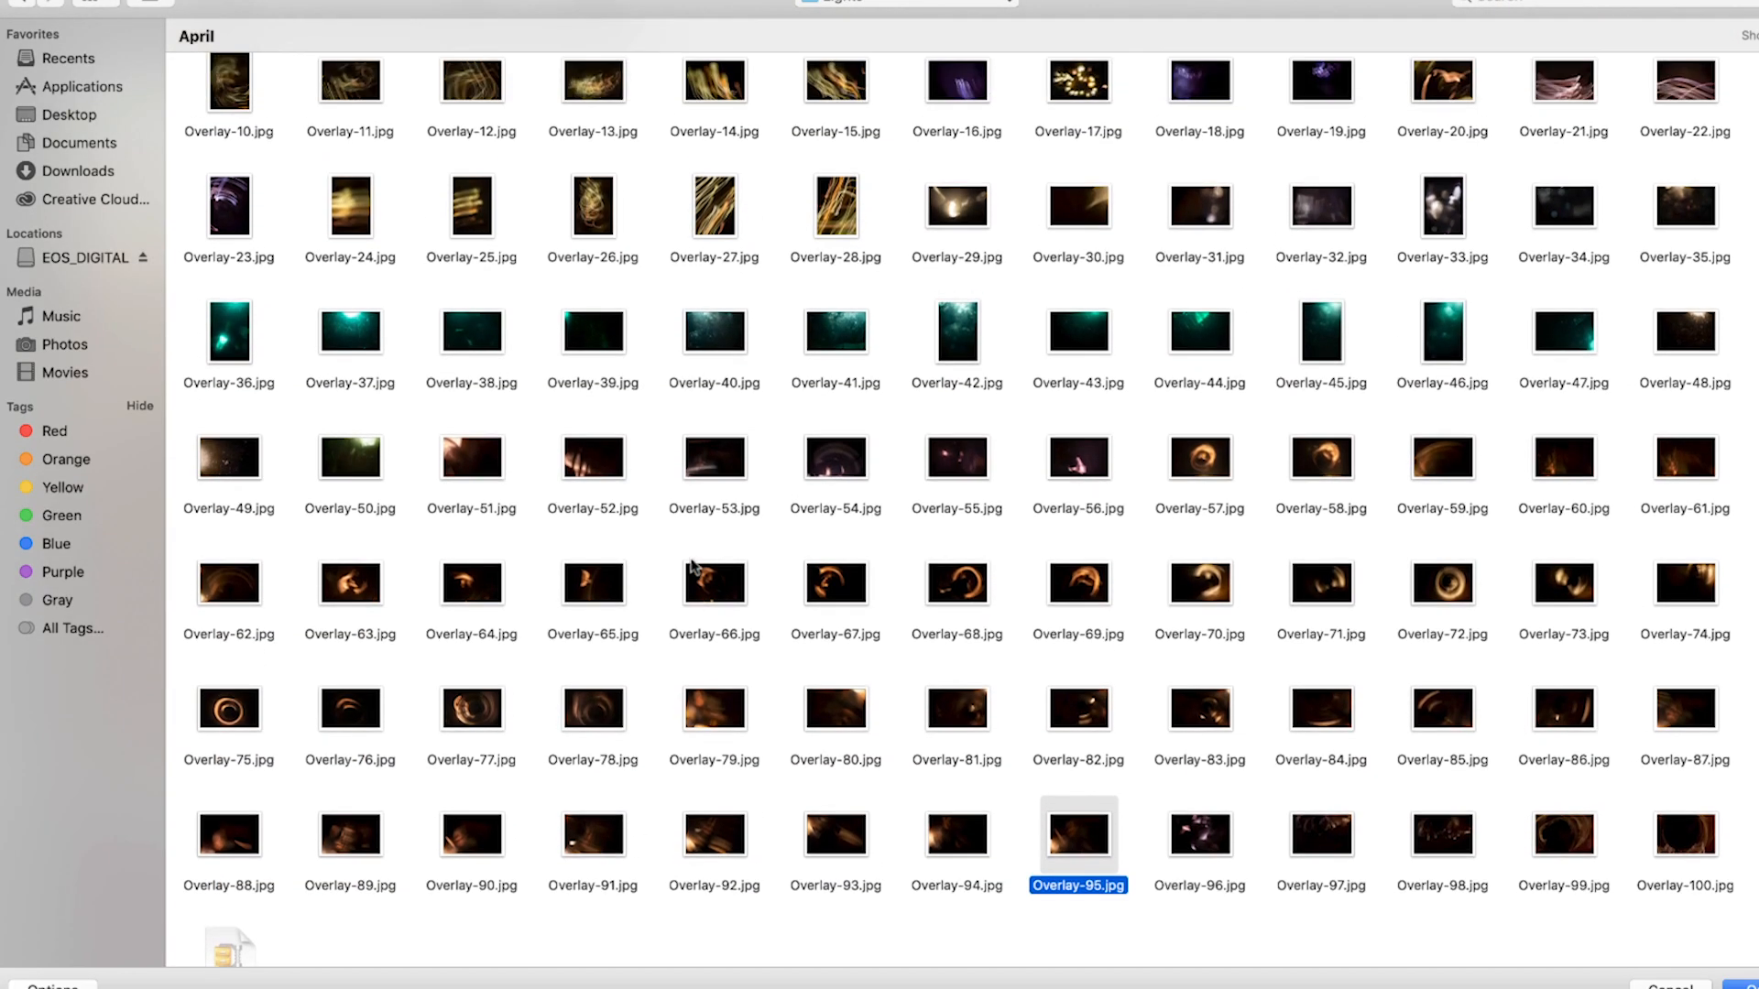
key(space)
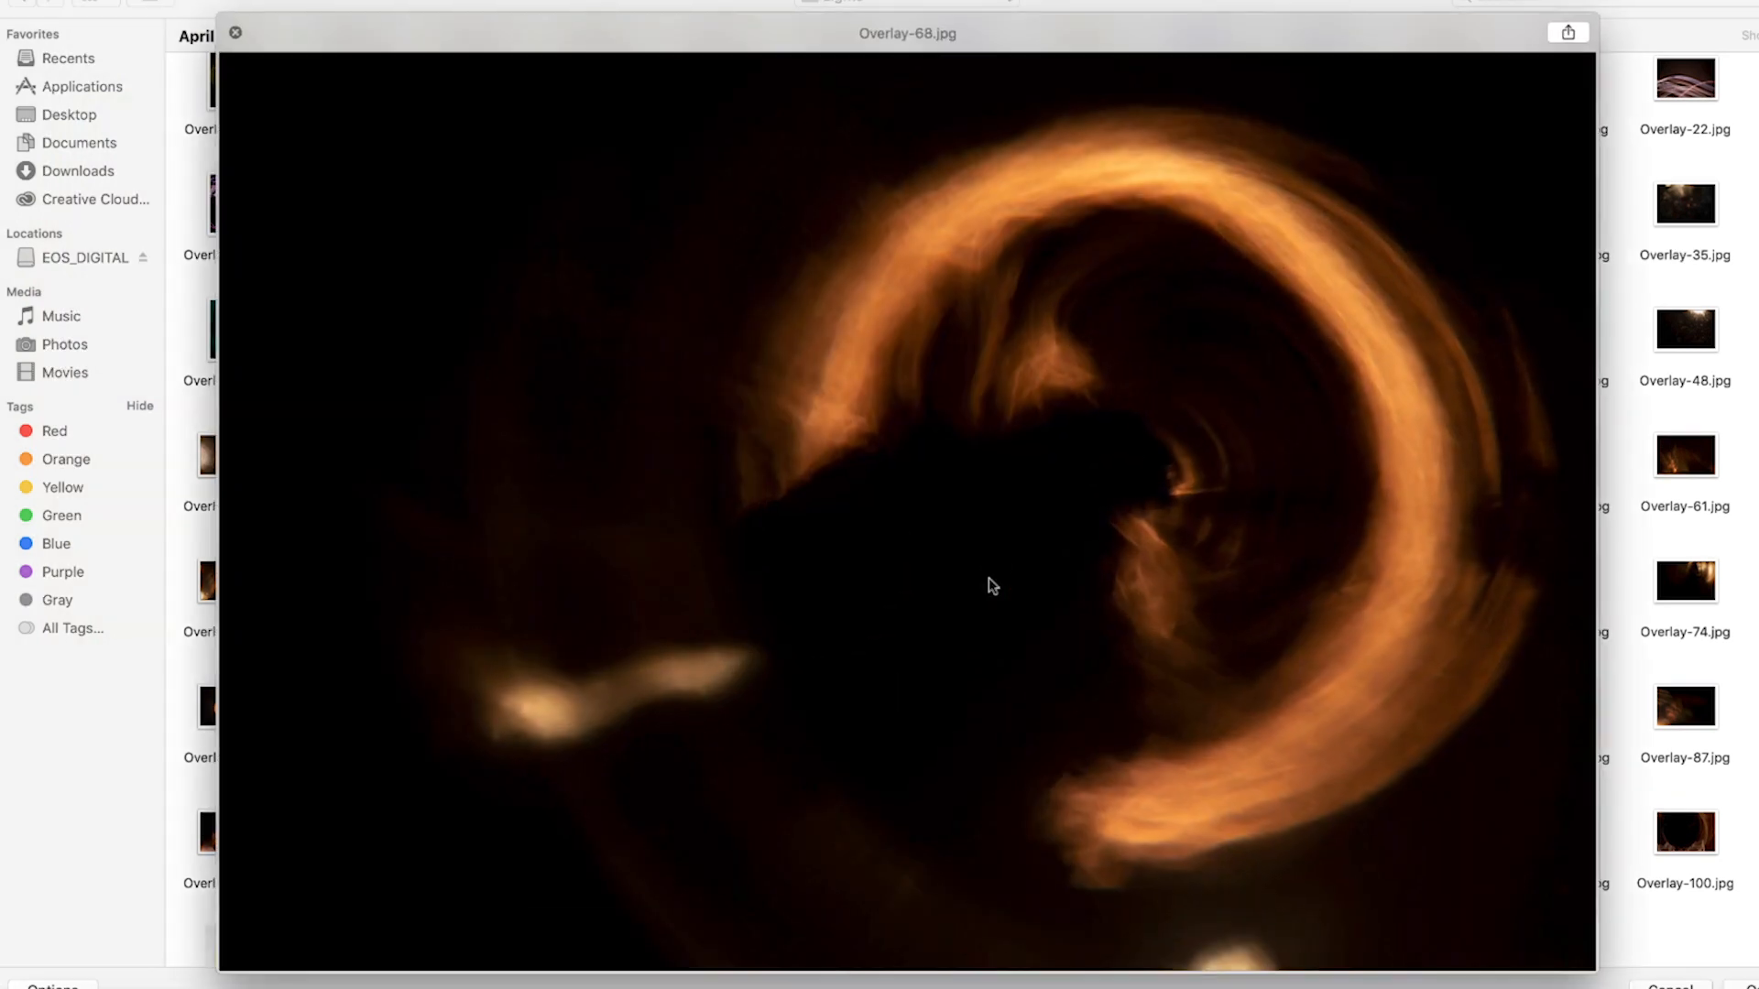
key(right)
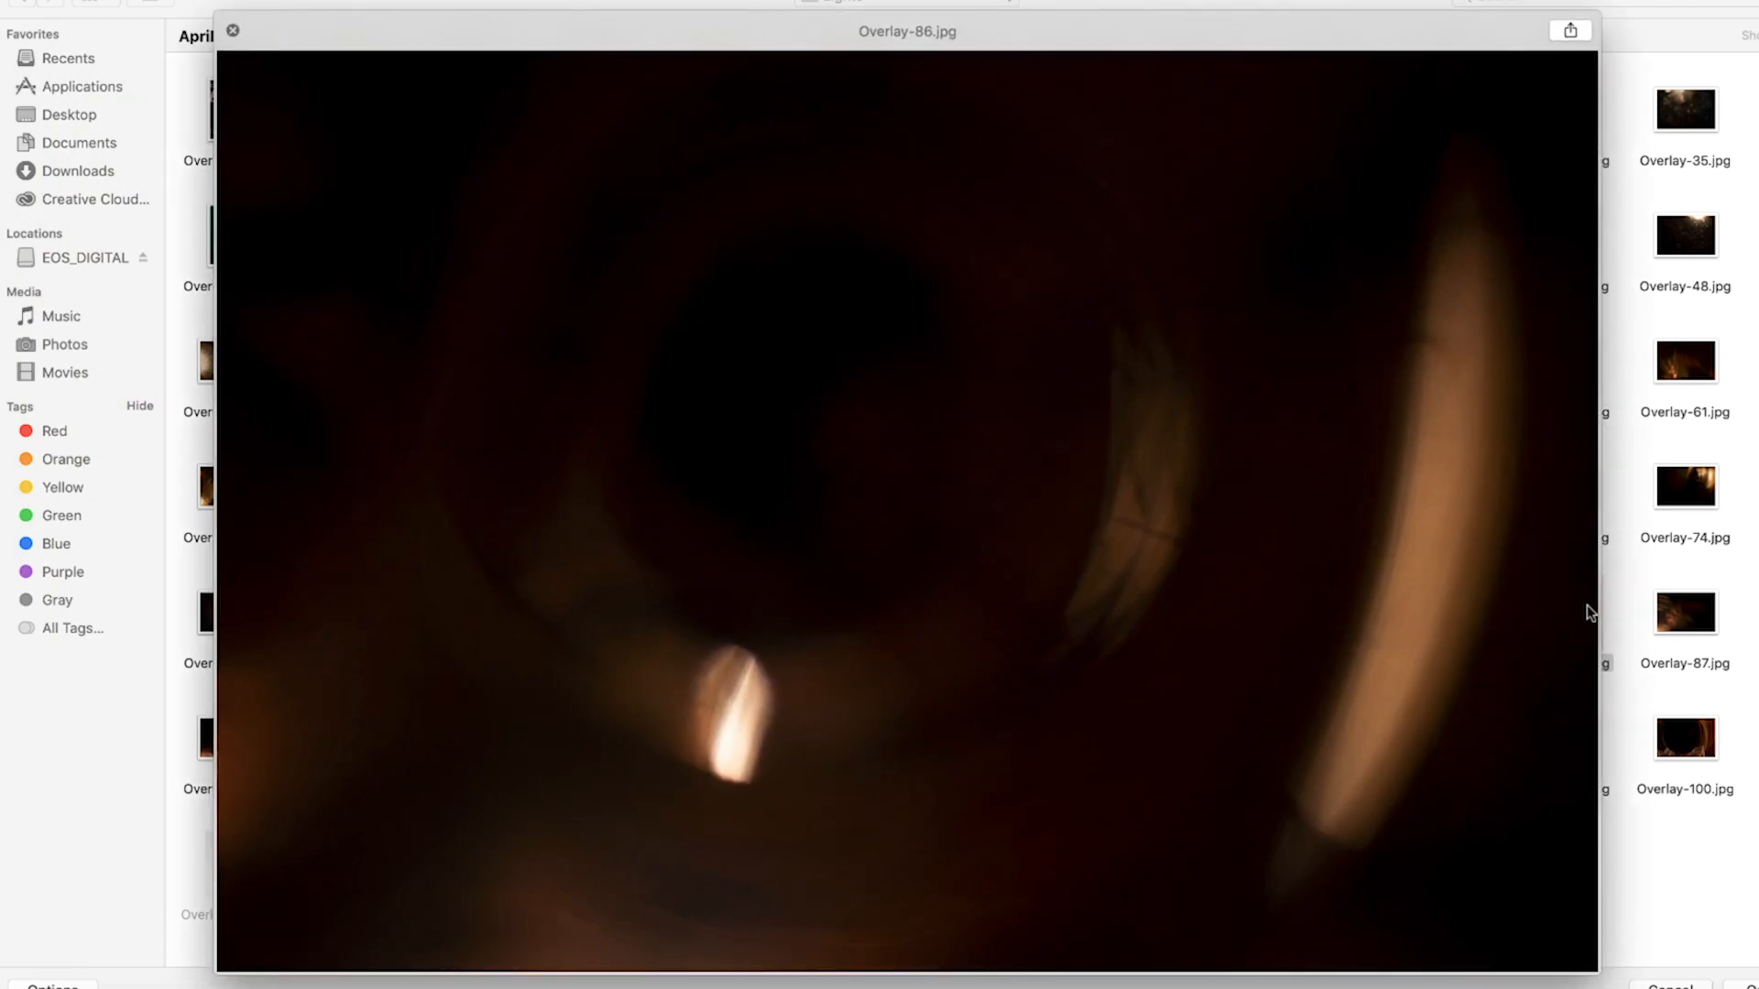
click(233, 31)
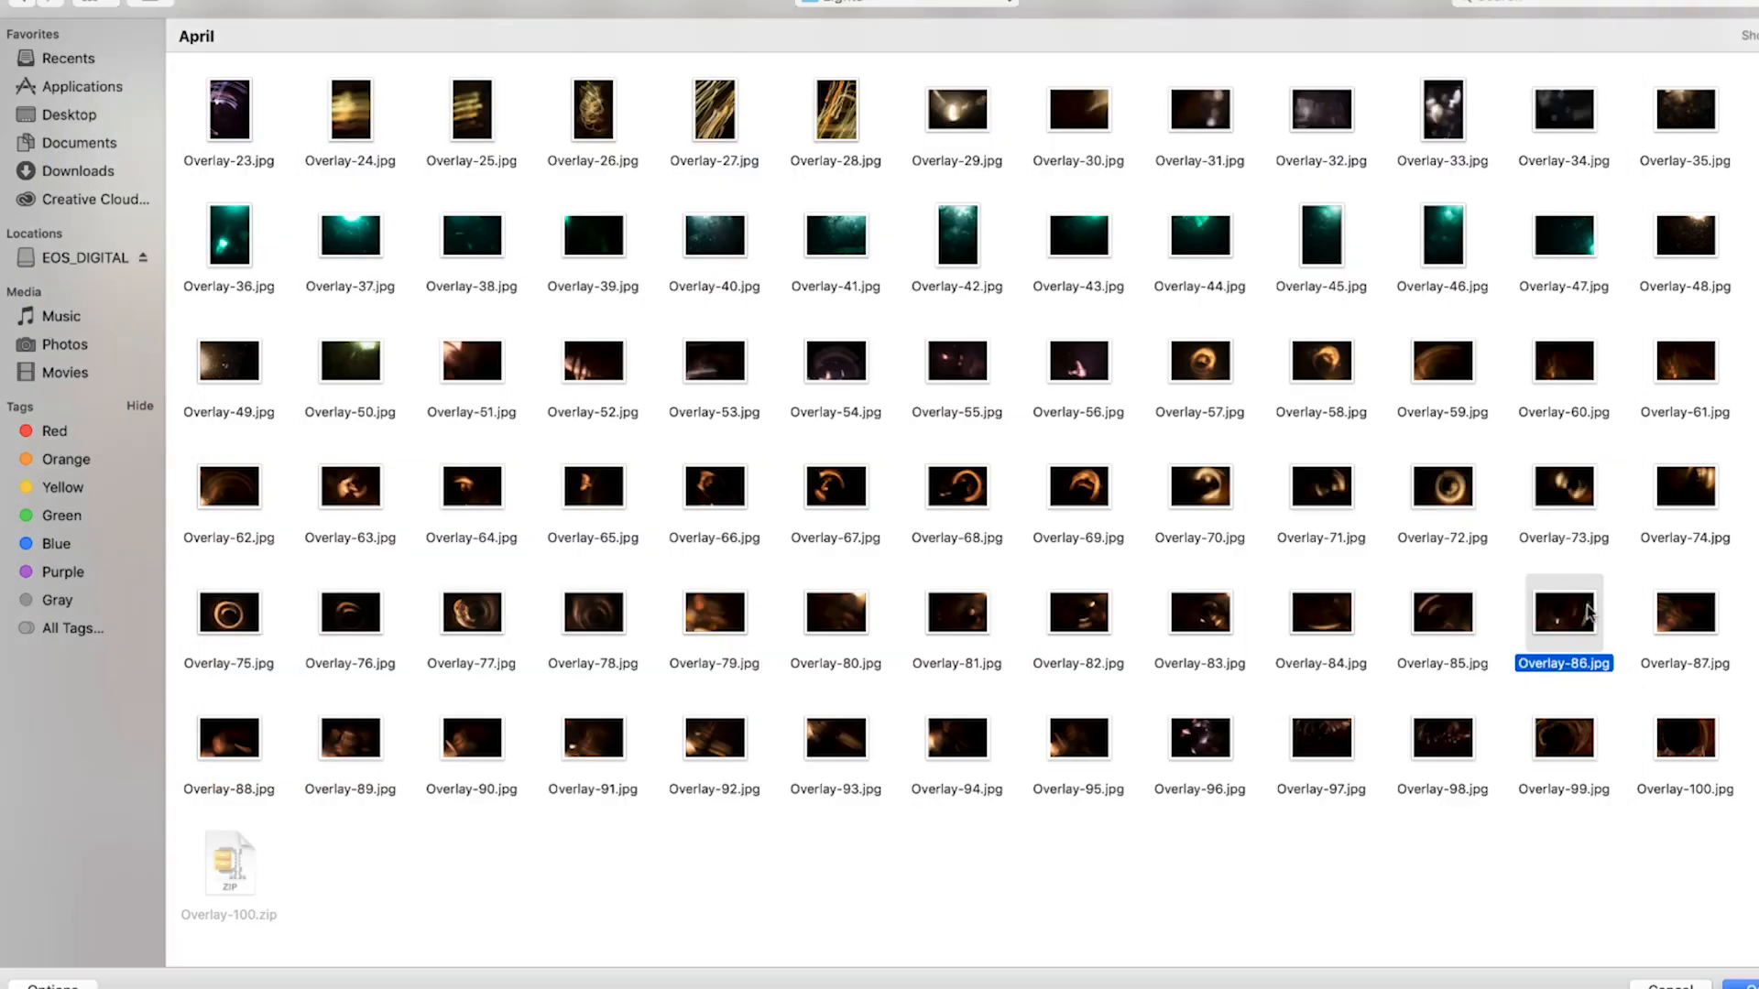
click(1077, 738)
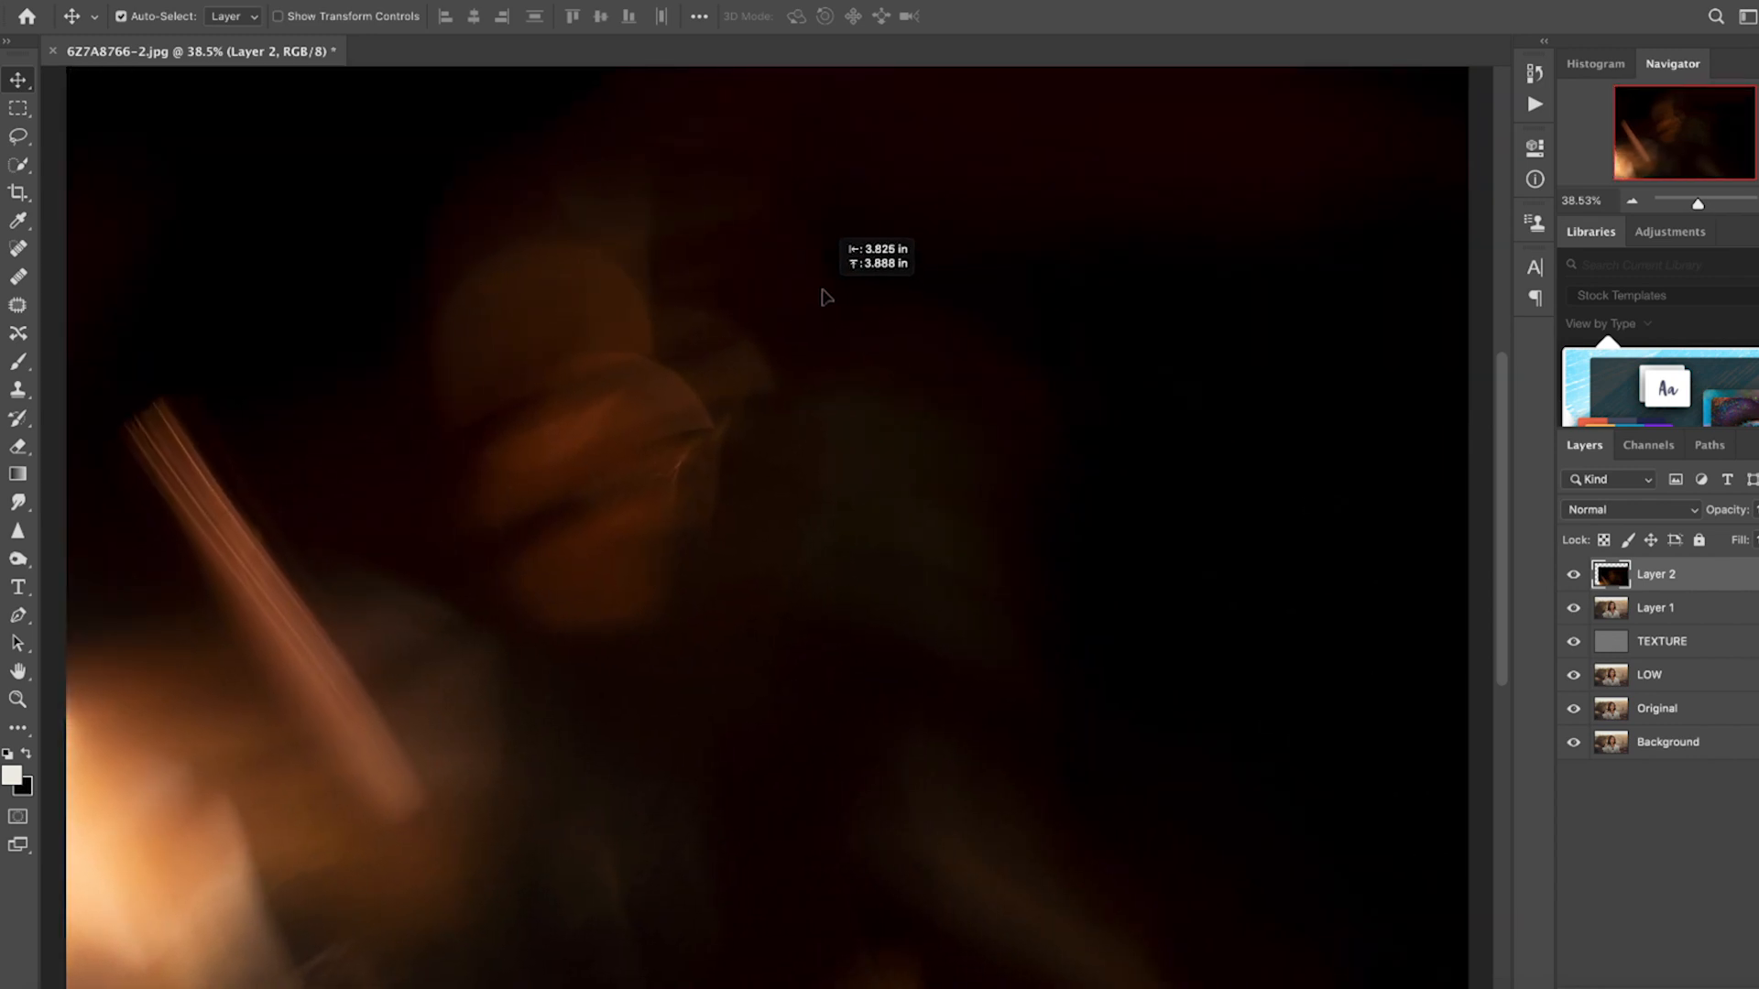
Set Layer 2's overlay to Screen blend mode and scale it to cover the photo
click(1630, 510)
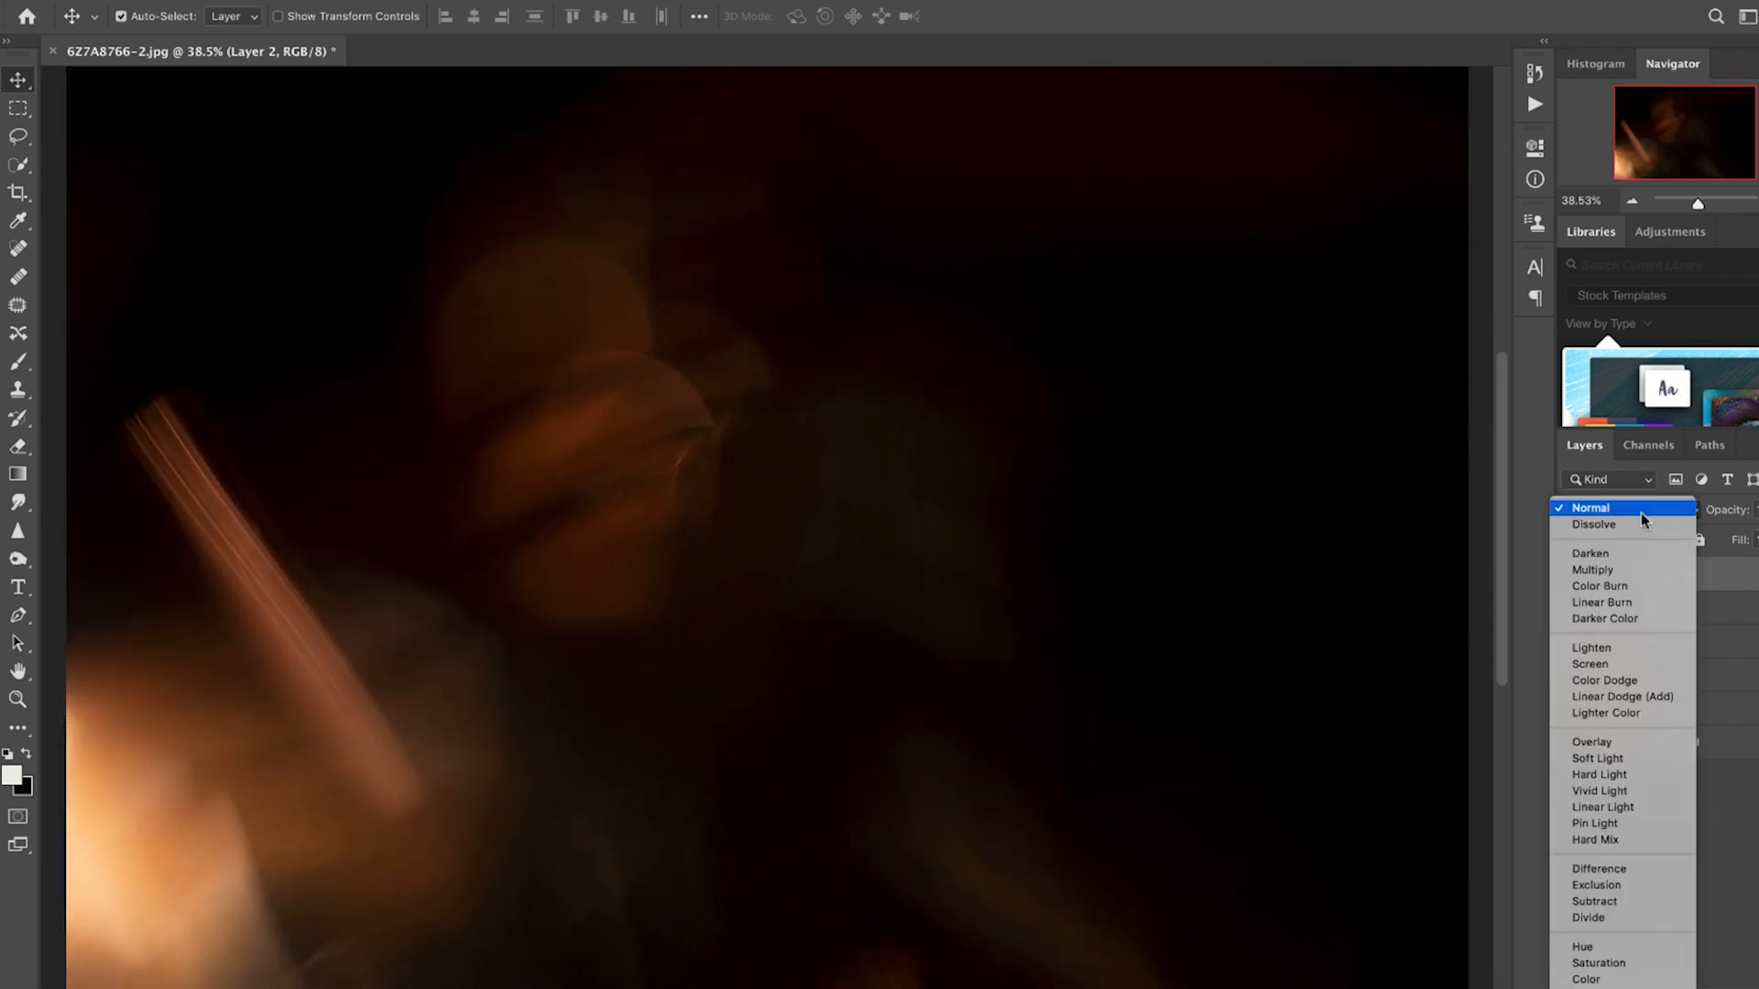
click(1590, 664)
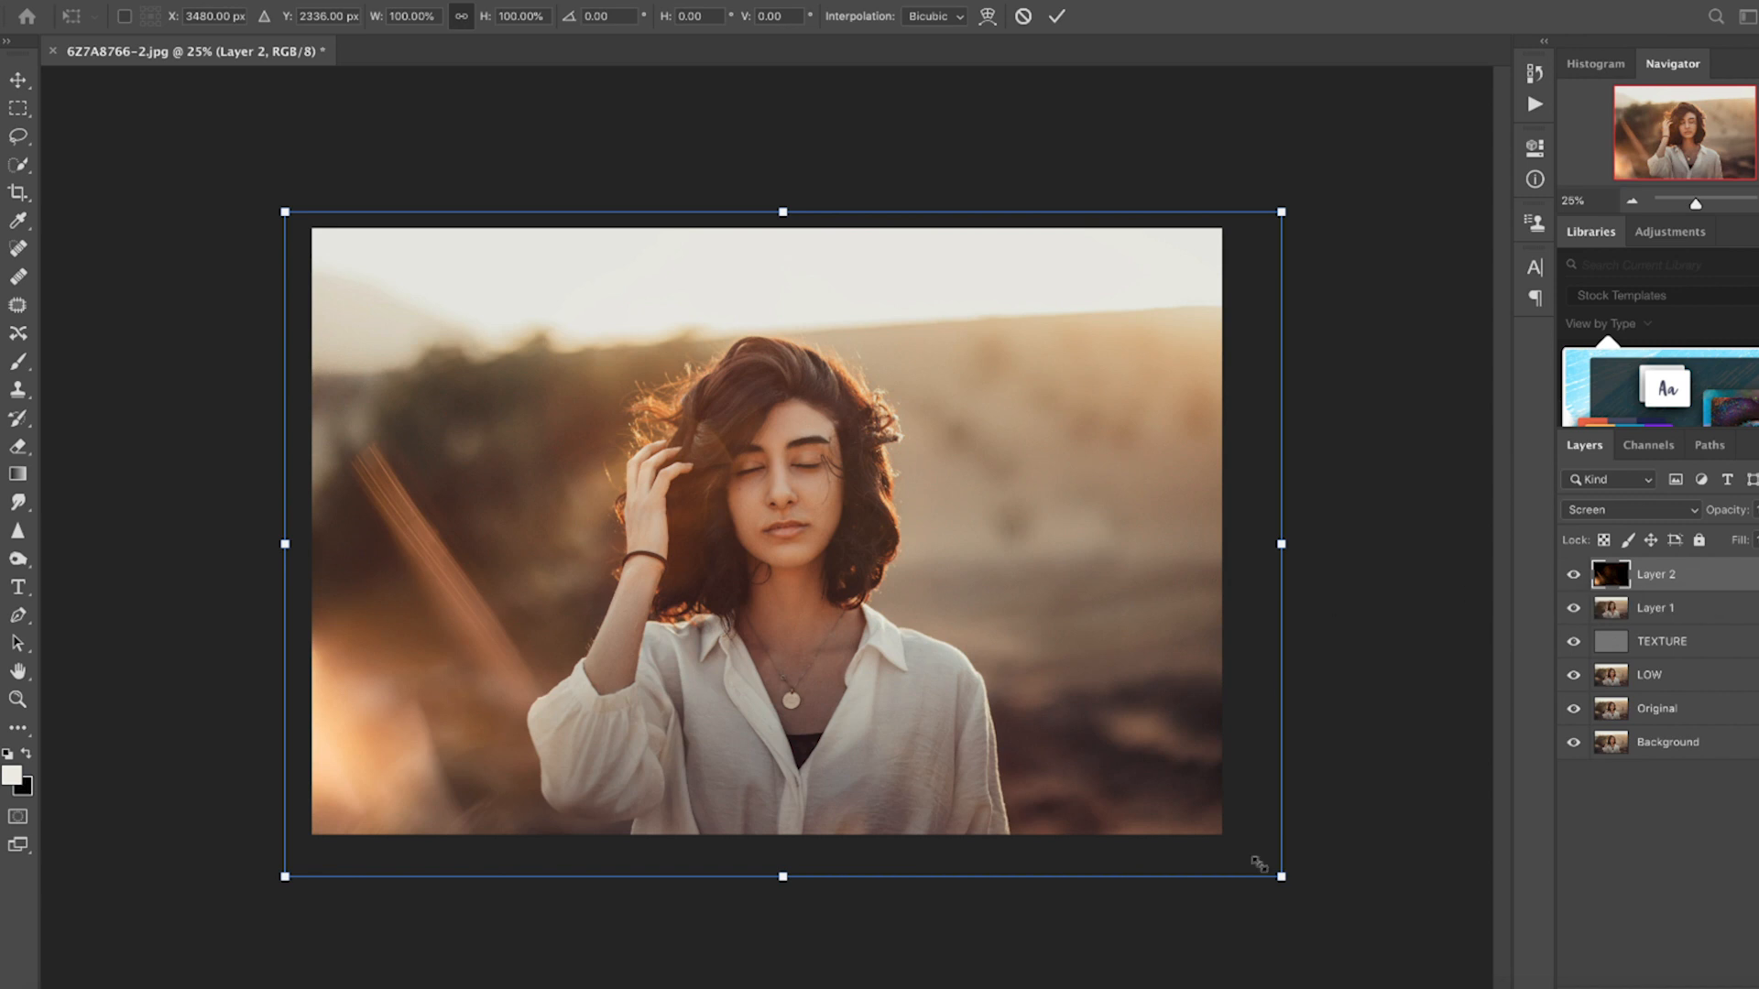
drag(1278, 872, 1223, 833)
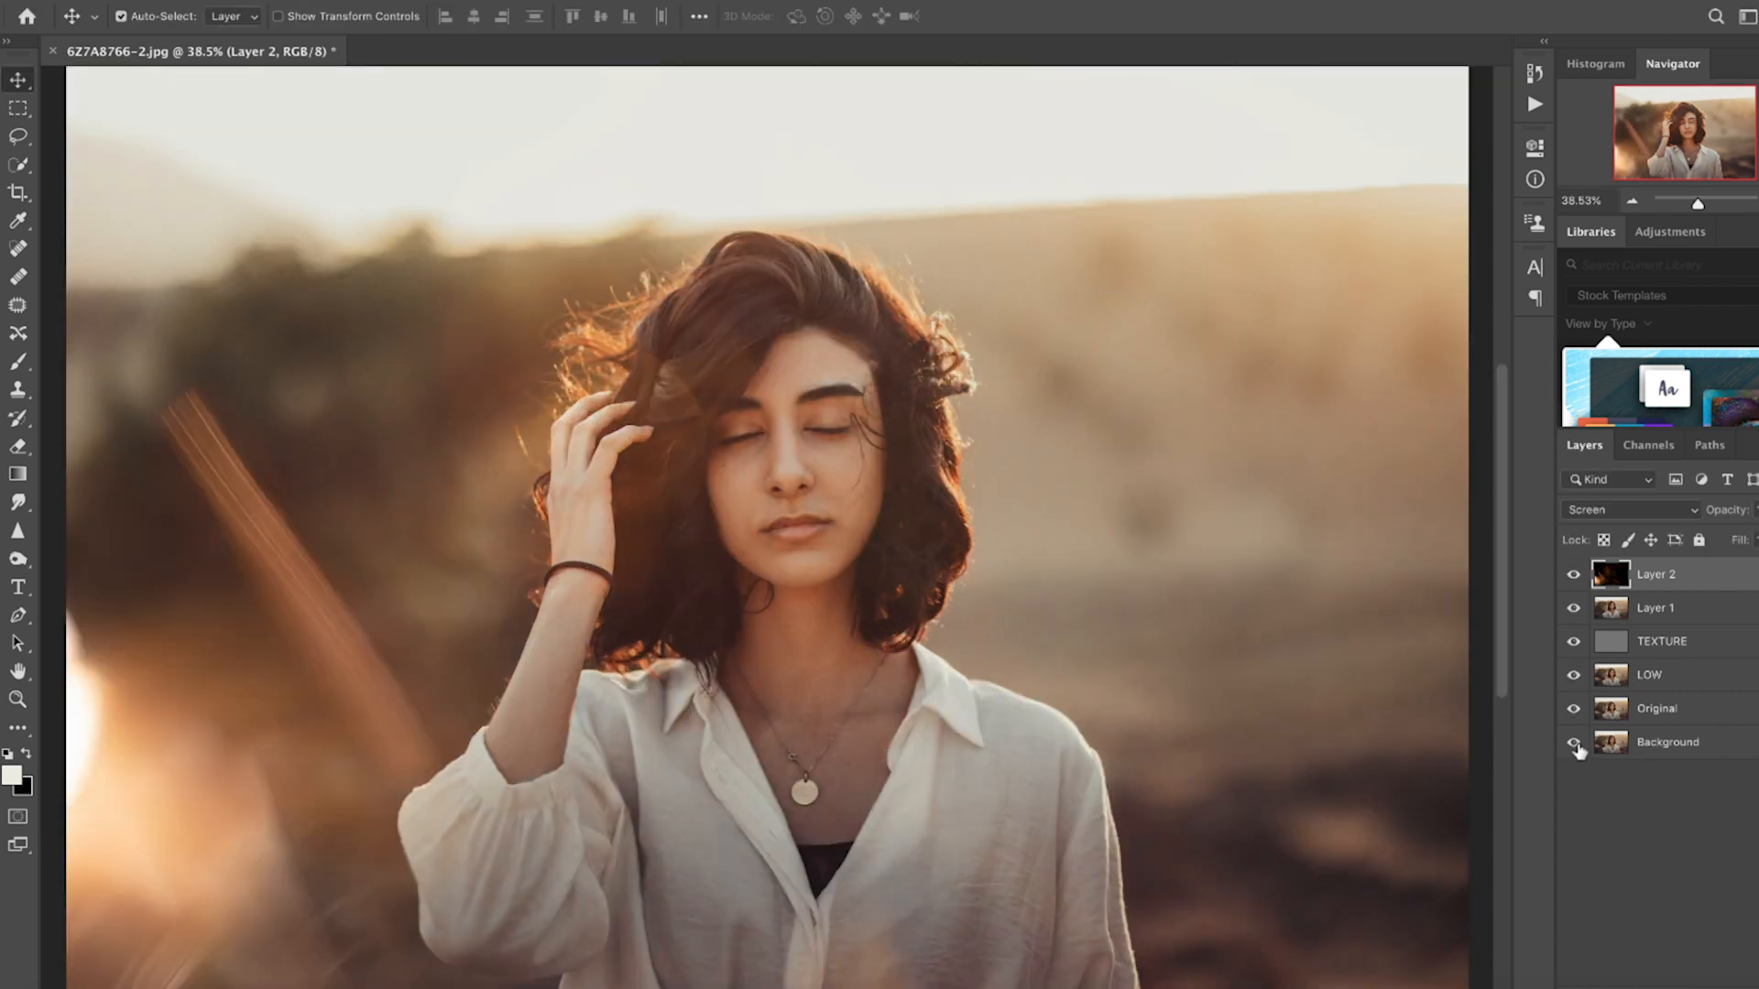
click(1573, 741)
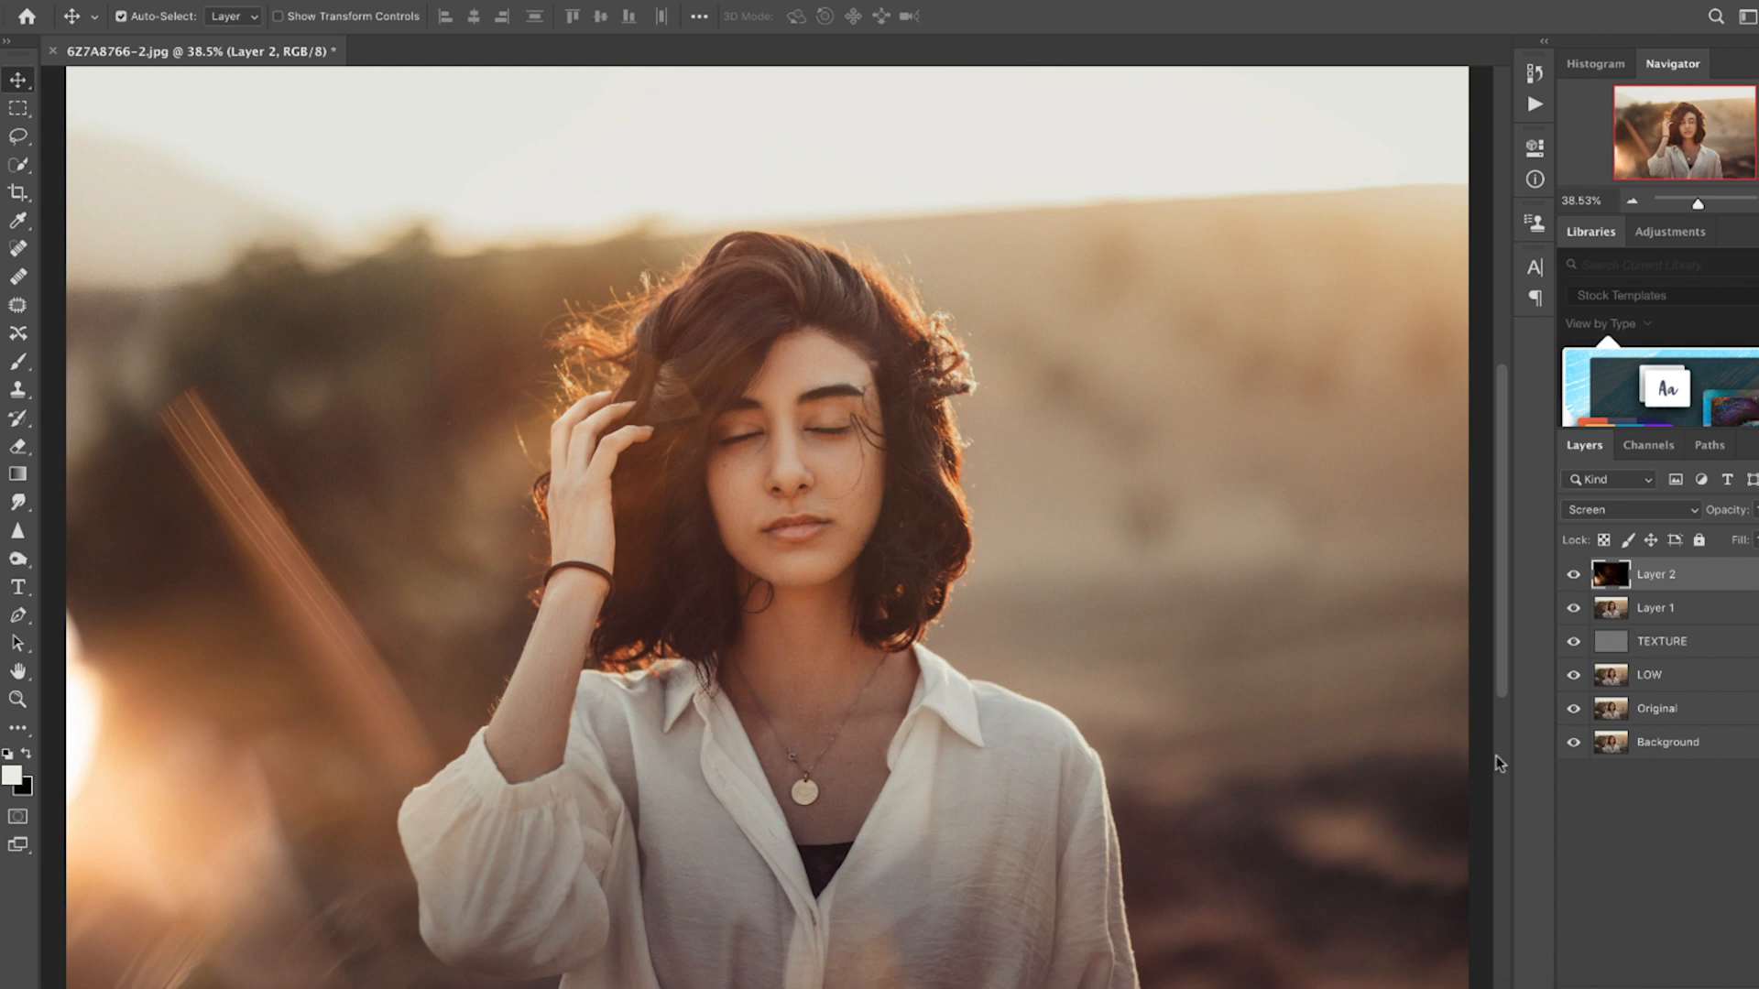
mouse_move(1337, 609)
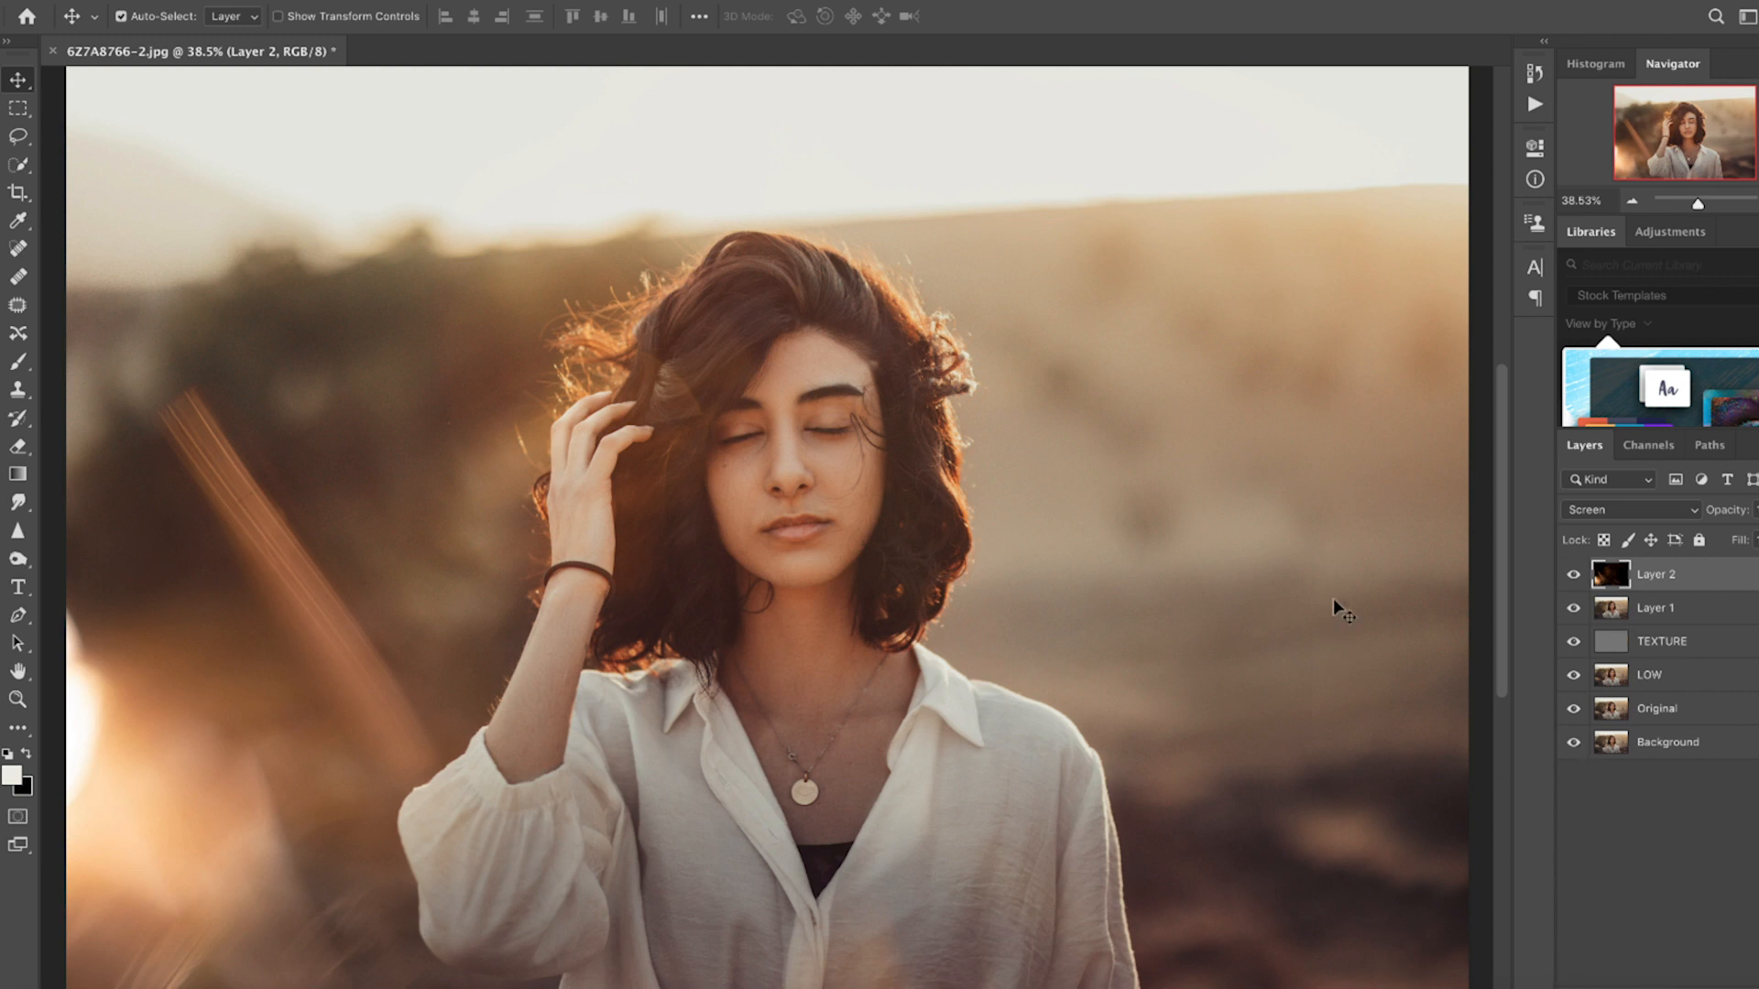